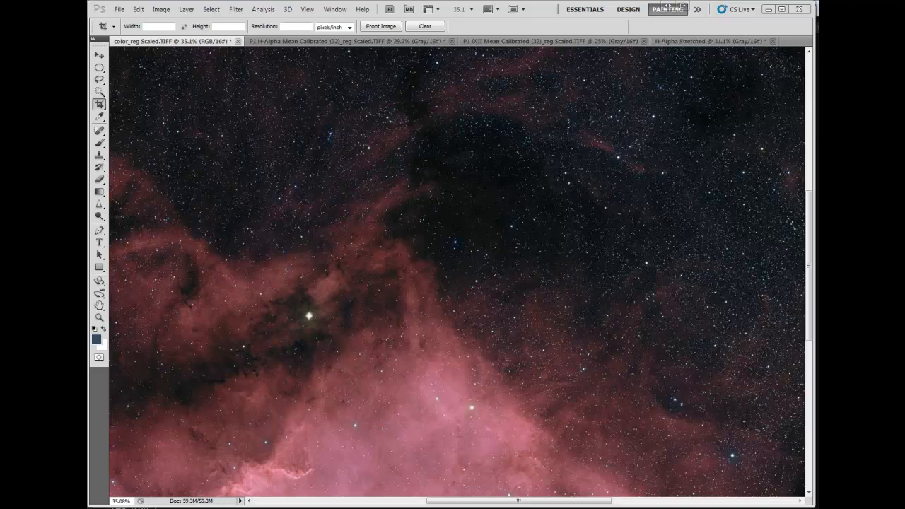
mouse_move(140, 260)
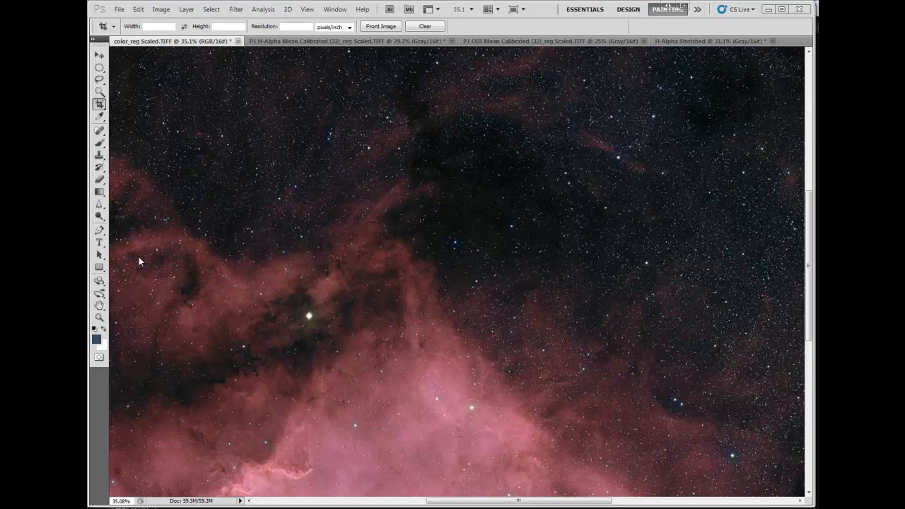
mouse_move(771, 420)
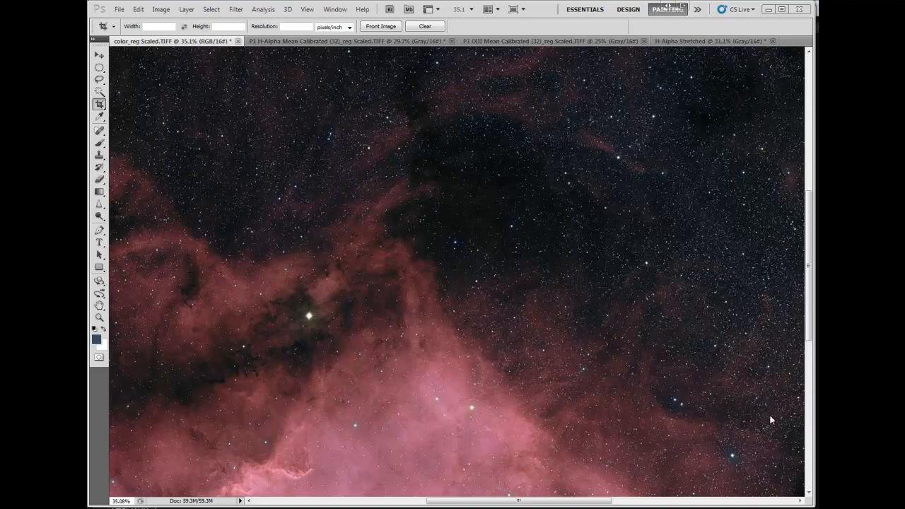
mouse_move(619, 92)
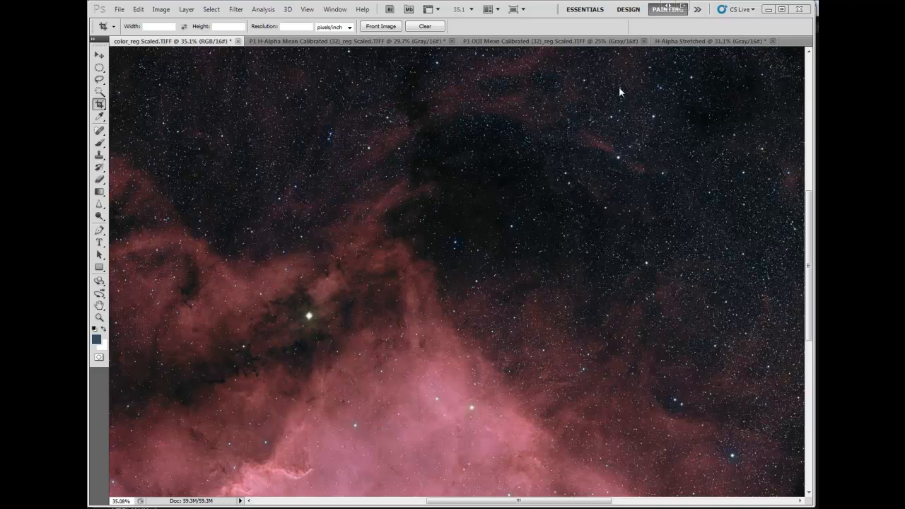
mouse_move(254, 140)
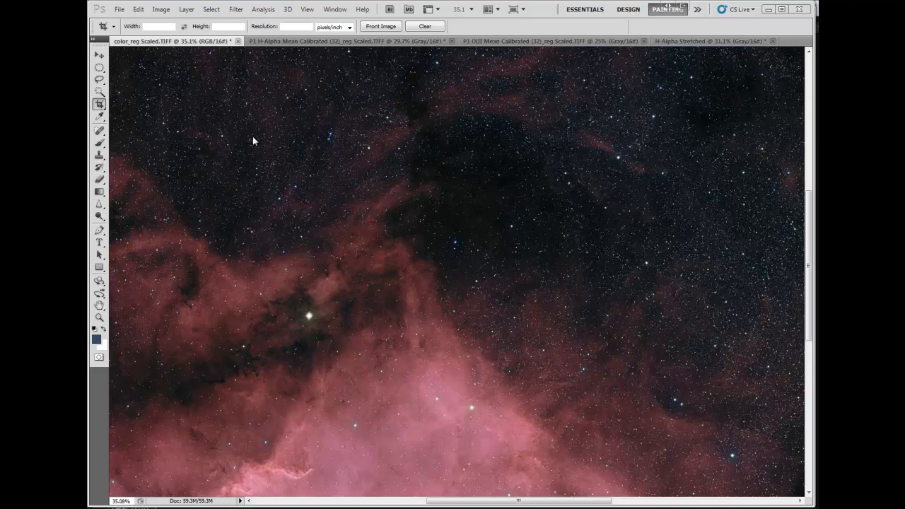
mouse_move(190, 268)
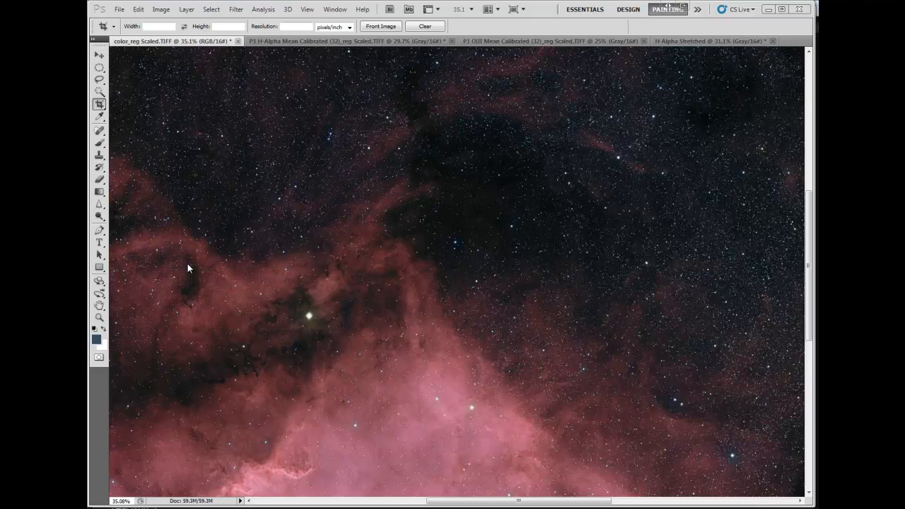
mouse_move(204, 303)
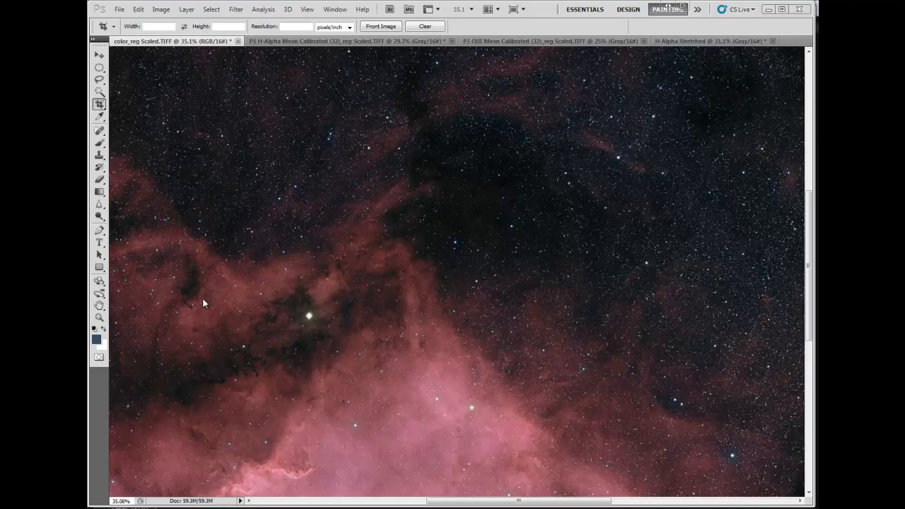
mouse_move(226, 300)
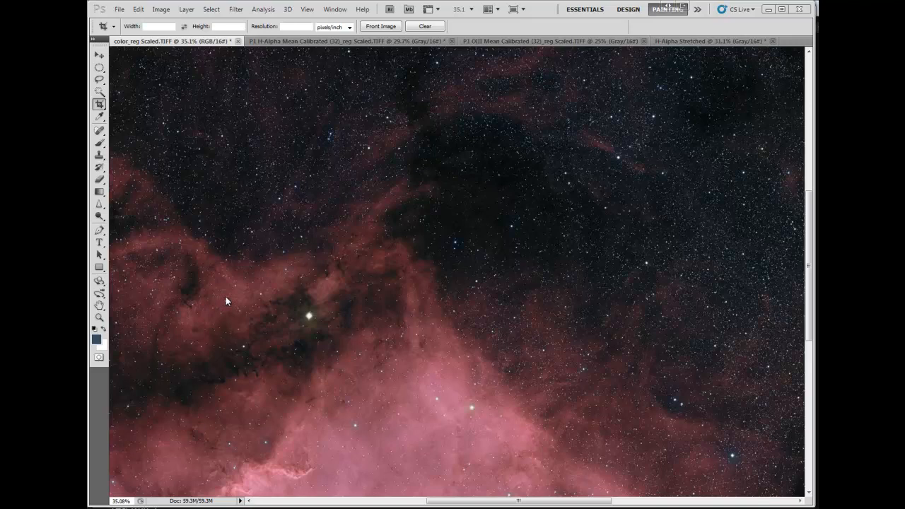
mouse_move(235, 304)
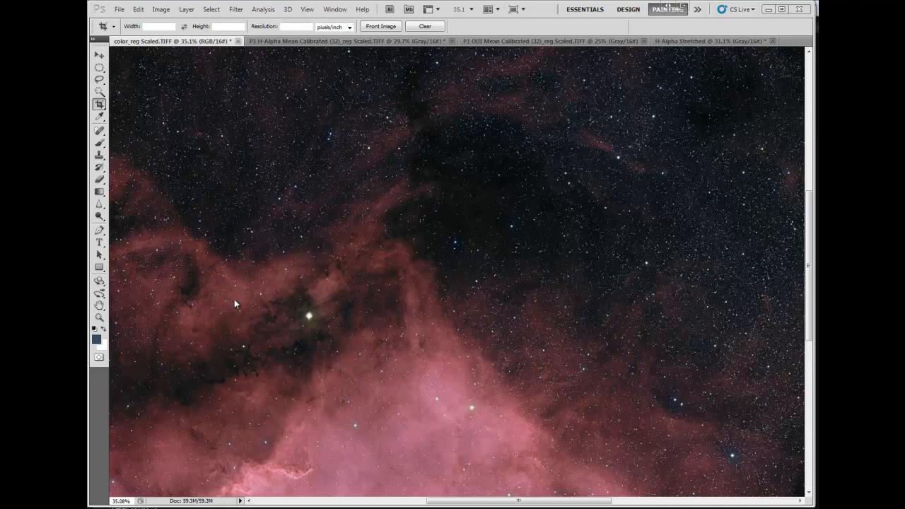
mouse_move(287, 410)
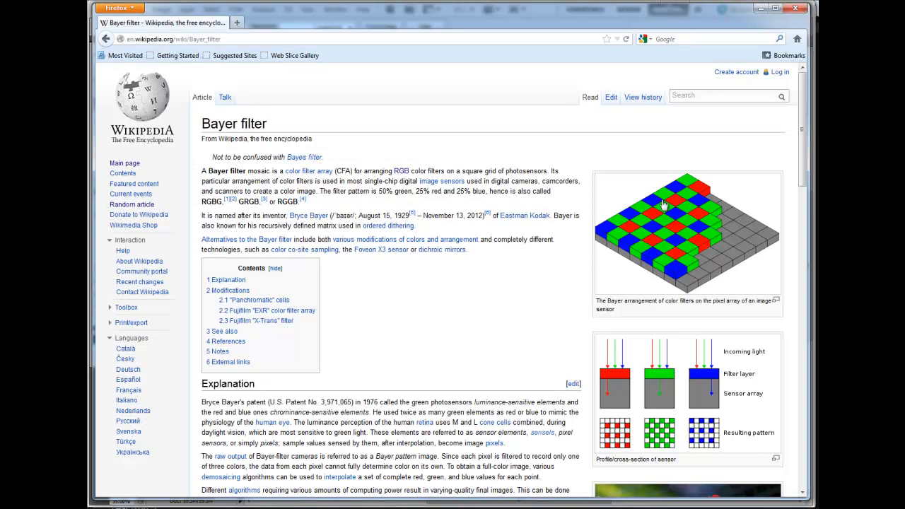
mouse_move(625, 217)
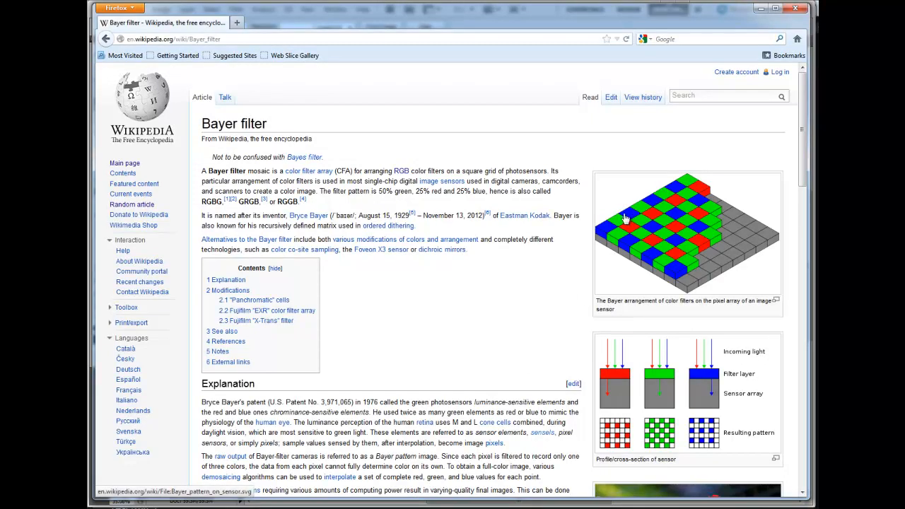
mouse_move(677, 271)
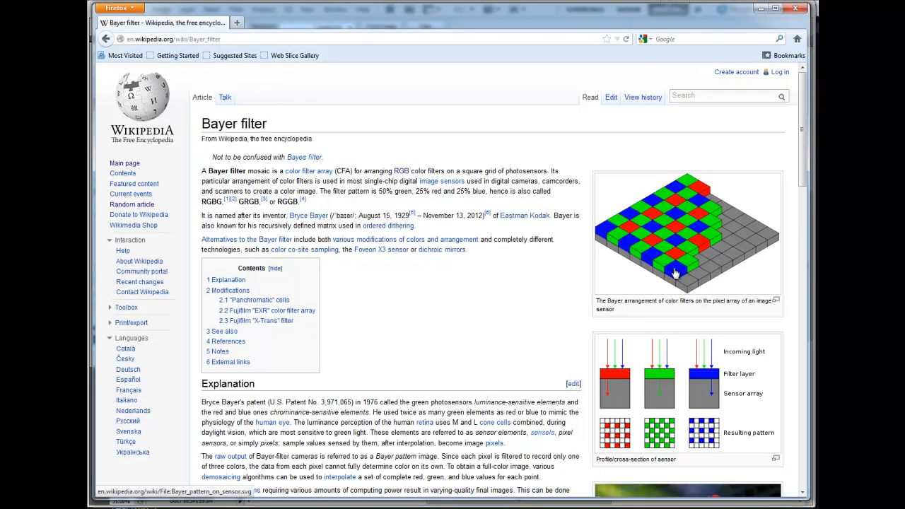
mouse_move(693, 243)
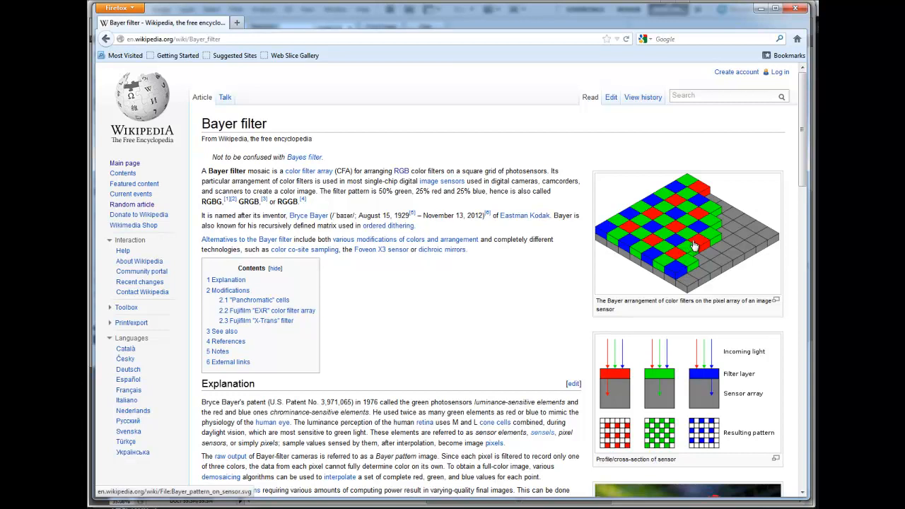
mouse_move(700, 213)
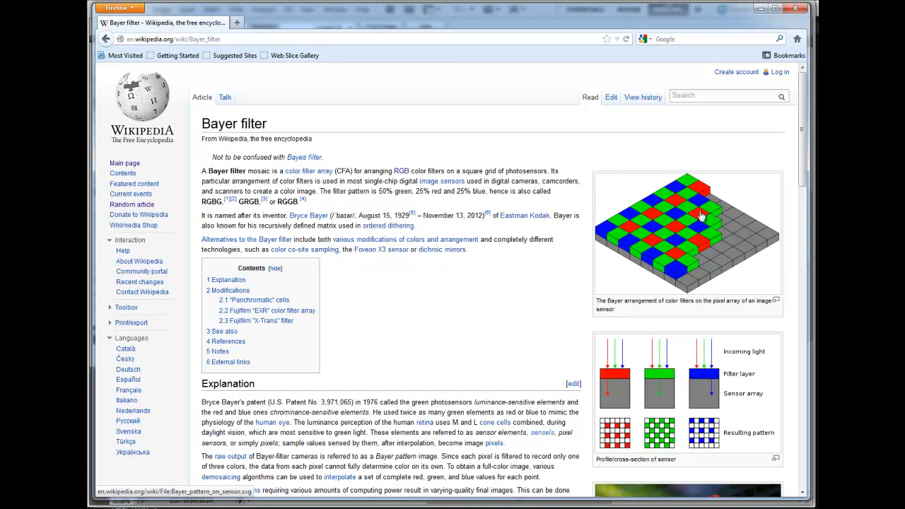
mouse_move(679, 189)
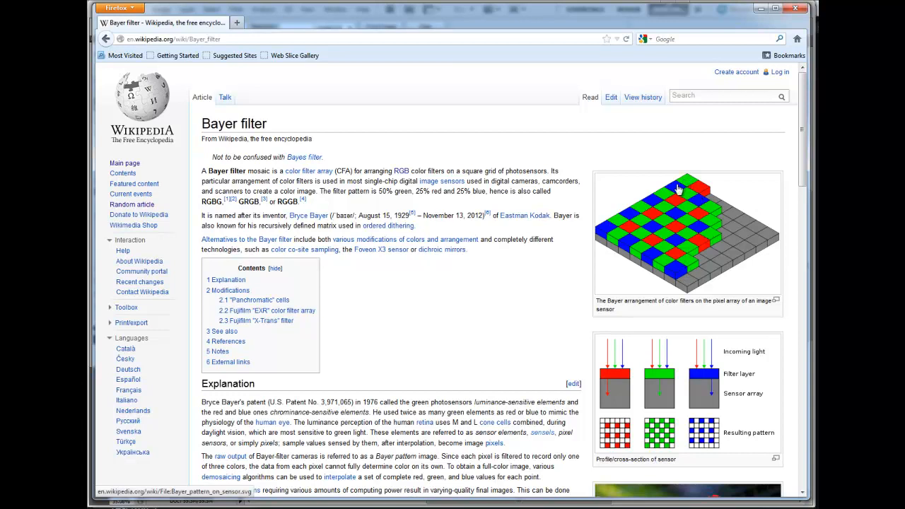
mouse_move(694, 208)
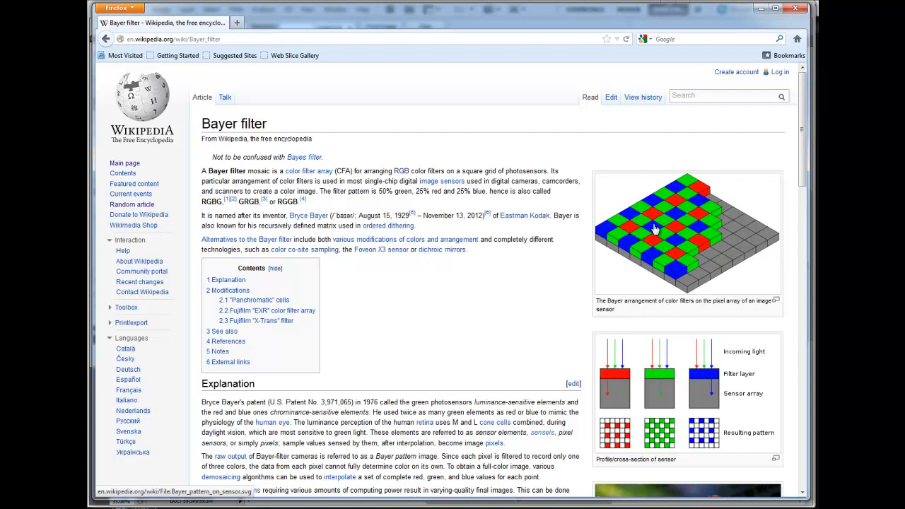
- Scroll the Bayer filter article down past the Contents box toward the Modifications section
scroll("down", 3)
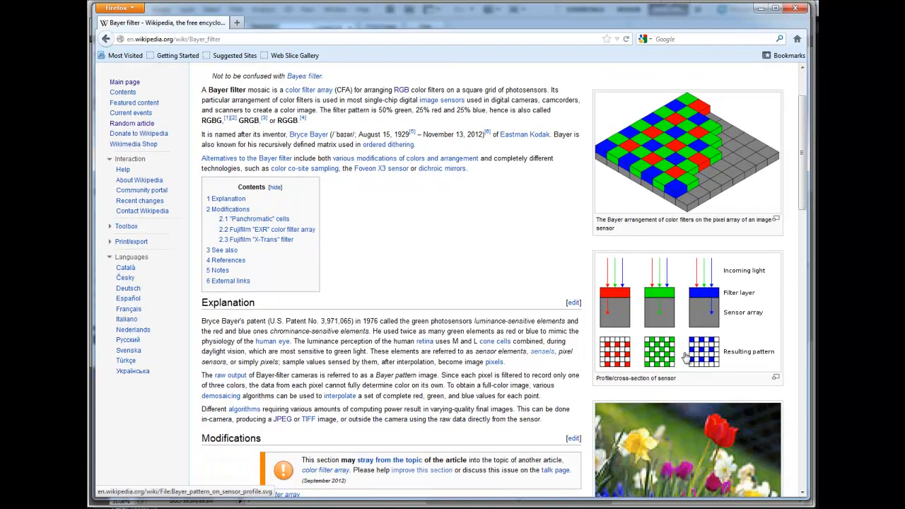
scroll("down", 3)
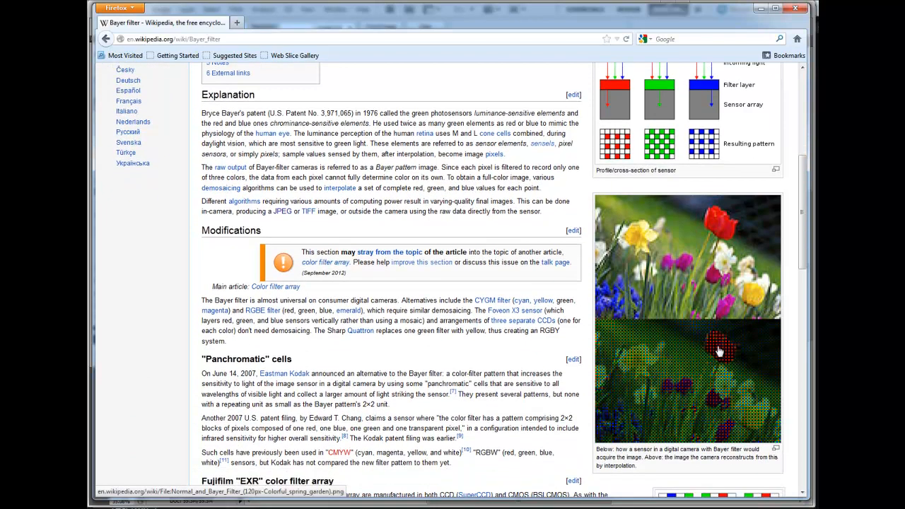
mouse_move(755, 361)
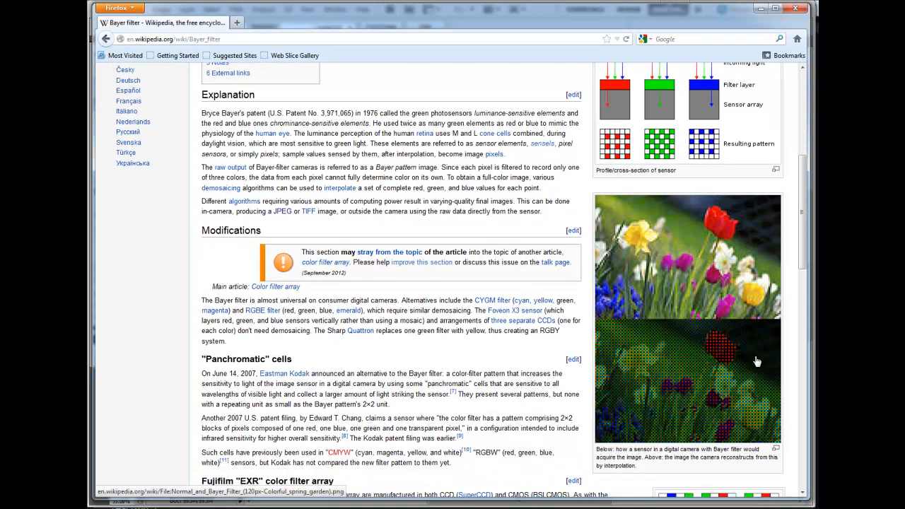
mouse_move(752, 218)
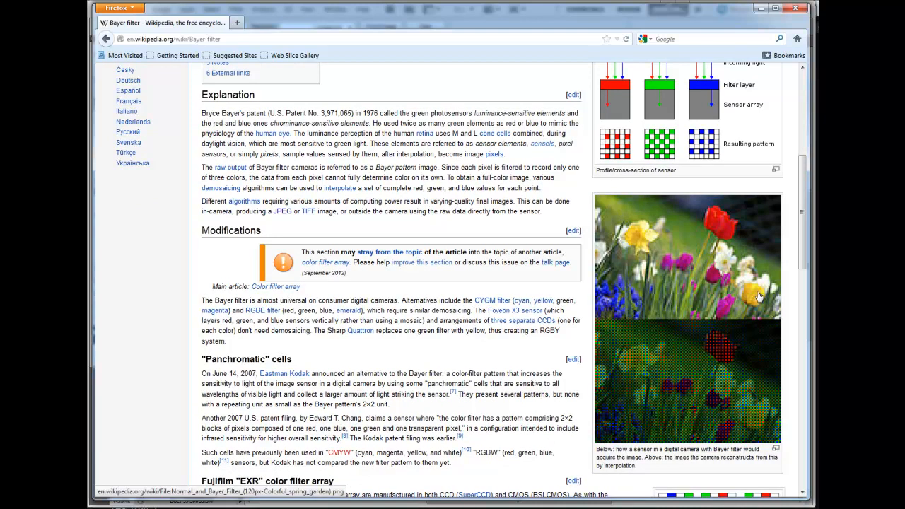
mouse_move(724, 302)
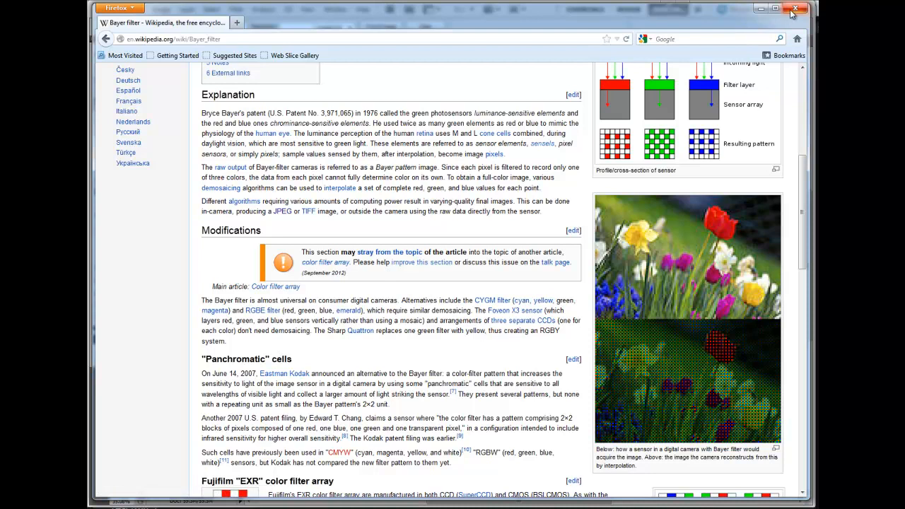
mouse_move(794, 9)
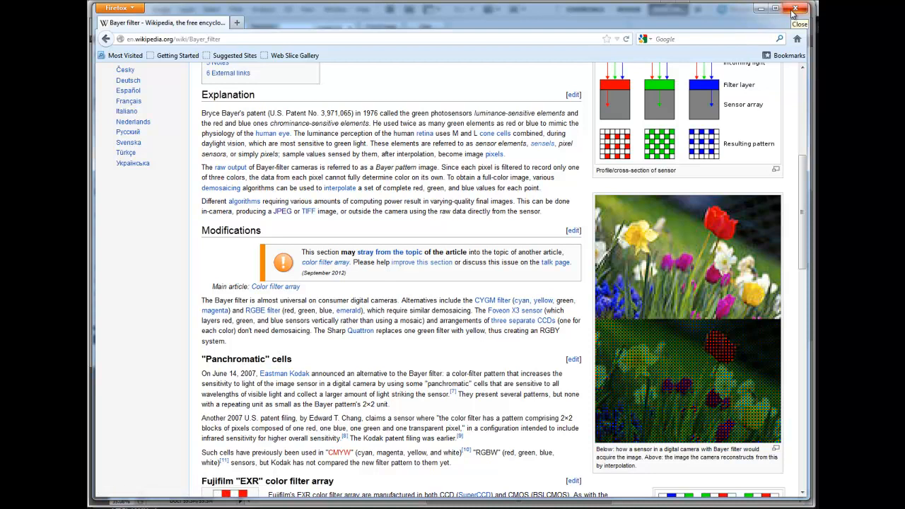
mouse_move(780, 35)
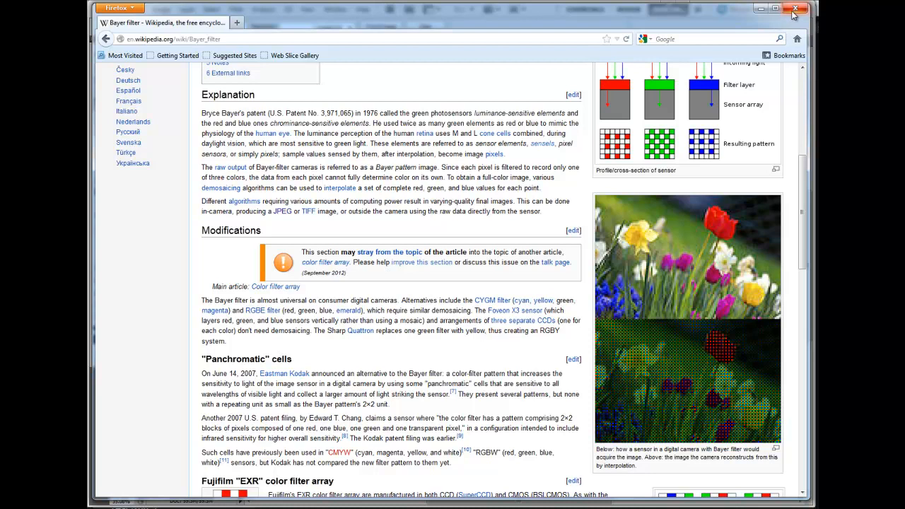
mouse_move(796, 13)
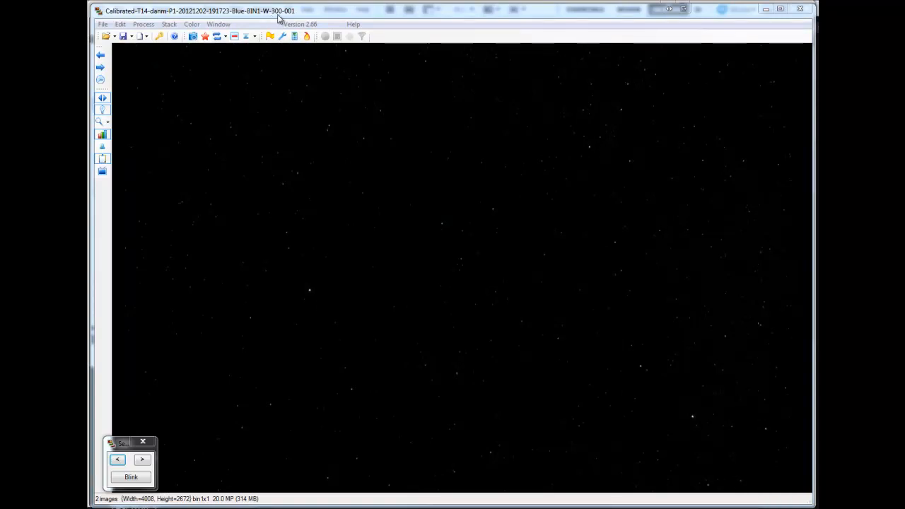
mouse_move(243, 20)
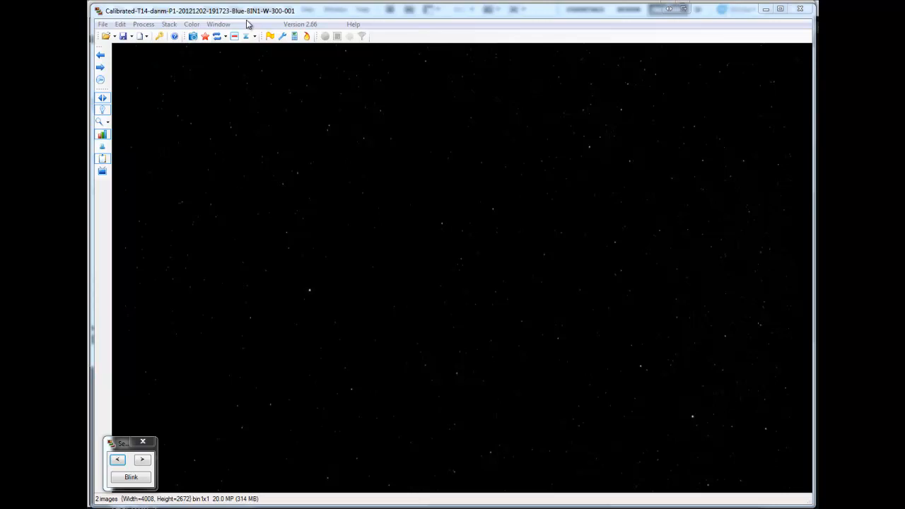
mouse_move(311, 293)
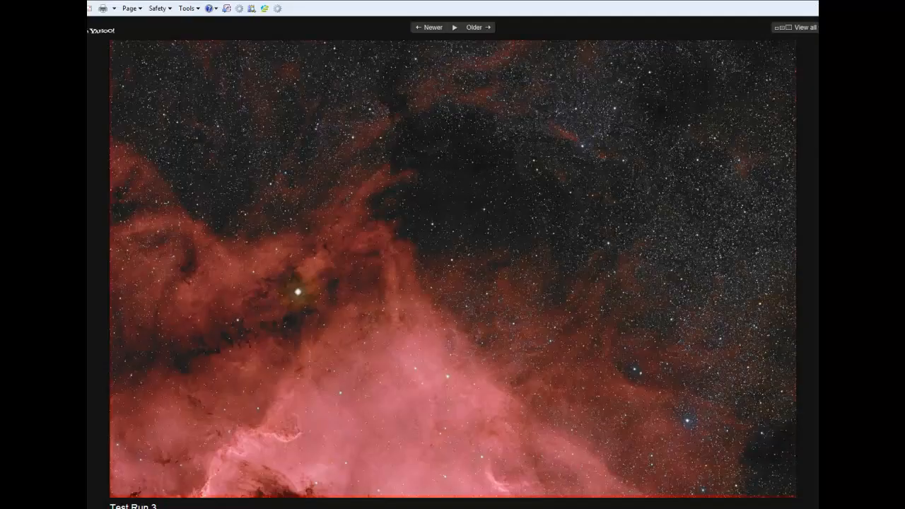
mouse_move(220, 465)
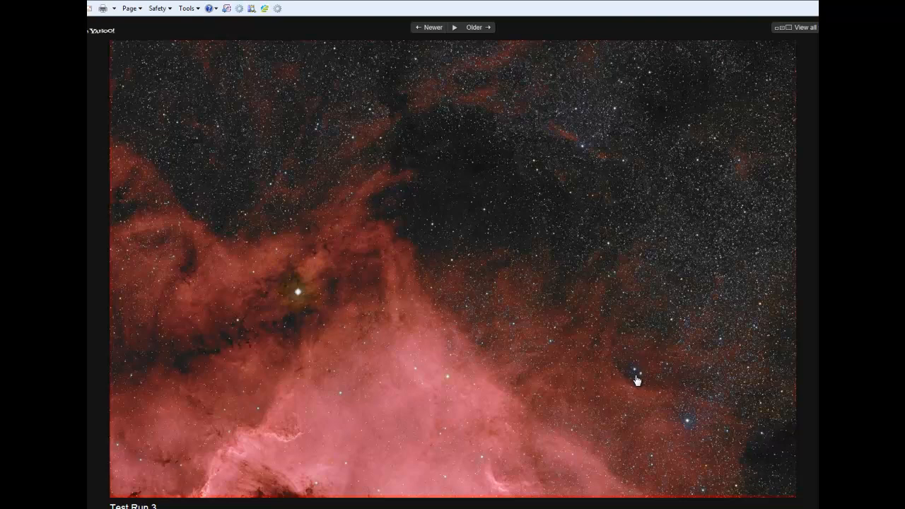
mouse_move(258, 435)
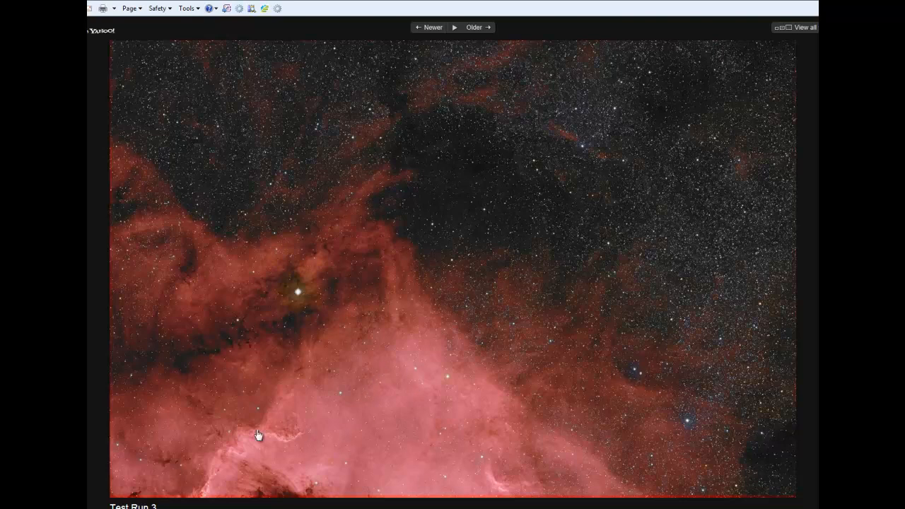
mouse_move(367, 403)
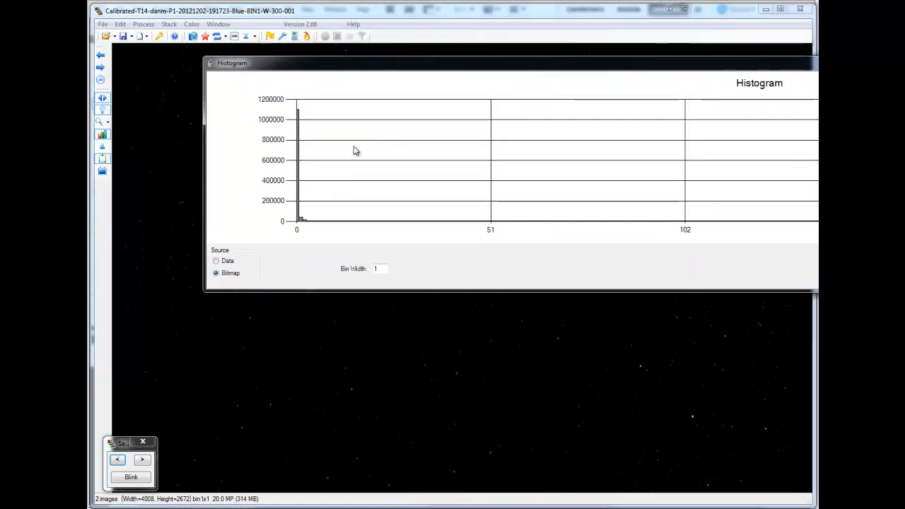
mouse_move(300, 181)
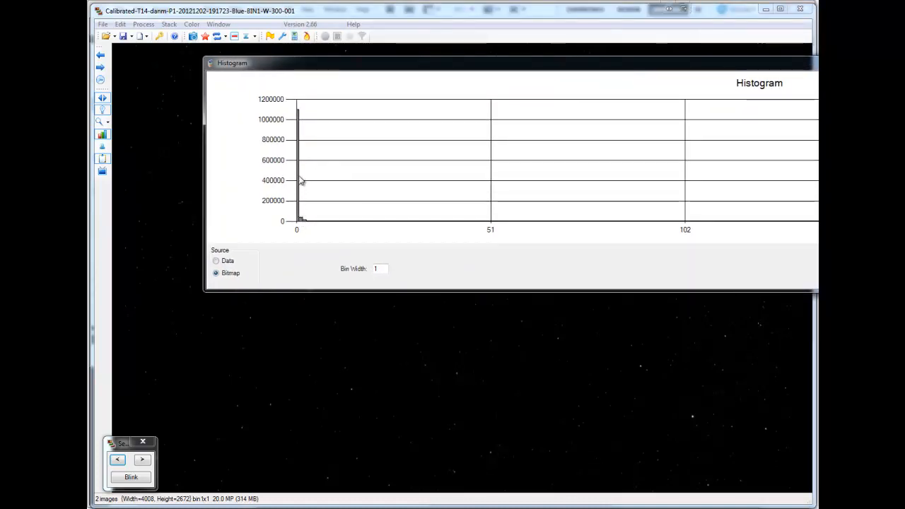
mouse_move(300, 119)
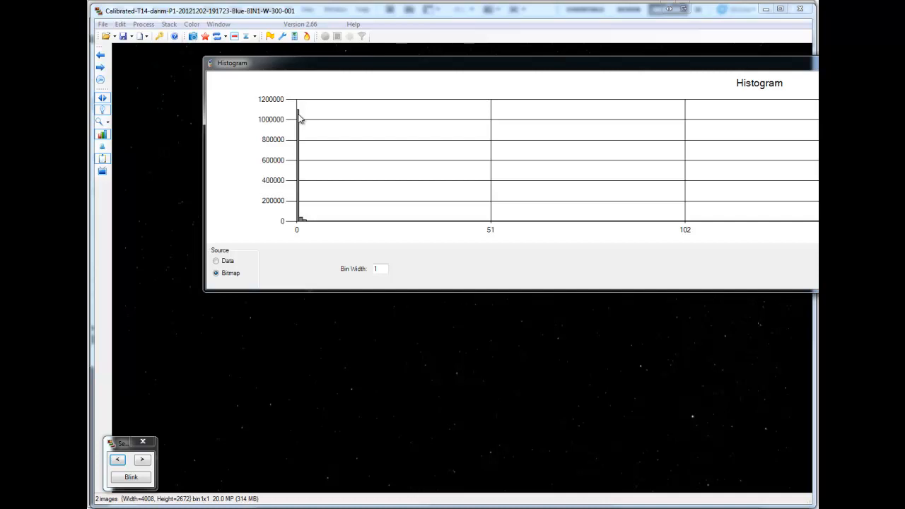
mouse_move(789, 229)
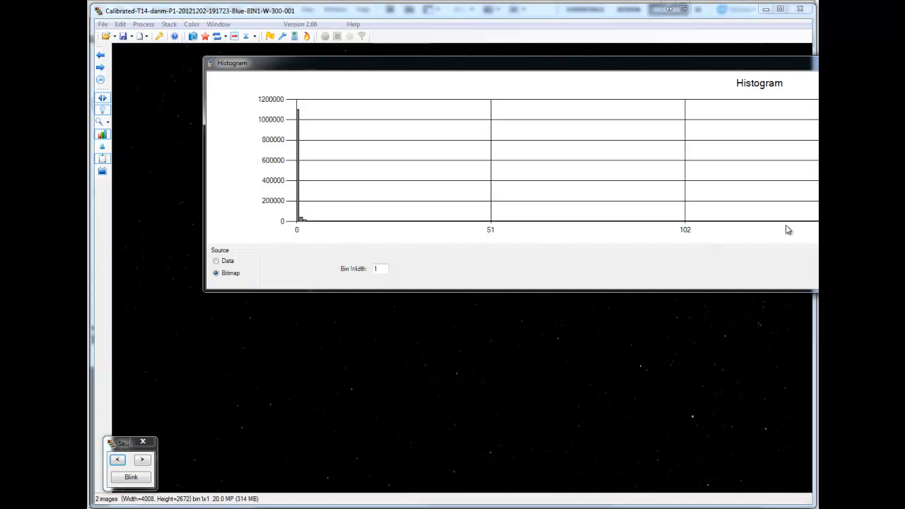
mouse_move(300, 209)
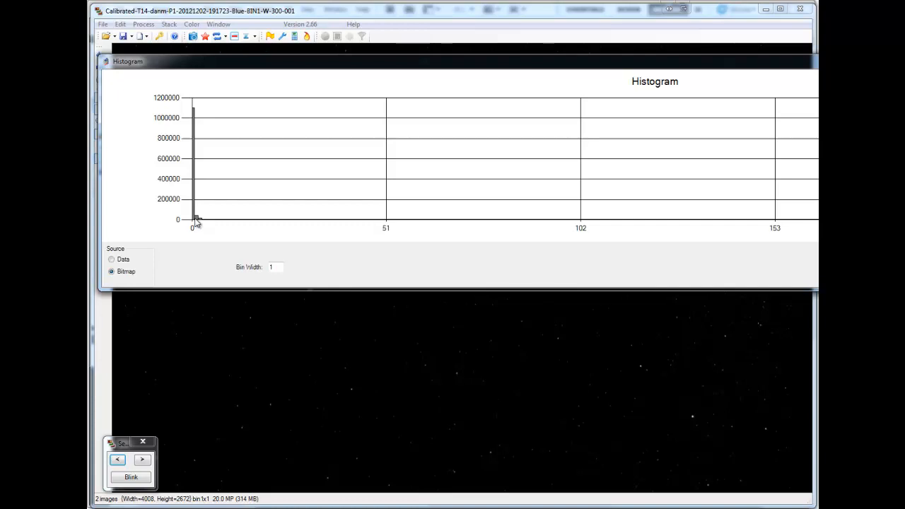
mouse_move(205, 223)
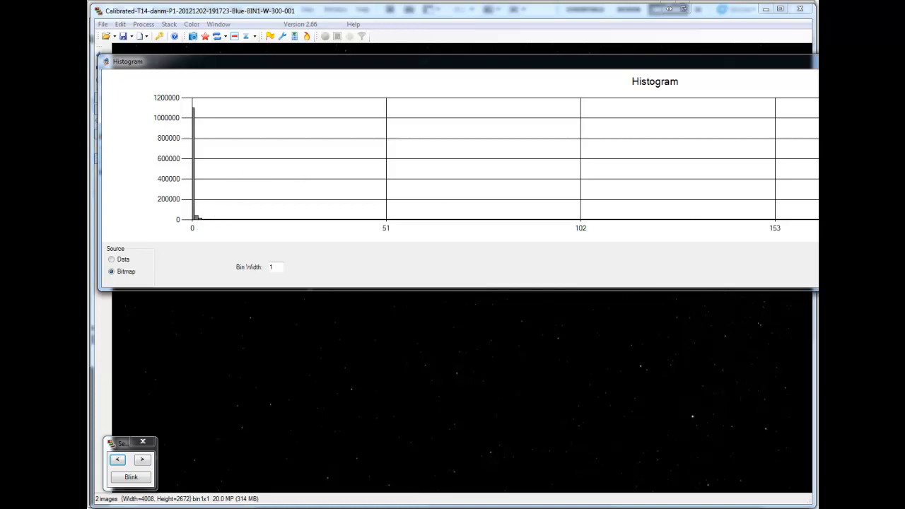
mouse_move(639, 187)
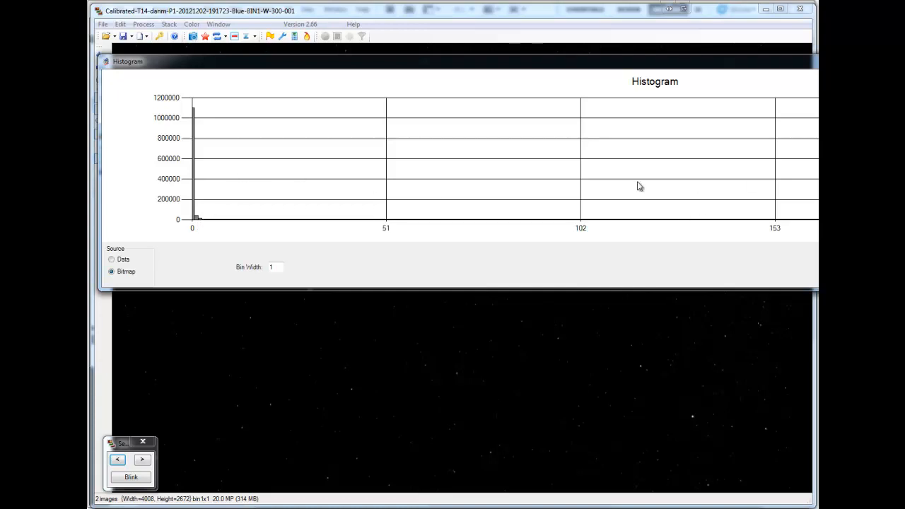
mouse_move(197, 115)
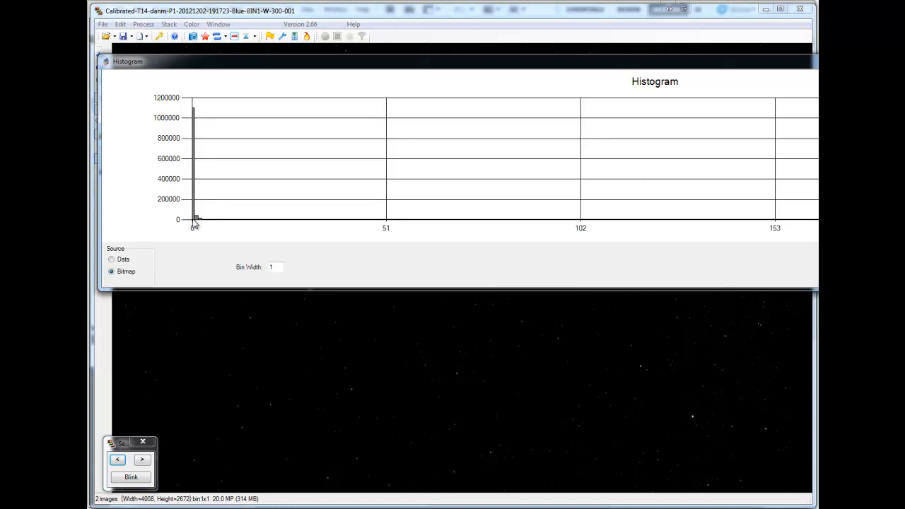
mouse_move(356, 229)
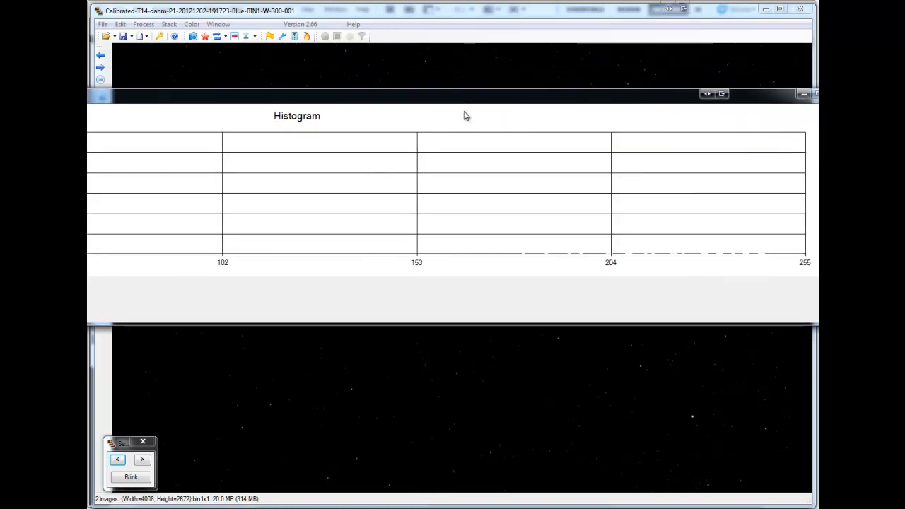
mouse_move(554, 96)
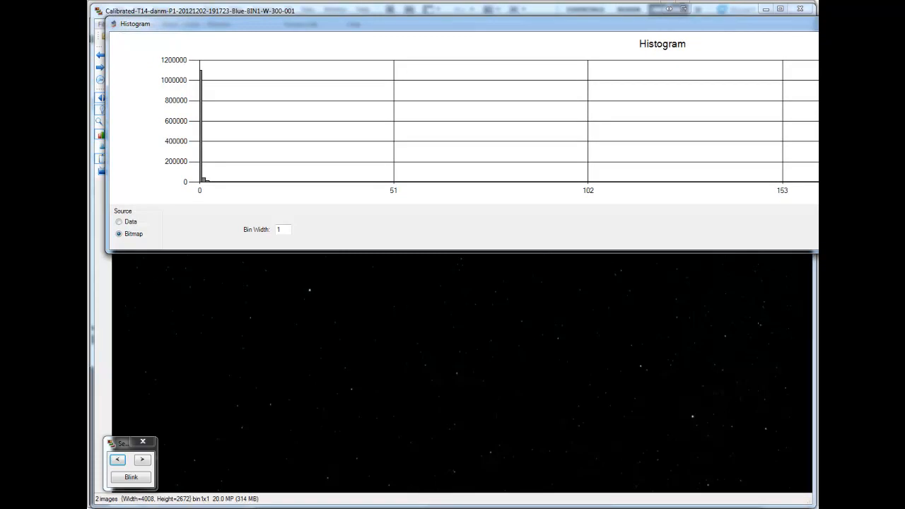
mouse_move(201, 181)
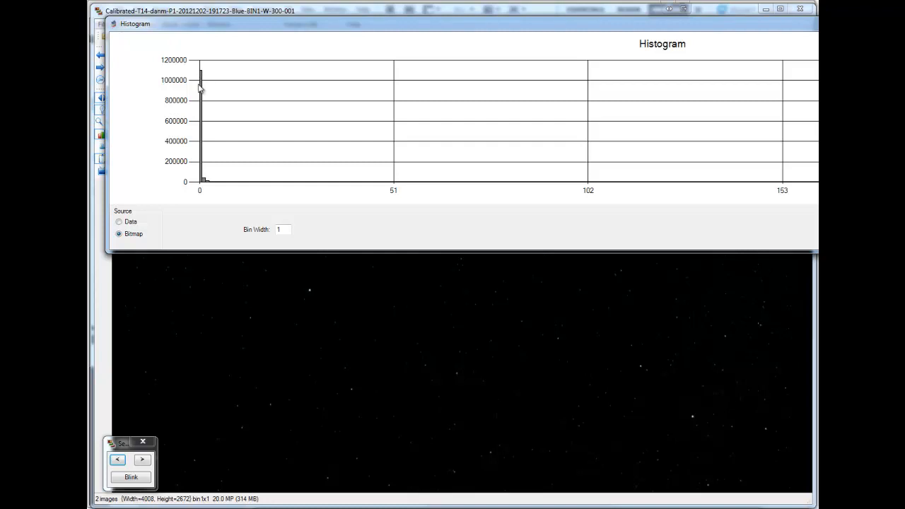
mouse_move(794, 159)
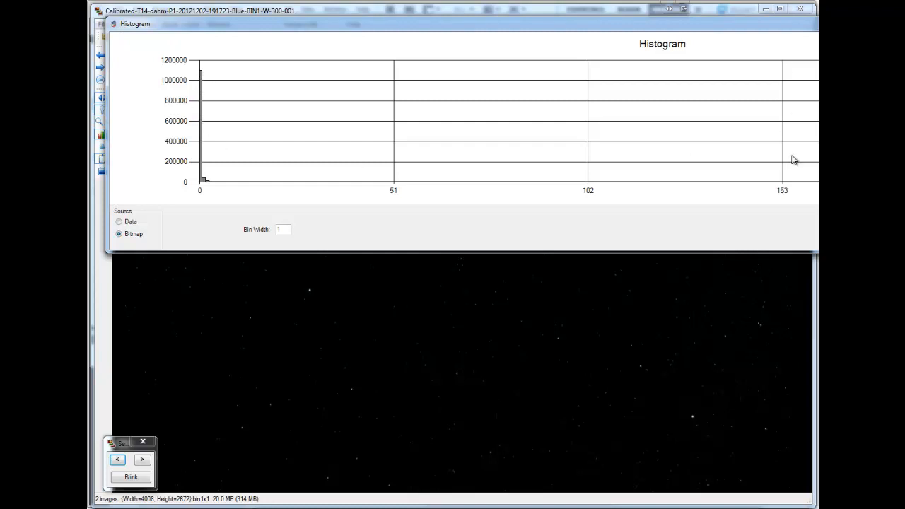
mouse_move(777, 173)
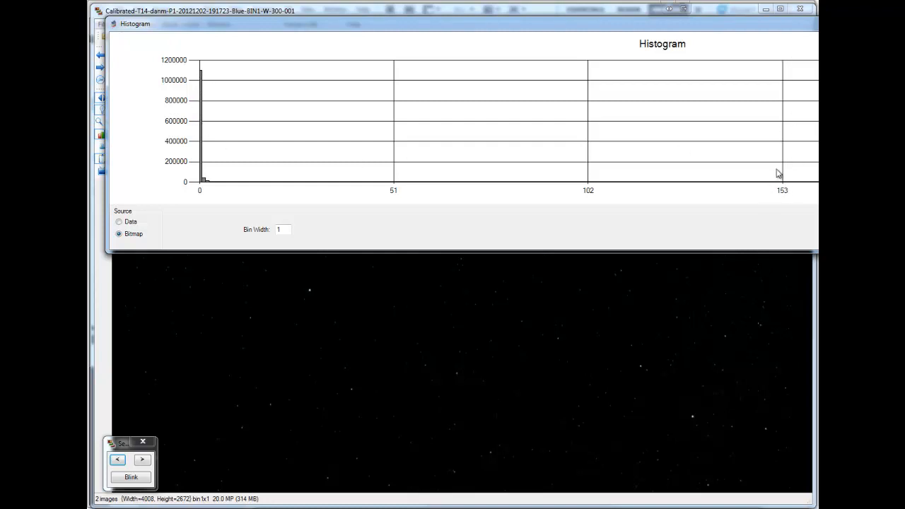
mouse_move(579, 29)
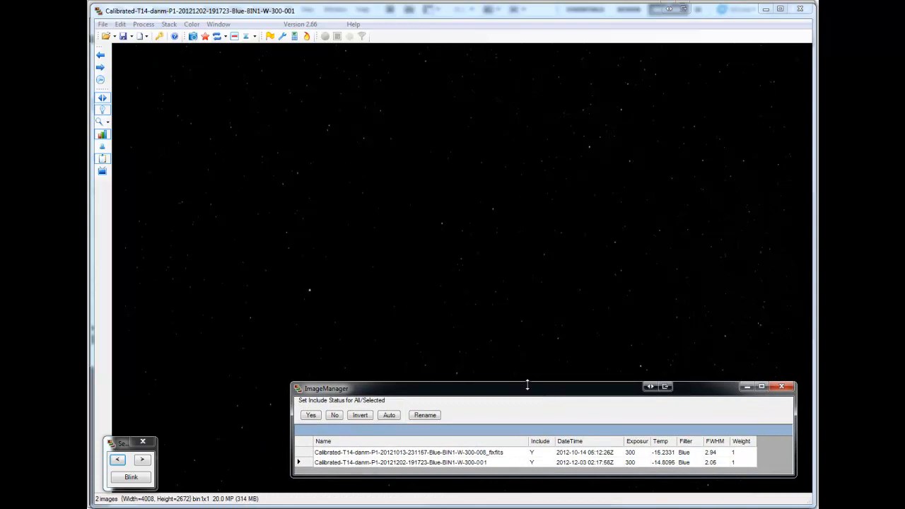
mouse_move(324, 441)
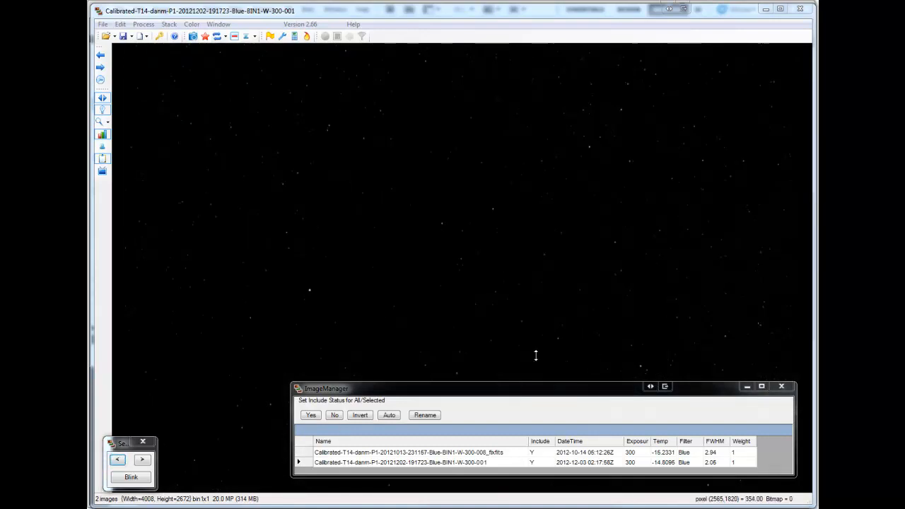
- Blink back and forth between the two blue frames, then bring up the Magnification settings
left_click(117, 459)
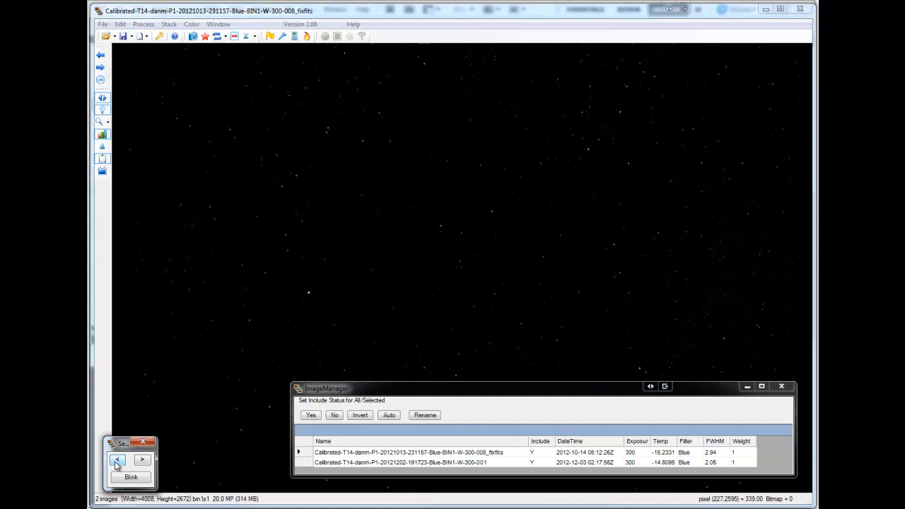
left_click(142, 459)
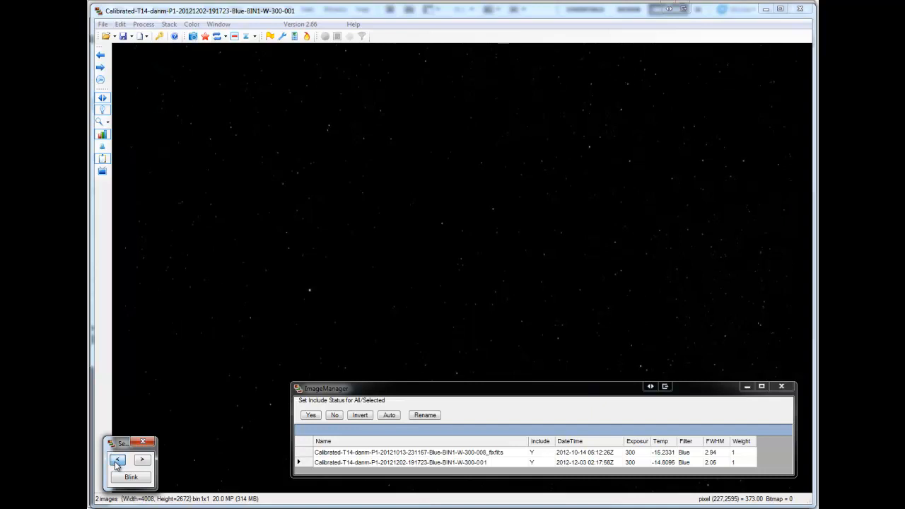
left_click(116, 459)
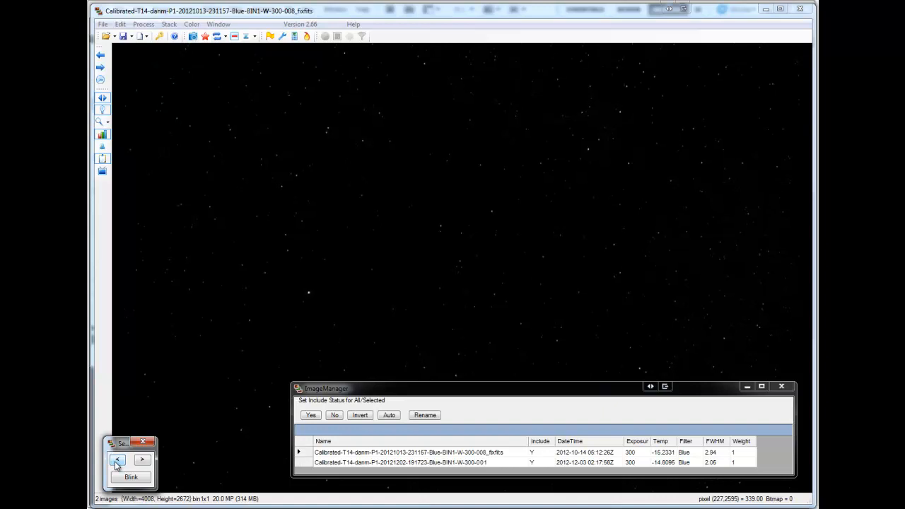
left_click(141, 459)
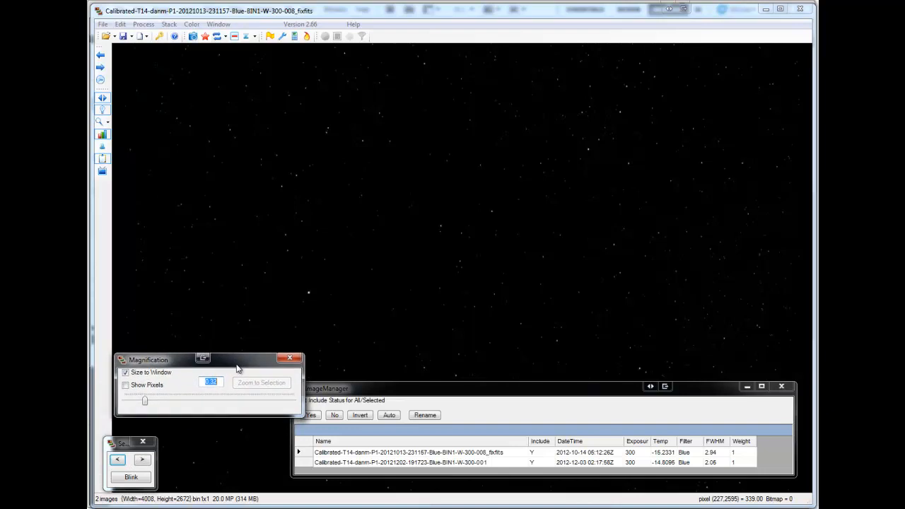
- Turn off Size to Window, zoom to 6.00x, and blink the two frames to compare star positions
left_click(125, 384)
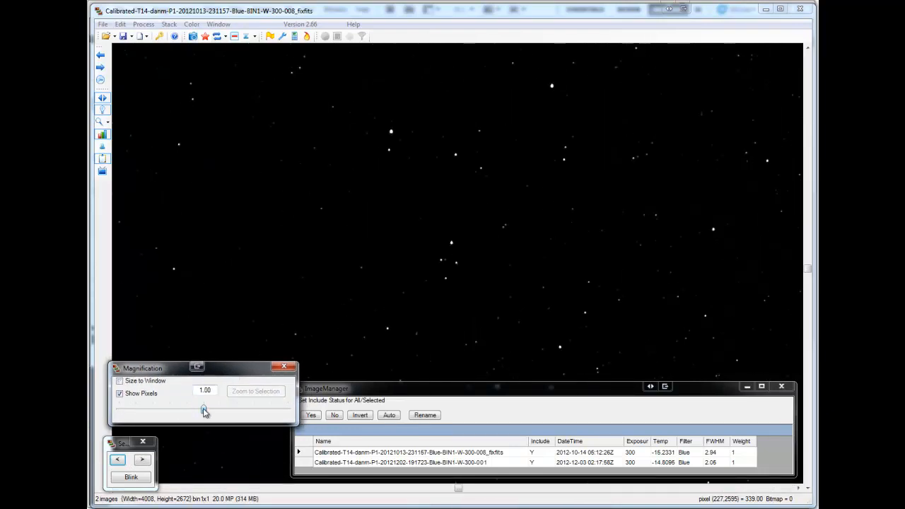
left_click_drag(204, 410, 255, 410)
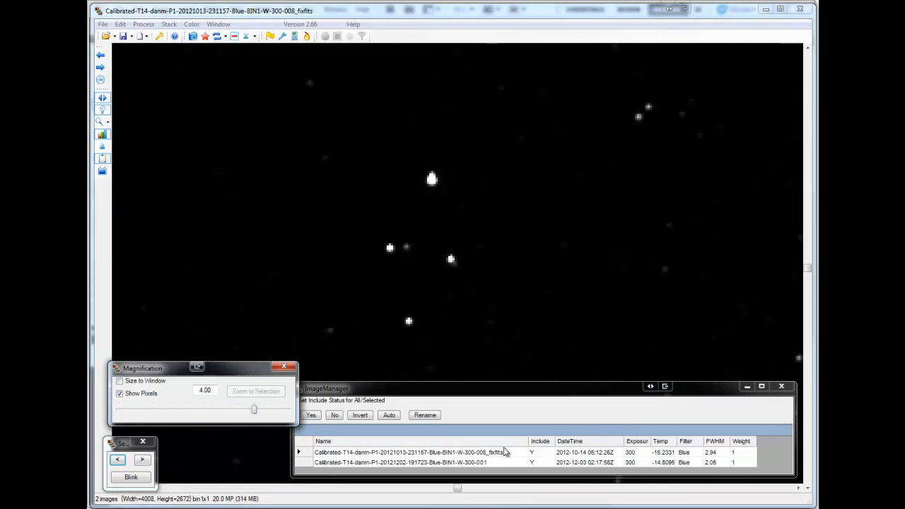
mouse_move(486, 293)
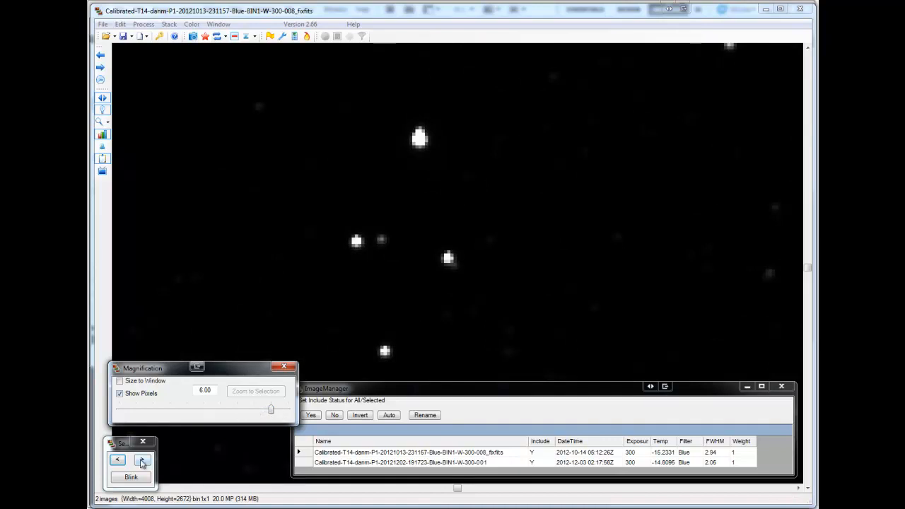
left_click(142, 460)
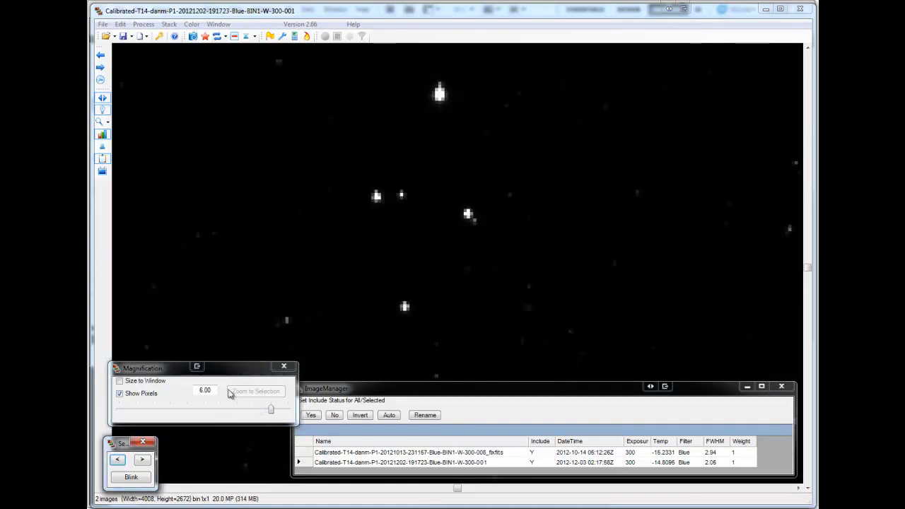
mouse_move(551, 281)
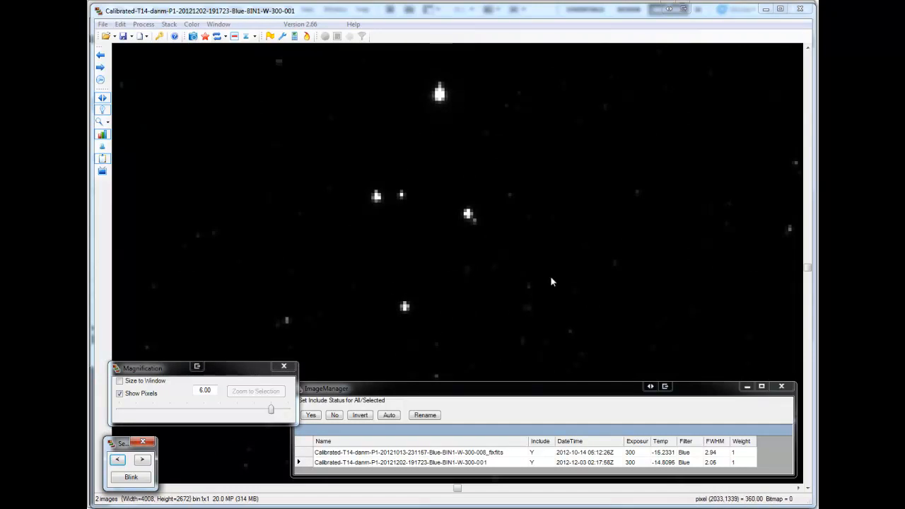
mouse_move(328, 296)
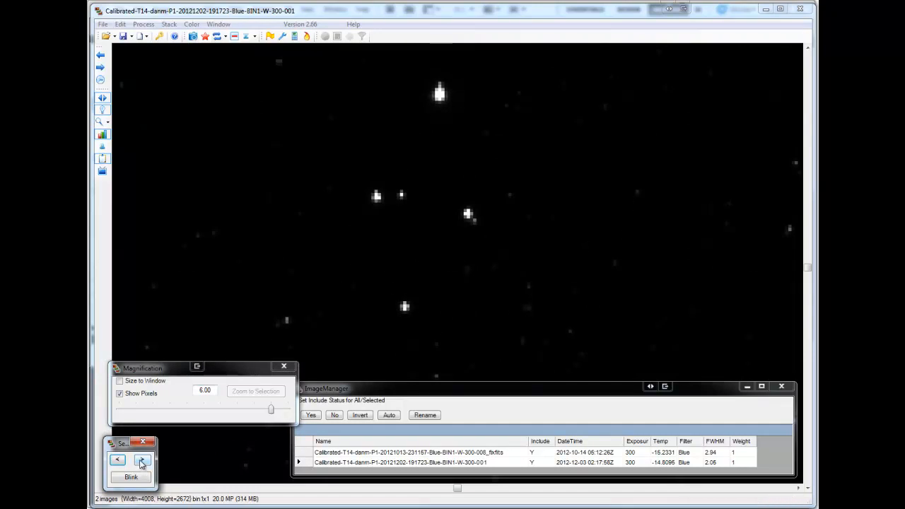
left_click(118, 461)
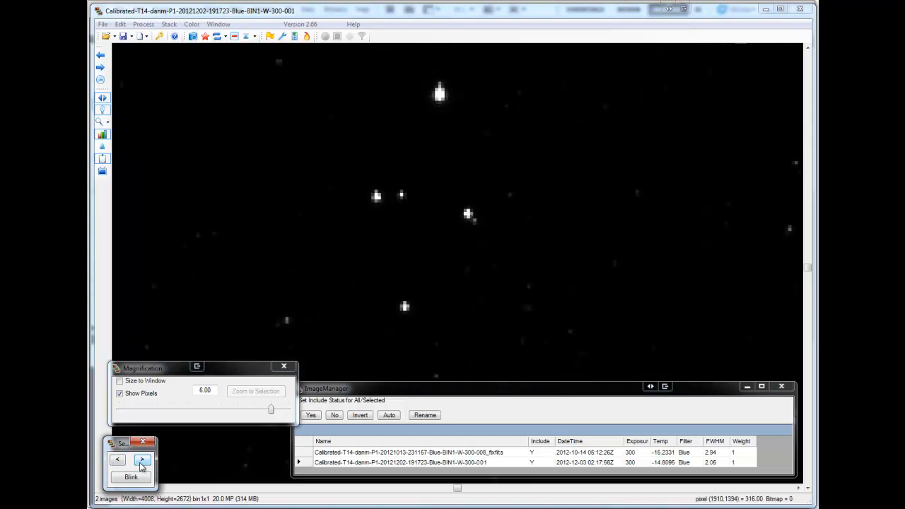
left_click(141, 461)
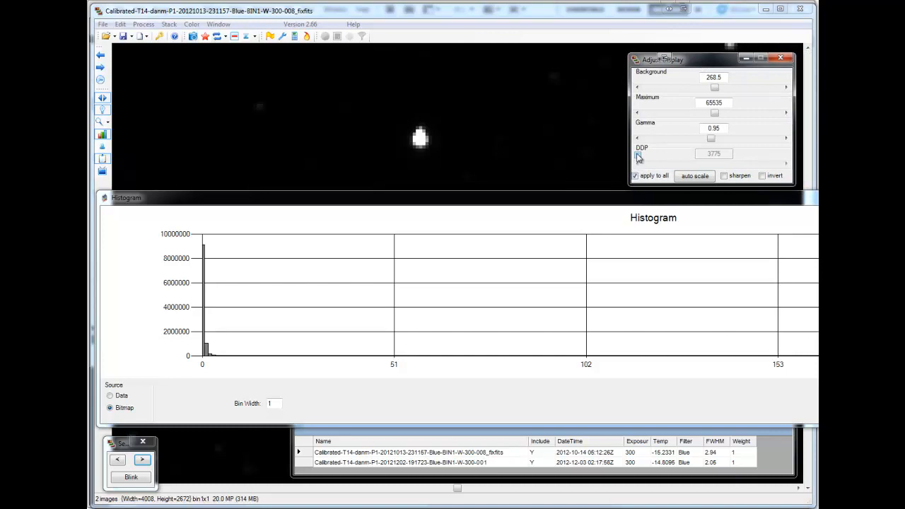
- Enable DDP display stretch with DDP about 1.174 and Background 224 to reveal faint stars
left_click(636, 154)
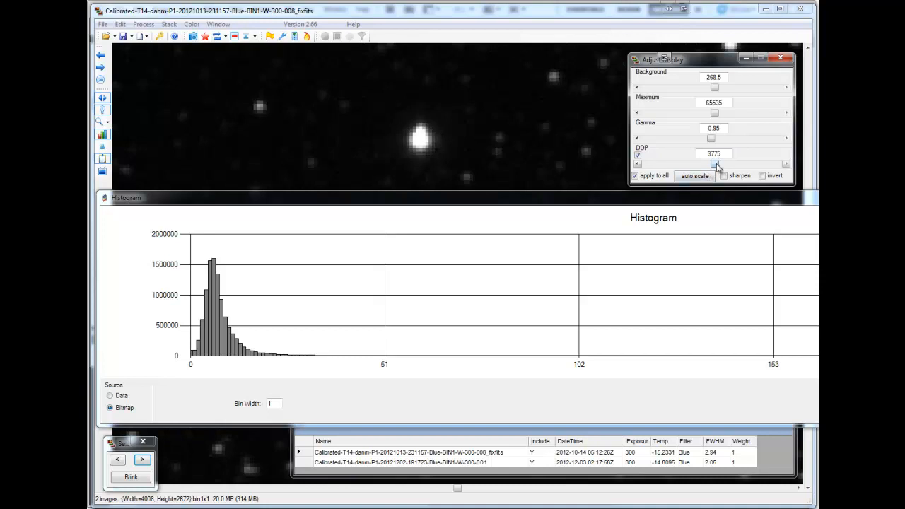
left_click_drag(718, 164, 681, 164)
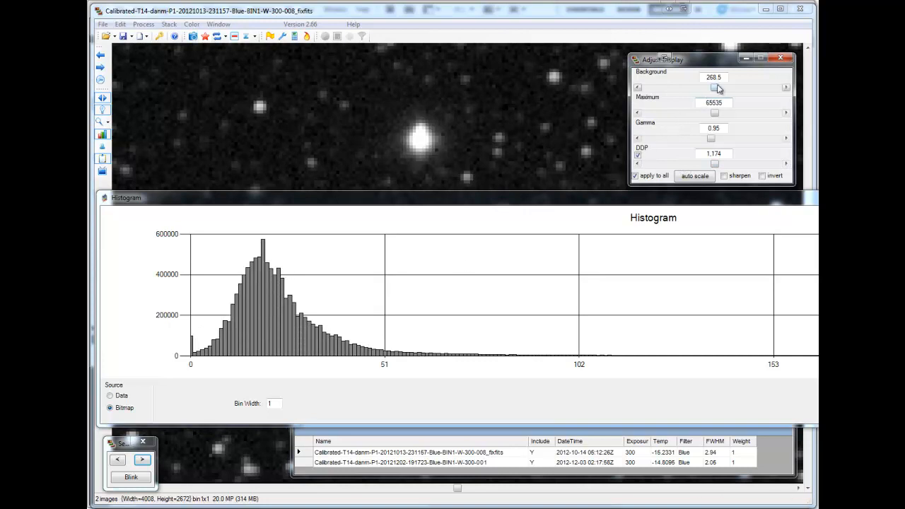
left_click_drag(713, 88, 714, 88)
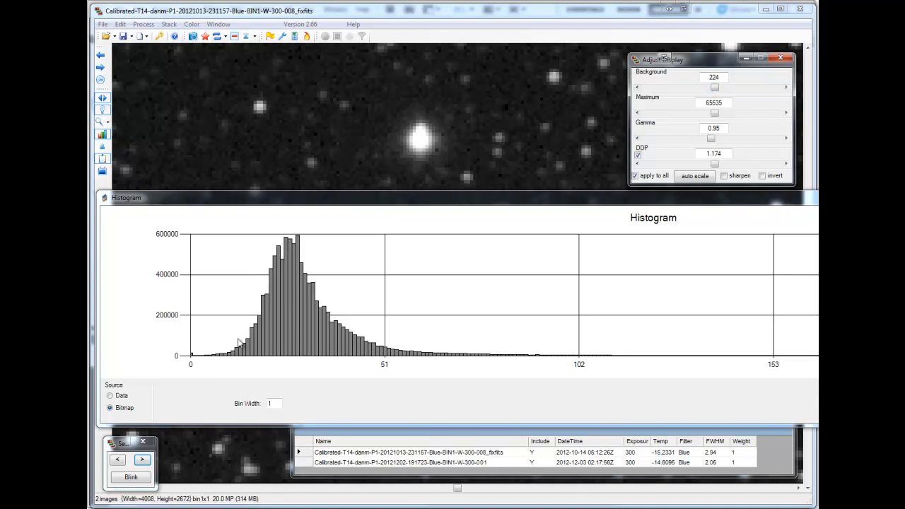
mouse_move(445, 385)
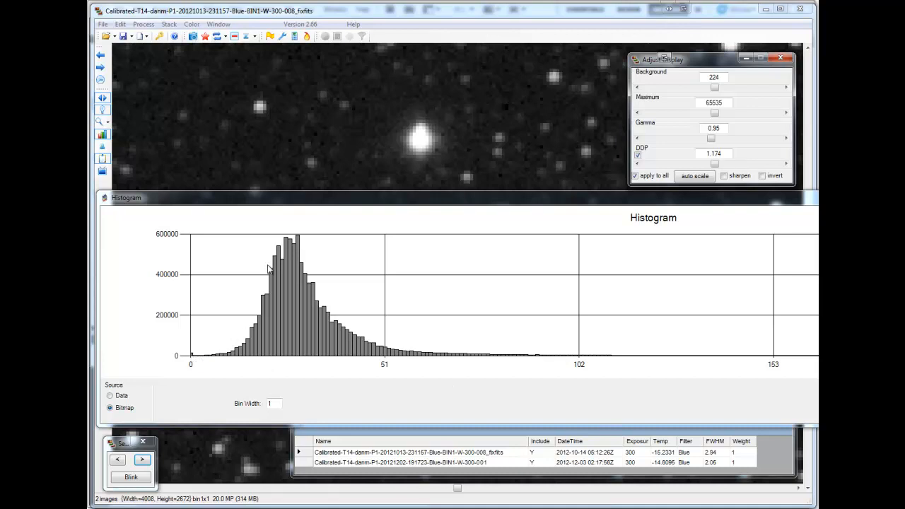
mouse_move(720, 352)
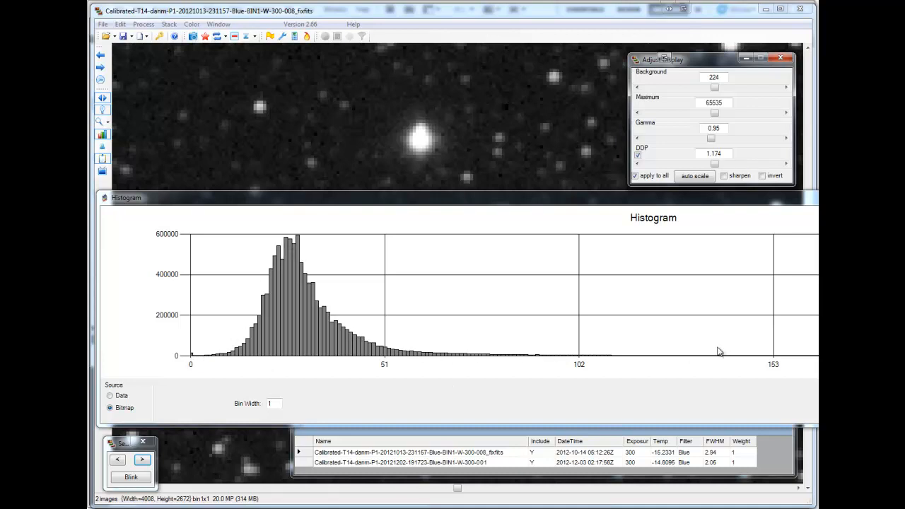
mouse_move(692, 67)
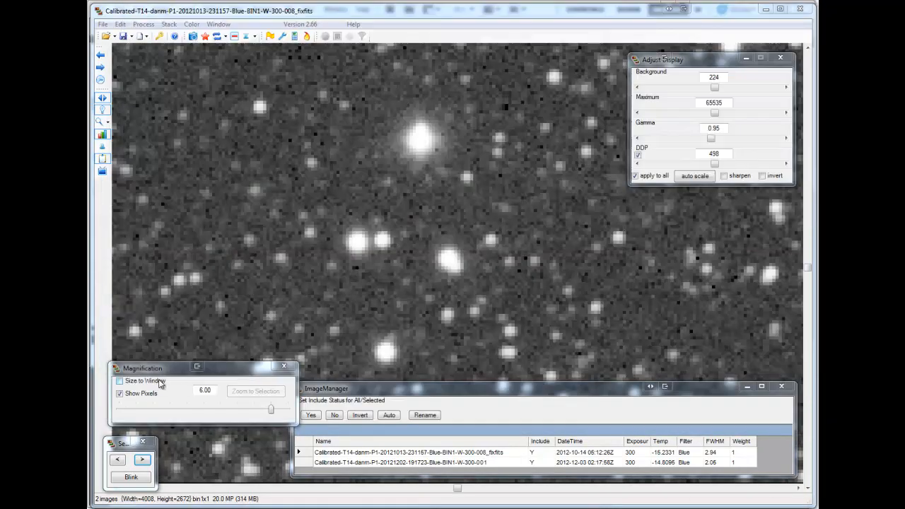
- Fit the whole blue frame to the window and toggle DDP off and back on
left_click(119, 380)
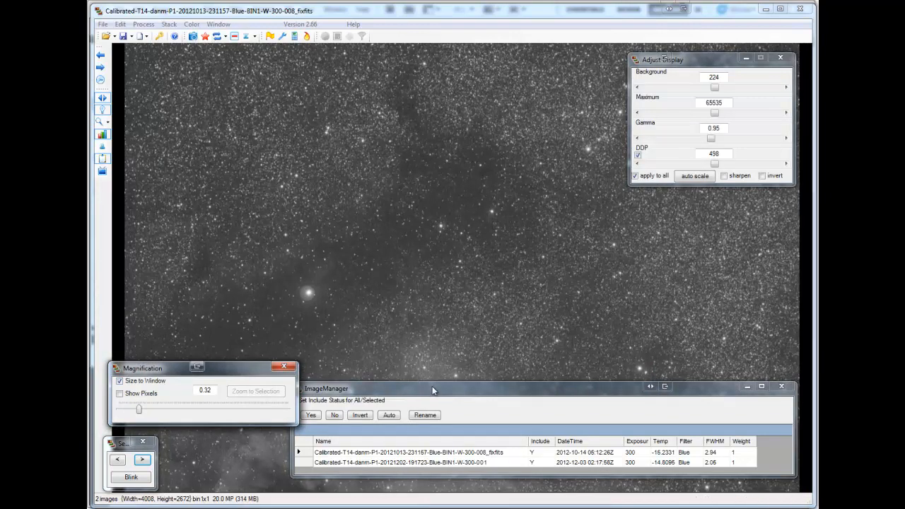
left_click(639, 154)
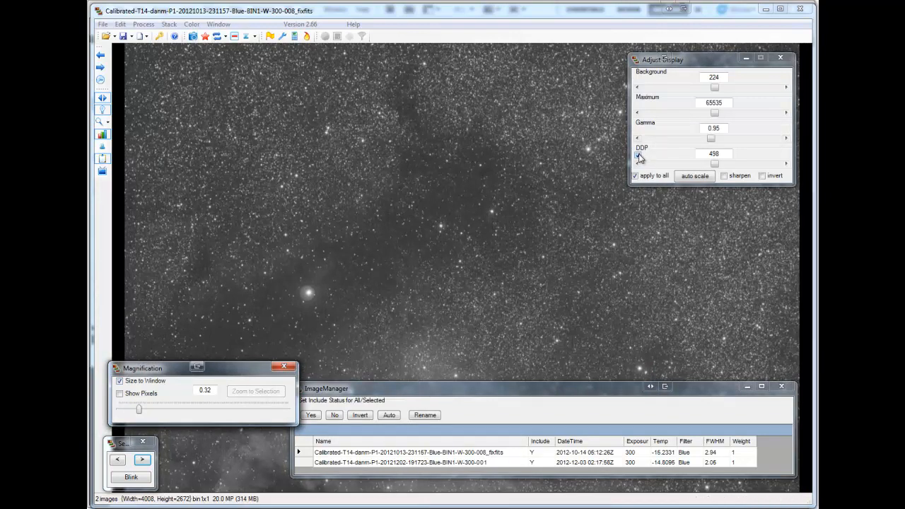
left_click(636, 154)
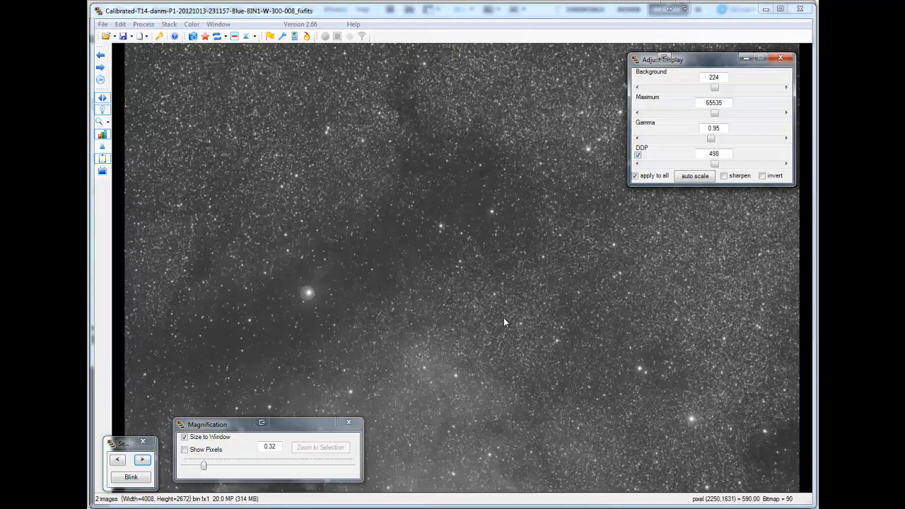
mouse_move(175, 141)
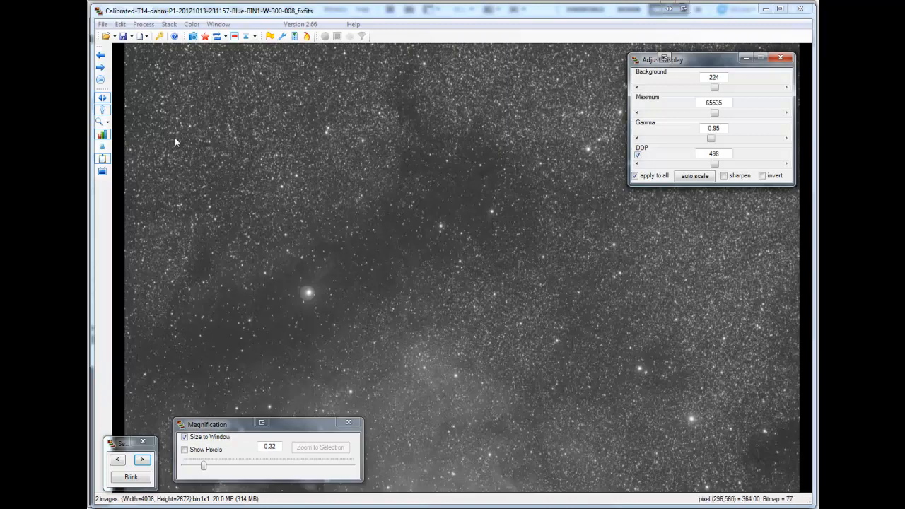
mouse_move(266, 328)
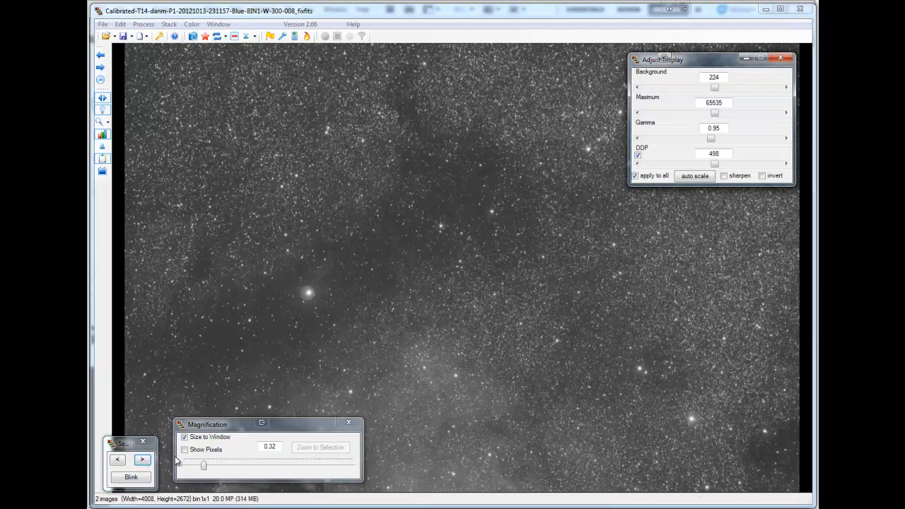
- Turn off Size to Window and zoom the star field in to 8.00x with pixels shown
left_click(141, 459)
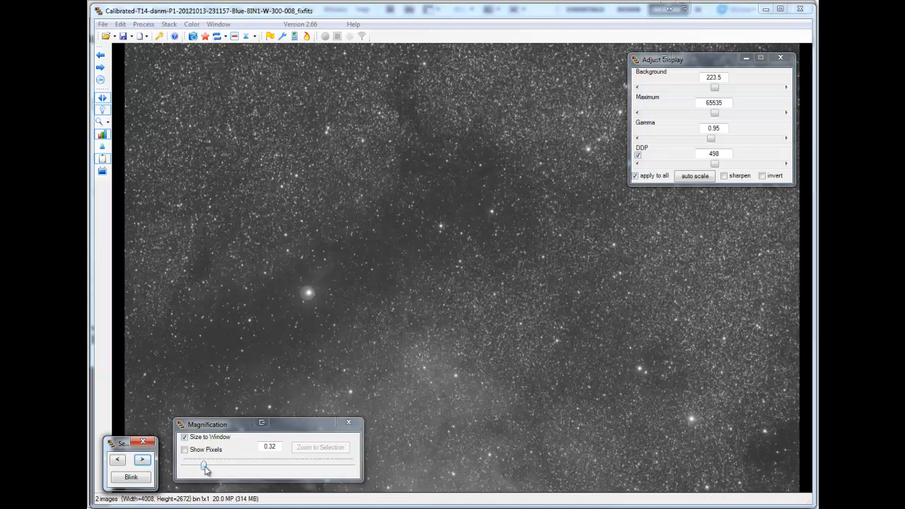
left_click_drag(205, 467, 320, 466)
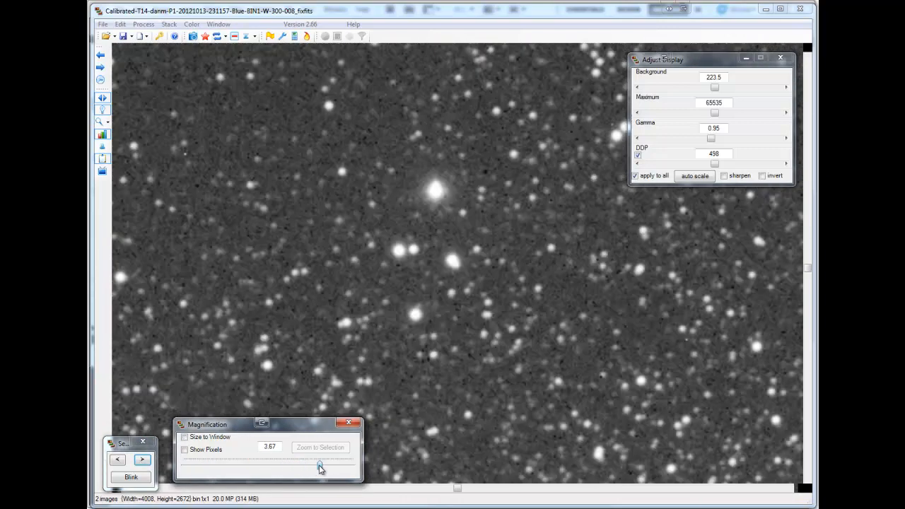
left_click_drag(320, 465, 345, 465)
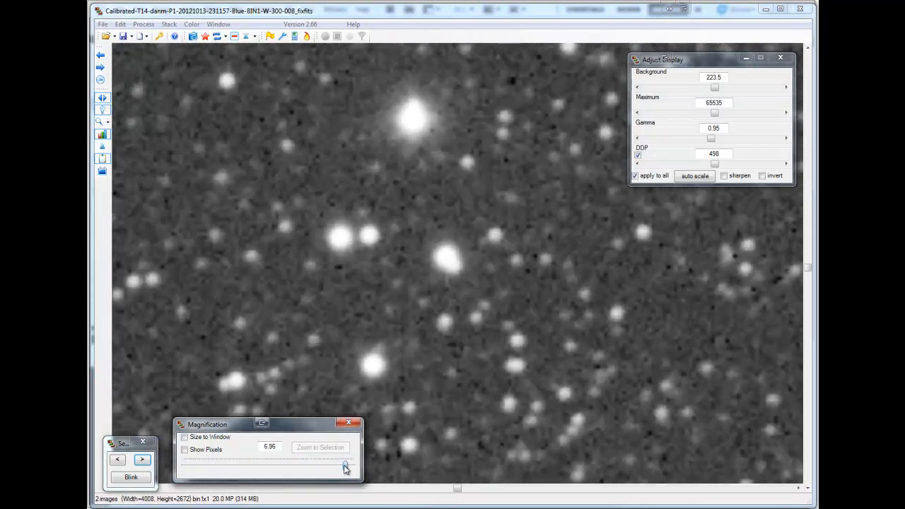
left_click_drag(342, 465, 352, 465)
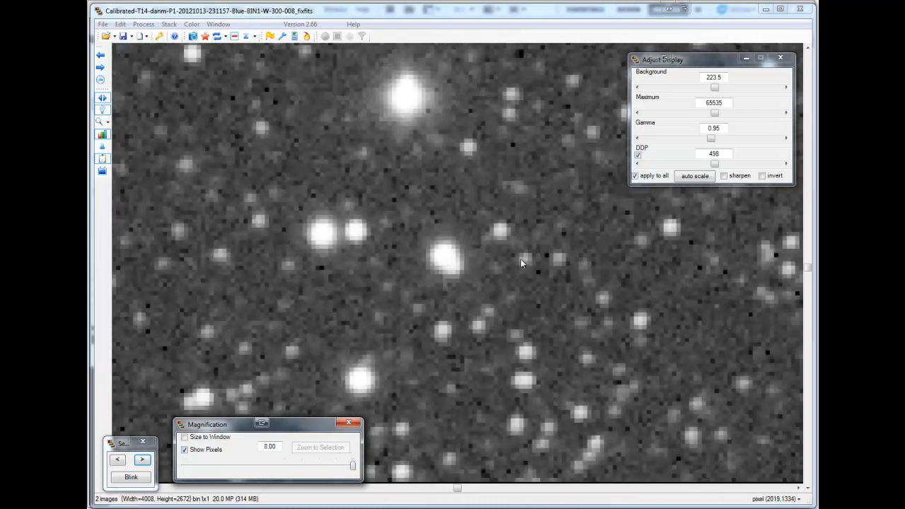
- Step between the two blue frames and run Blink to compare them at 8x
left_click(142, 459)
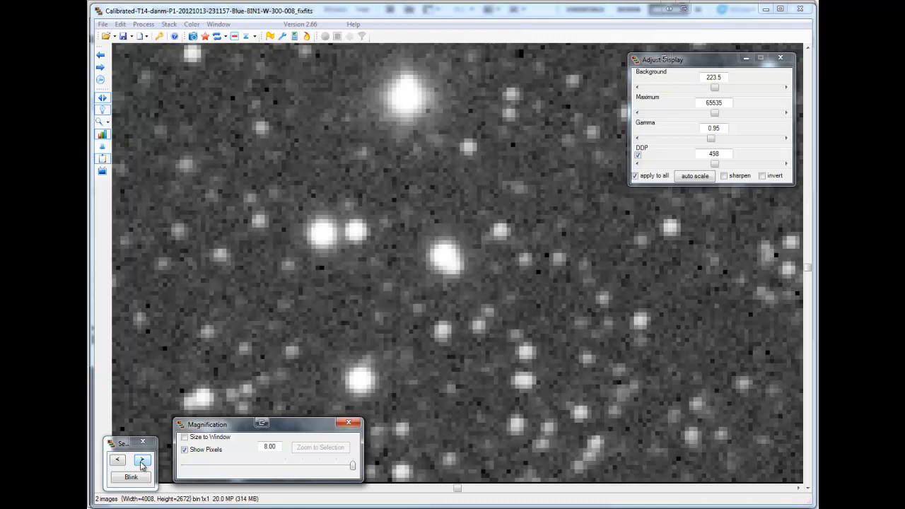
left_click(142, 460)
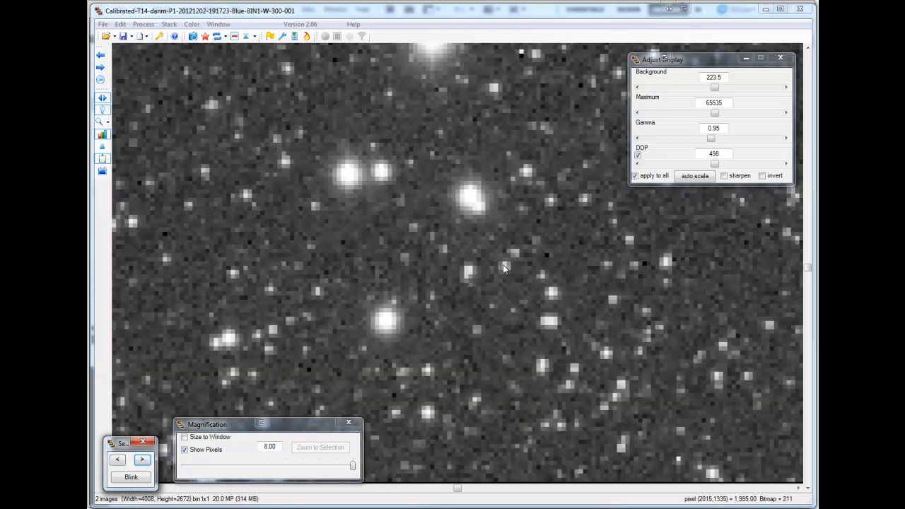
mouse_move(554, 296)
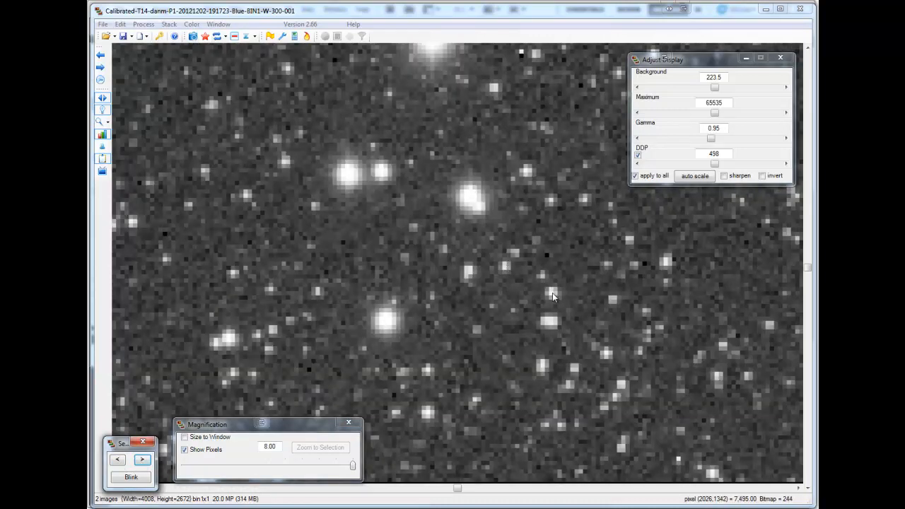
left_click(141, 461)
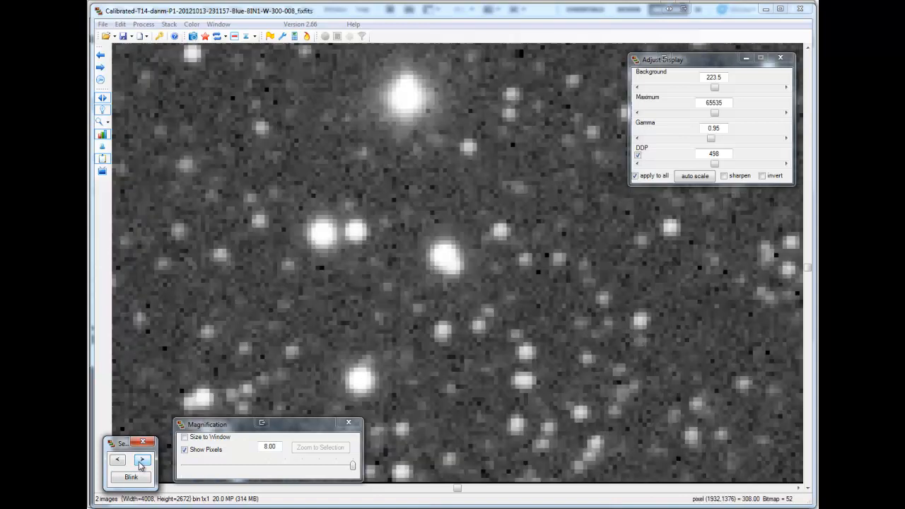
left_click(141, 459)
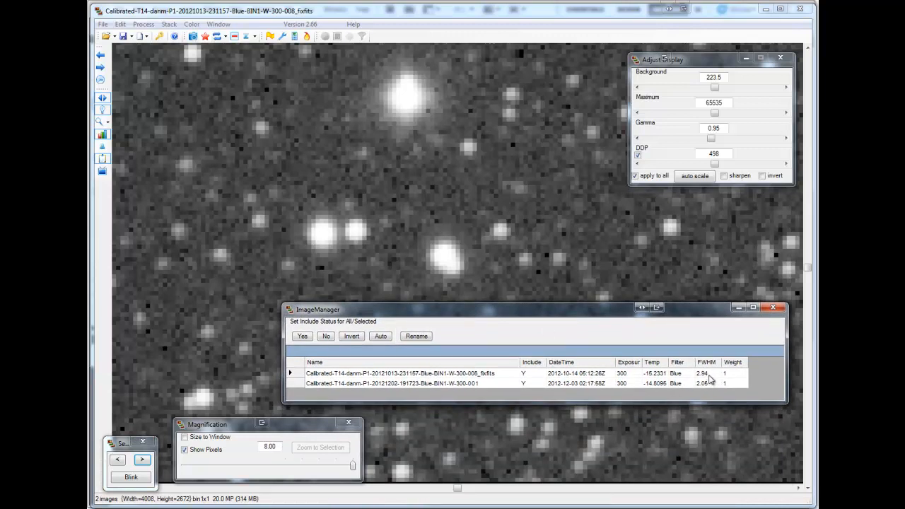
mouse_move(709, 381)
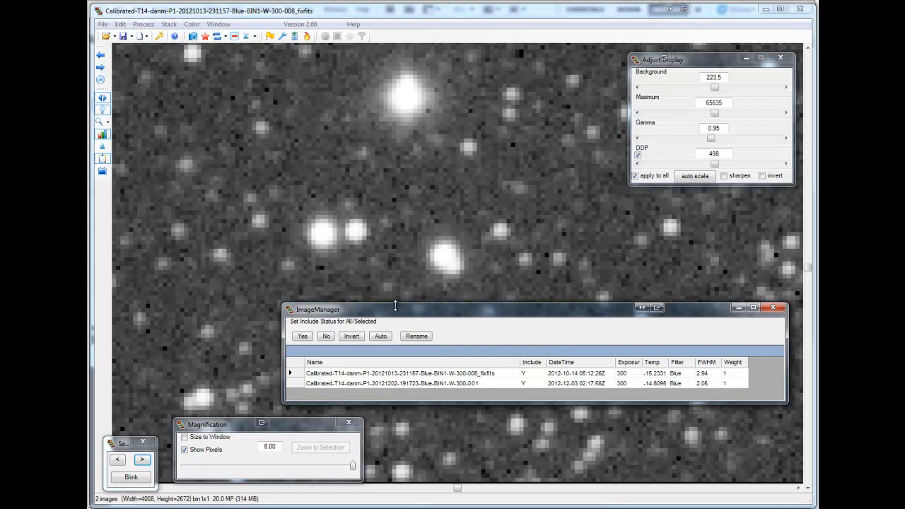
mouse_move(379, 266)
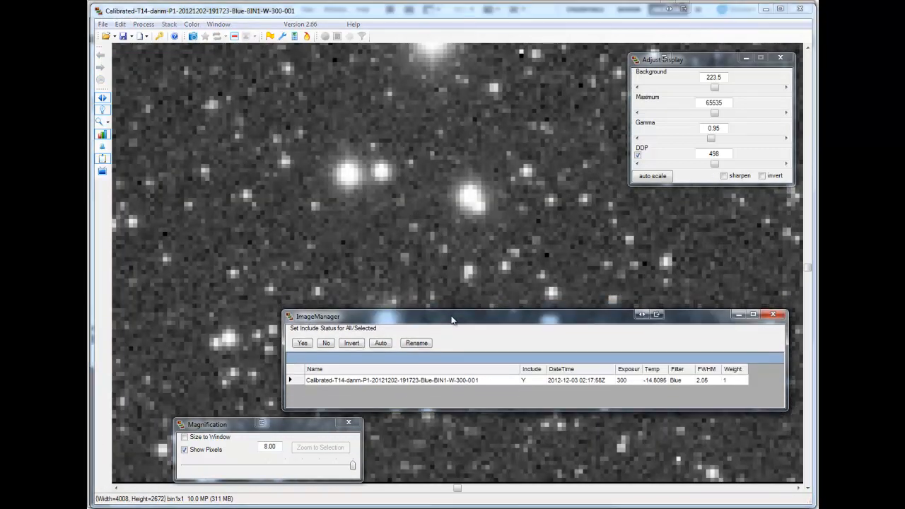
- Close the Image Manager, then zoom the remaining blue frame out to 3x and back to 8.00x
left_click(738, 313)
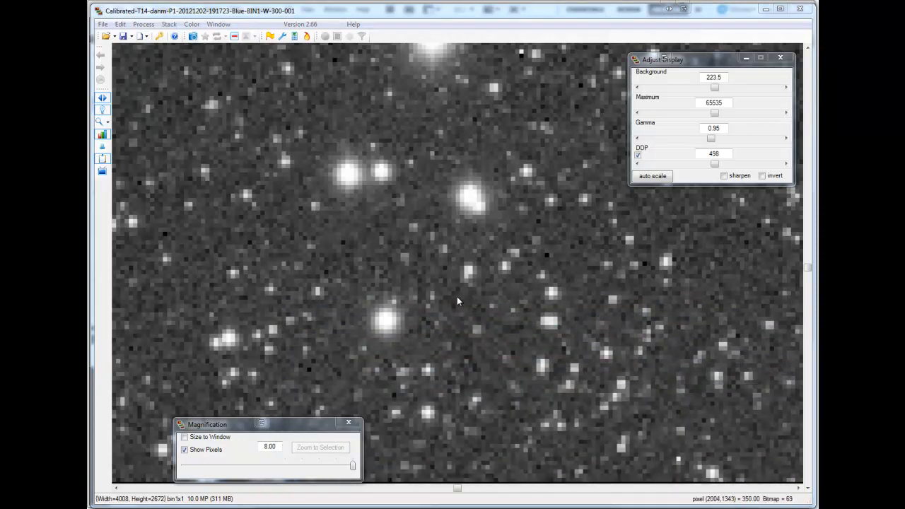
mouse_move(339, 467)
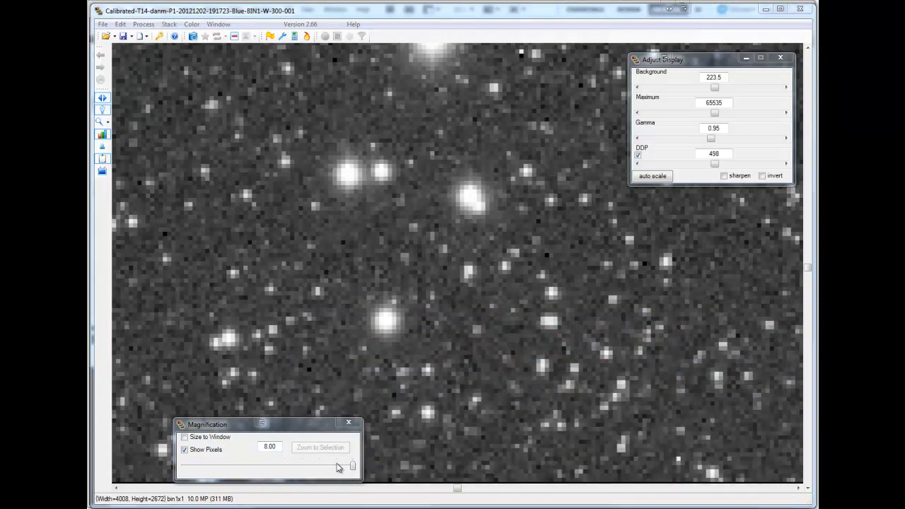
left_click_drag(352, 465, 319, 466)
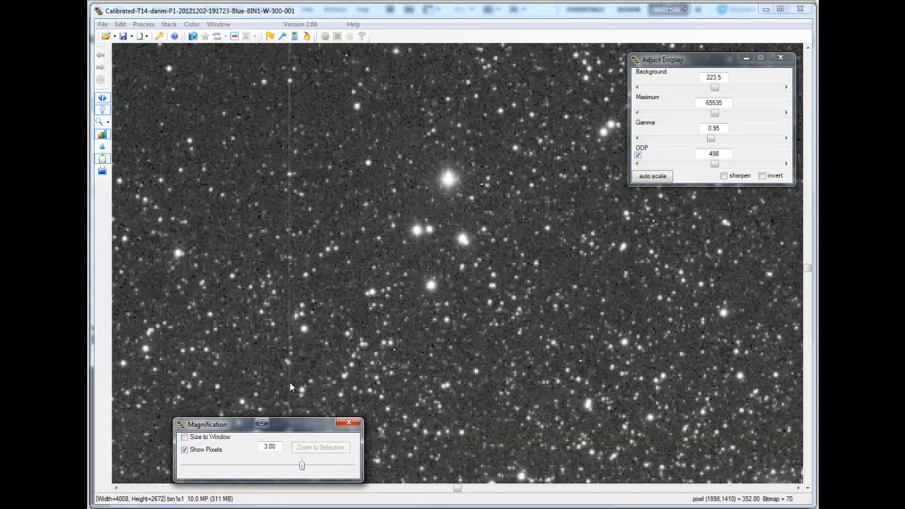
mouse_move(294, 150)
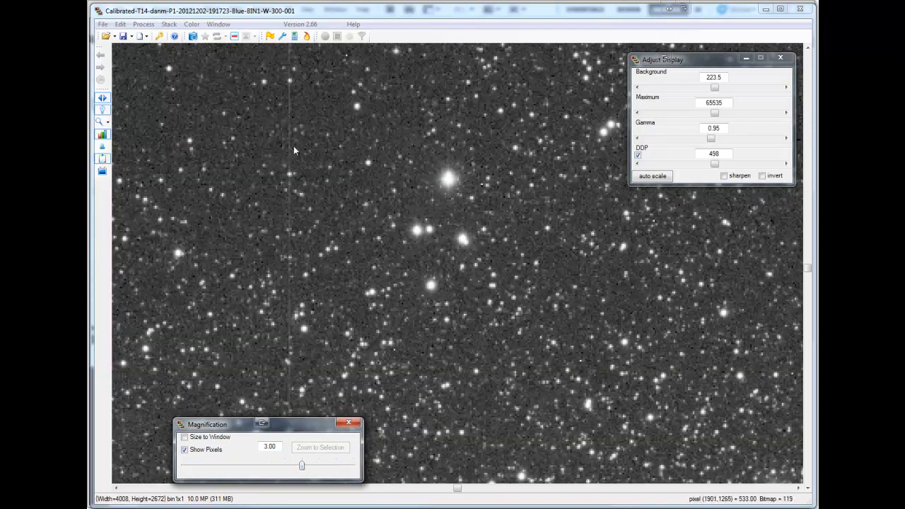
left_click_drag(303, 465, 352, 465)
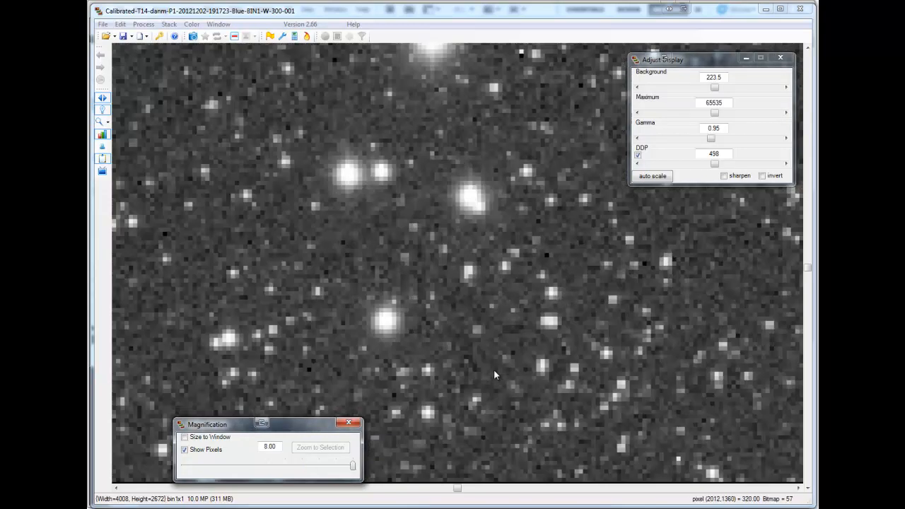
mouse_move(432, 331)
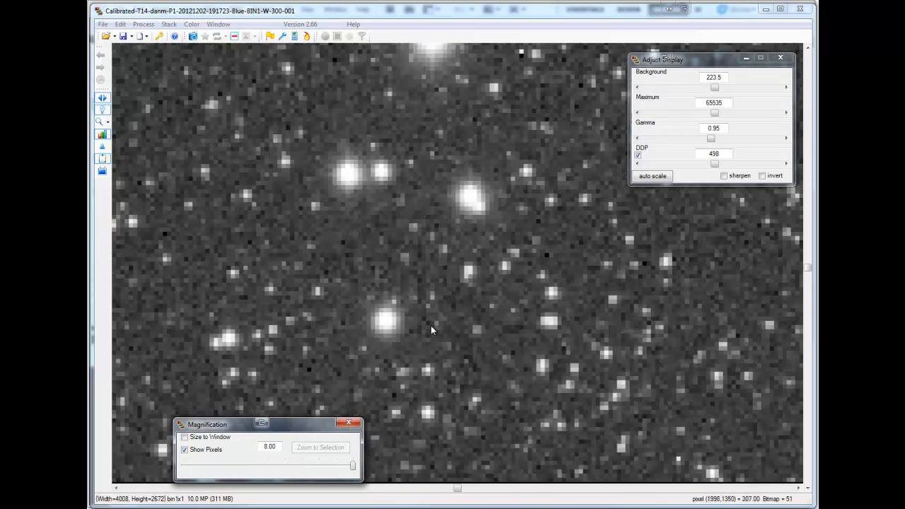
mouse_move(447, 402)
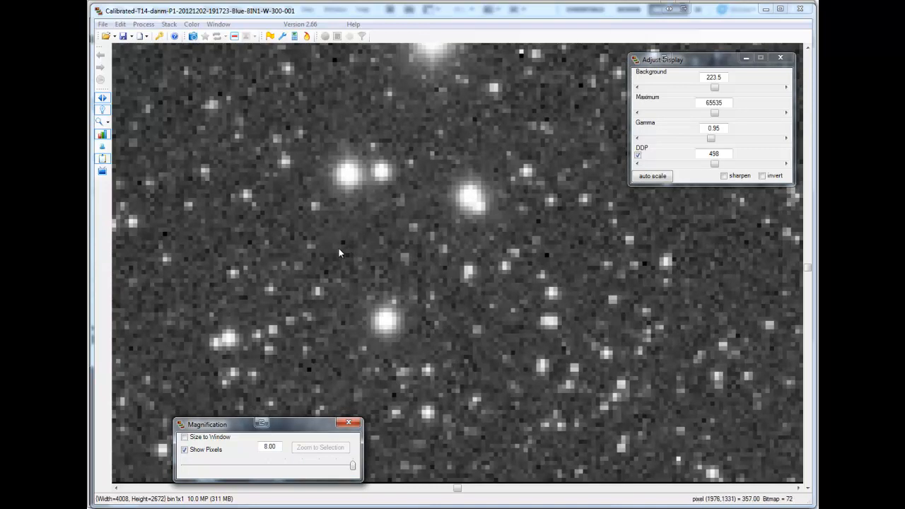
mouse_move(182, 314)
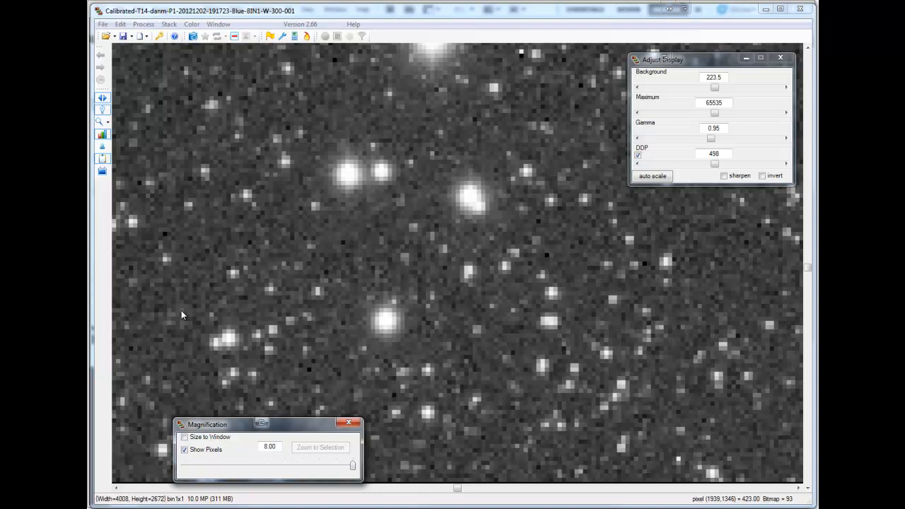
mouse_move(279, 31)
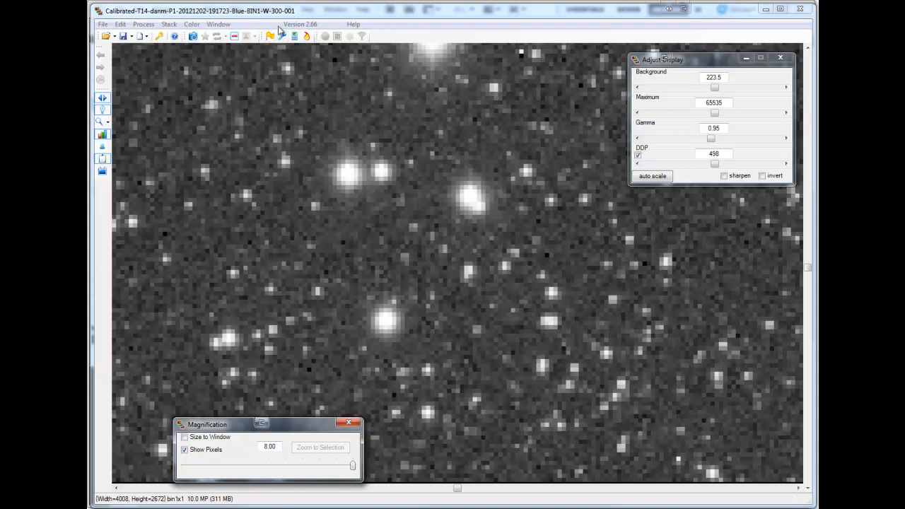
mouse_move(283, 20)
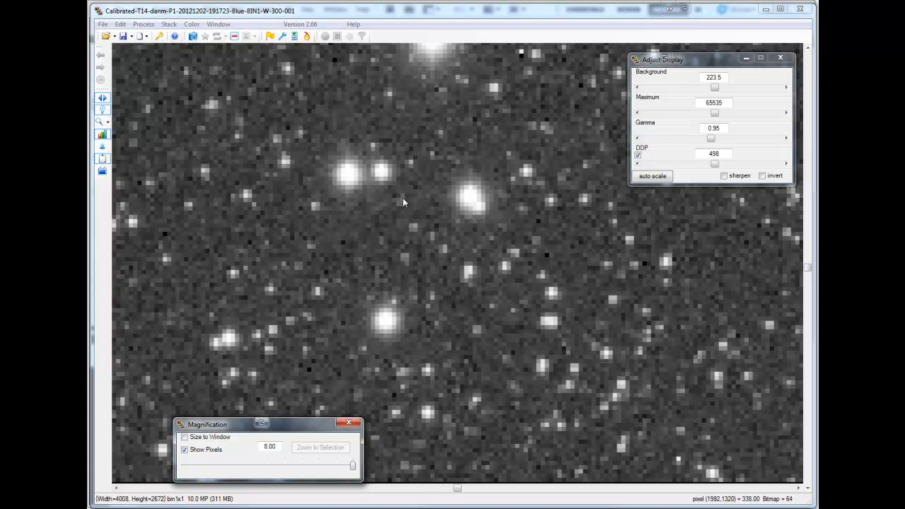
mouse_move(565, 255)
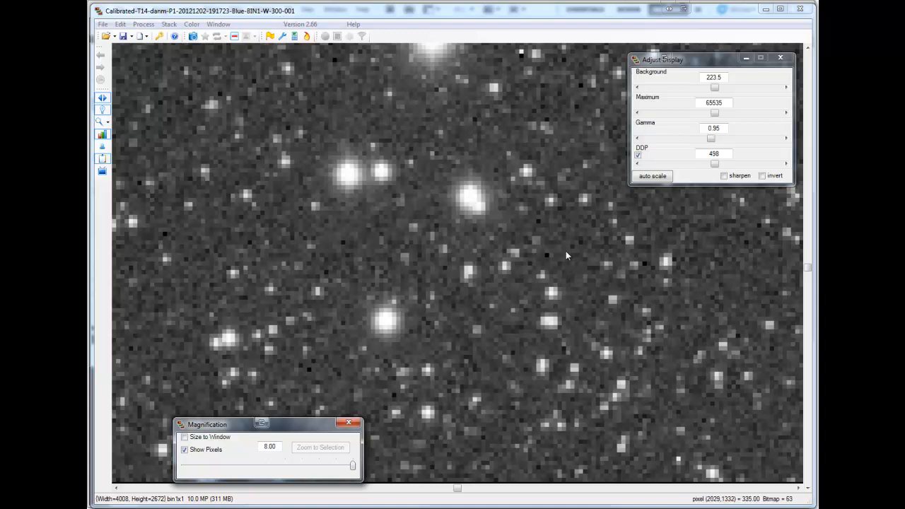
mouse_move(342, 243)
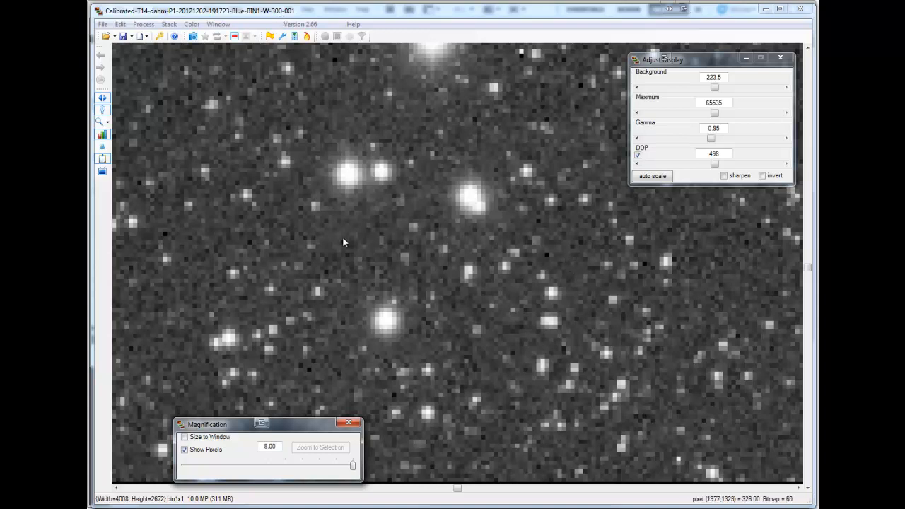
mouse_move(723, 130)
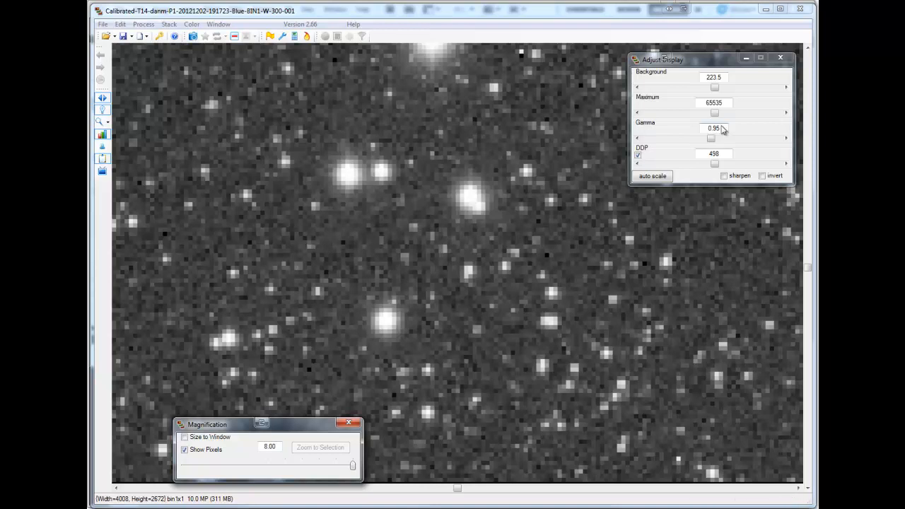
mouse_move(452, 223)
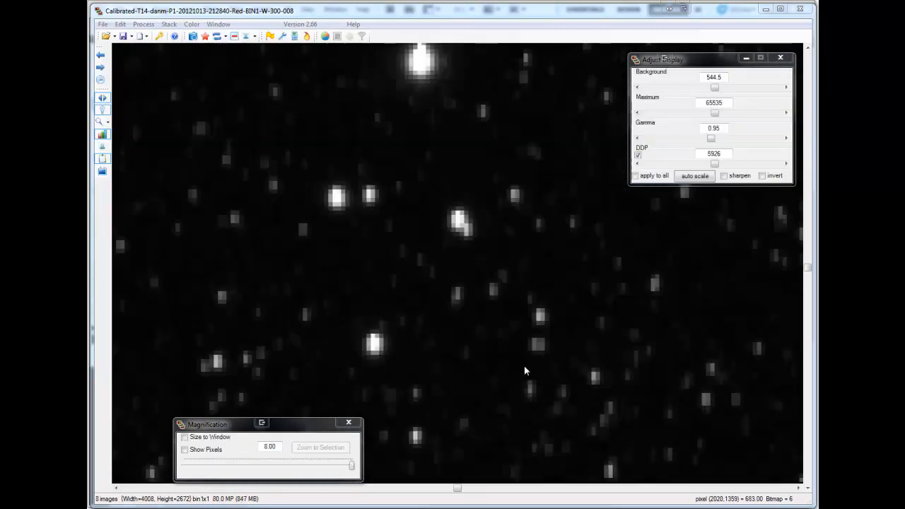
mouse_move(201, 460)
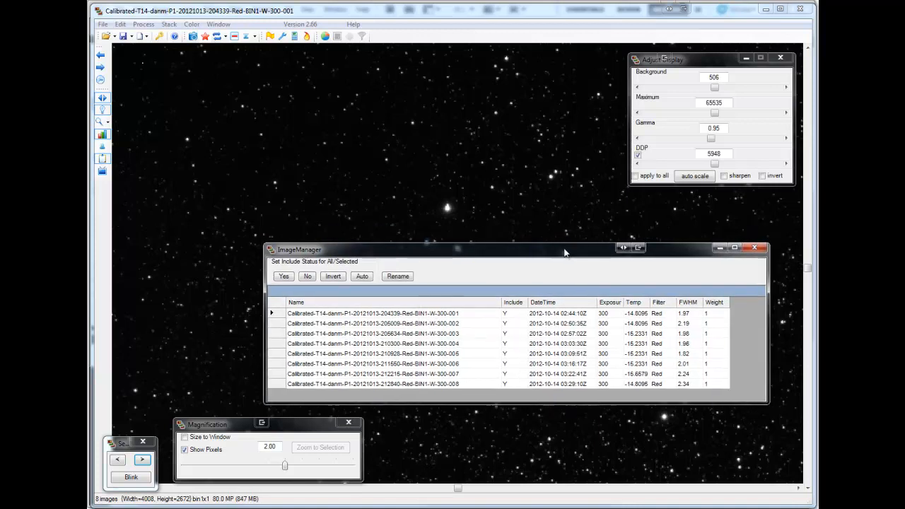
- Move the Image Manager listing the eight red frames to the lower right
left_click(753, 247)
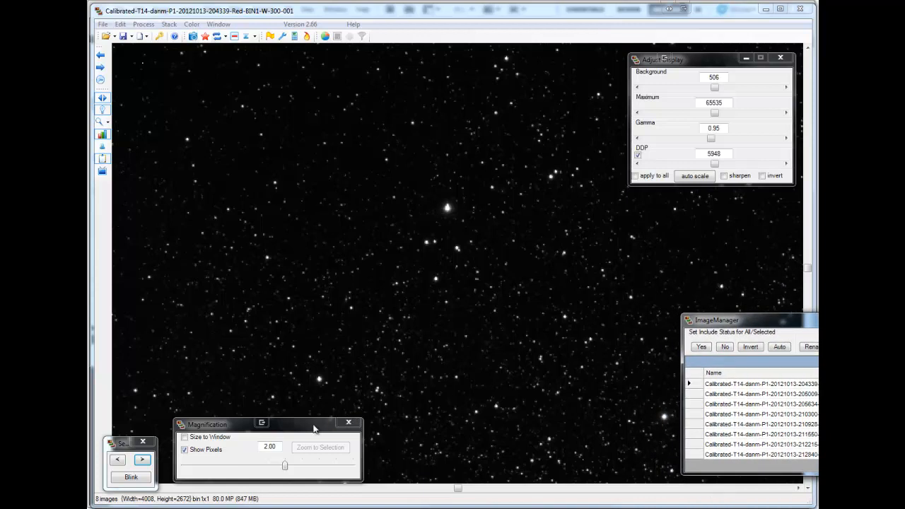
mouse_move(314, 429)
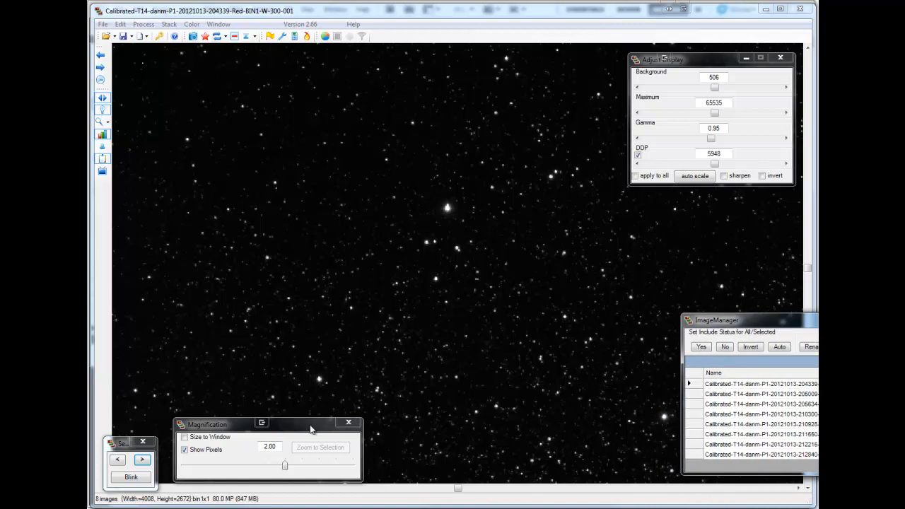
mouse_move(379, 370)
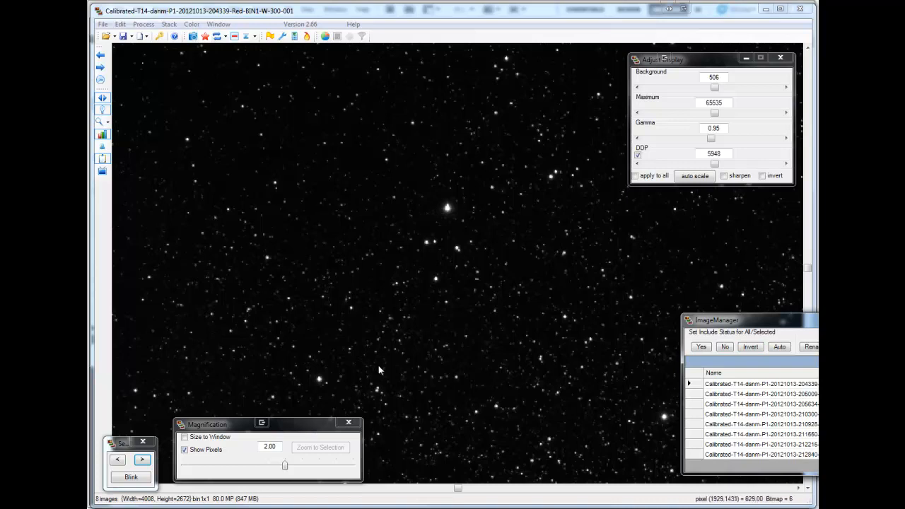
mouse_move(629, 204)
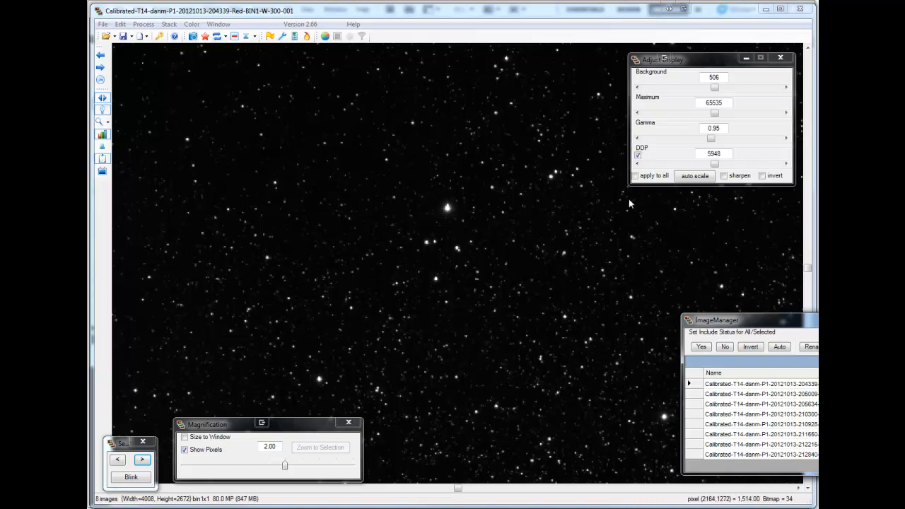
- Lower DDP for a harder stretch, set magnification to about 4, and apply it to all frames
left_click_drag(709, 164, 670, 164)
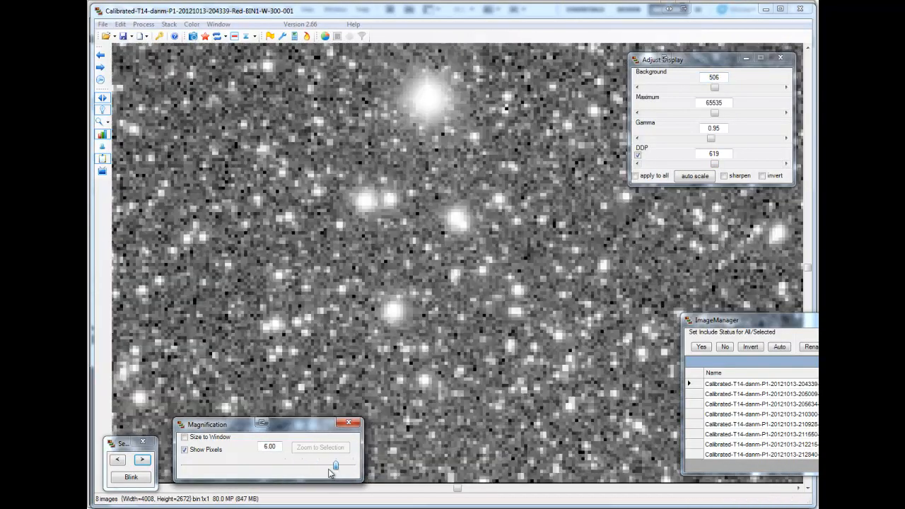
left_click_drag(334, 465, 318, 465)
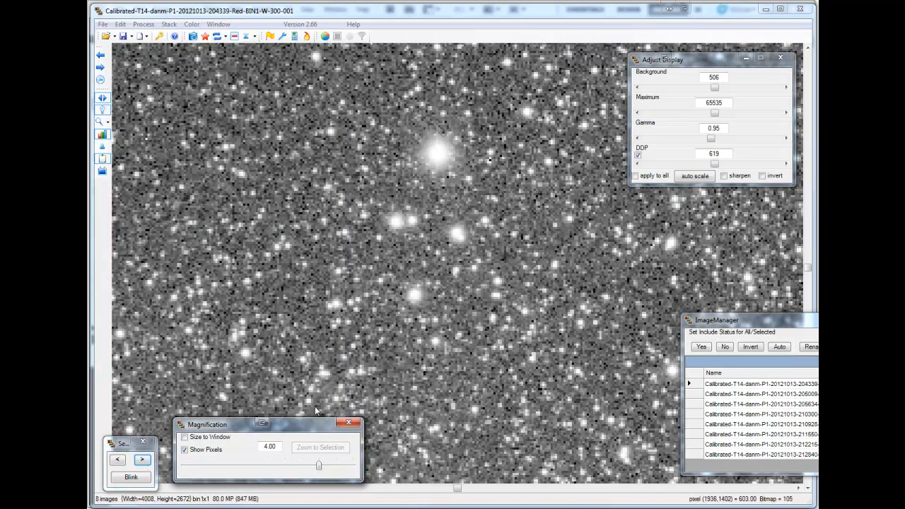
left_click(636, 175)
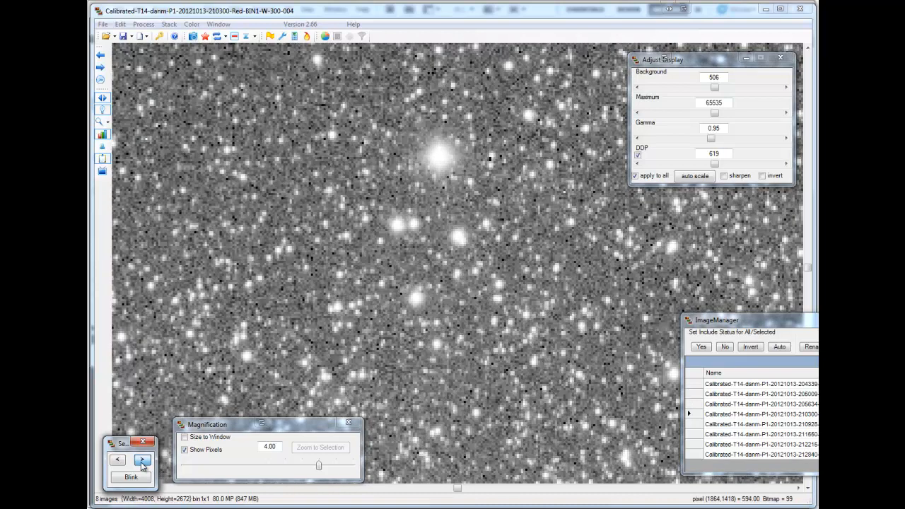
- Step through the red frames one by one to frame 008, then bring up the File menu
left_click(142, 461)
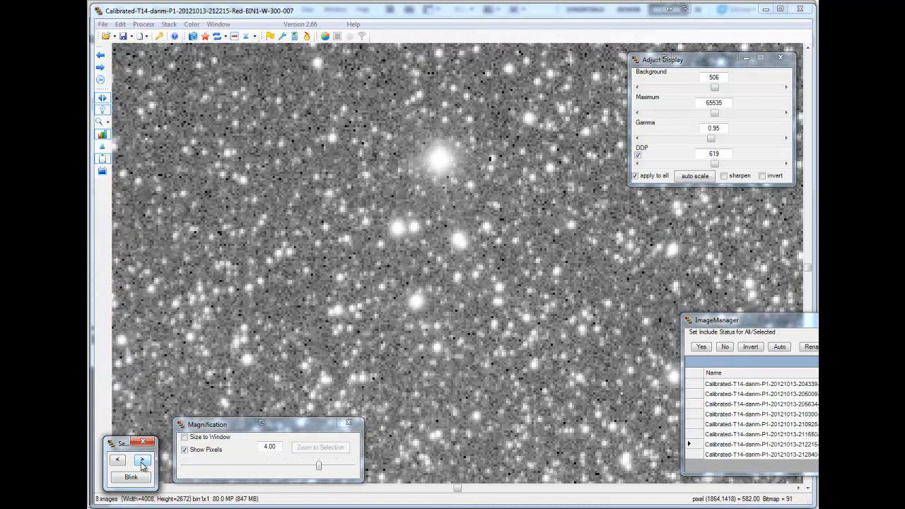
left_click(141, 461)
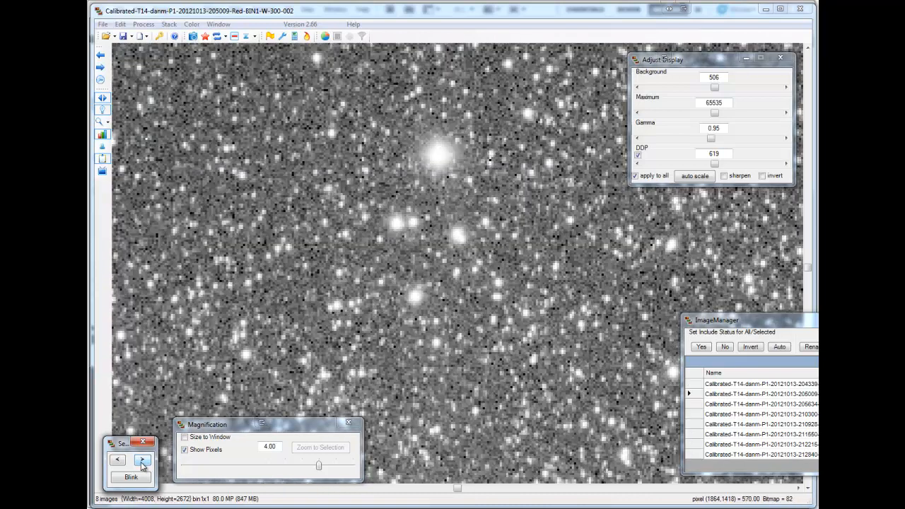
left_click(143, 461)
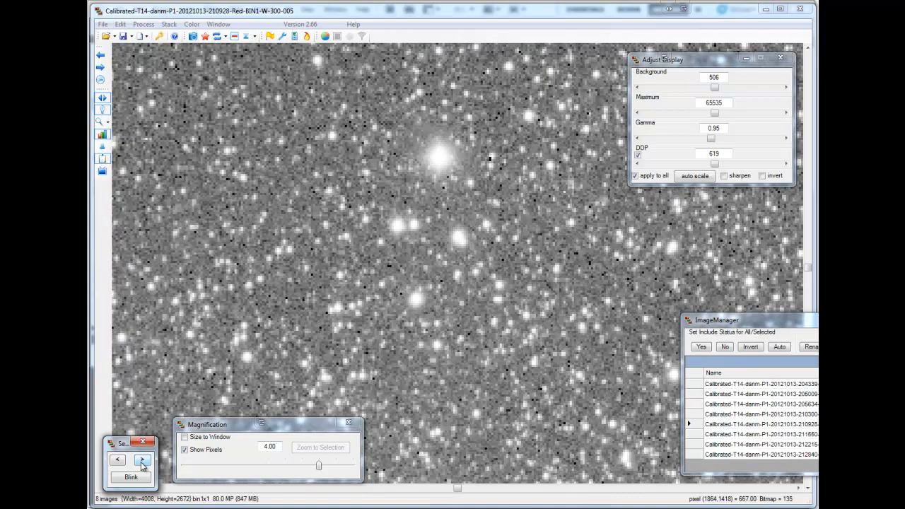
left_click(141, 461)
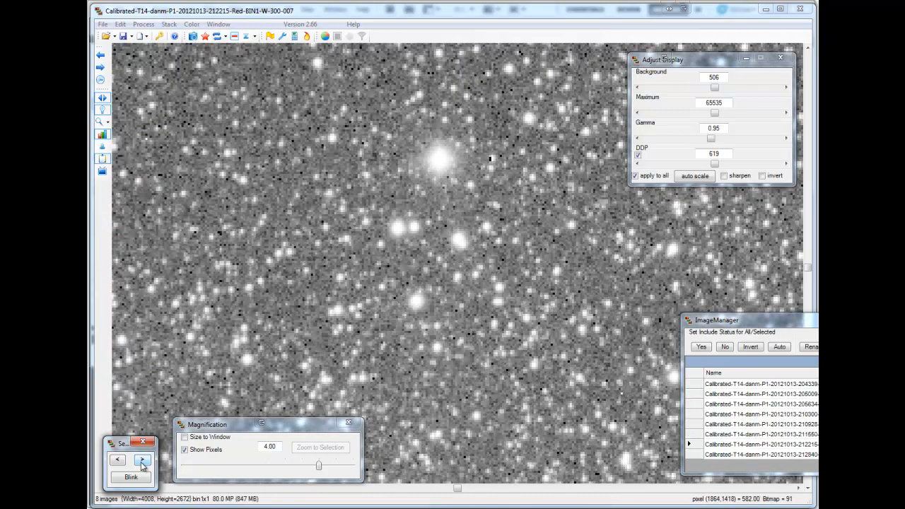
left_click(142, 461)
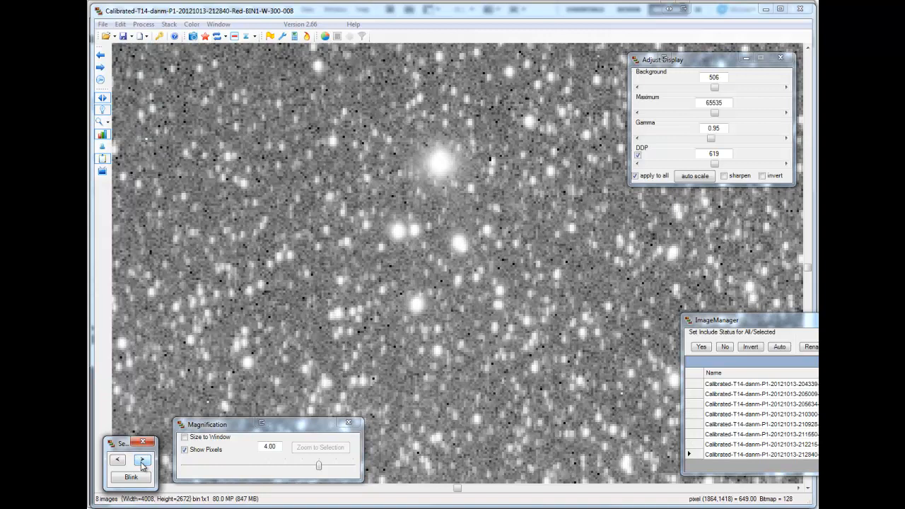
left_click(141, 460)
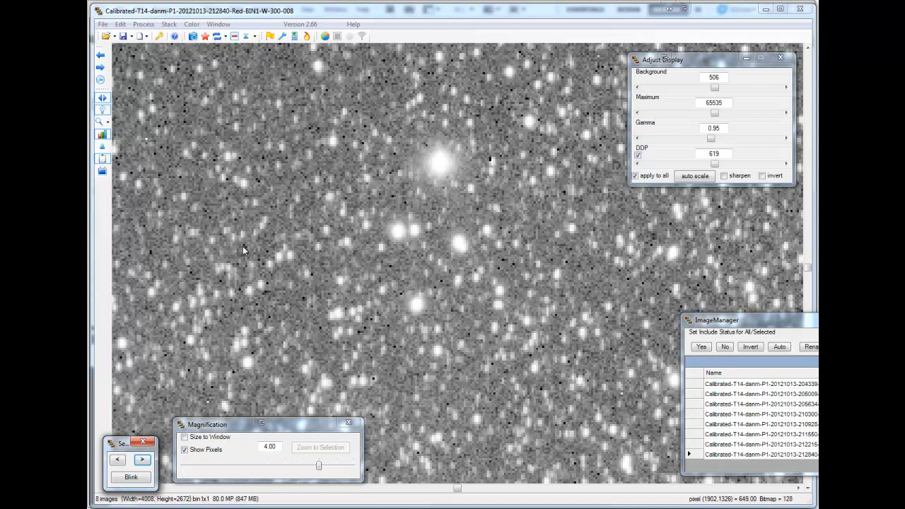
mouse_move(249, 249)
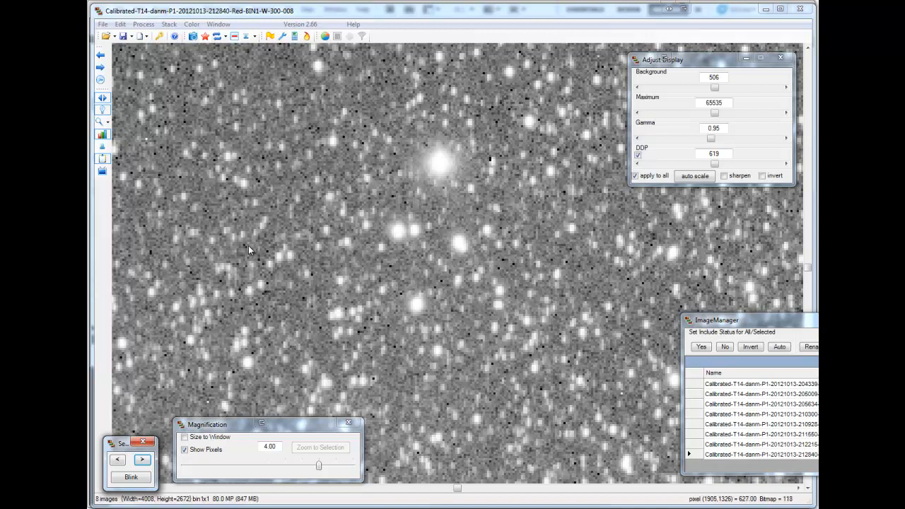
mouse_move(317, 361)
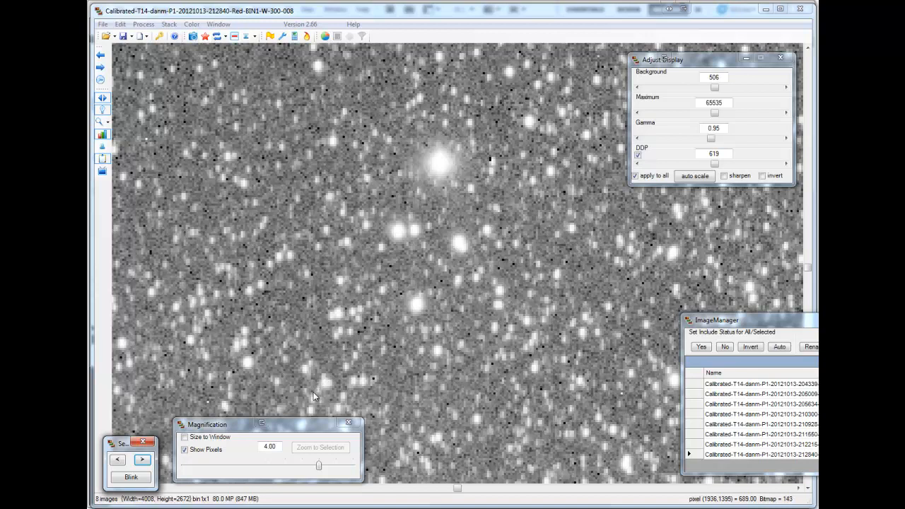
mouse_move(314, 409)
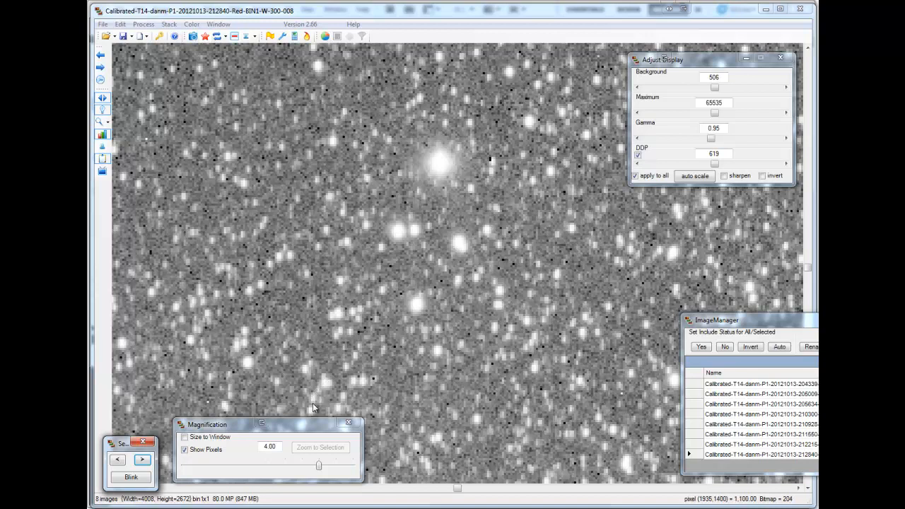
mouse_move(399, 367)
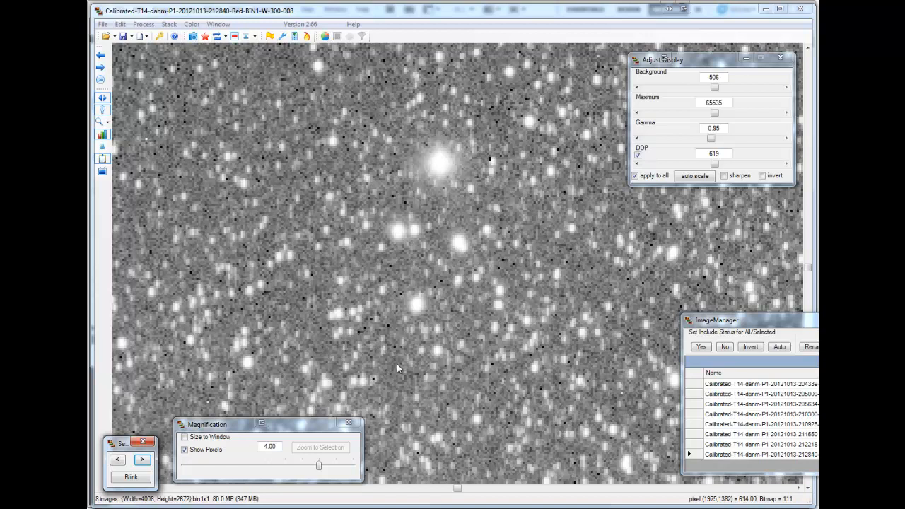
mouse_move(328, 434)
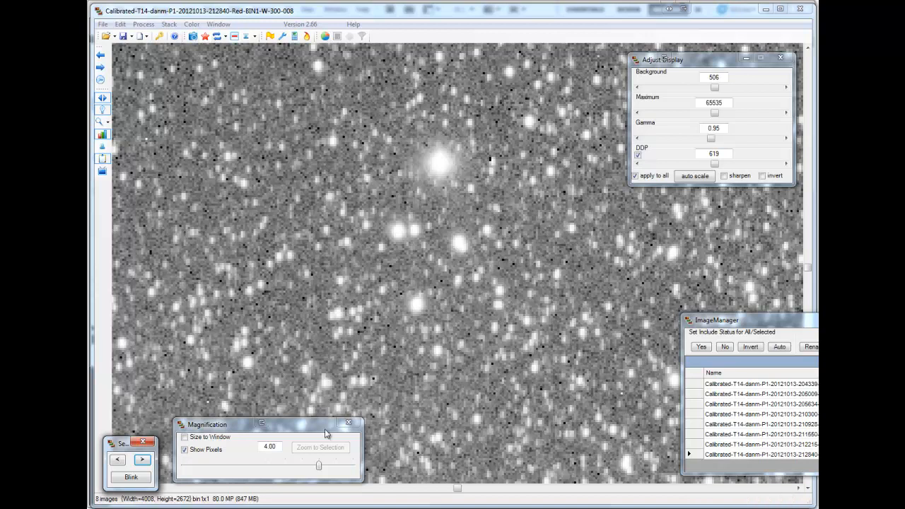
mouse_move(387, 399)
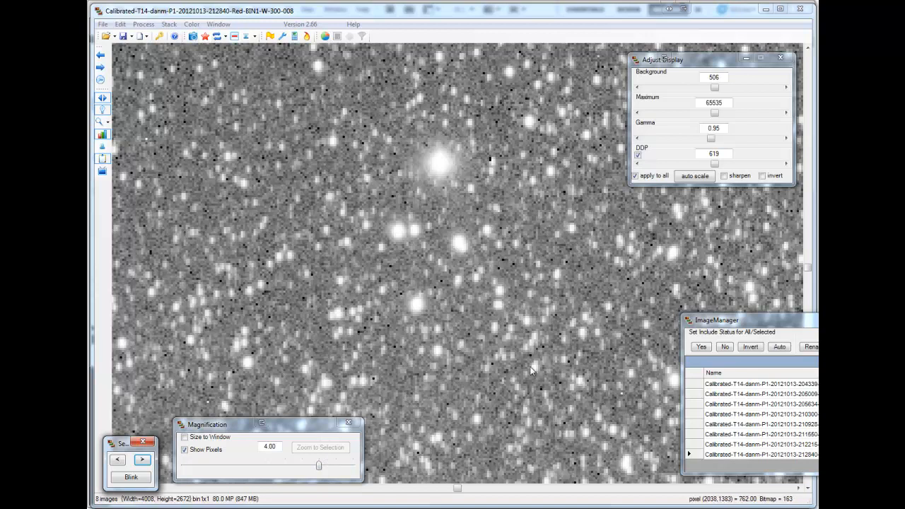
mouse_move(506, 314)
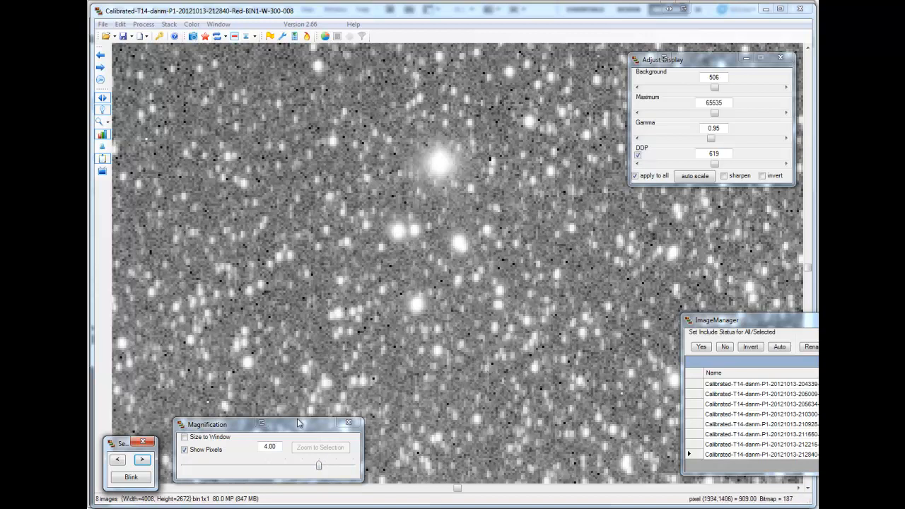
left_click(117, 459)
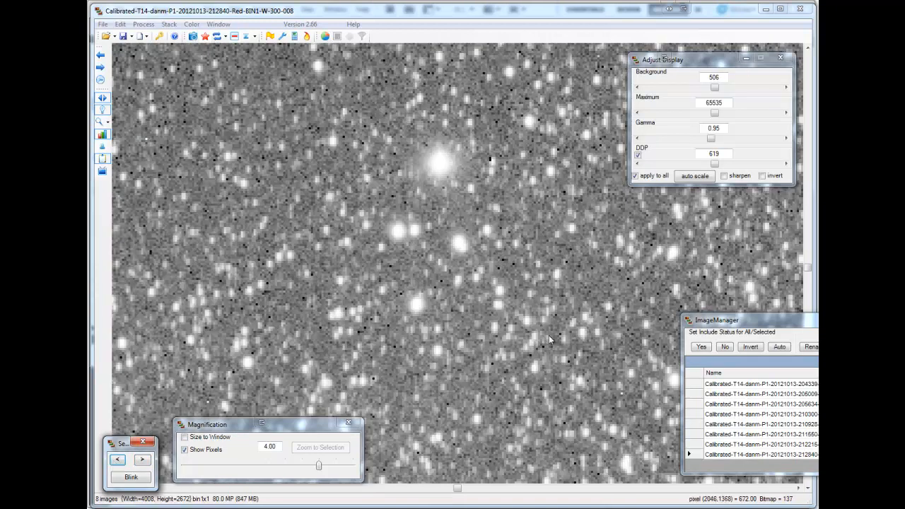
left_click(104, 23)
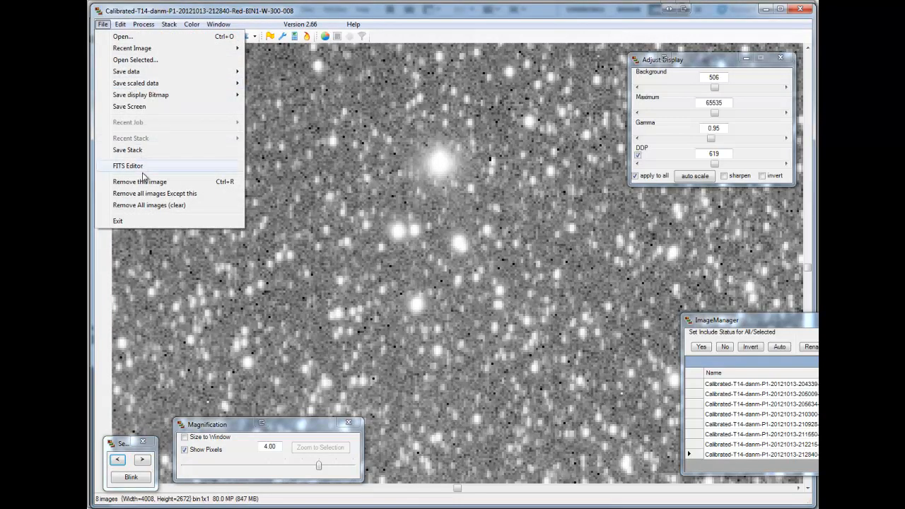
- Drop frame 008 from the stack and blink forward through the remaining seven red frames
left_click(138, 181)
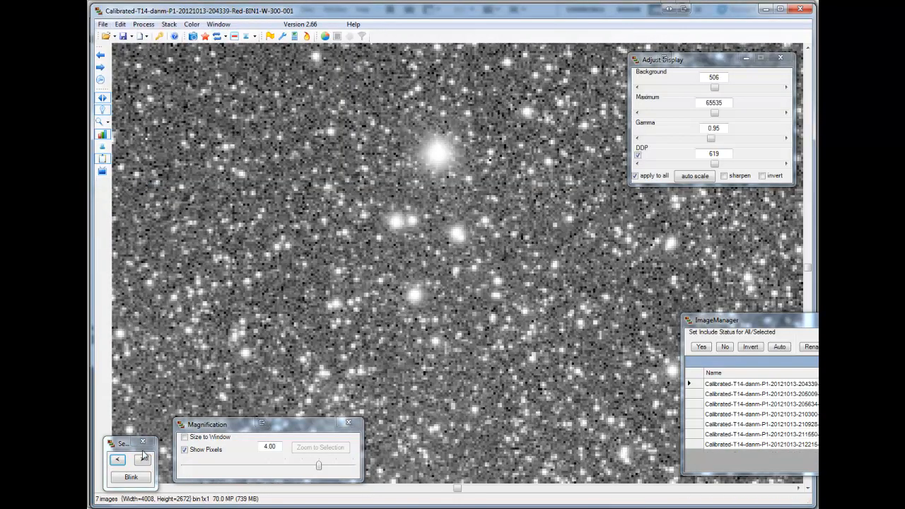
left_click(142, 461)
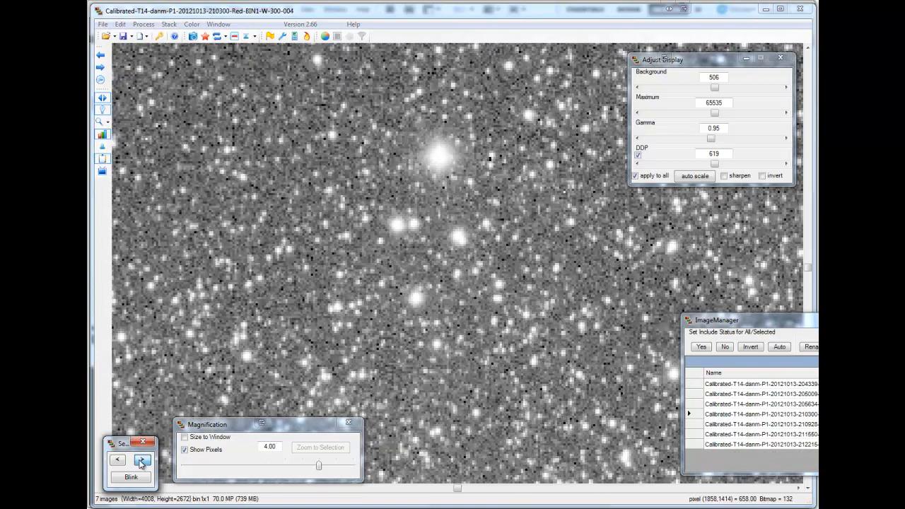
left_click(141, 461)
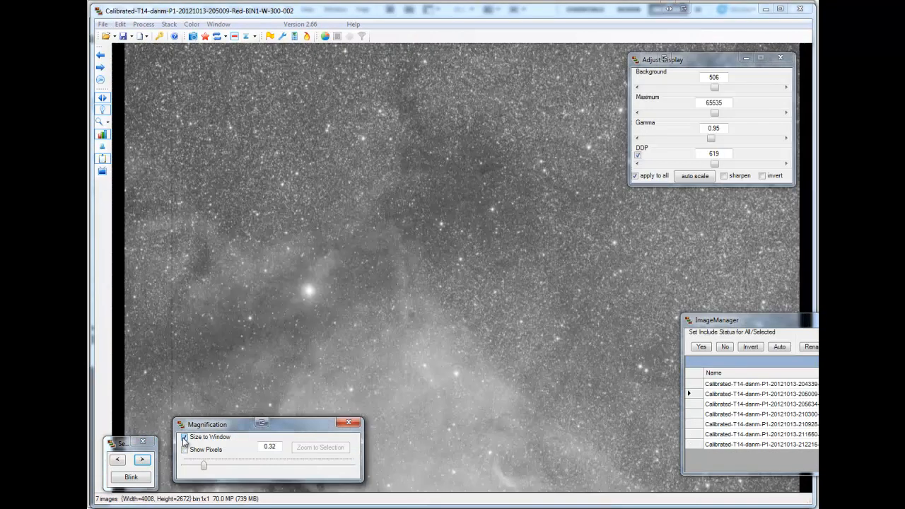
left_click(184, 436)
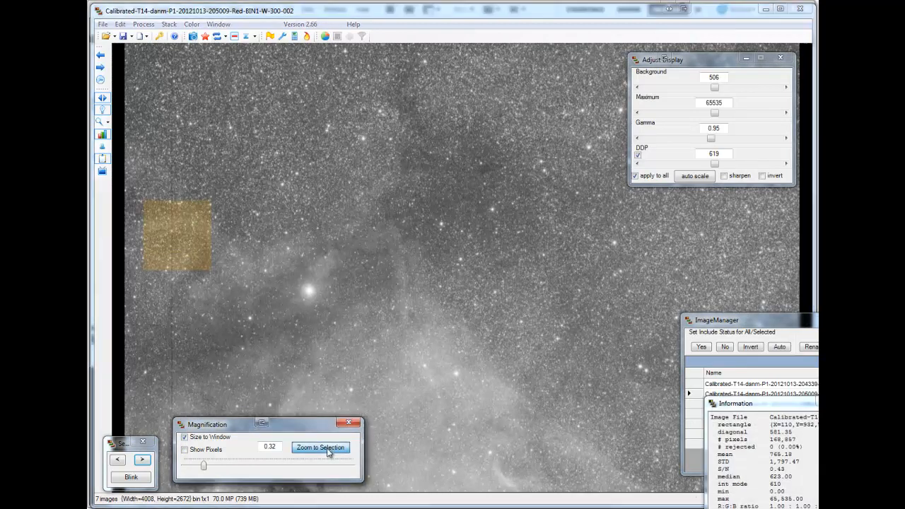
left_click(319, 447)
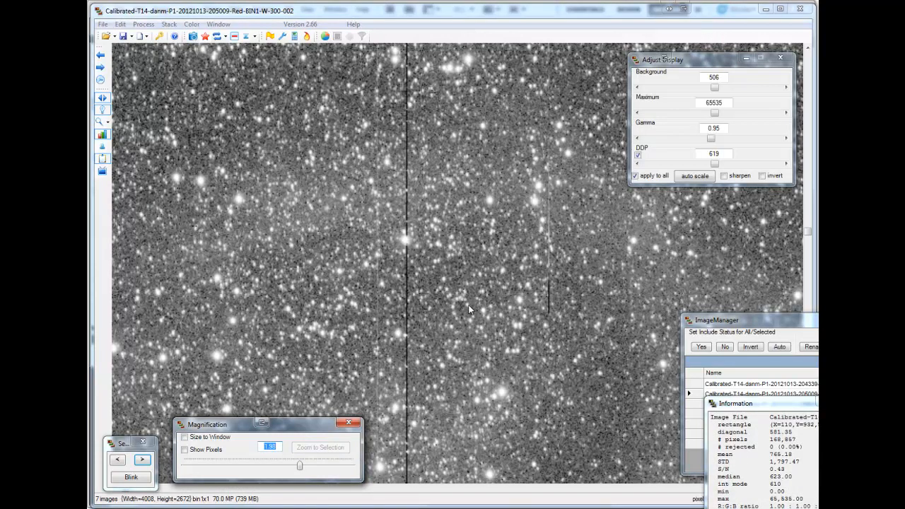
mouse_move(176, 467)
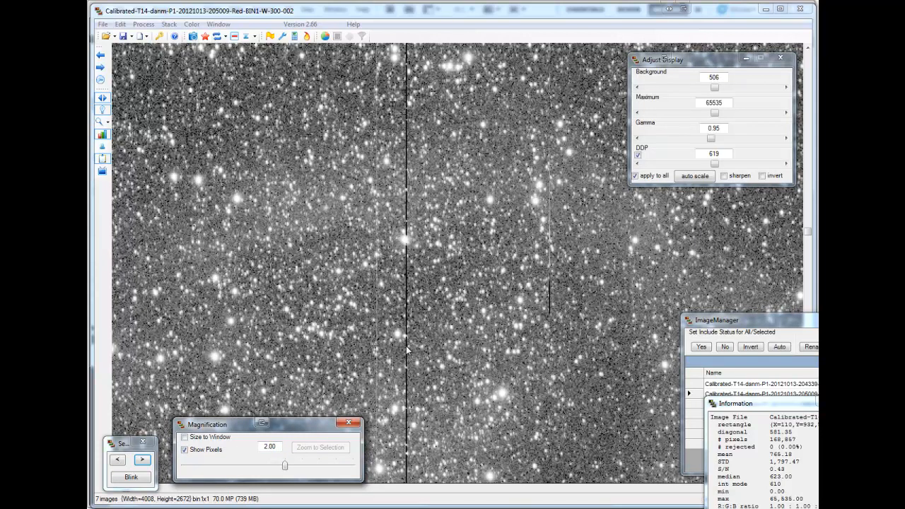
mouse_move(552, 290)
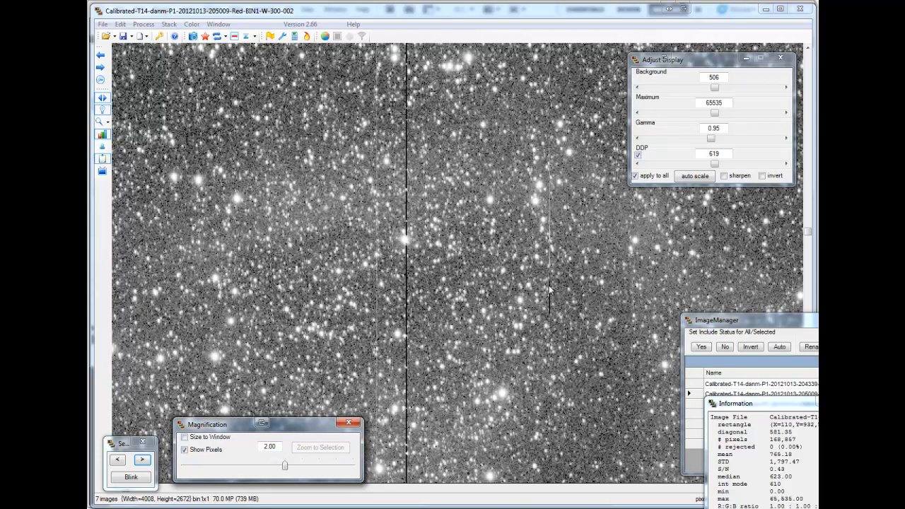
mouse_move(376, 313)
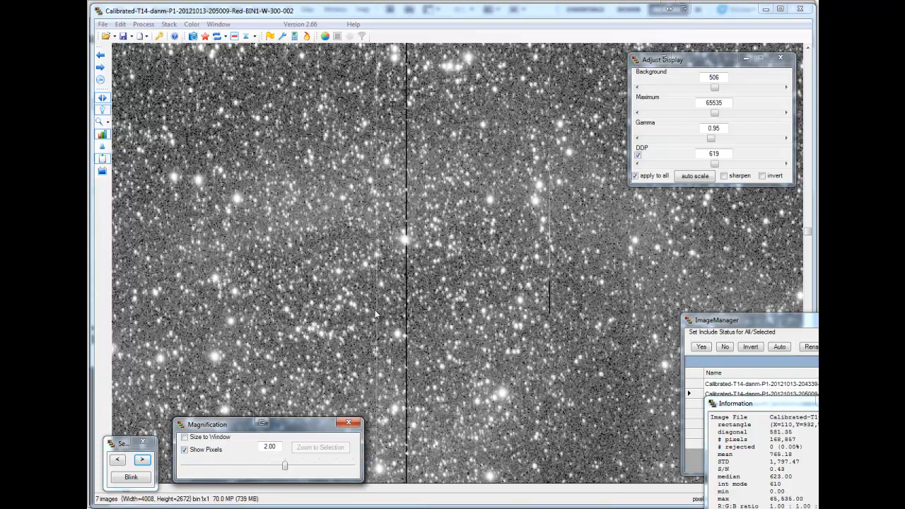
mouse_move(308, 444)
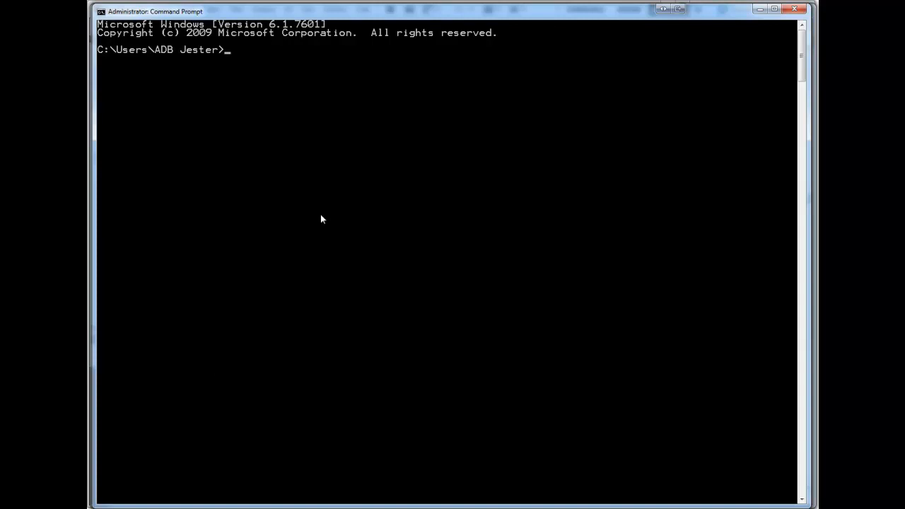
- Change directory into T14 Gamma Cygni Mosaic 2012-06\Masters\P1\Red\Unfixed
type("go")
type("cd T")
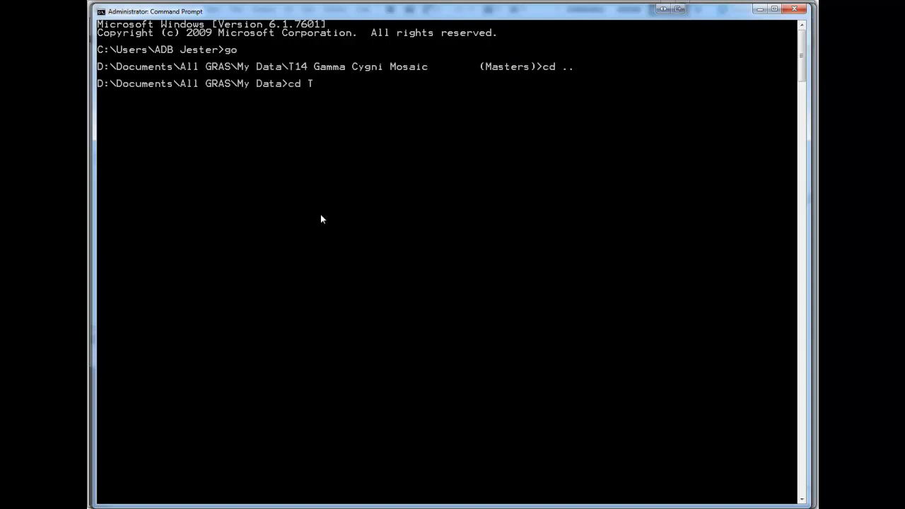
type("14 Gamma")
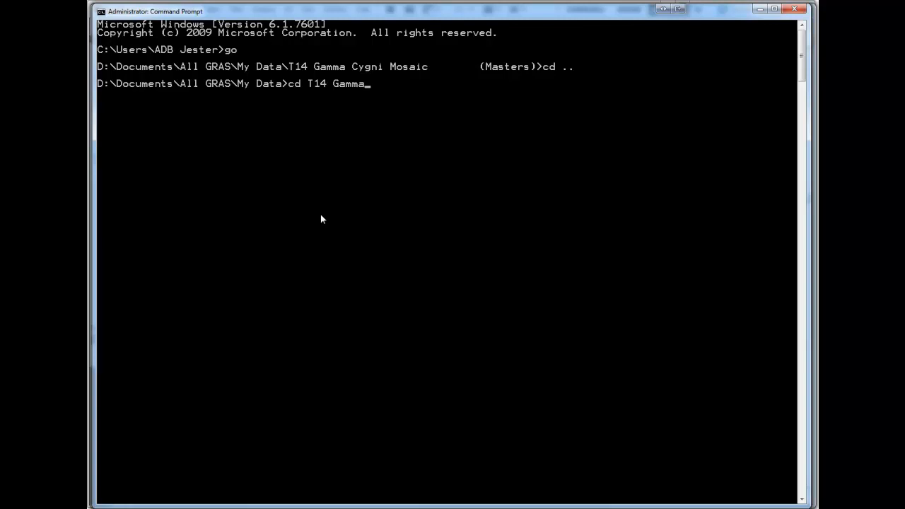
type("Cygni Mos")
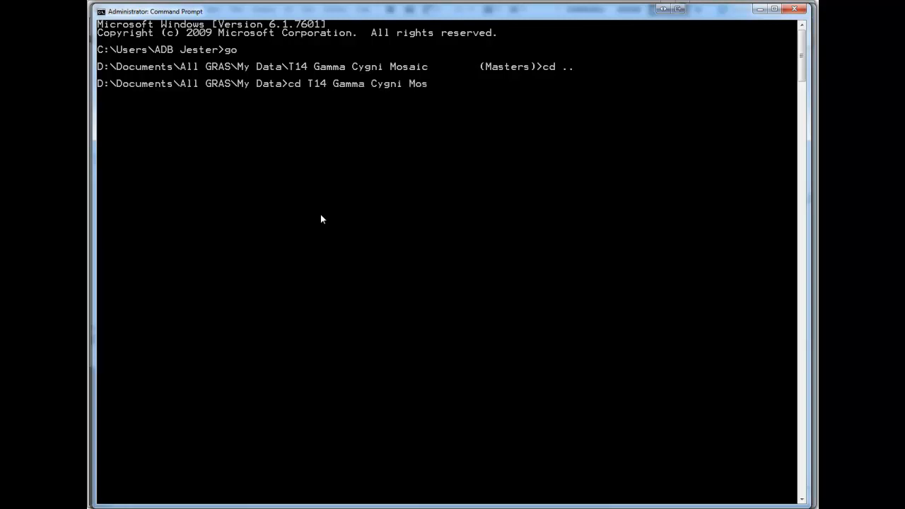
type("aic")
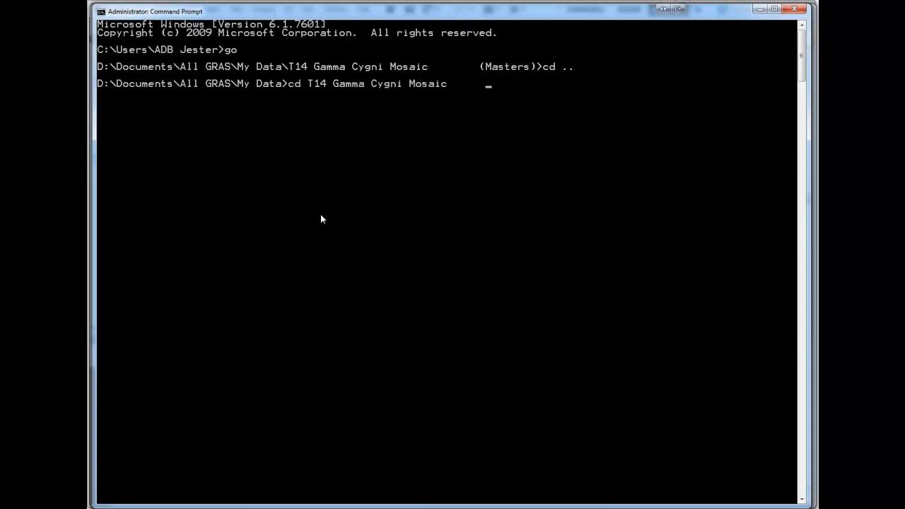
type("2*")
type("cd")
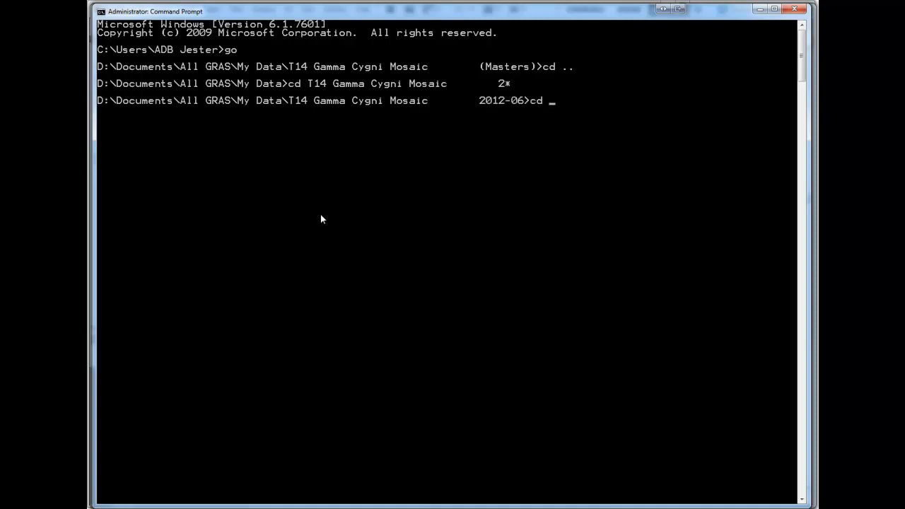
type("Masters")
type("cd P1")
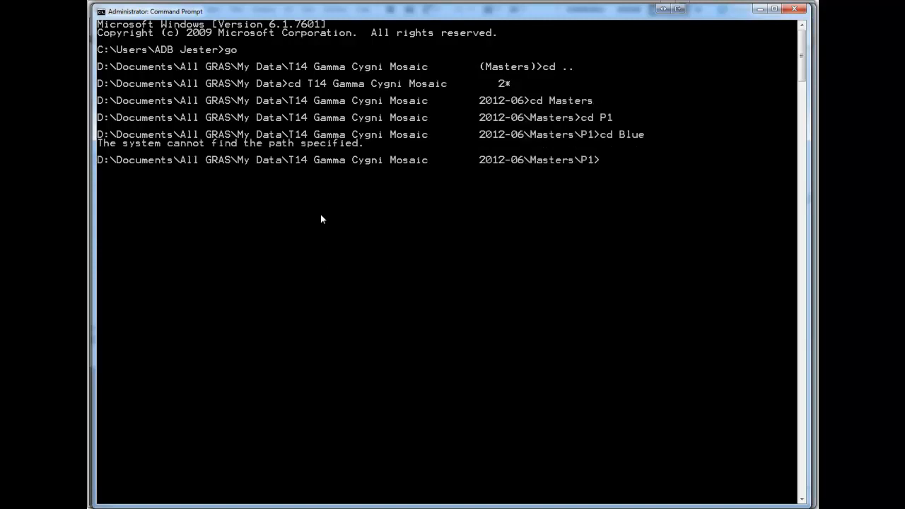
type("cd red")
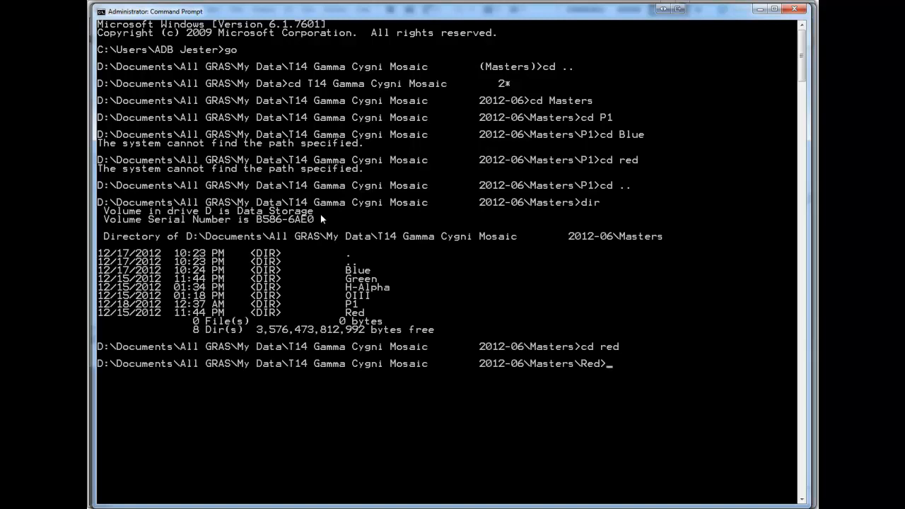
type("cd ..")
type("cd Unfixe")
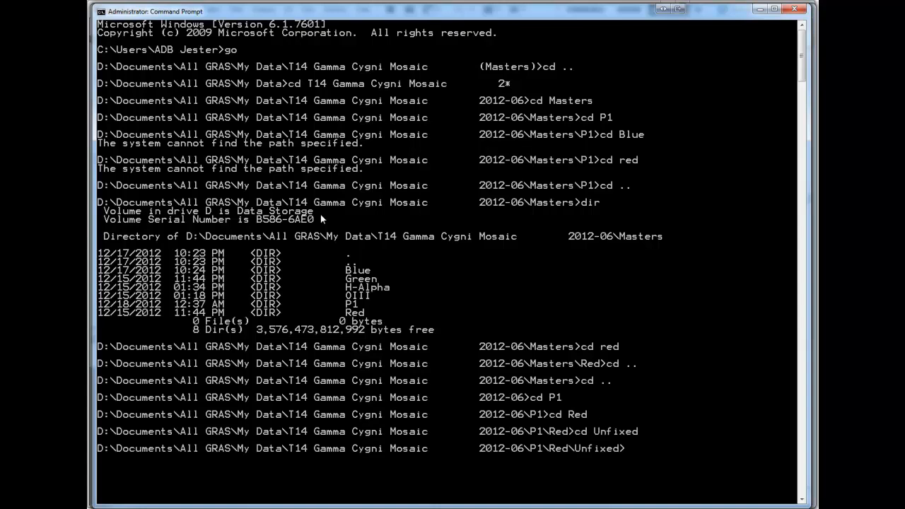
- List the eight calibrated red frames with dir and run fixw on them
type("dir")
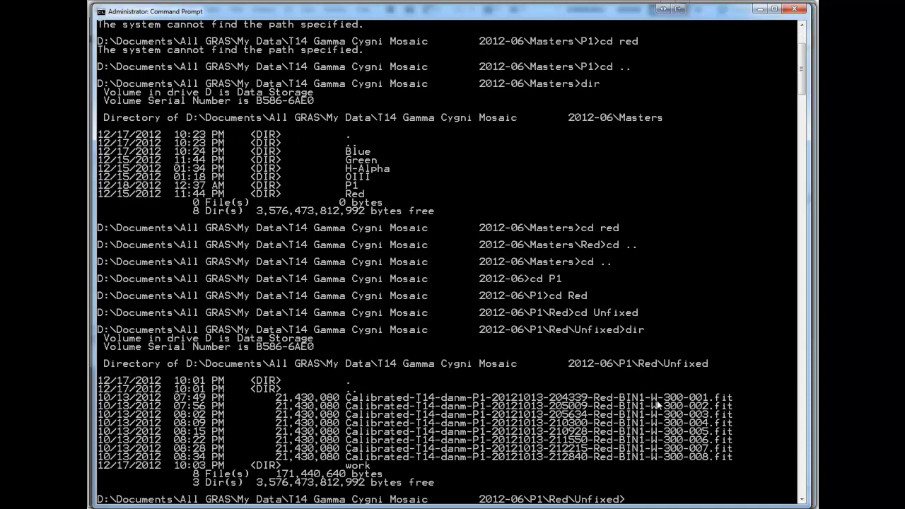
mouse_move(649, 458)
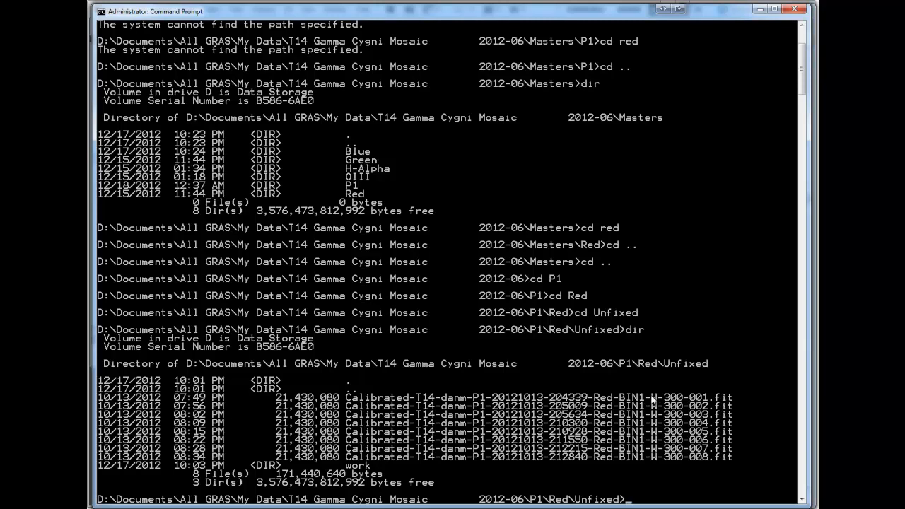
mouse_move(658, 450)
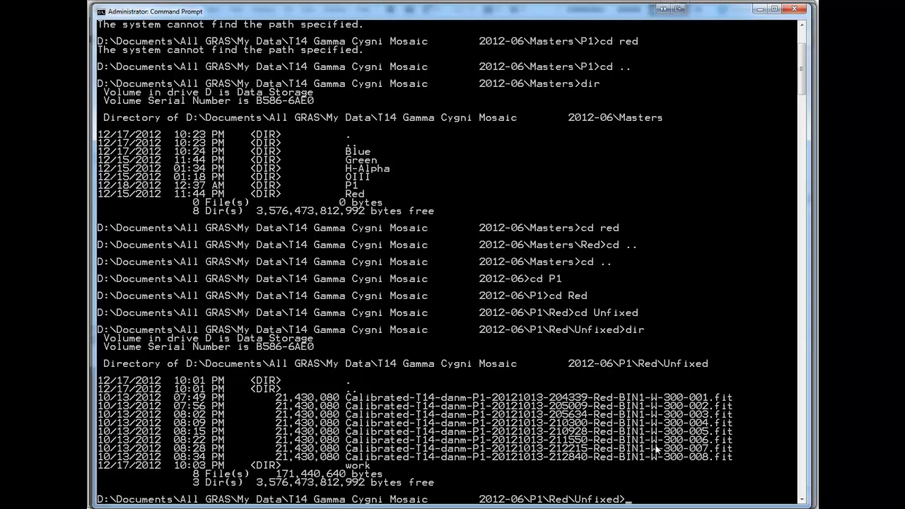
mouse_move(657, 464)
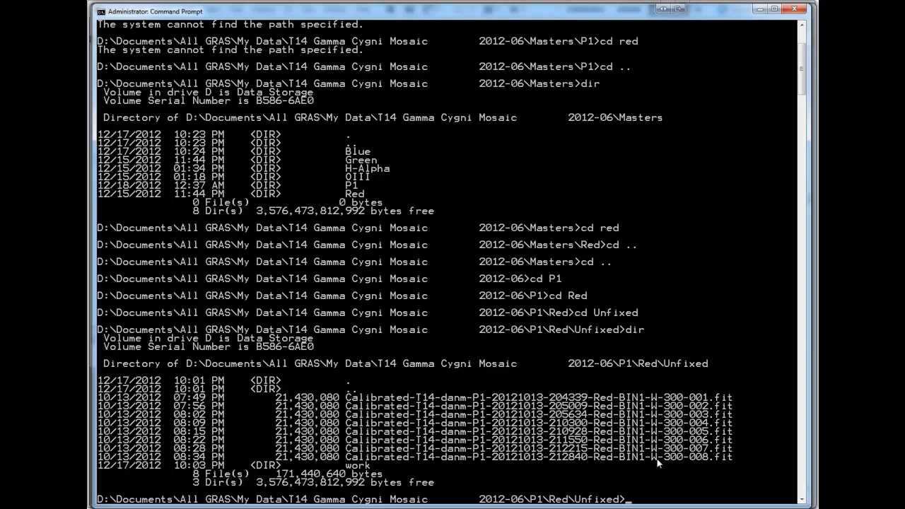
mouse_move(656, 406)
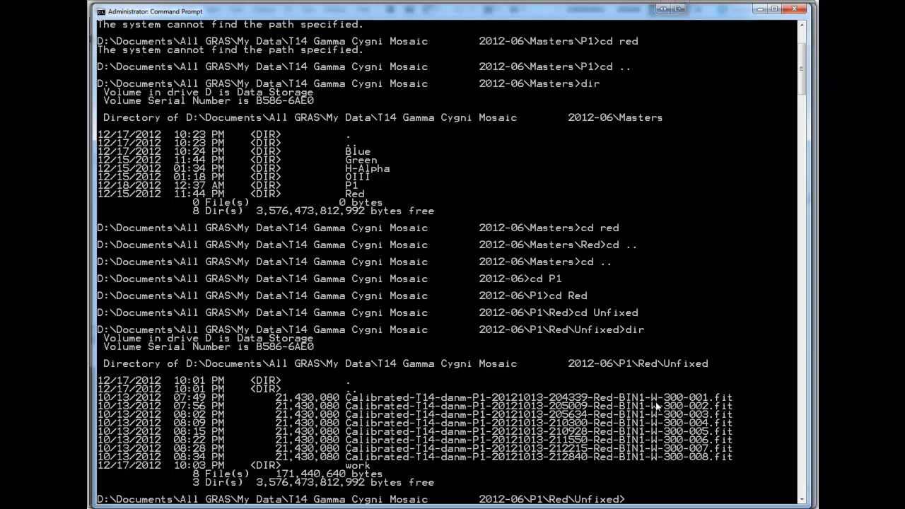
mouse_move(656, 403)
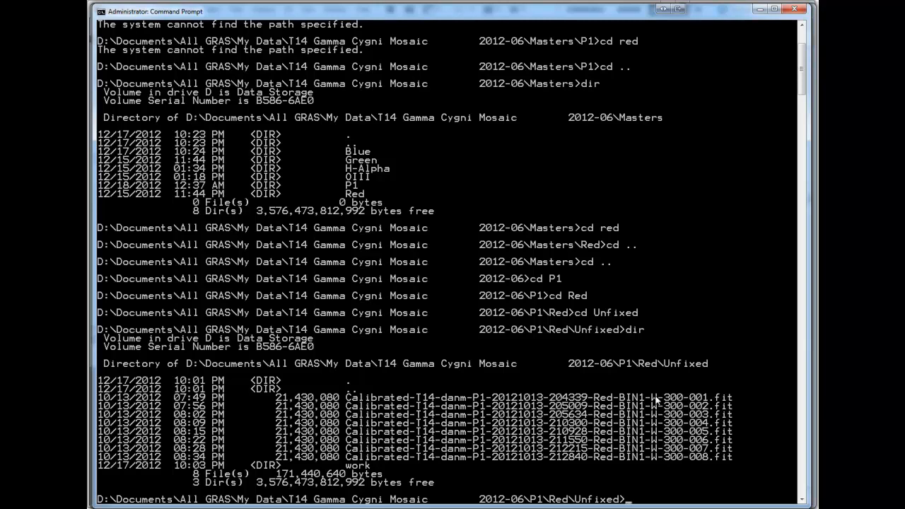
type("fixw")
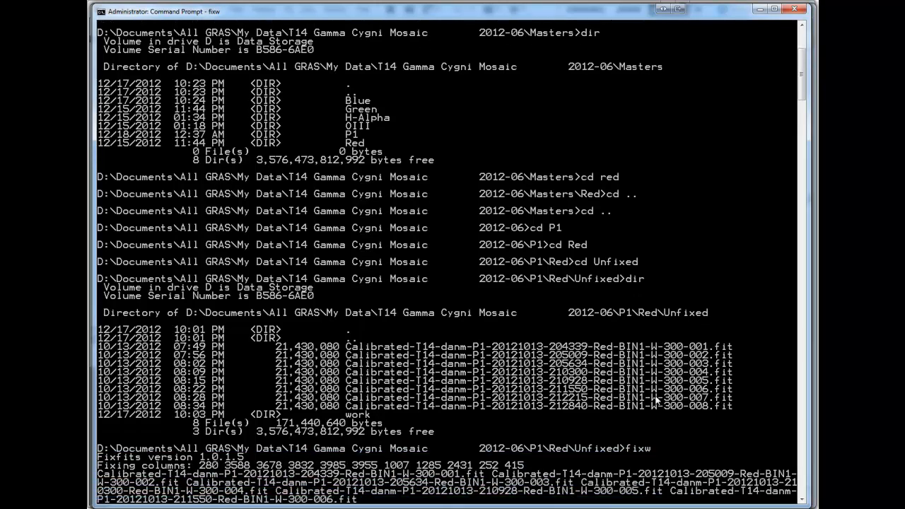
- Make a work subfolder and move the eight fixed *.fts frames into it
scroll("down", 3)
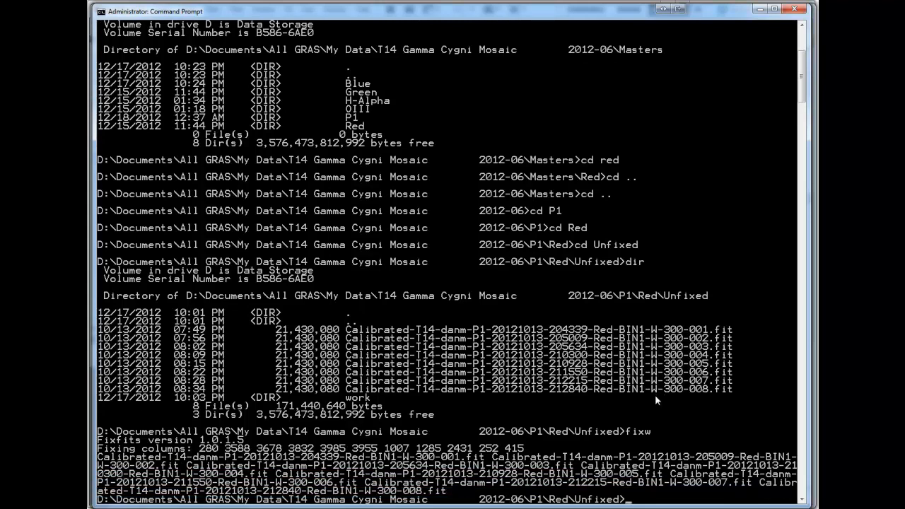
type("md work")
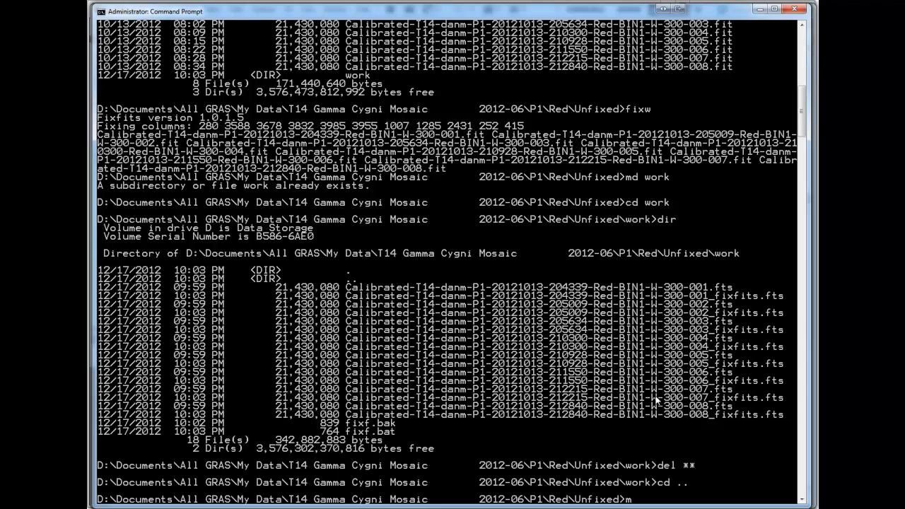
type("over *.fts work")
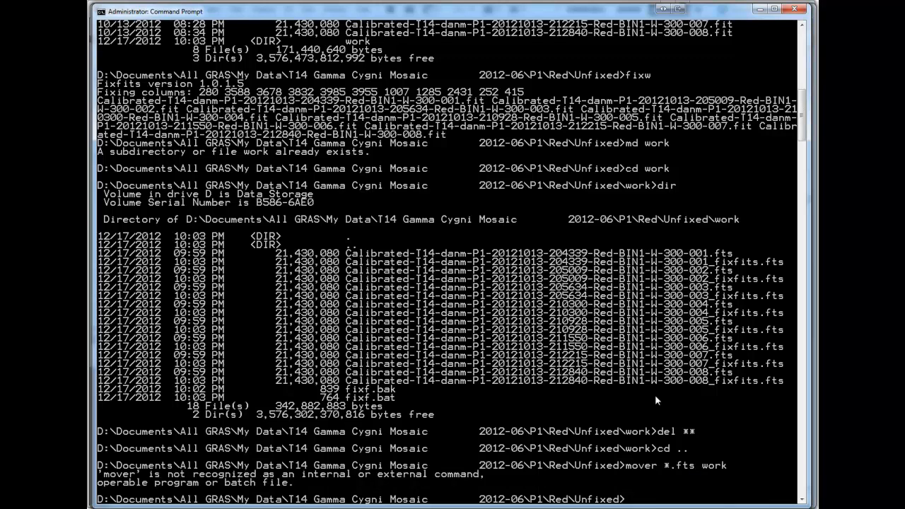
type("mover *.fts work")
type("cd work")
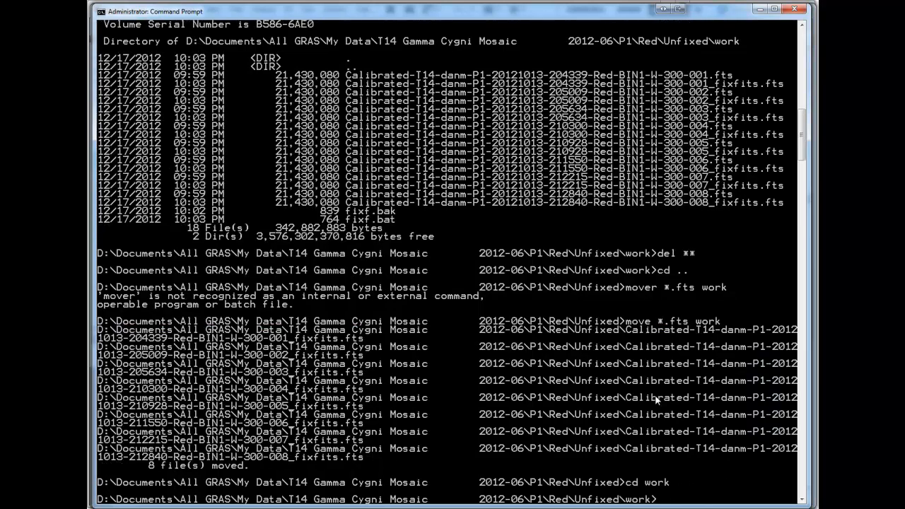
mouse_move(639, 473)
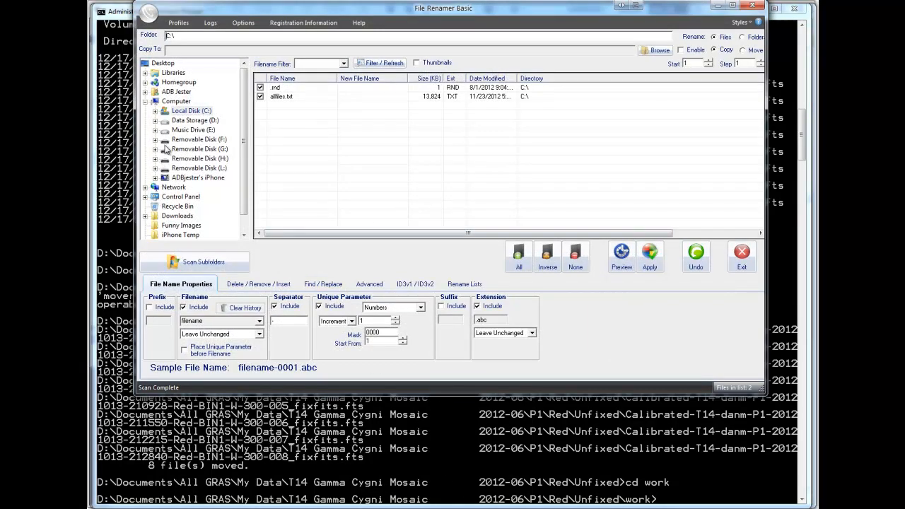
- Strip the "_fixfits" suffix from the eight frames in Red\Unfixed\work via Find / Replace, Preview and Apply
left_click(157, 110)
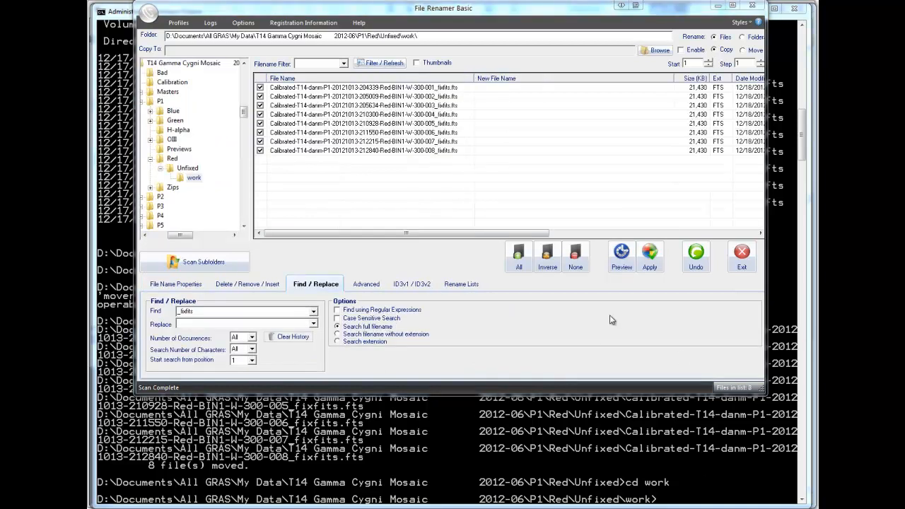
left_click(620, 254)
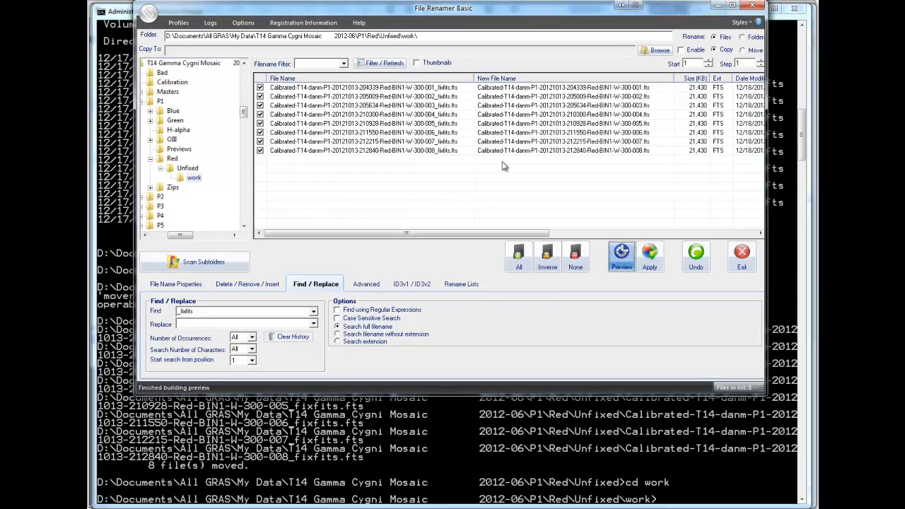
mouse_move(616, 167)
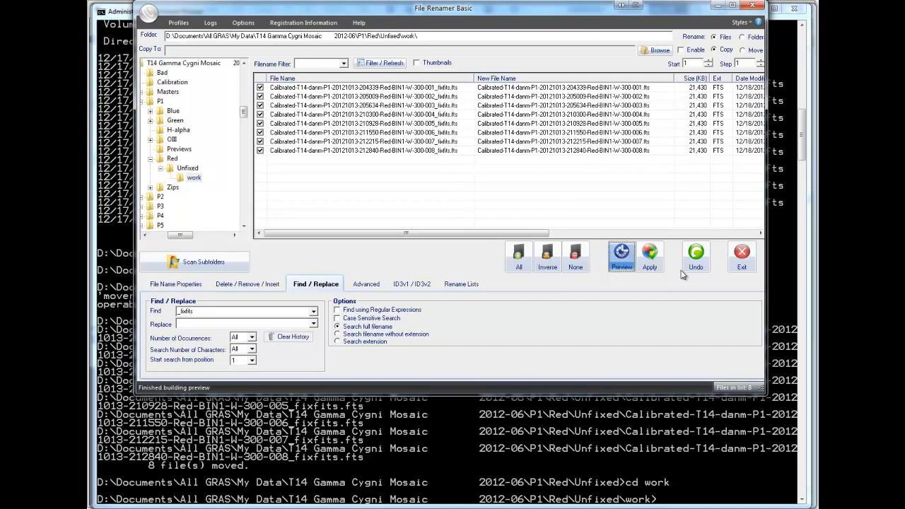
left_click(649, 256)
type("dir")
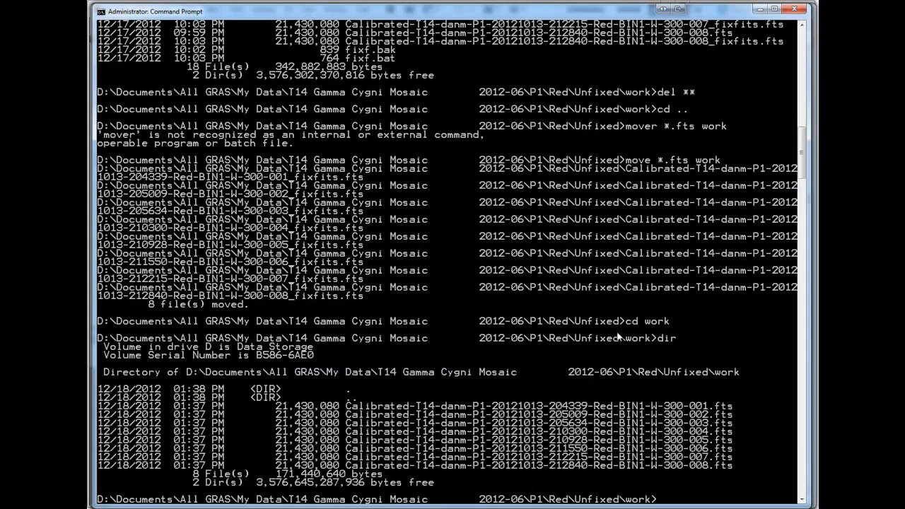
mouse_move(466, 396)
type("fixfits -m -fc")
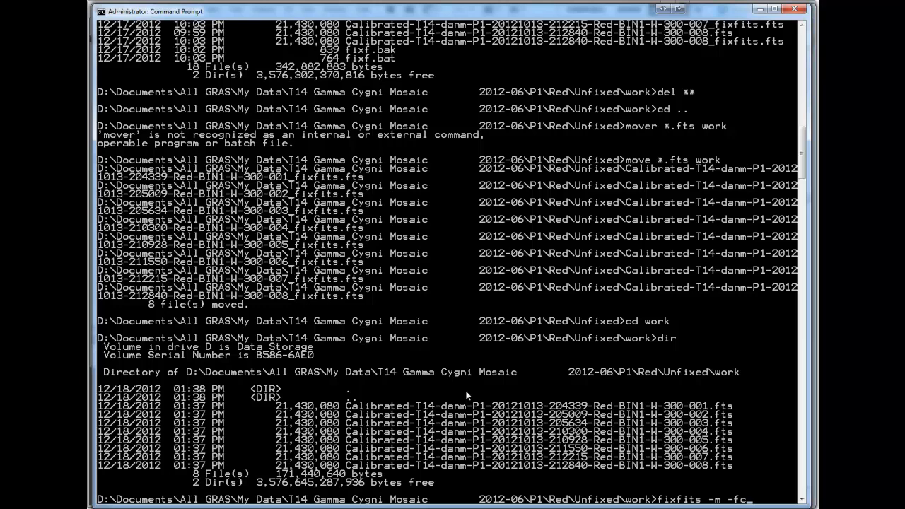
- Run fixfits -m -fc -a -fp 23 > fixf.bat on the renamed frames and open fixf.bat in Q
type("-i")
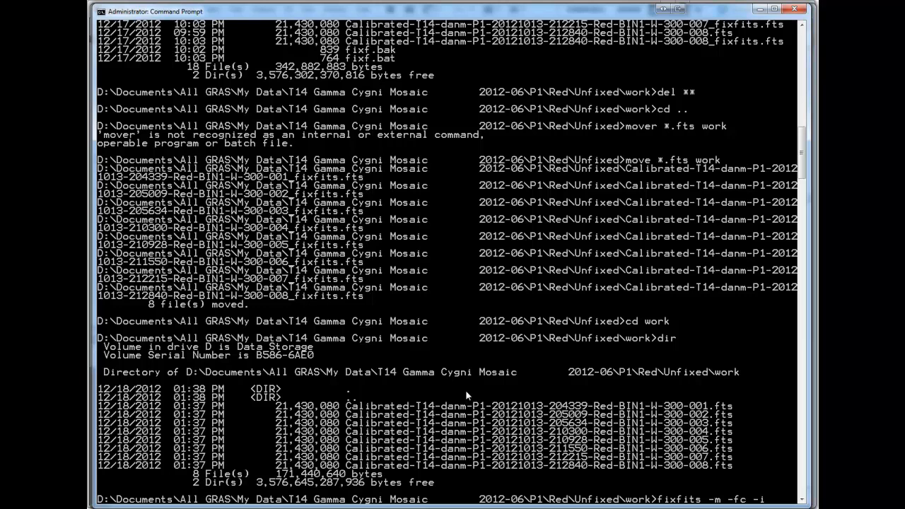
type("a -fp 23 >fixf.bat")
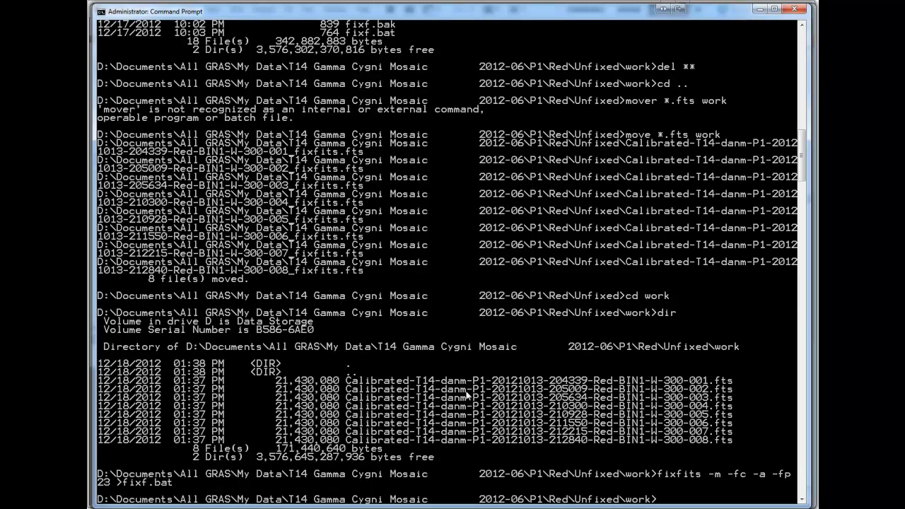
type("q fixf.bat")
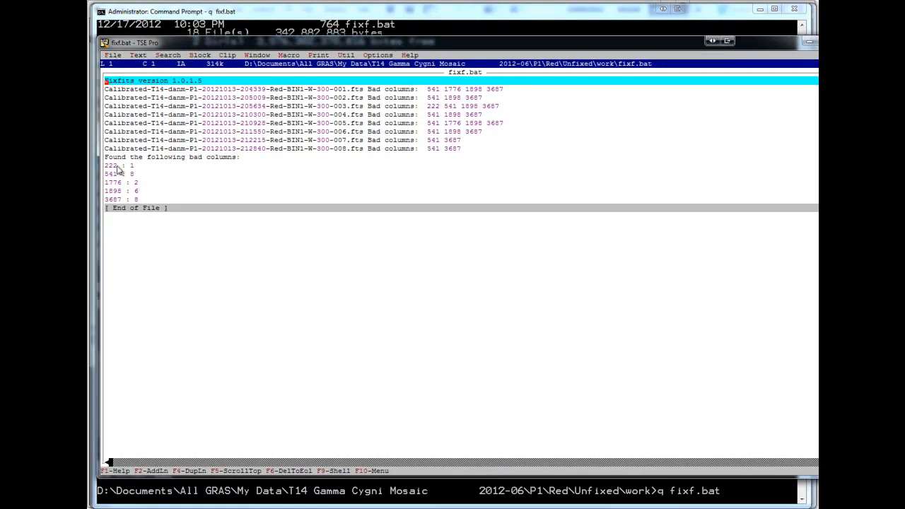
- Step through the 1898 and 3687 bad-column lines in fixf.bat
left_click(115, 191)
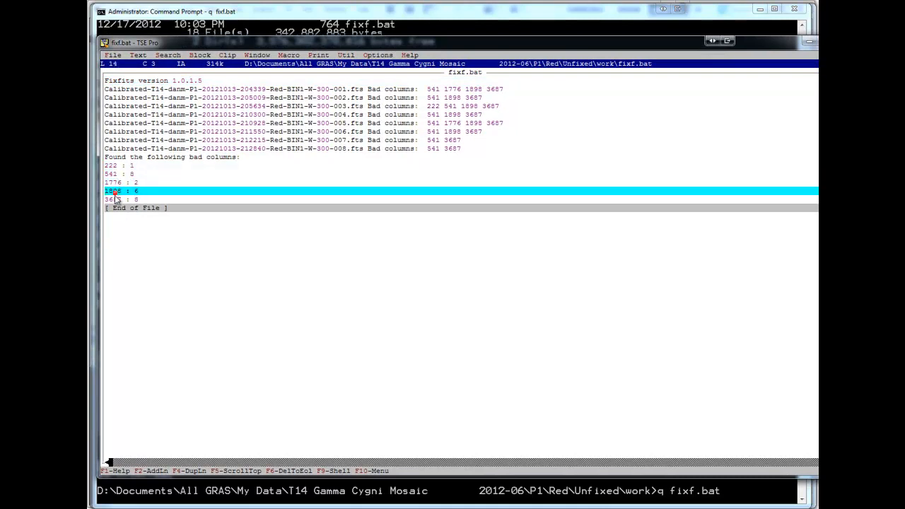
key("Down")
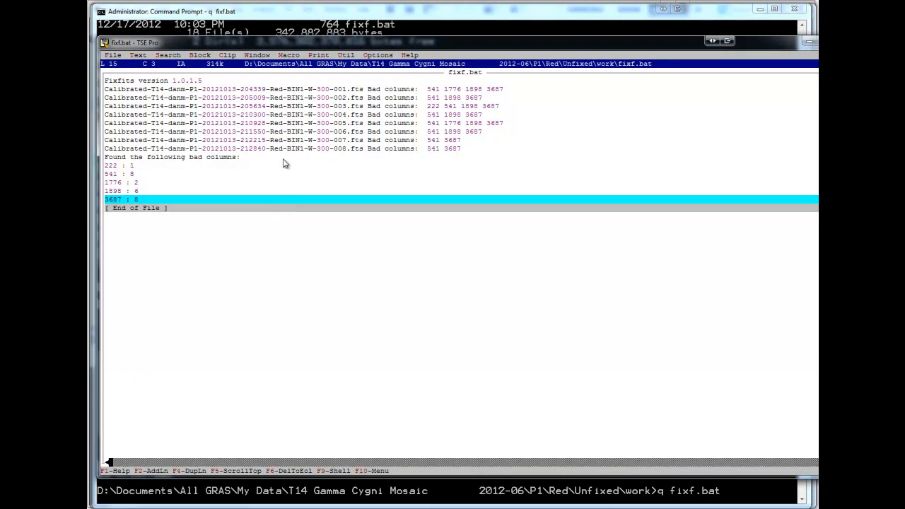
mouse_move(308, 140)
type("fixf")
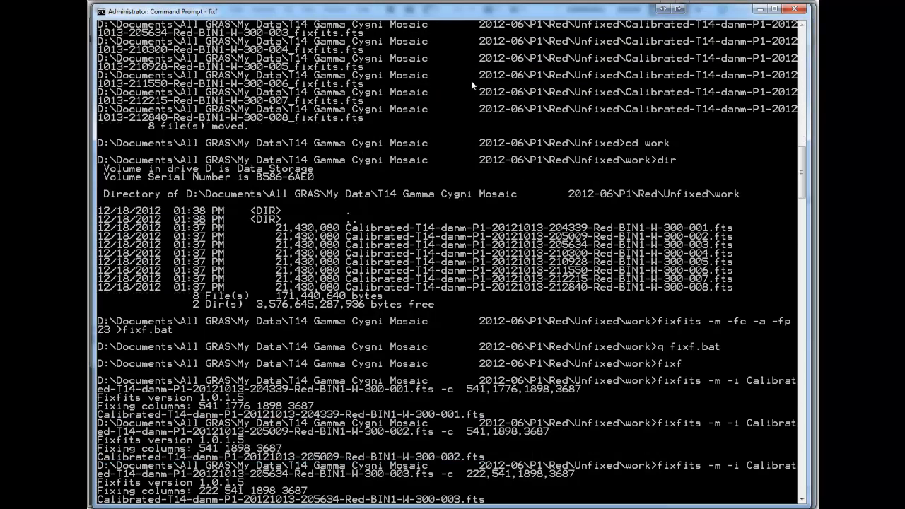
- Scroll the fixf output confirming _fixfits copies of all eight red frames
scroll("down", 3)
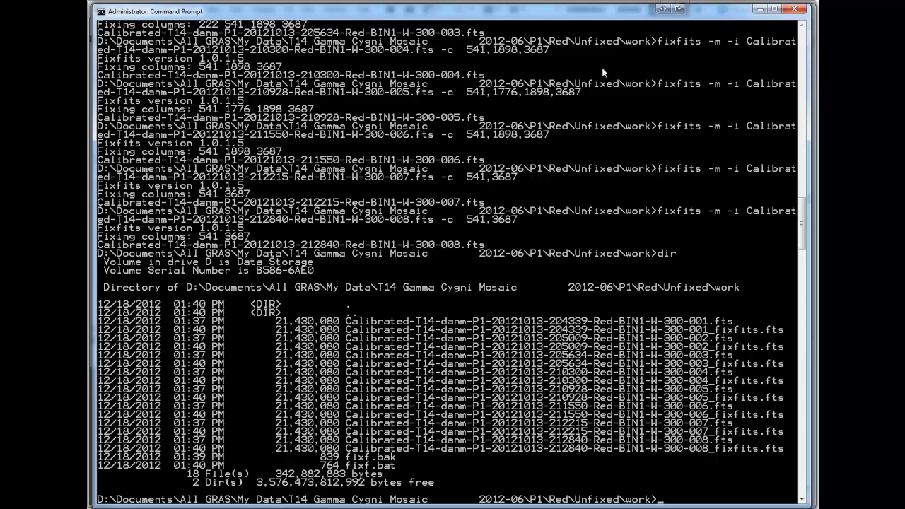
mouse_move(752, 353)
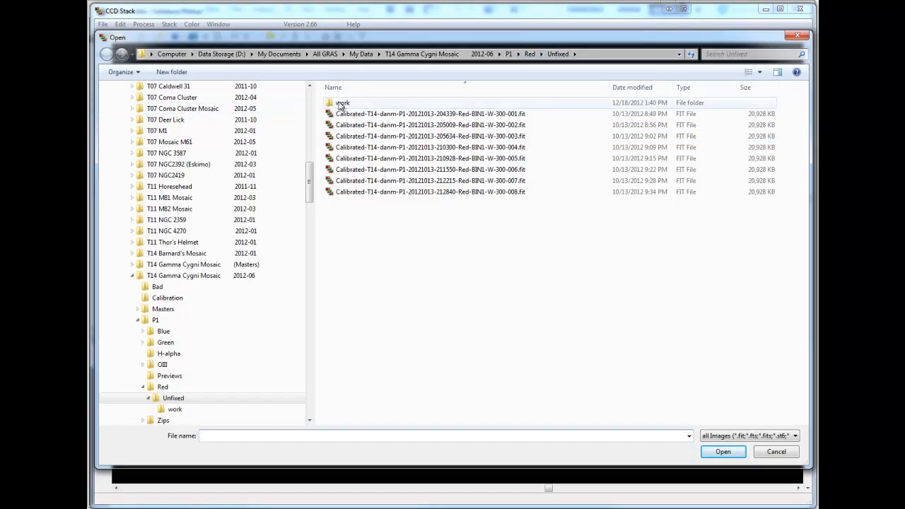
- Load the seven _fixfits red frames from the work folder
double_click(342, 102)
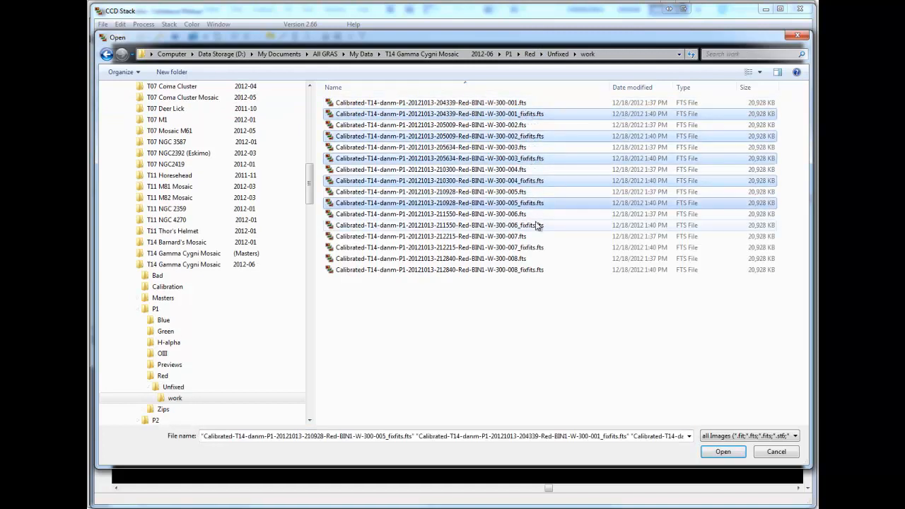
left_click(721, 451)
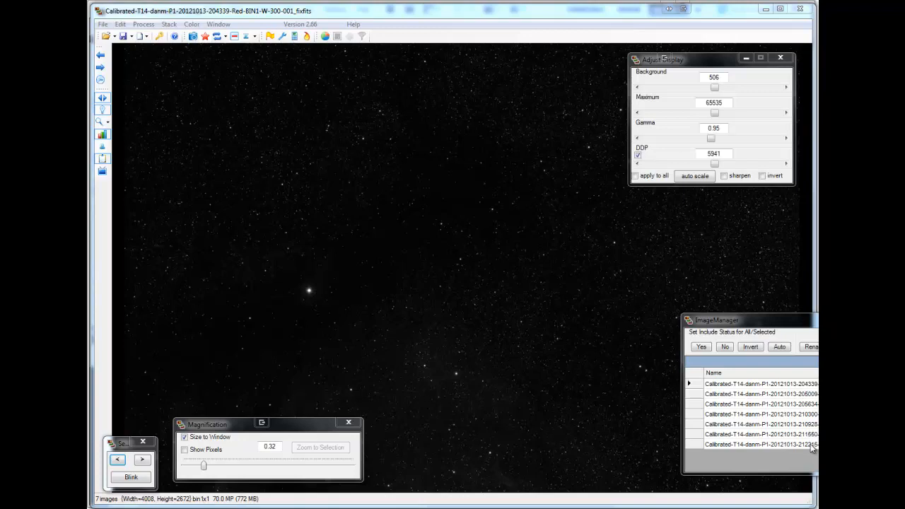
mouse_move(248, 113)
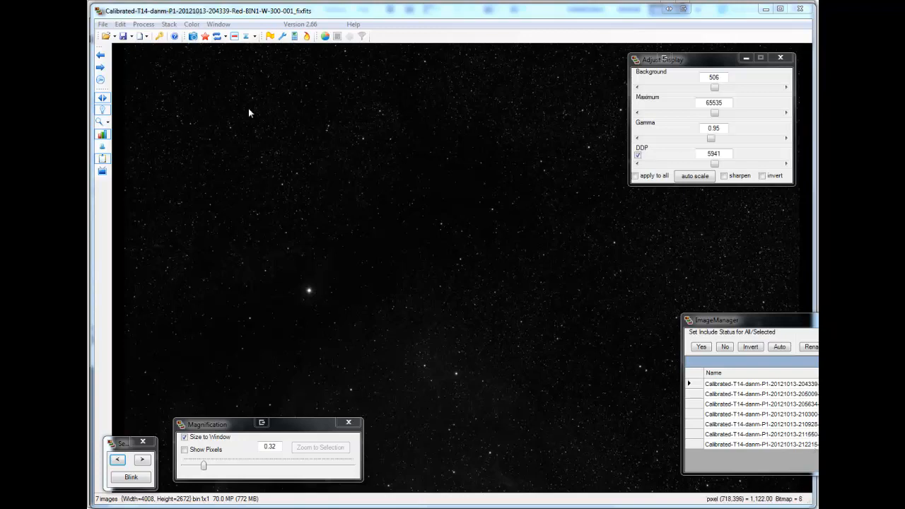
mouse_move(249, 104)
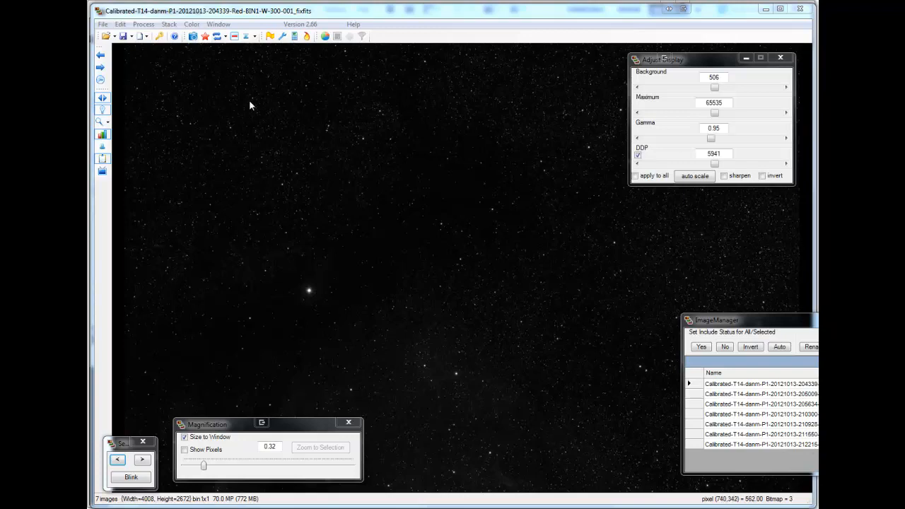
mouse_move(318, 136)
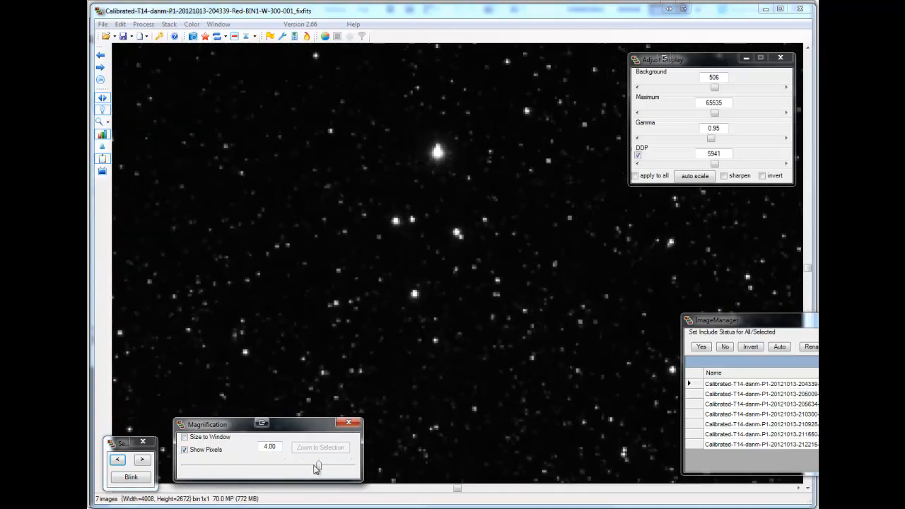
- Magnify to 8x, blink through the red frames, and lower DDP to brighten the stretch
left_click_drag(316, 465, 336, 465)
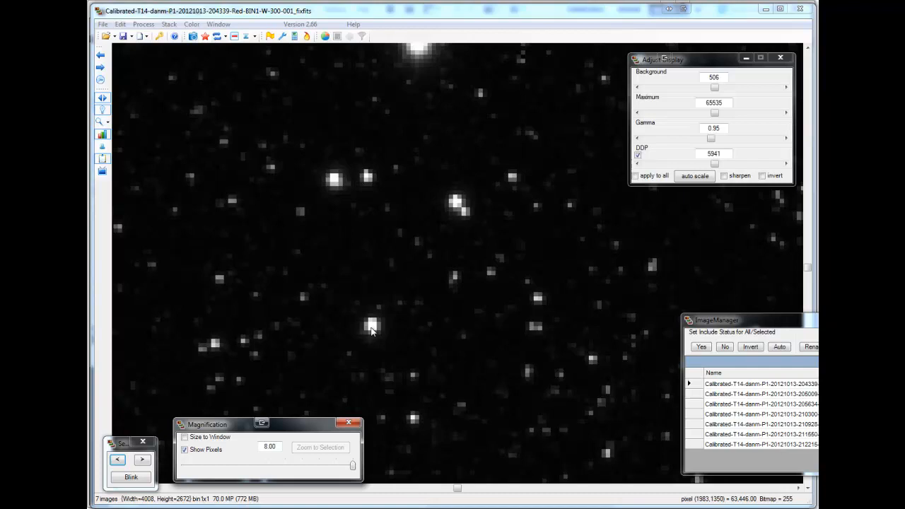
left_click(142, 459)
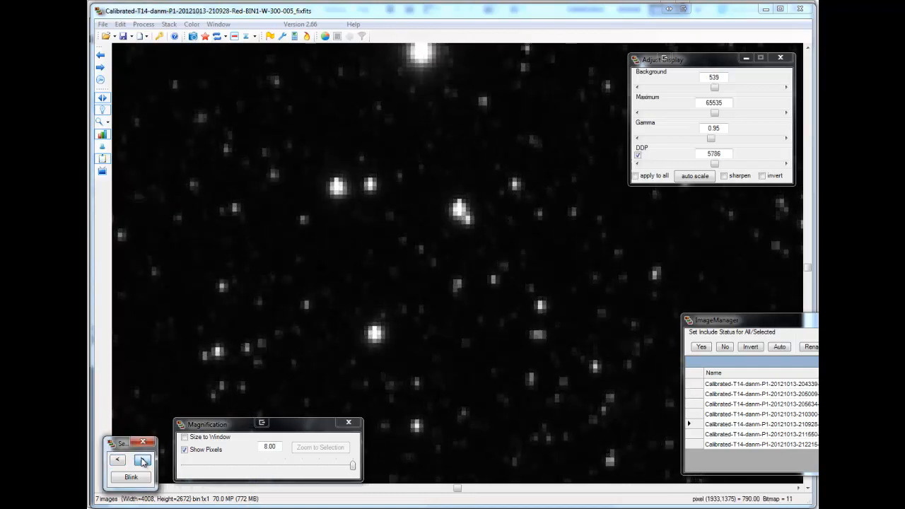
left_click(142, 460)
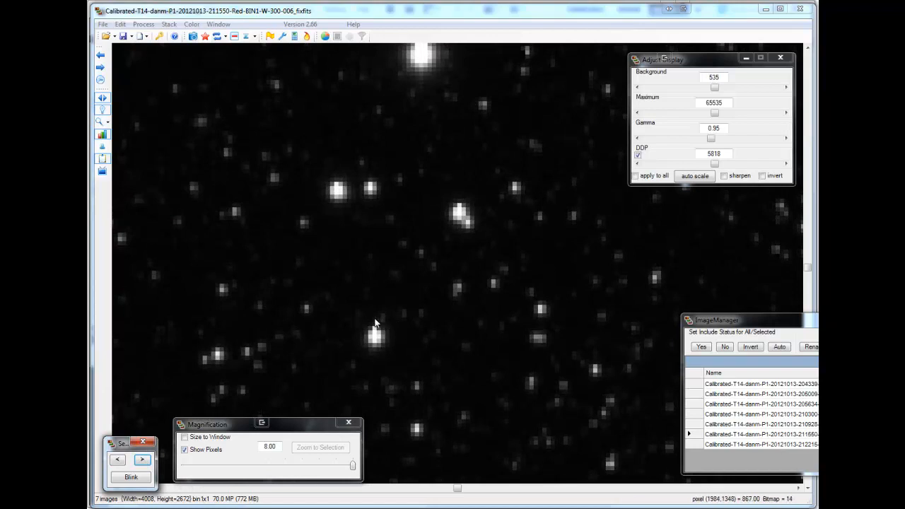
mouse_move(215, 444)
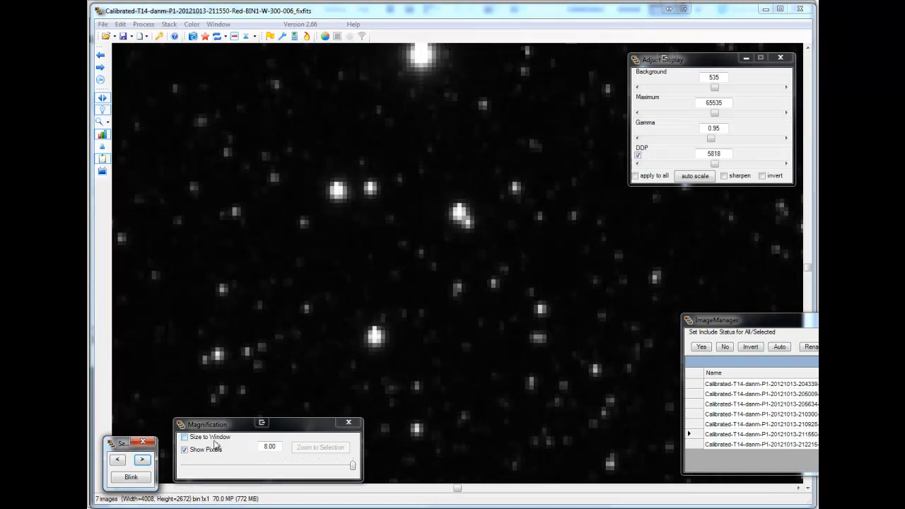
left_click(130, 476)
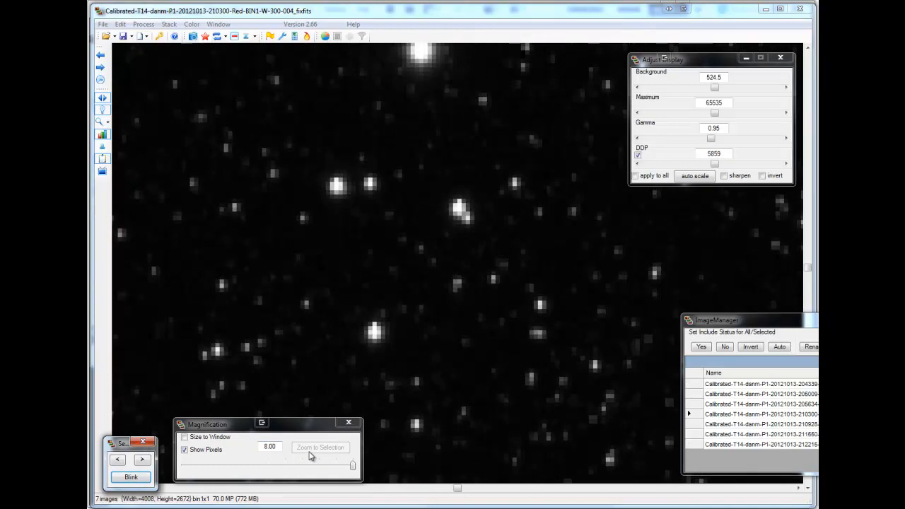
mouse_move(472, 255)
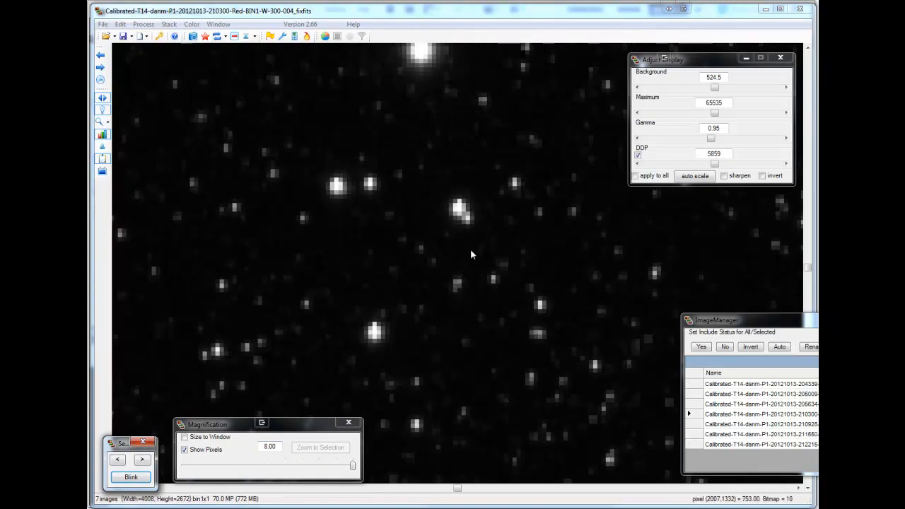
mouse_move(356, 111)
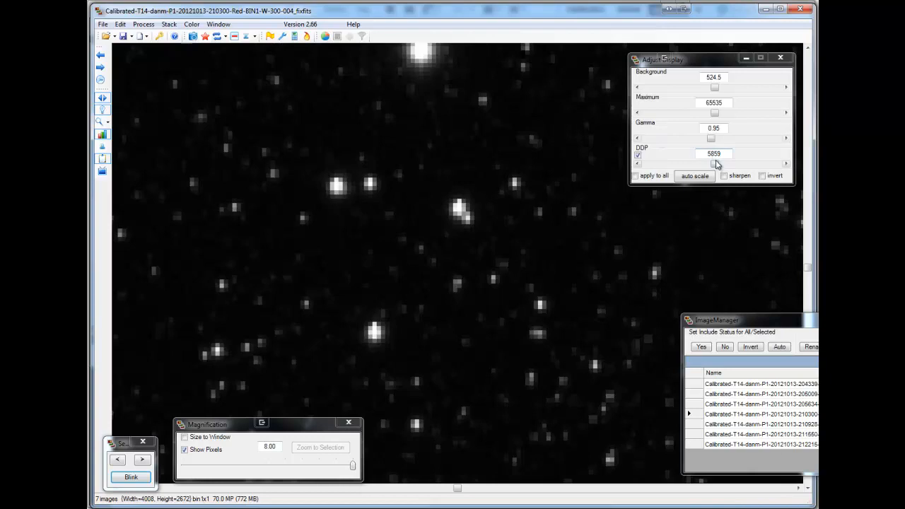
left_click_drag(714, 164, 667, 164)
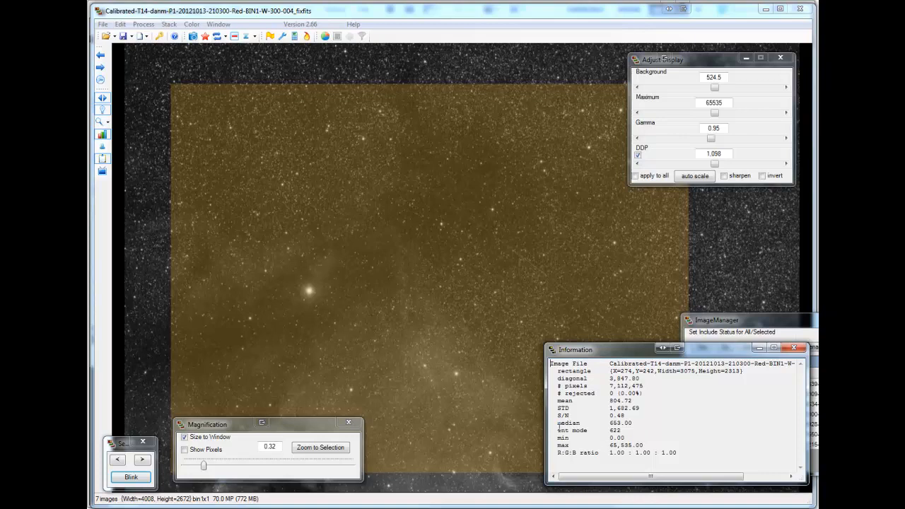
mouse_move(309, 296)
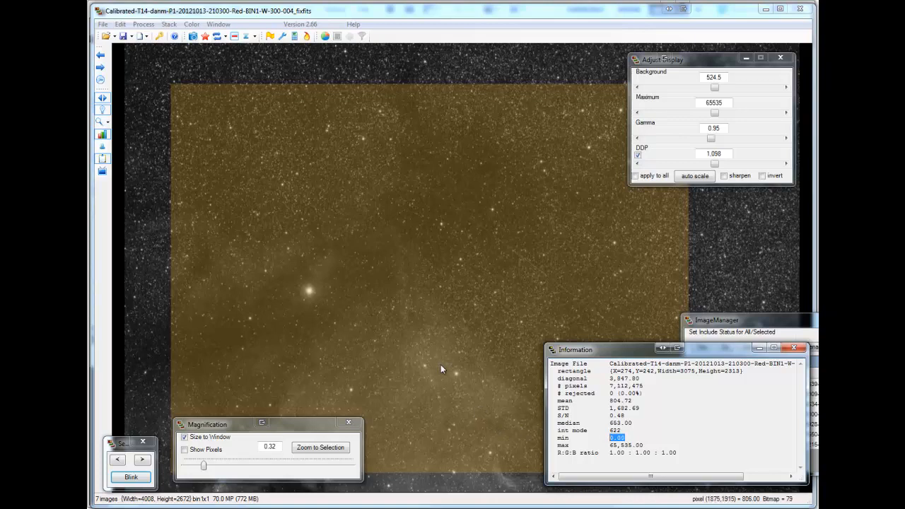
mouse_move(438, 366)
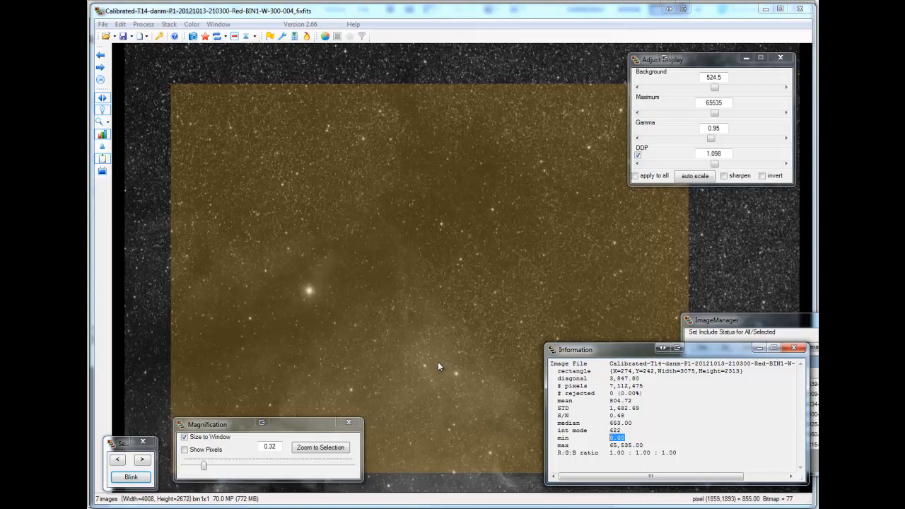
mouse_move(414, 184)
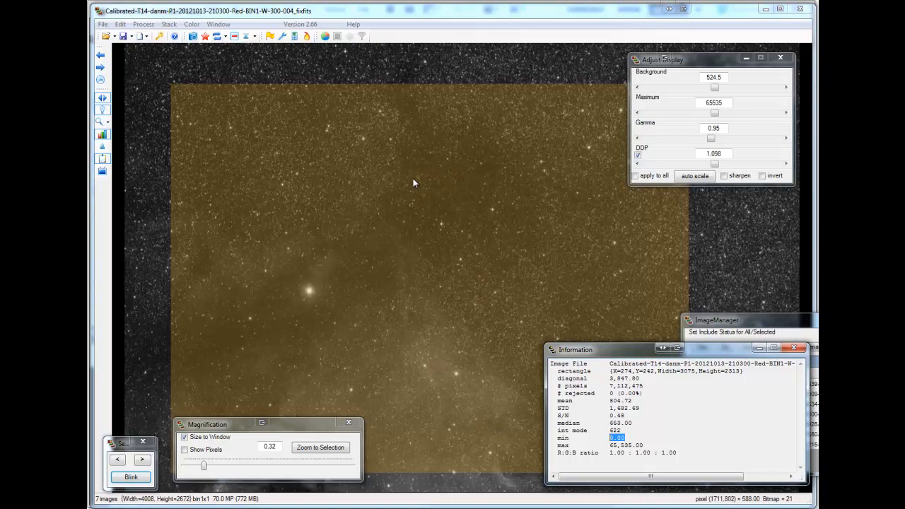
mouse_move(571, 296)
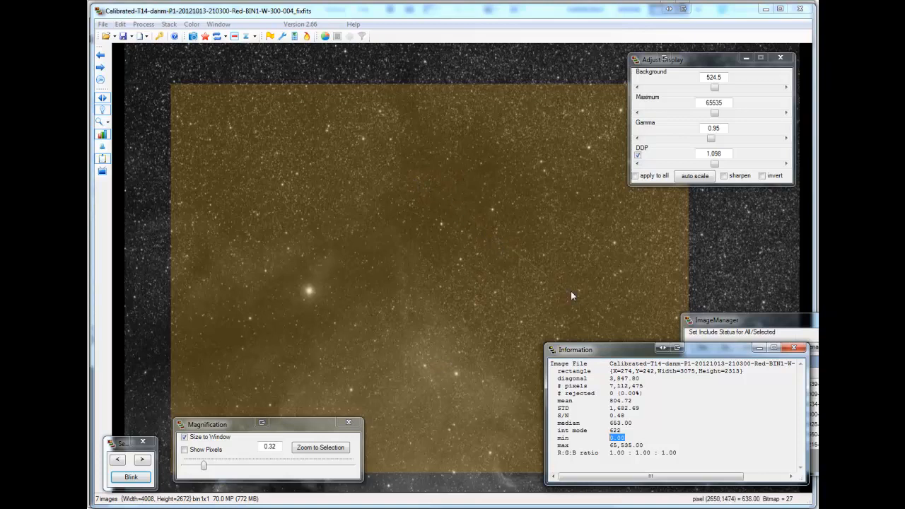
mouse_move(413, 184)
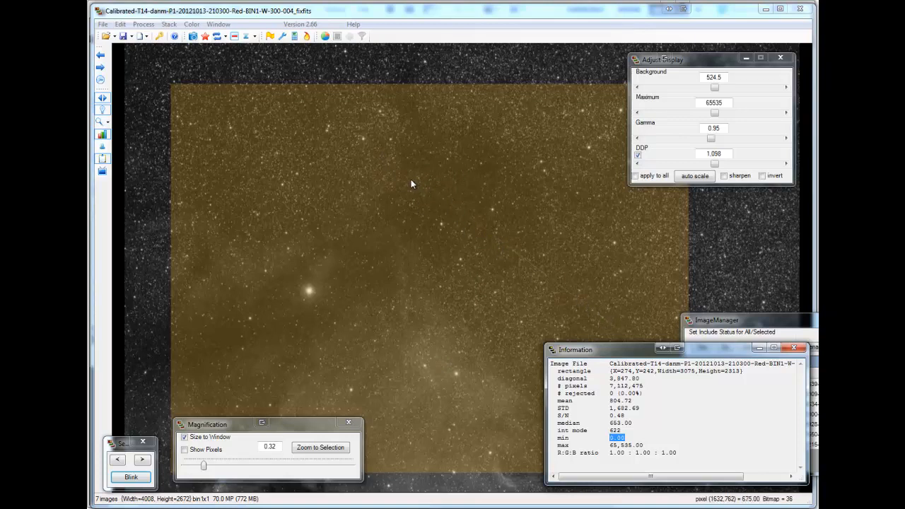
mouse_move(612, 331)
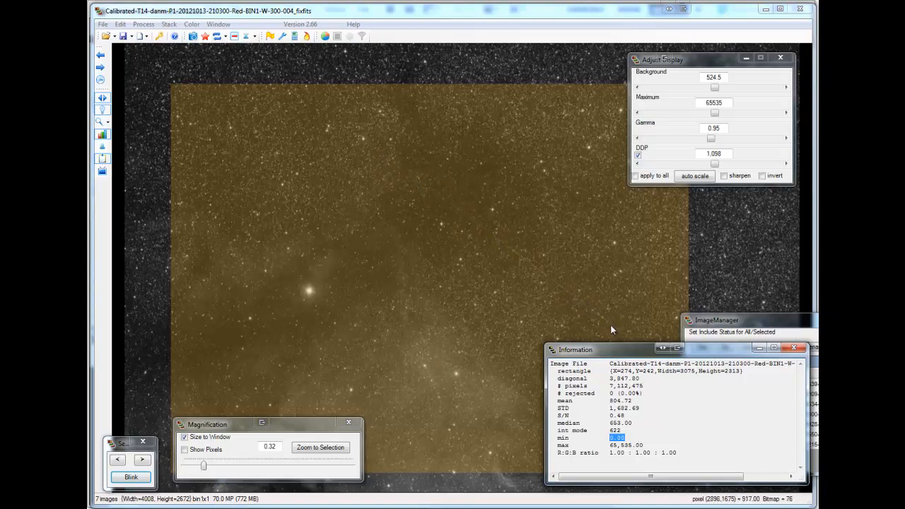
mouse_move(460, 270)
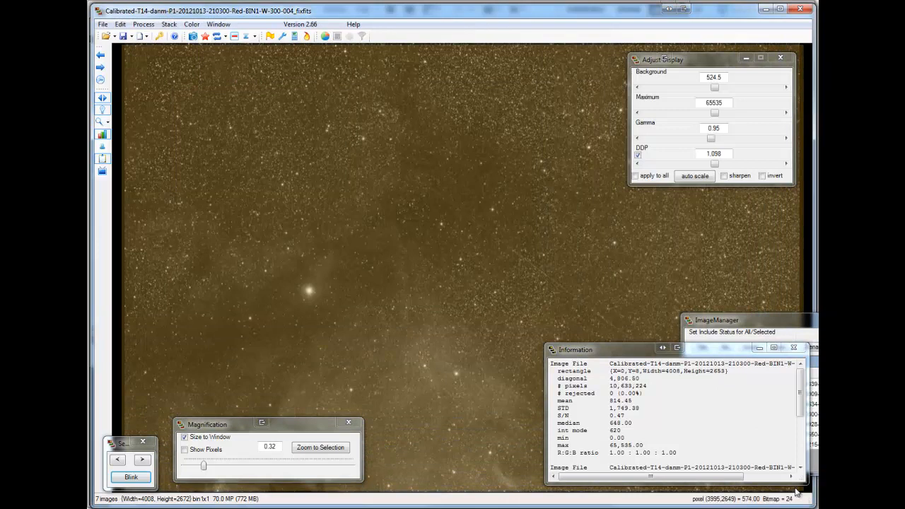
mouse_move(493, 290)
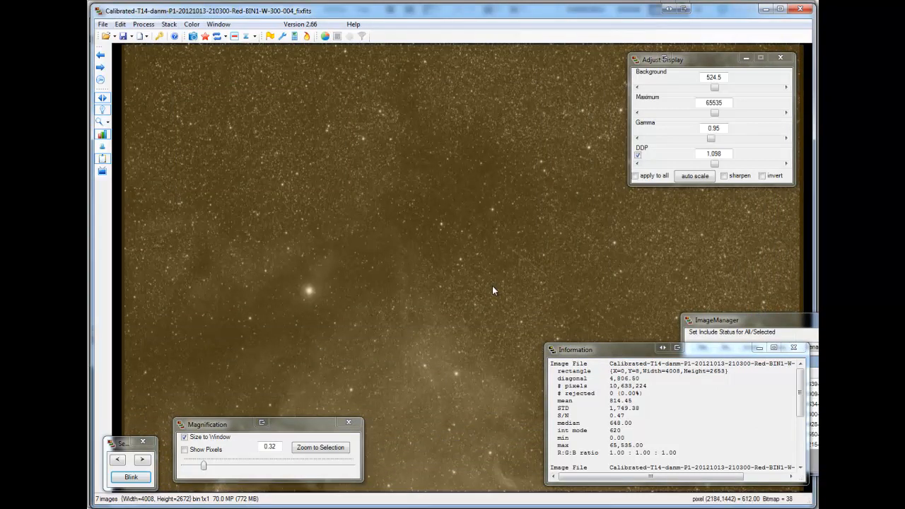
mouse_move(388, 285)
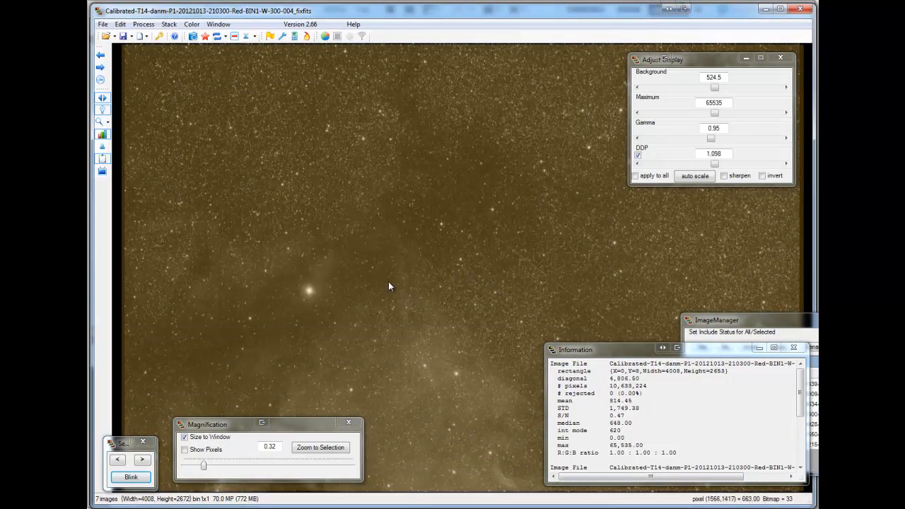
- In Data Reject, reject range >70000 and <530 with clear-before-apply, applied to all frames
left_click(144, 24)
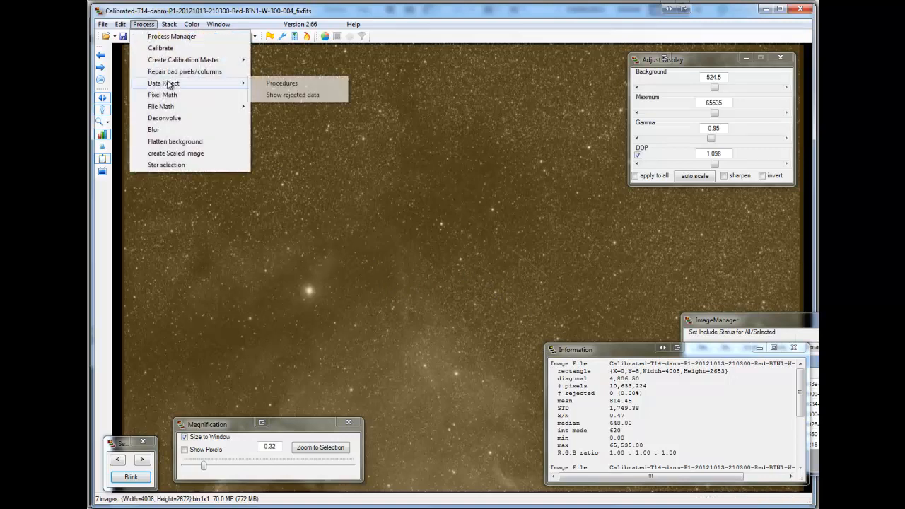
left_click(281, 82)
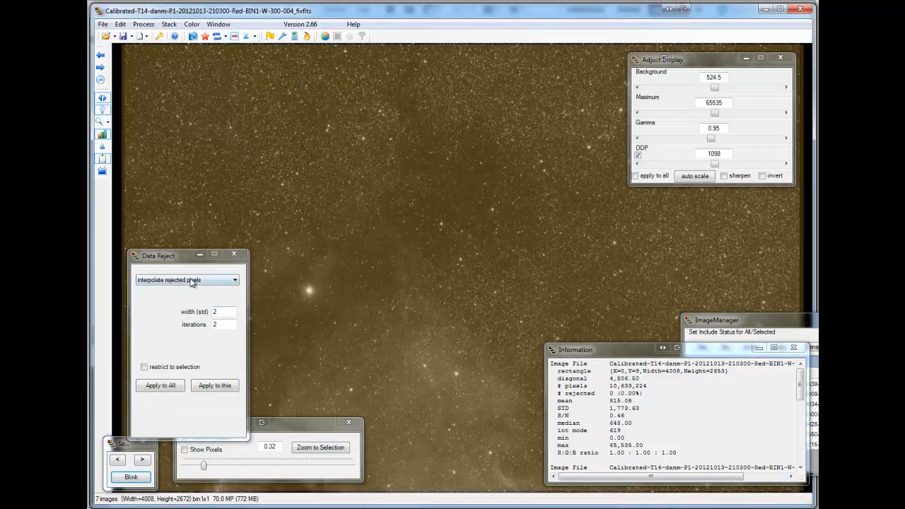
left_click(186, 280)
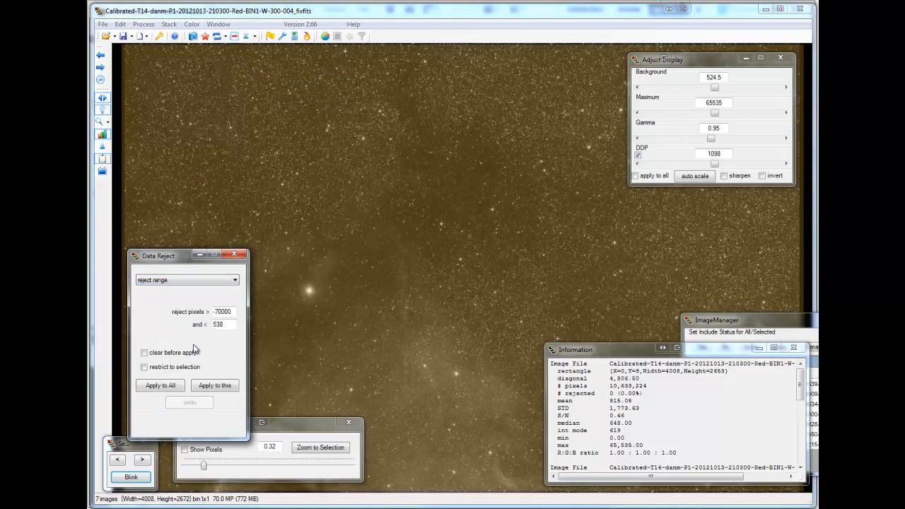
left_click(144, 352)
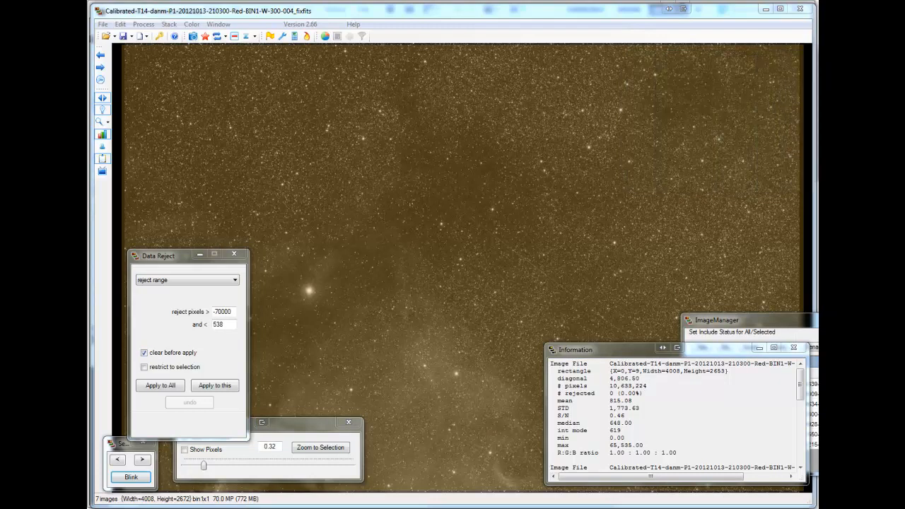
left_click(160, 384)
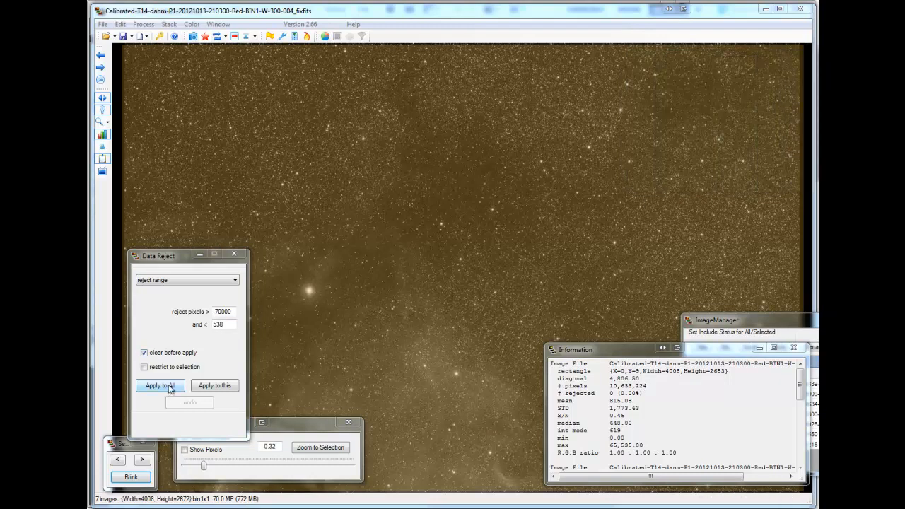
left_click(159, 385)
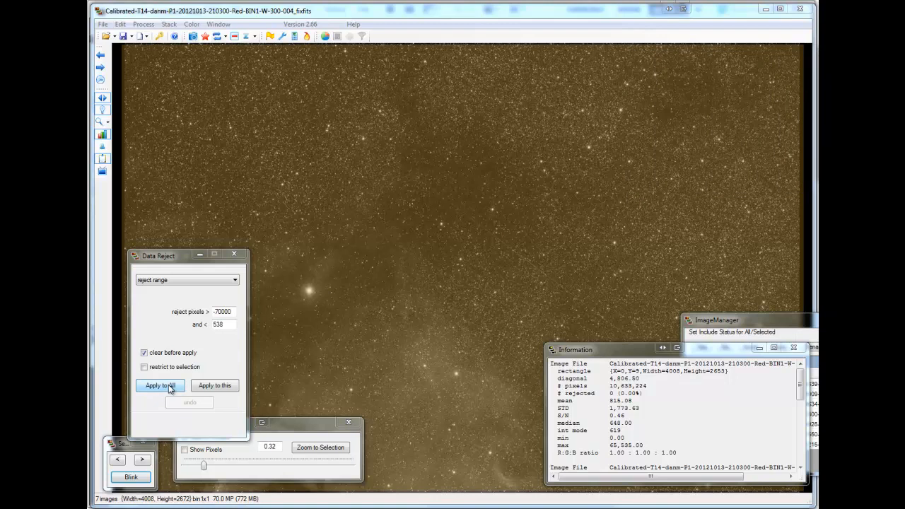
left_click(158, 385)
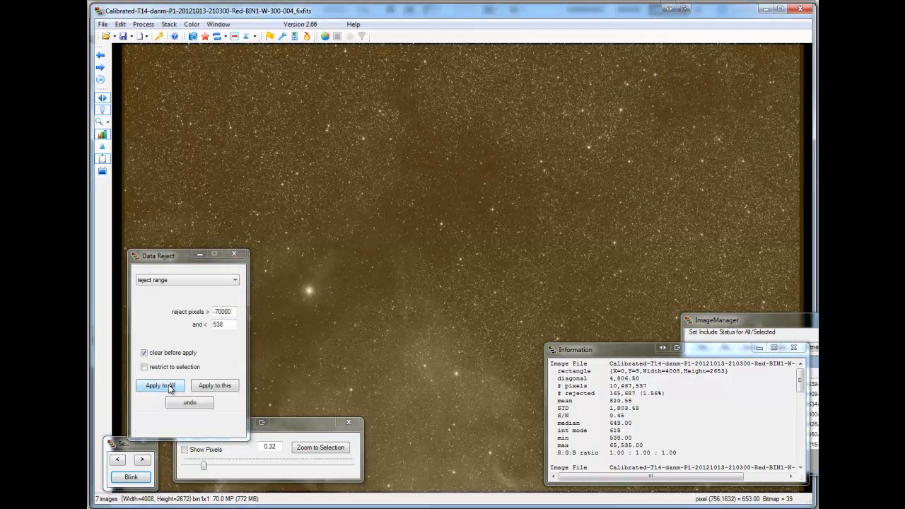
left_click(160, 384)
type("530")
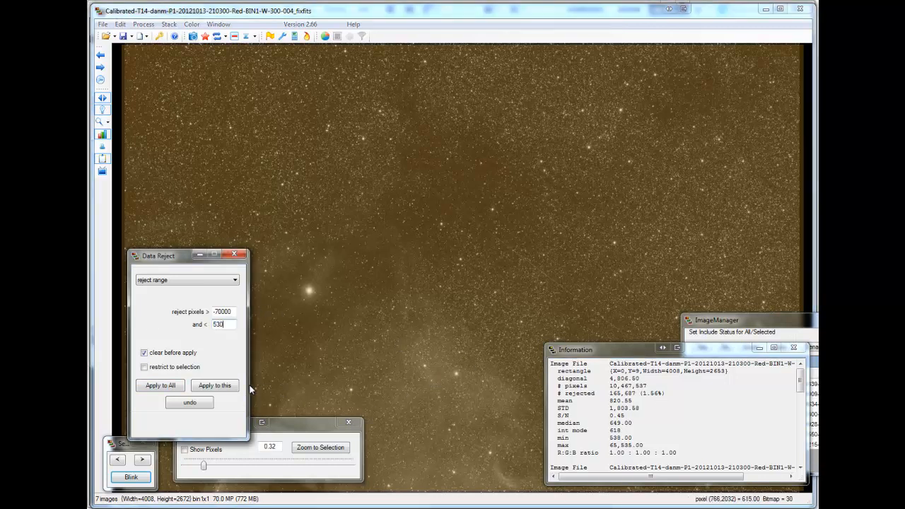
left_click(215, 384)
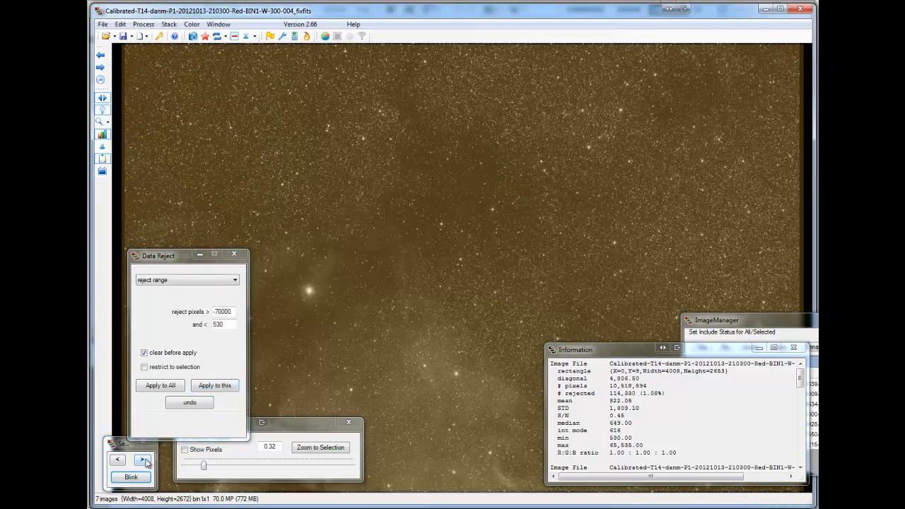
- Blink through the red frames to review each one's roughly 1% rejected pixels
left_click(143, 460)
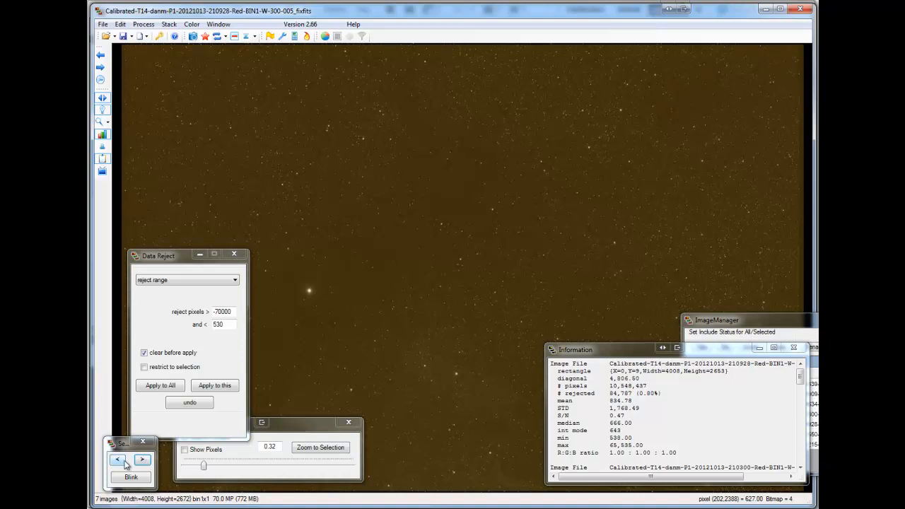
left_click(119, 460)
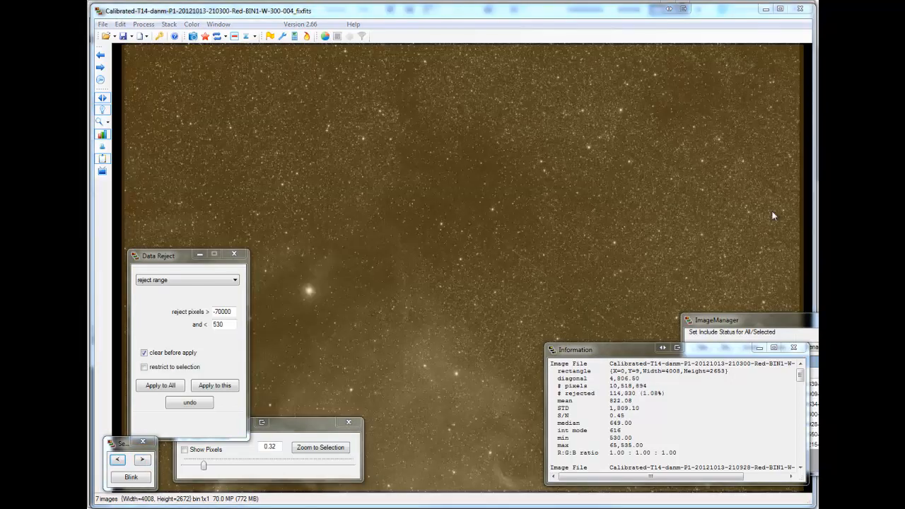
left_click(141, 460)
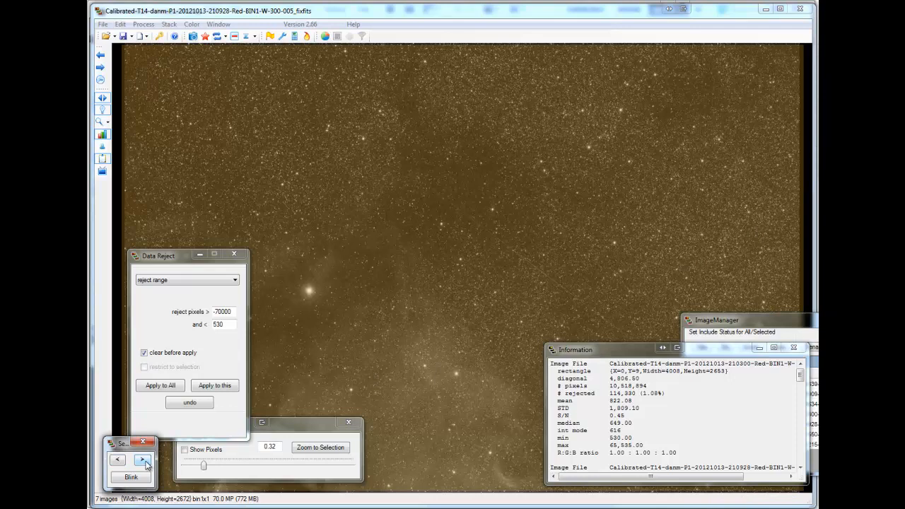
left_click(141, 459)
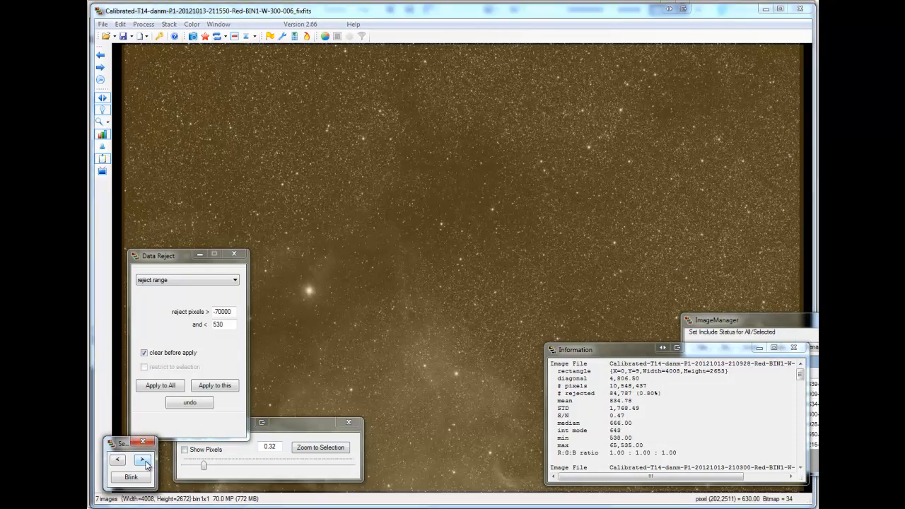
left_click(142, 460)
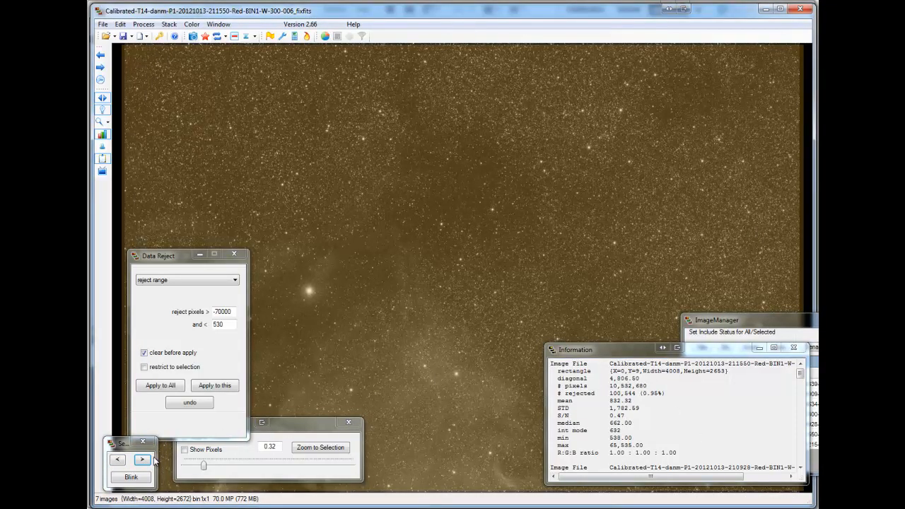
left_click(142, 460)
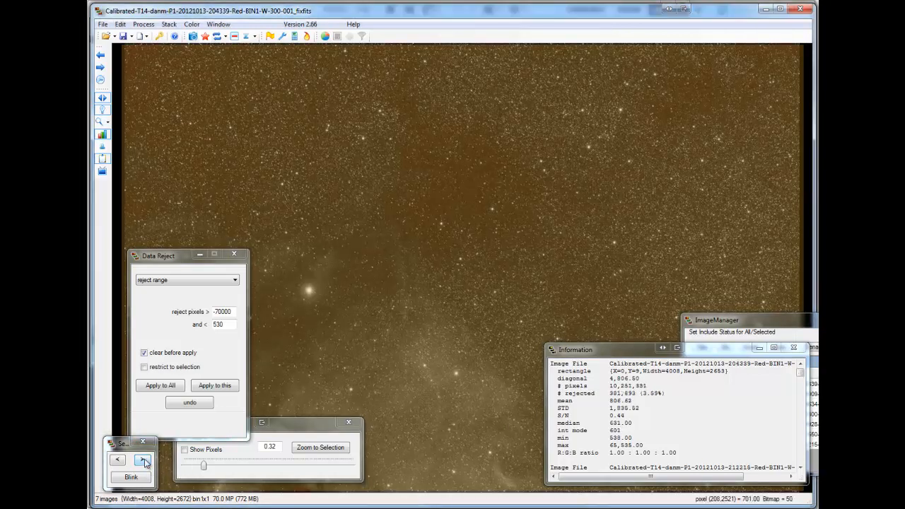
left_click(141, 459)
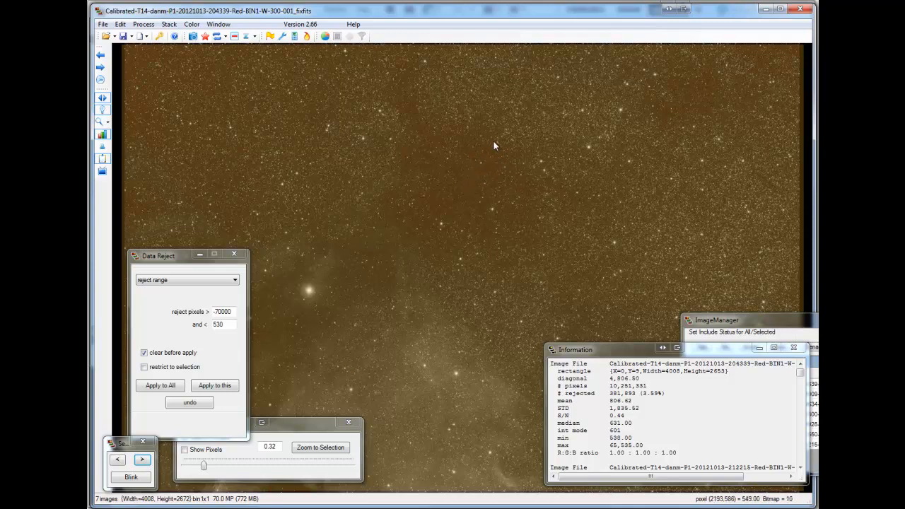
mouse_move(506, 146)
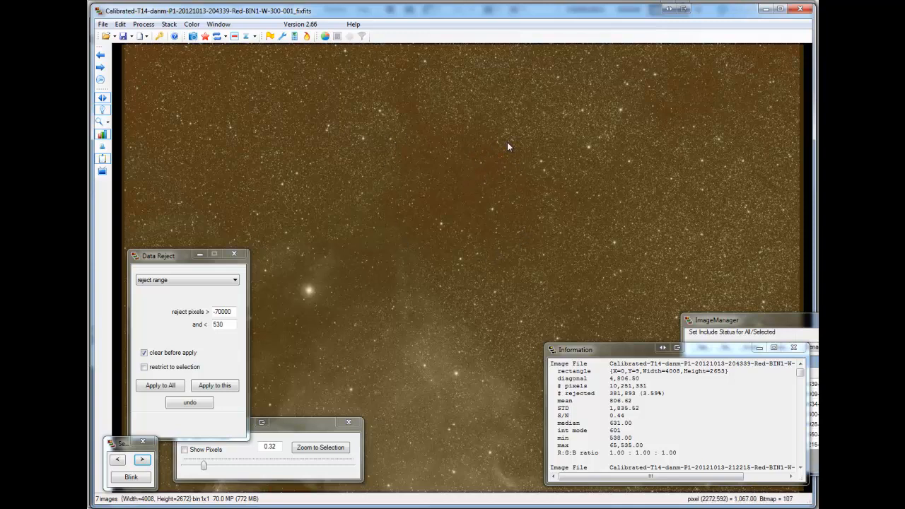
mouse_move(477, 195)
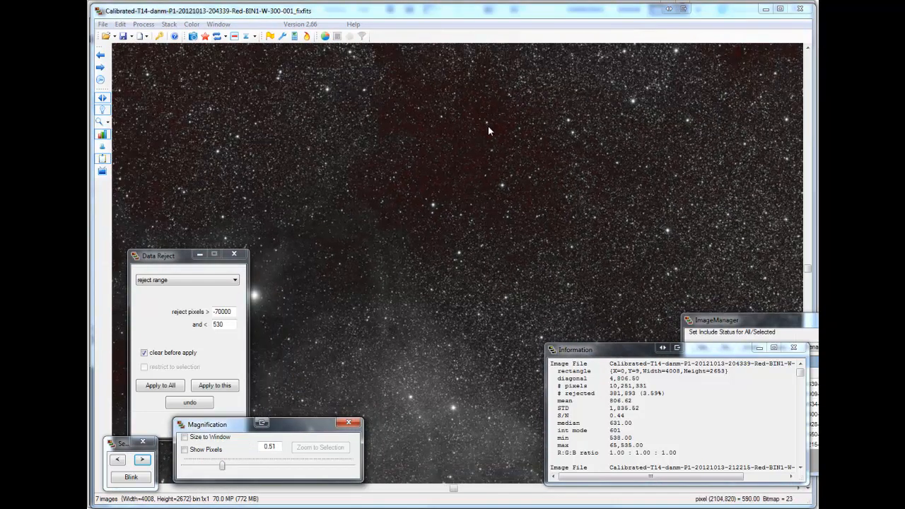
- Nudge the Magnification slider up to inspect the rejected pixels around the stars
left_click_drag(222, 465, 246, 465)
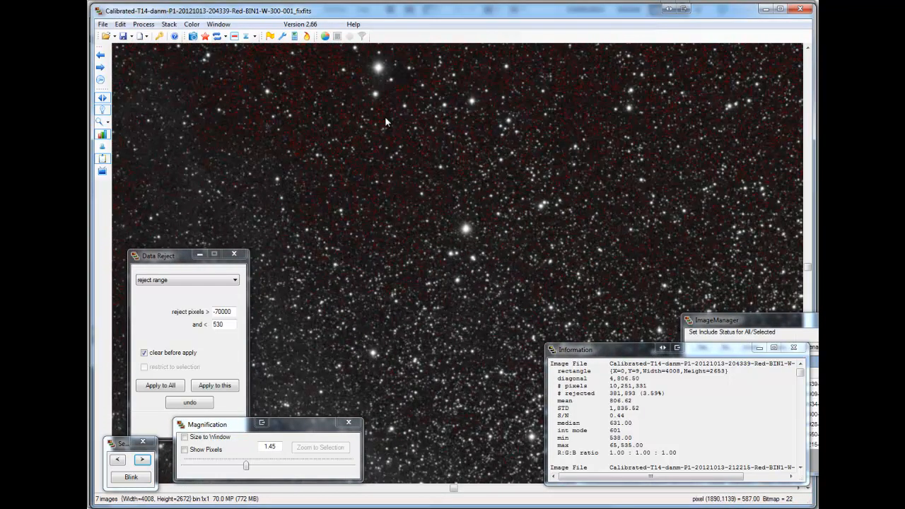
mouse_move(376, 147)
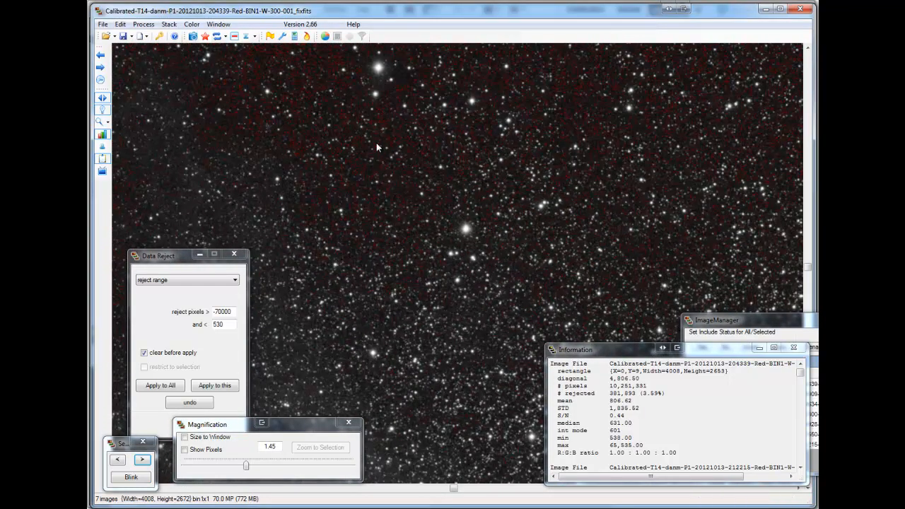
mouse_move(394, 198)
type("510")
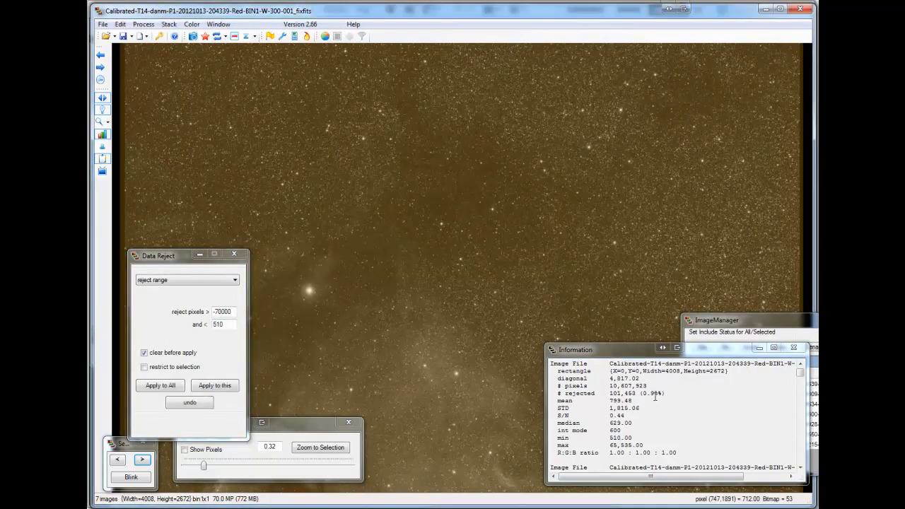
- Step through red frames, reapplying range rejection per frame with the lower limit raised to 520
left_click(142, 460)
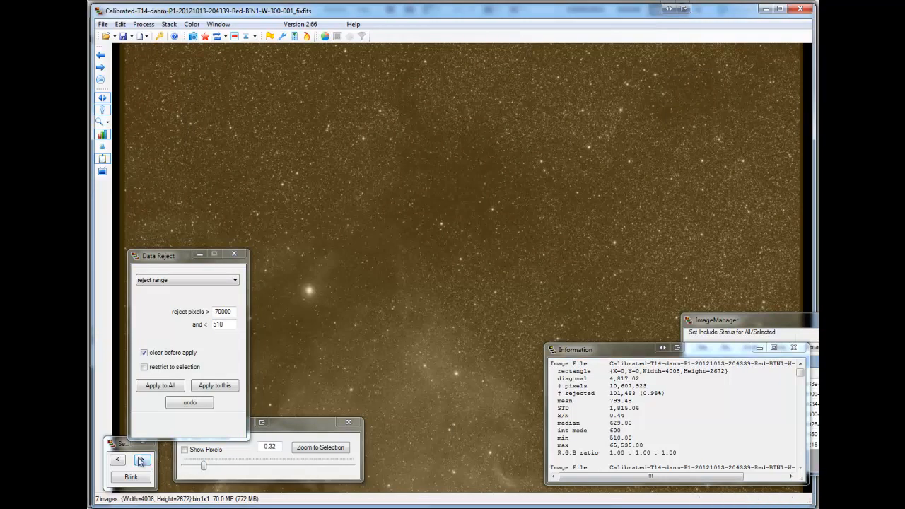
left_click(214, 384)
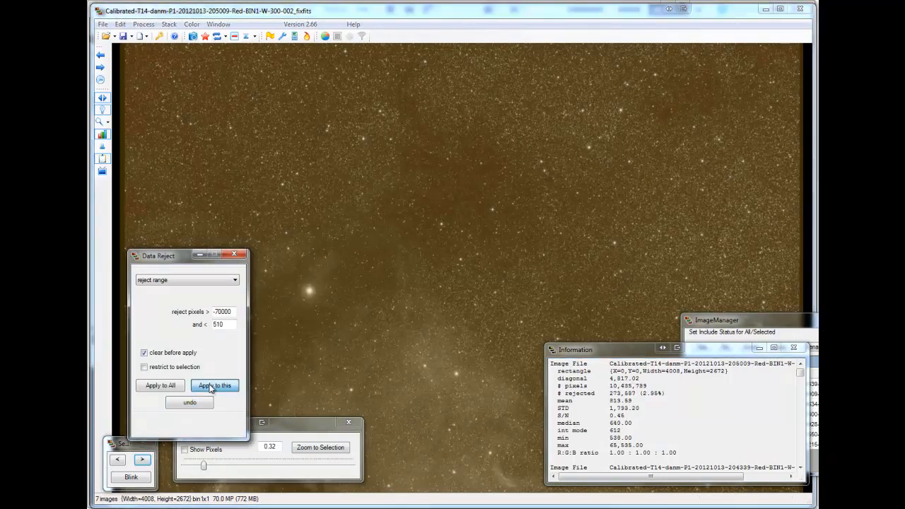
left_click(215, 384)
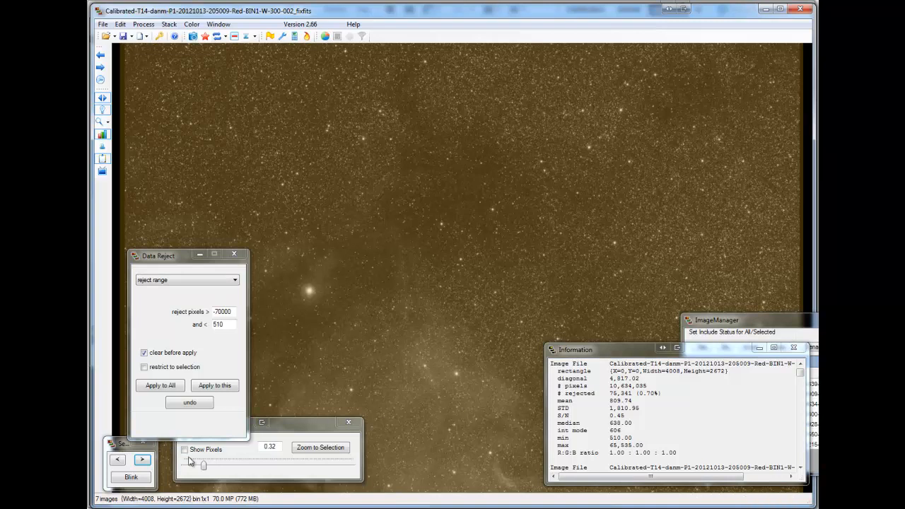
left_click(141, 459)
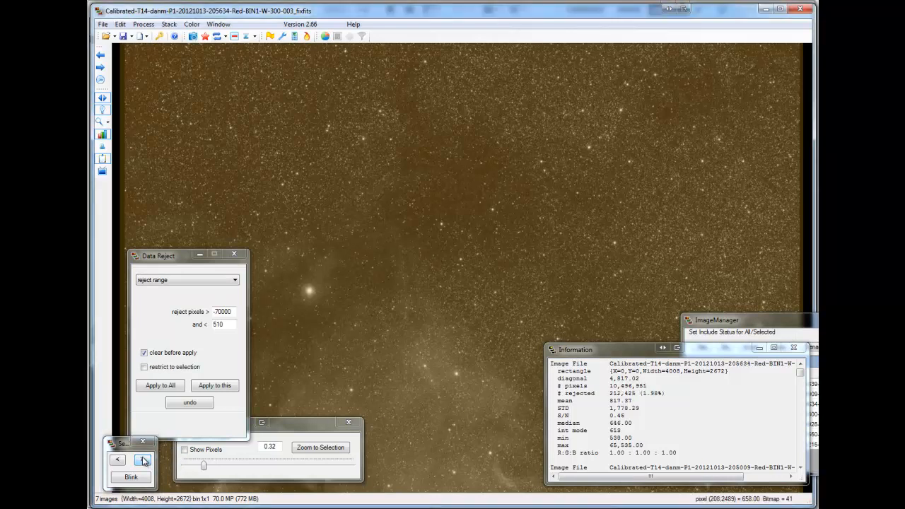
type("52")
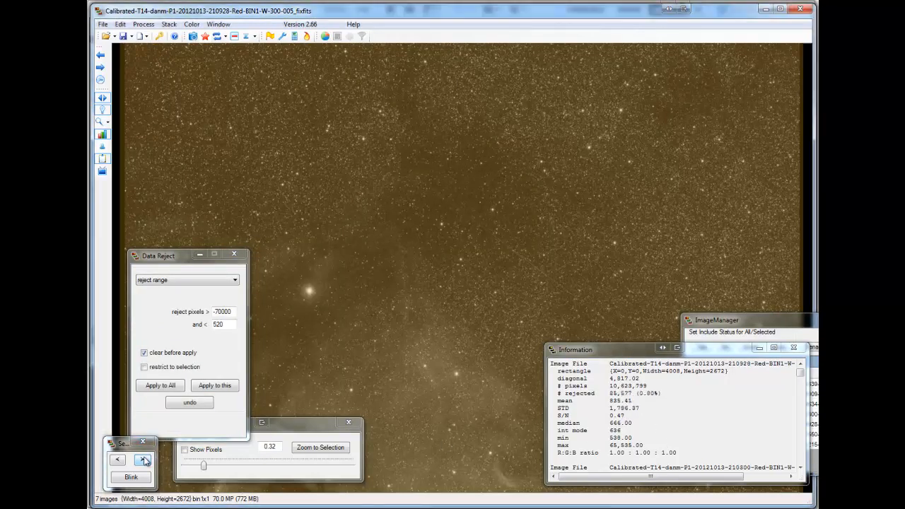
left_click(141, 460)
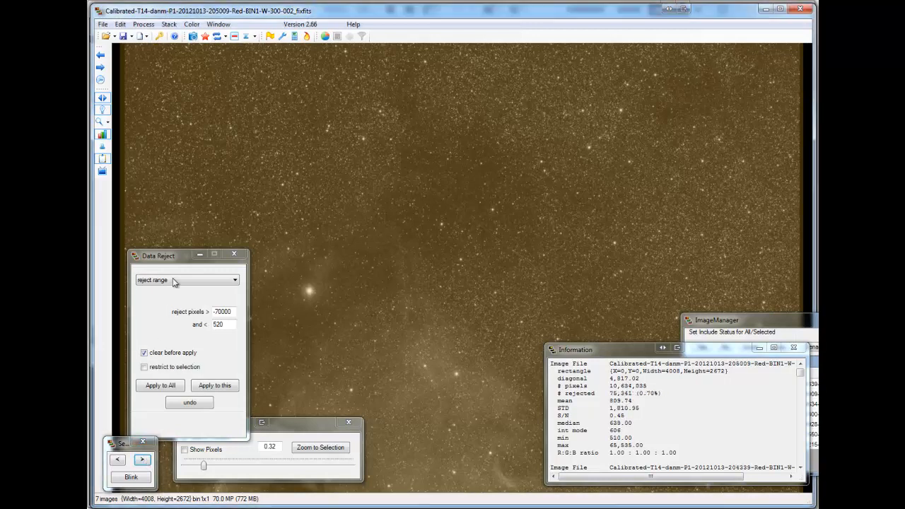
- Interpolate the rejected pixels in all red frames and magnify the result for a closer look
left_click(187, 280)
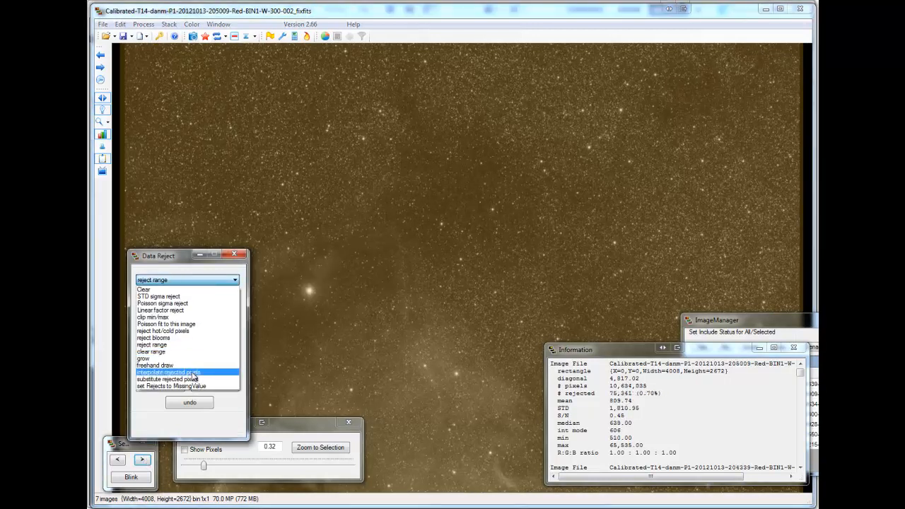
left_click(168, 373)
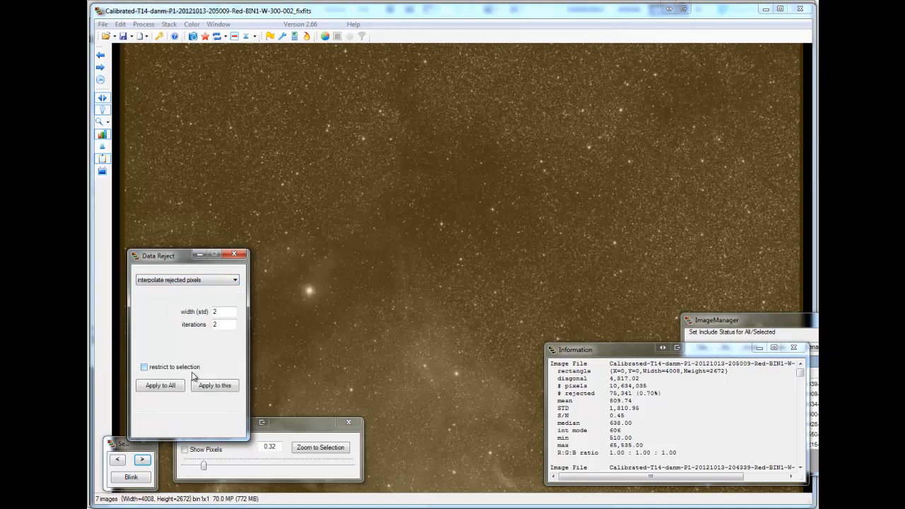
left_click(159, 384)
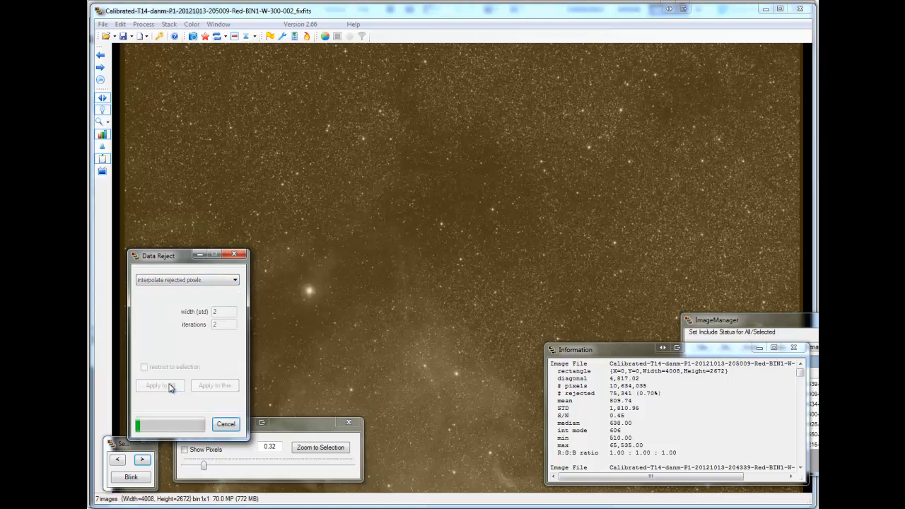
left_click(159, 384)
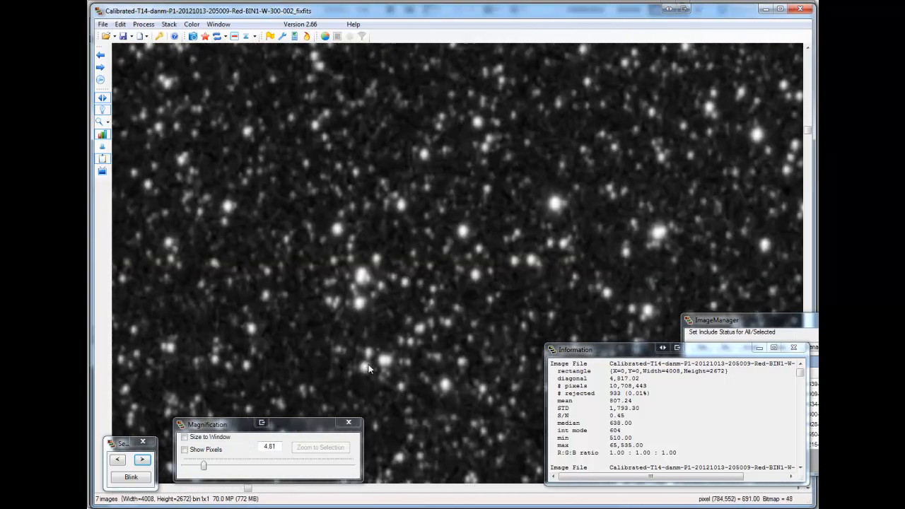
left_click(184, 449)
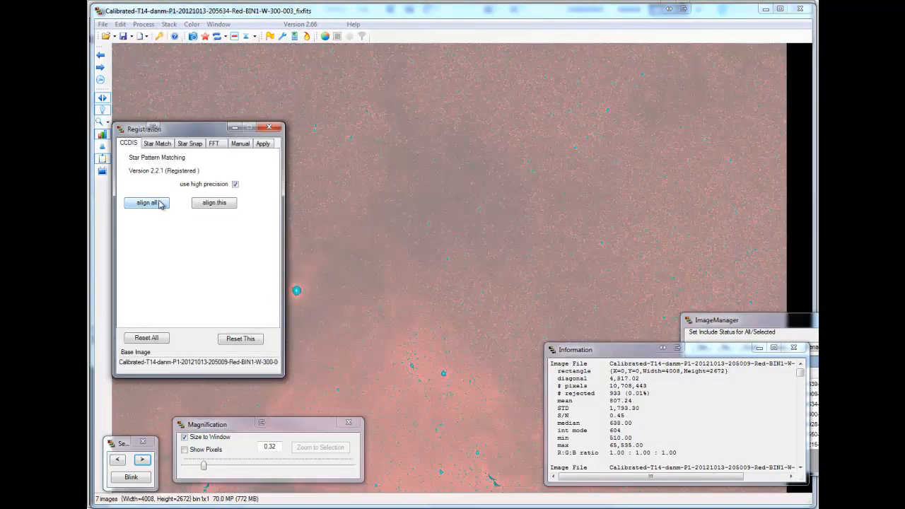
- Align all seven red frames to the base image by CCDIS star pattern matching at high precision
left_click(147, 202)
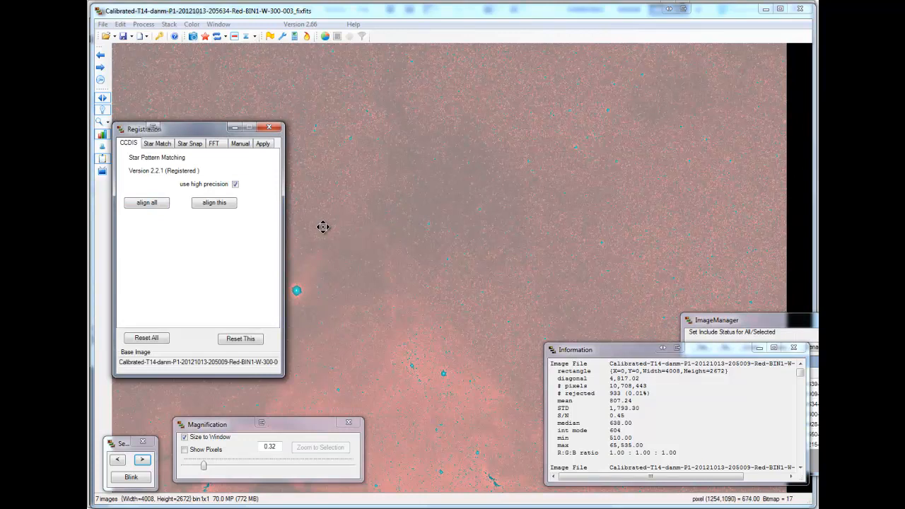
mouse_move(523, 283)
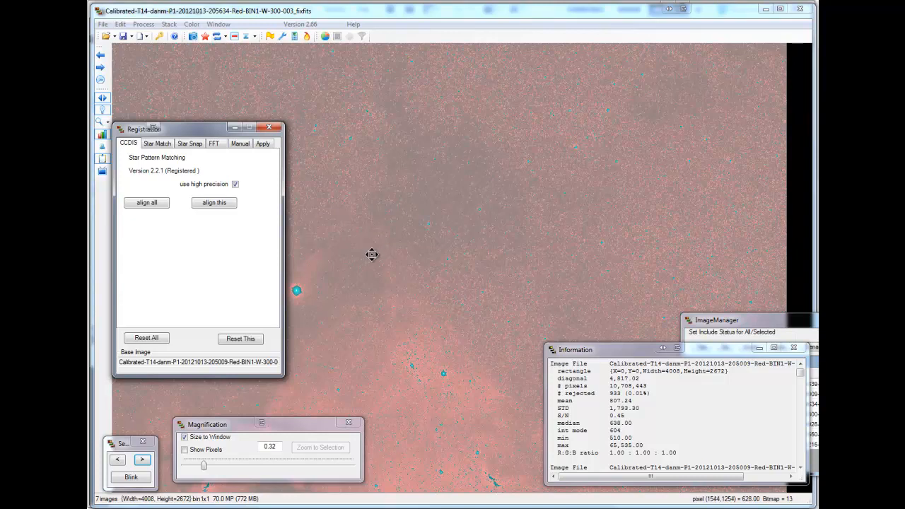
mouse_move(758, 88)
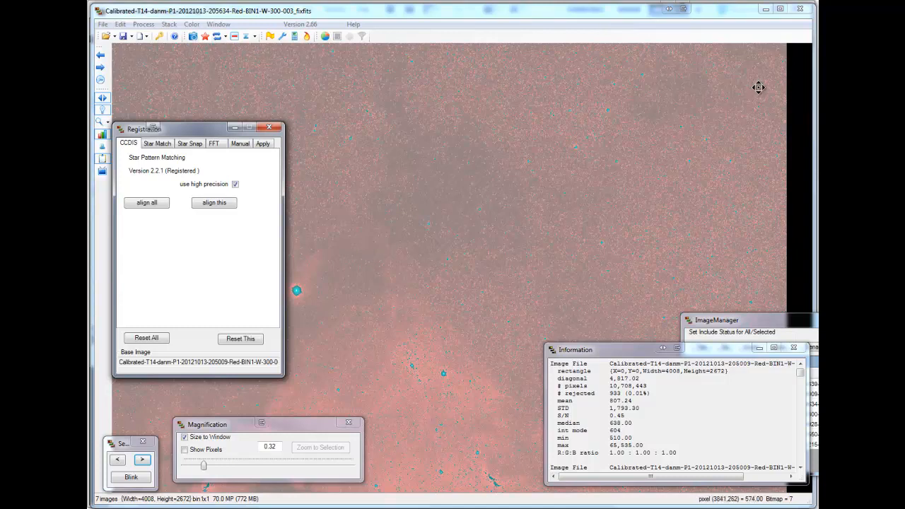
mouse_move(186, 198)
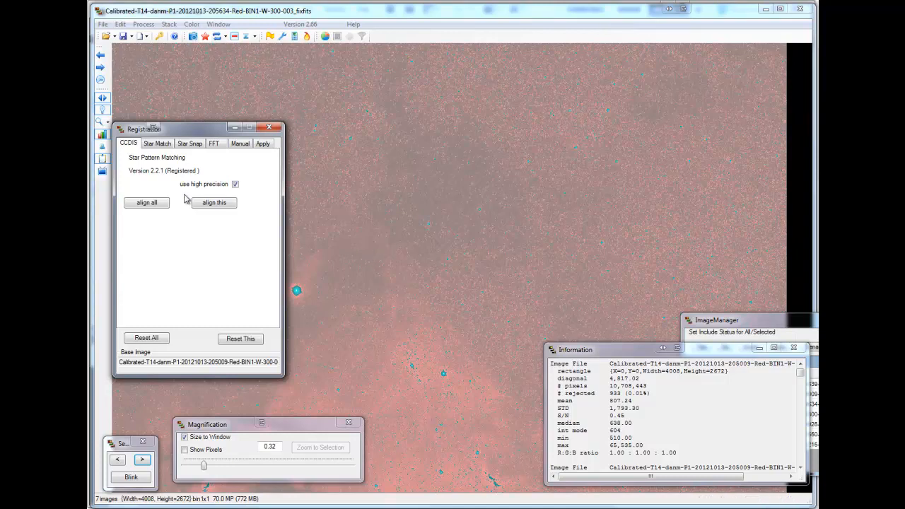
left_click(147, 202)
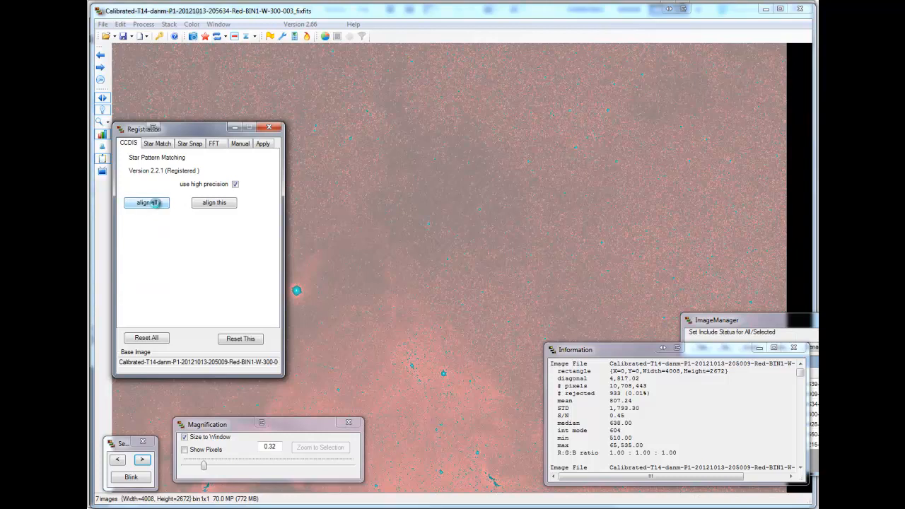
mouse_move(548, 259)
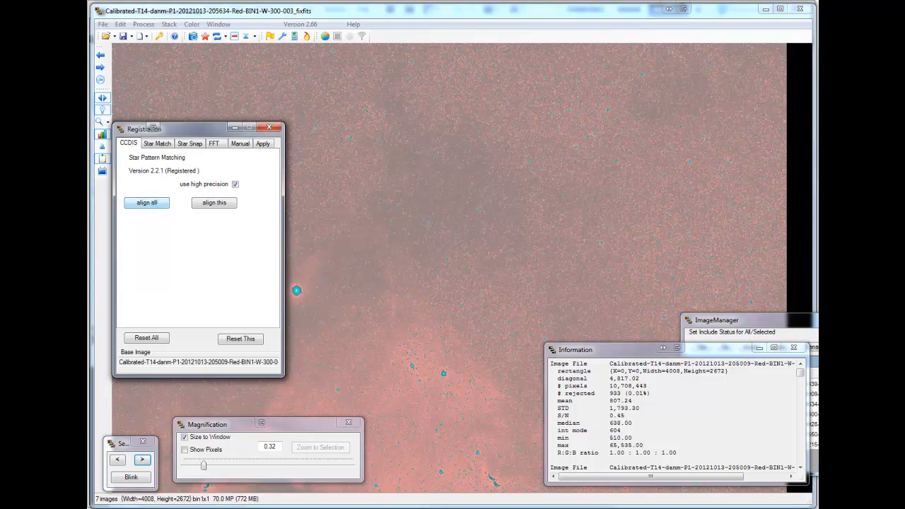
left_click(147, 202)
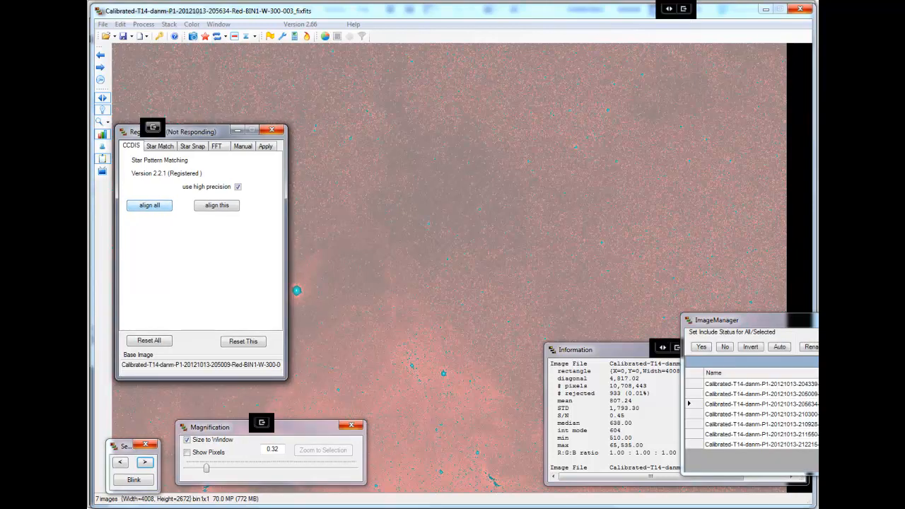
left_click(150, 205)
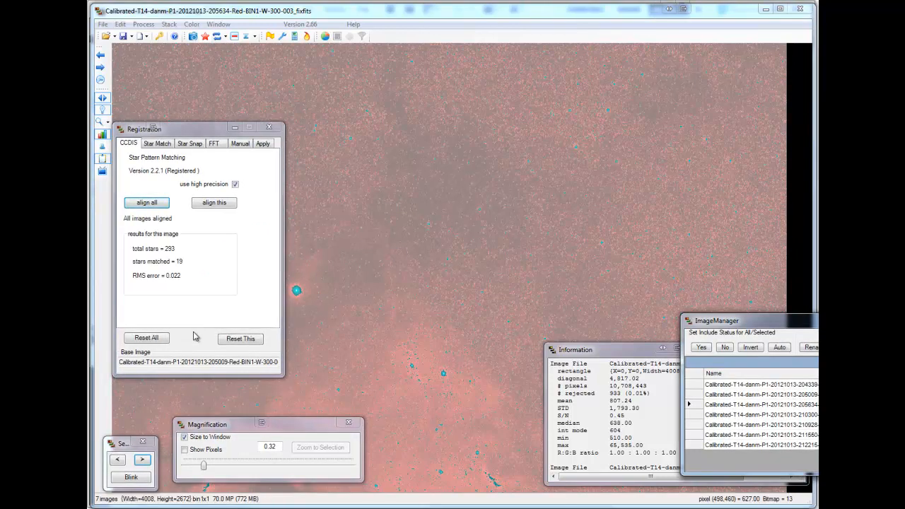
mouse_move(185, 226)
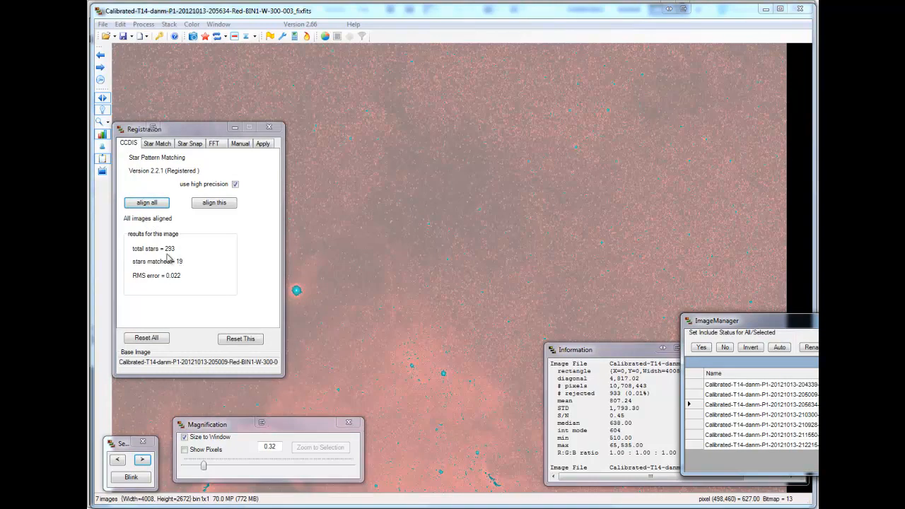
mouse_move(179, 283)
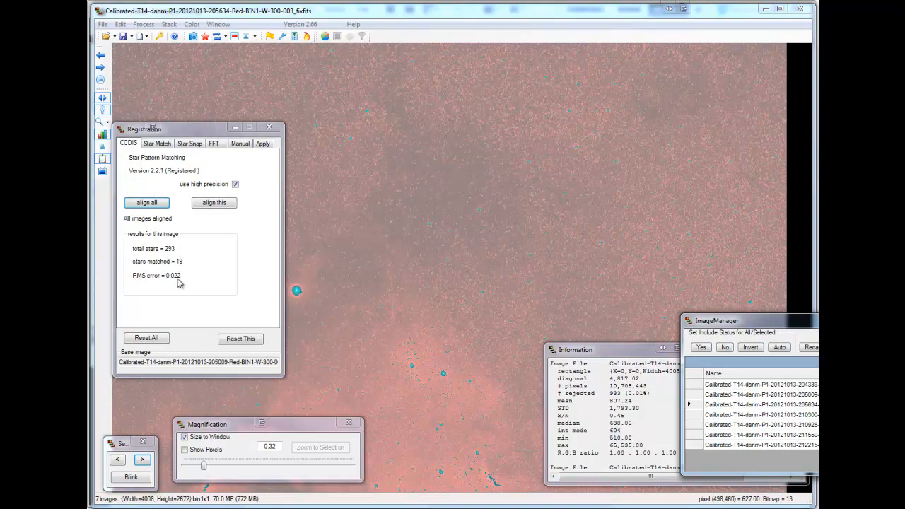
mouse_move(171, 284)
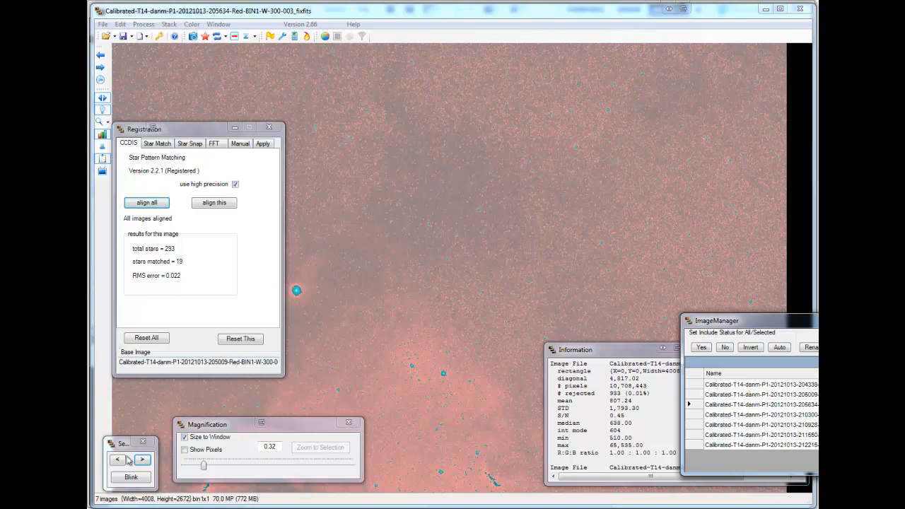
- Cycle through the aligned frames in the Blink panel, reading each one's matched stars and RMS error
left_click(142, 460)
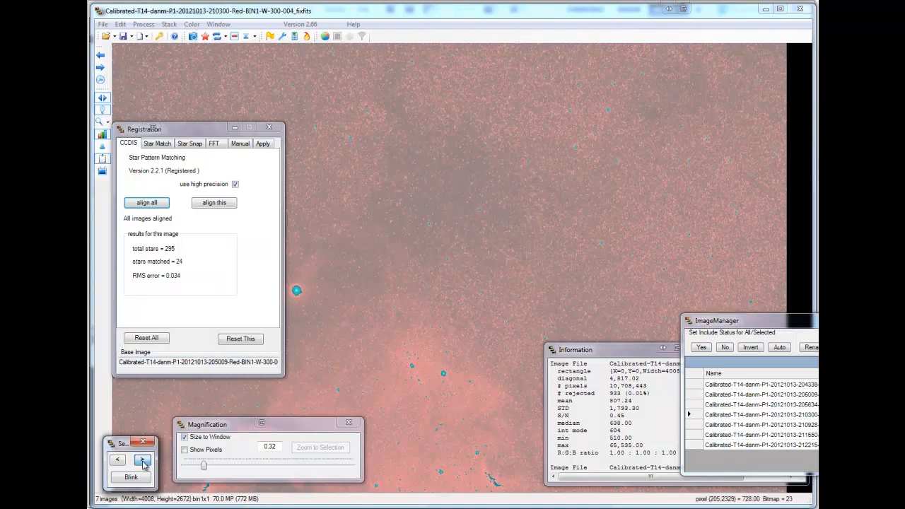
left_click(130, 461)
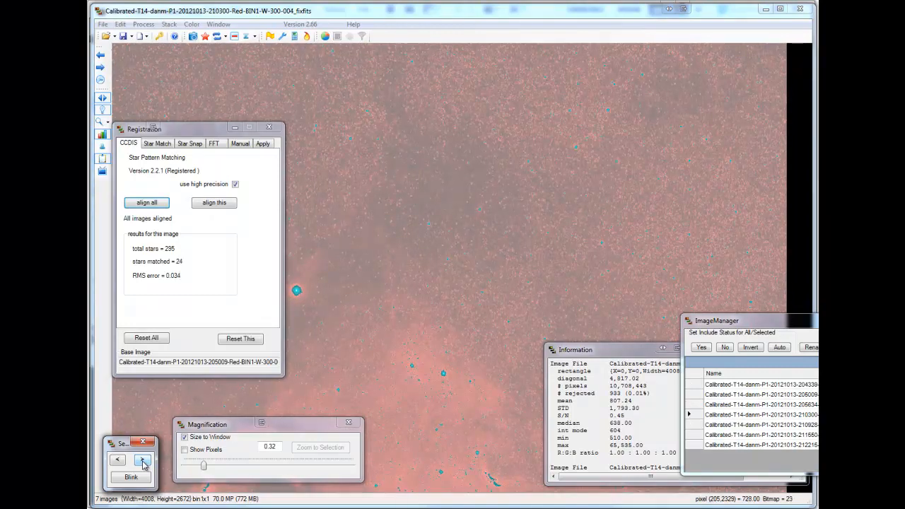
left_click(144, 461)
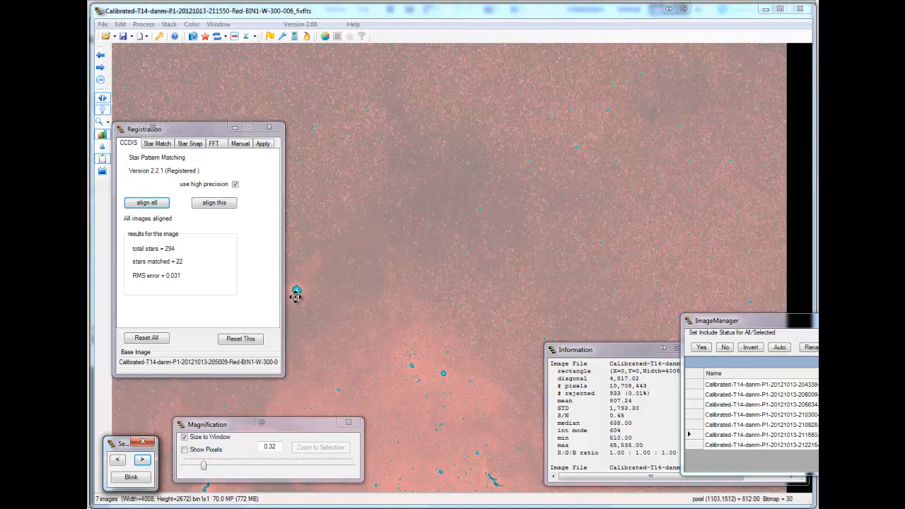
mouse_move(297, 289)
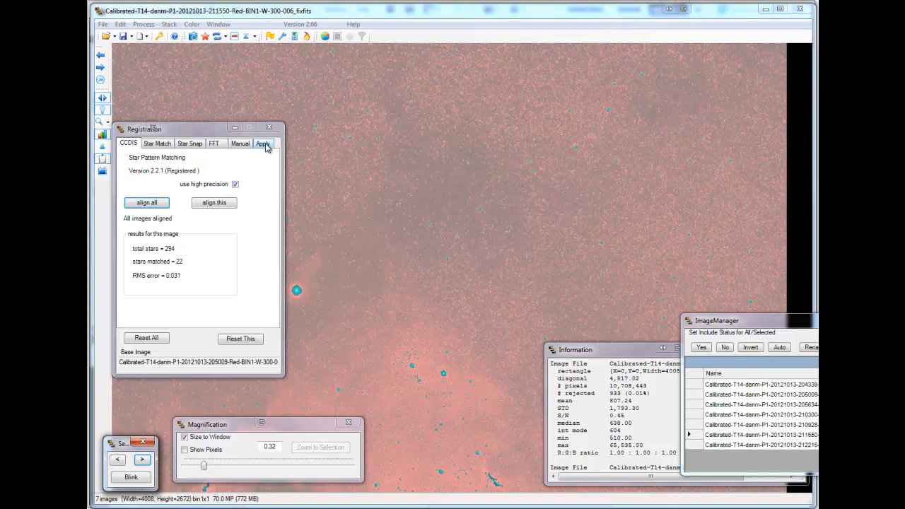
- Resample all red frames into registration using Bicubic B-Spline interpolation
left_click(263, 144)
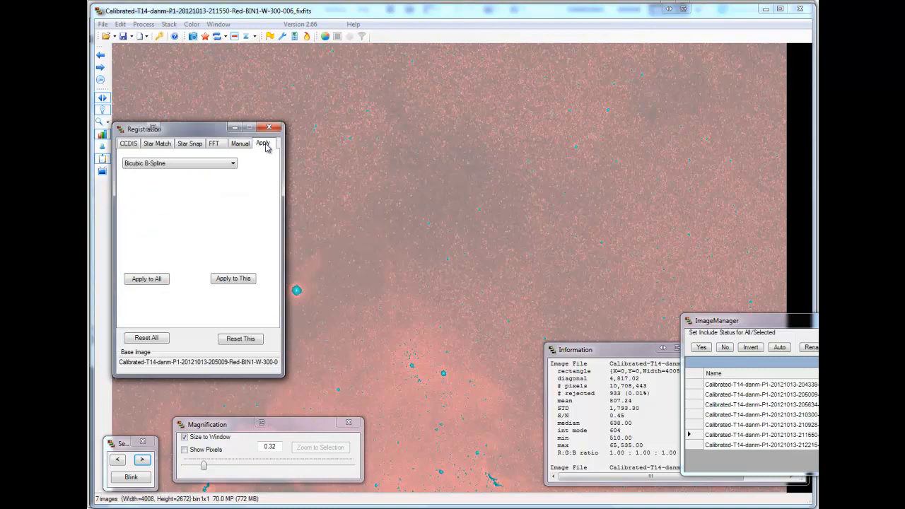
mouse_move(351, 291)
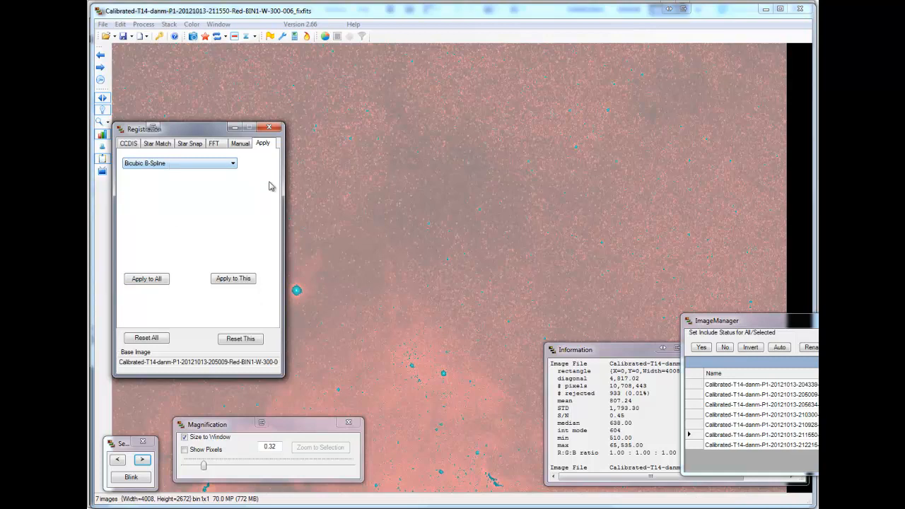
left_click(147, 278)
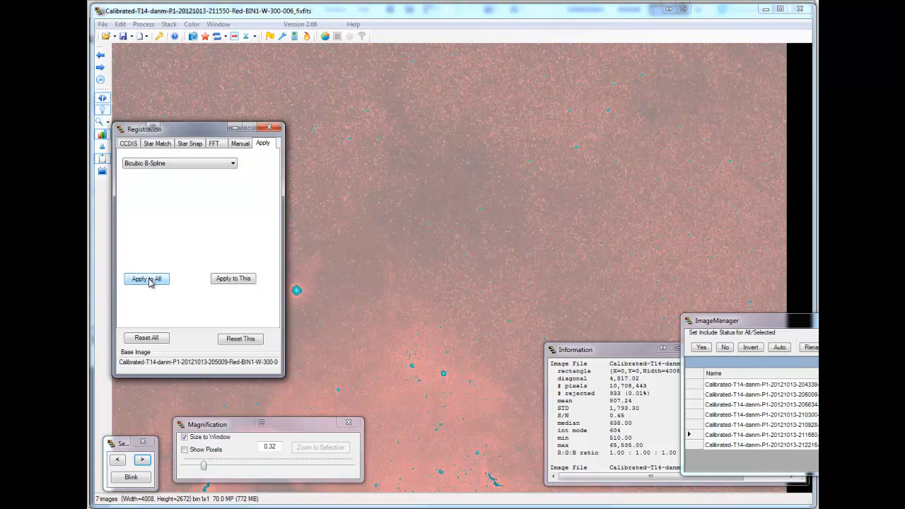
left_click(147, 277)
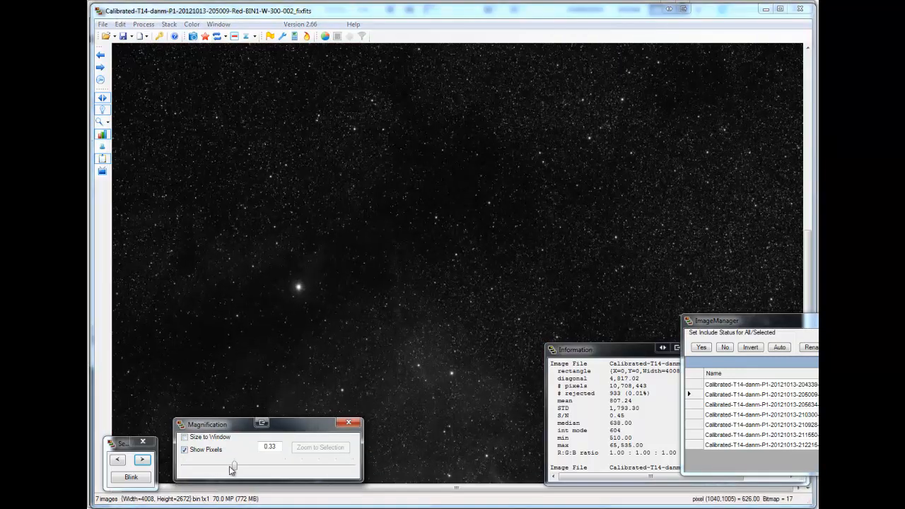
- Magnify the star field to 6x and blink the registered frames to check the stars stay put
left_click_drag(233, 466, 332, 467)
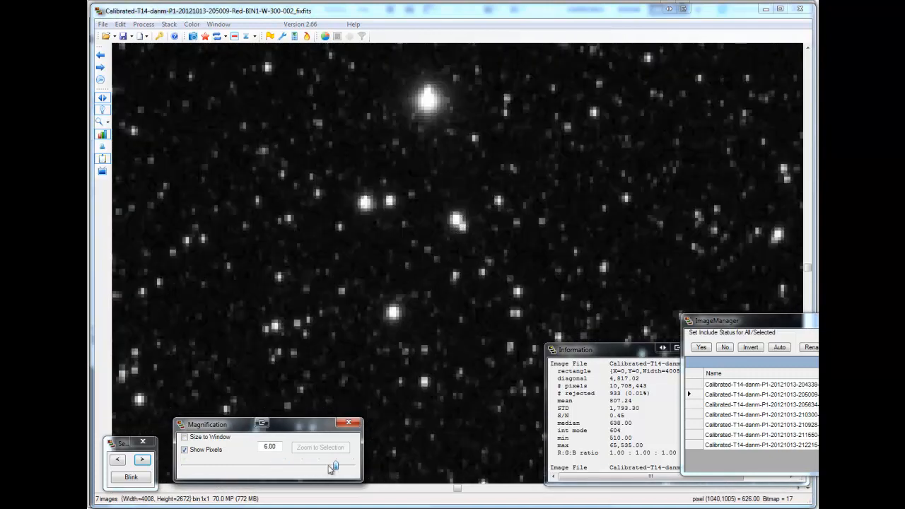
left_click(130, 477)
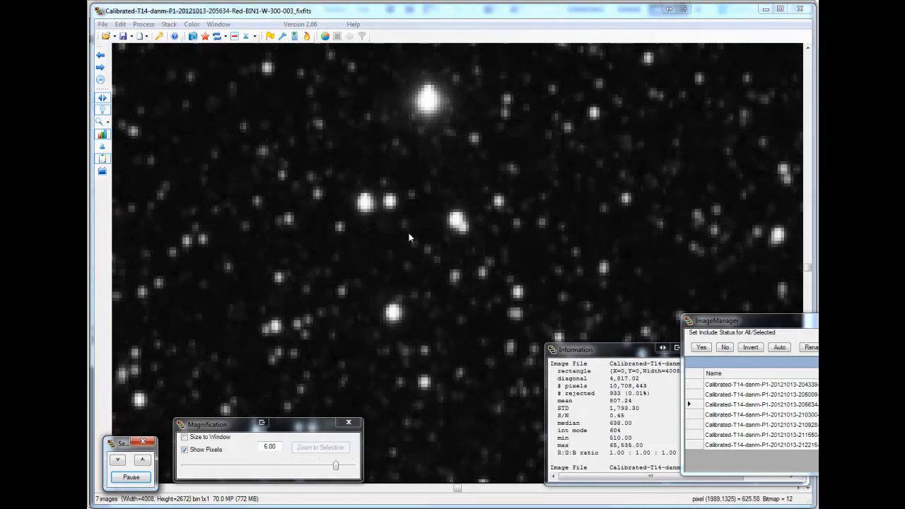
left_click(130, 478)
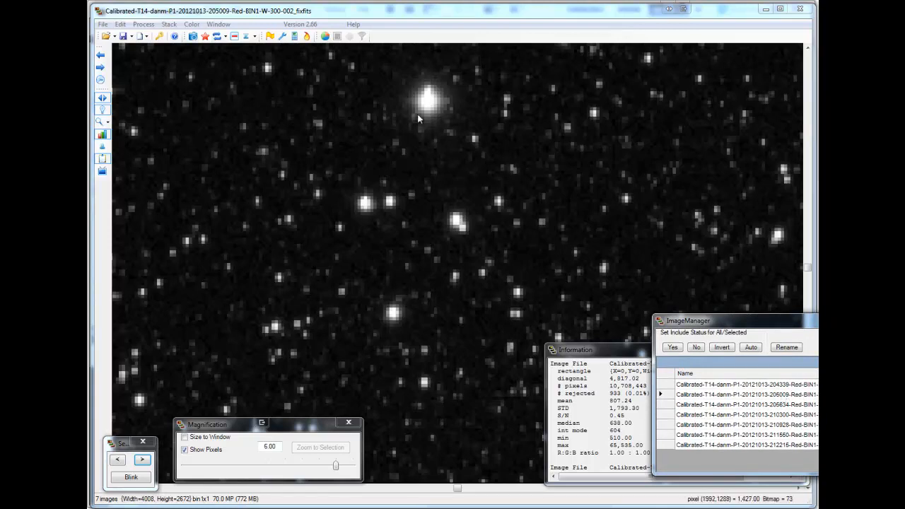
mouse_move(336, 261)
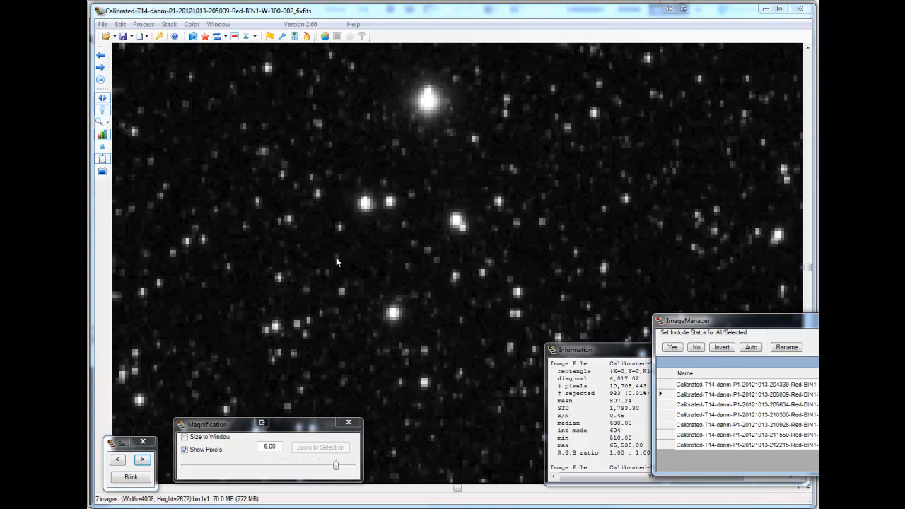
mouse_move(338, 263)
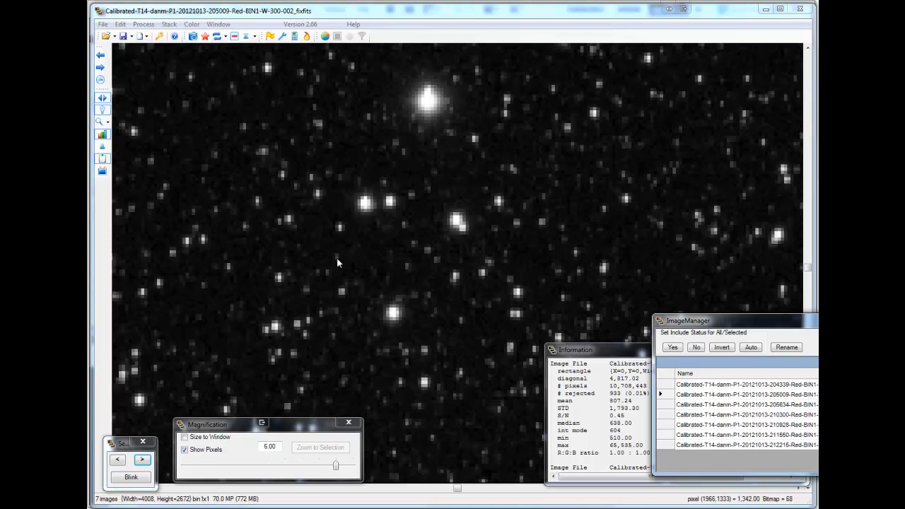
left_click(130, 476)
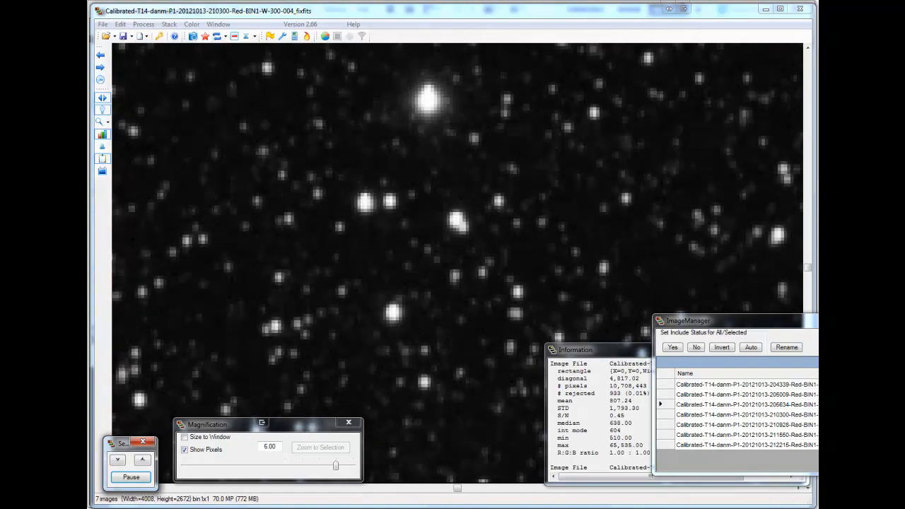
left_click(130, 477)
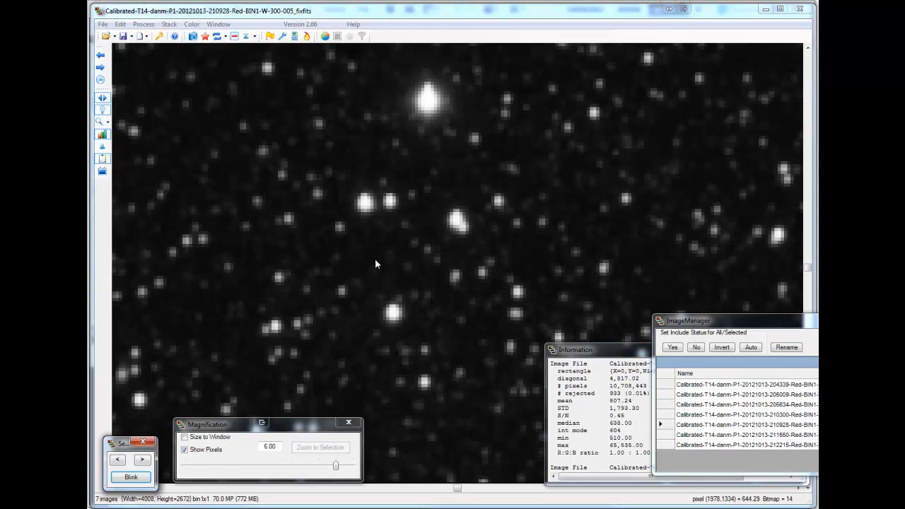
- Step to the next frame and blink the stack again before stopping on a steady frame
left_click(142, 460)
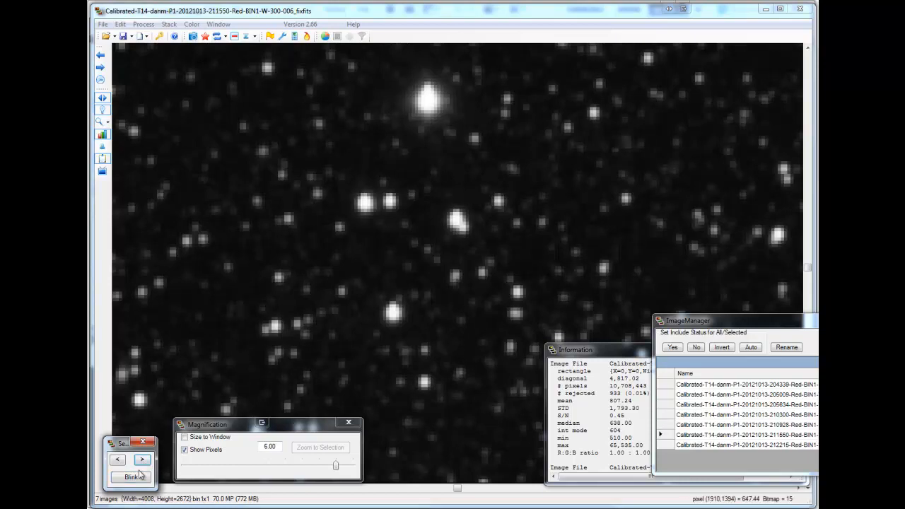
left_click(130, 475)
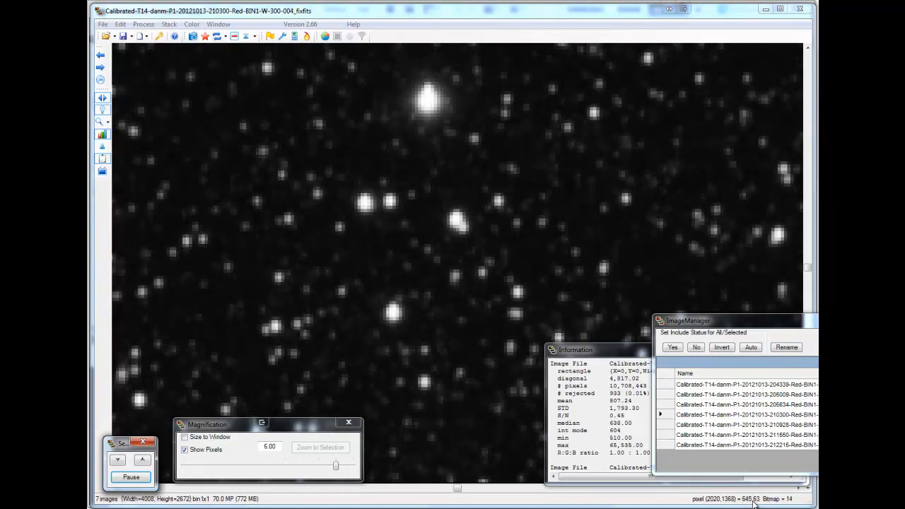
left_click(130, 477)
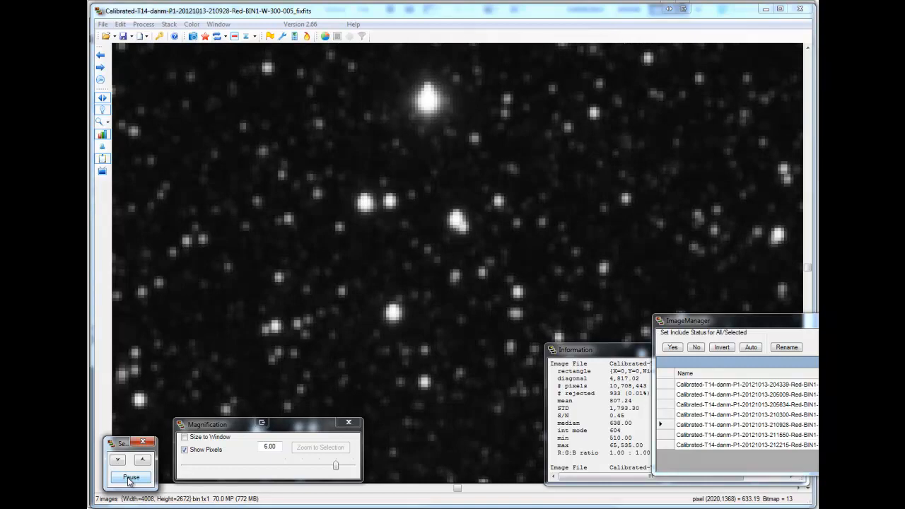
left_click(130, 477)
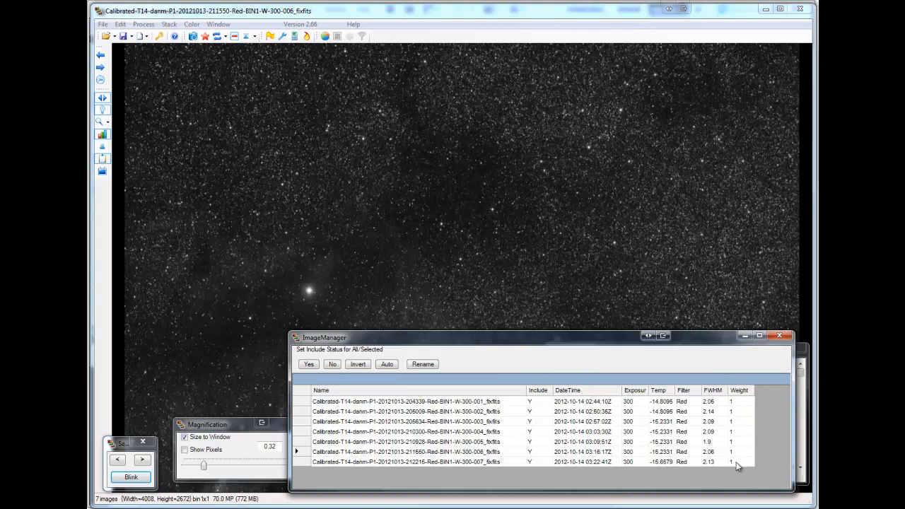
mouse_move(741, 433)
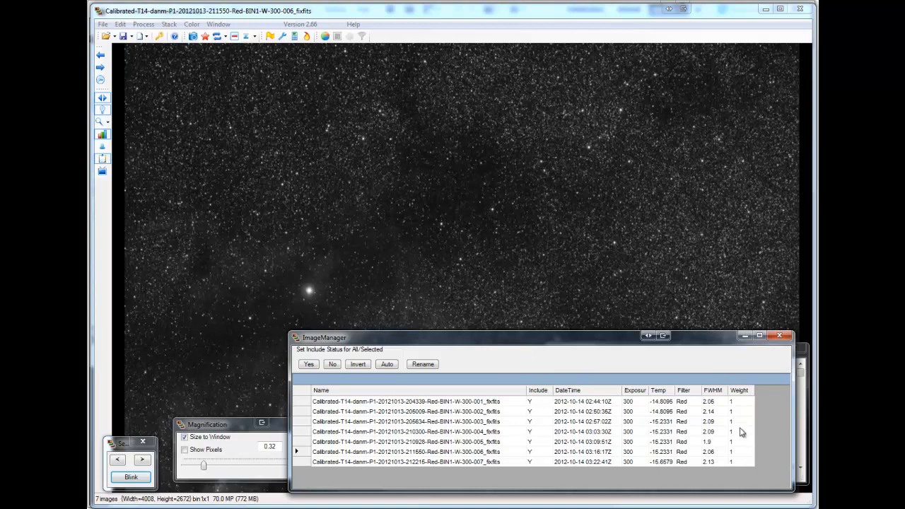
mouse_move(605, 385)
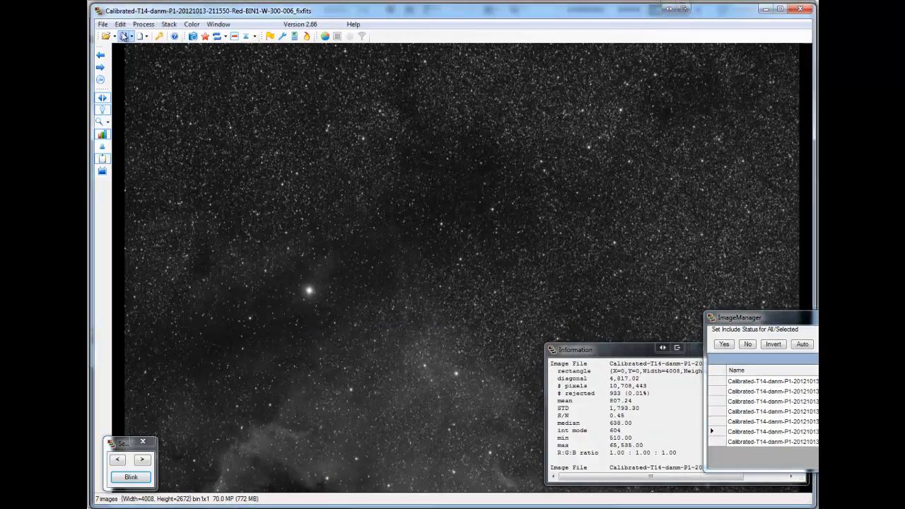
- Normalize both background and highlights of the red frames from a marked sky patch and highlight area
left_click(168, 24)
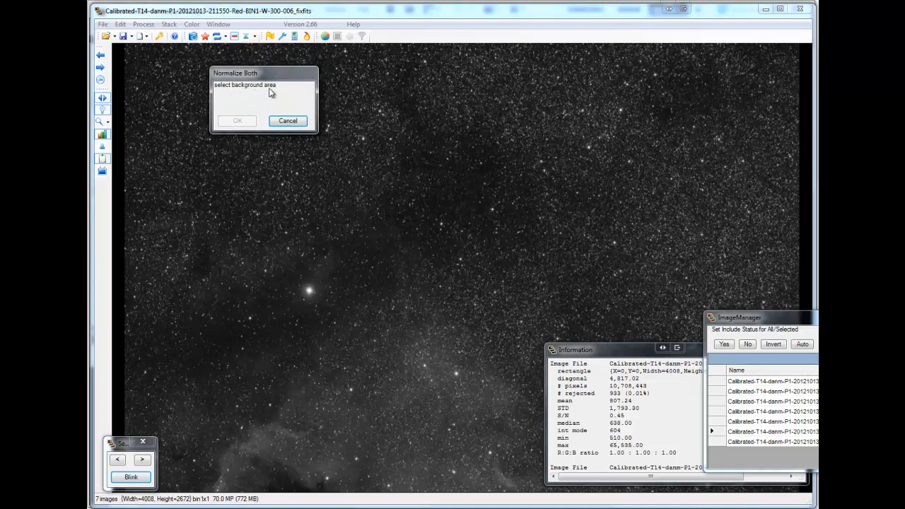
left_click_drag(409, 150, 478, 215)
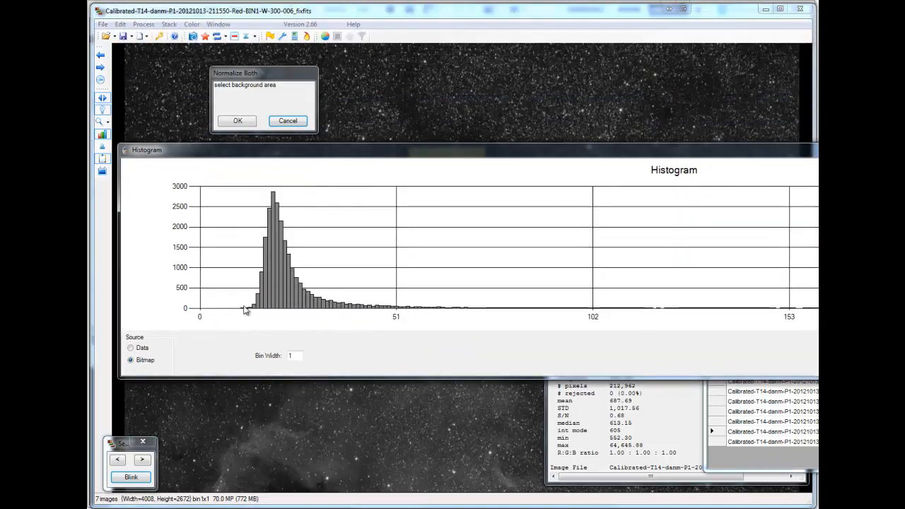
mouse_move(399, 187)
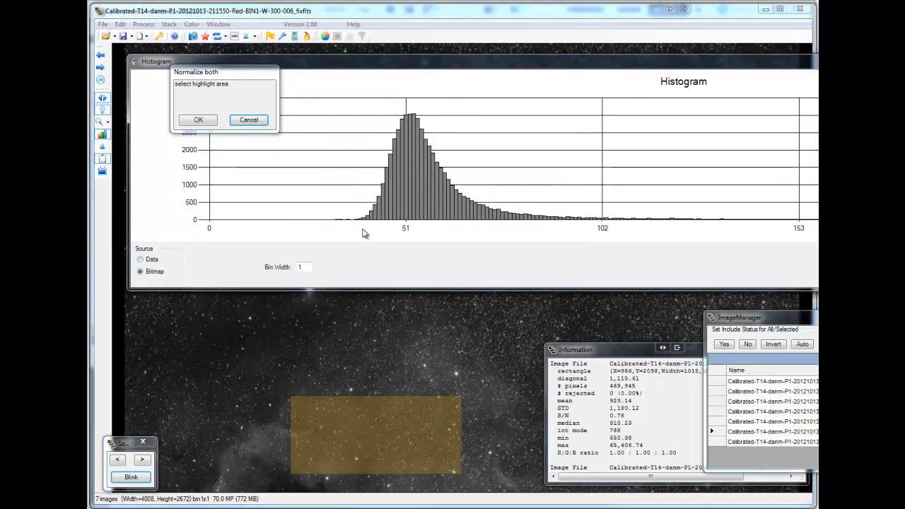
mouse_move(342, 162)
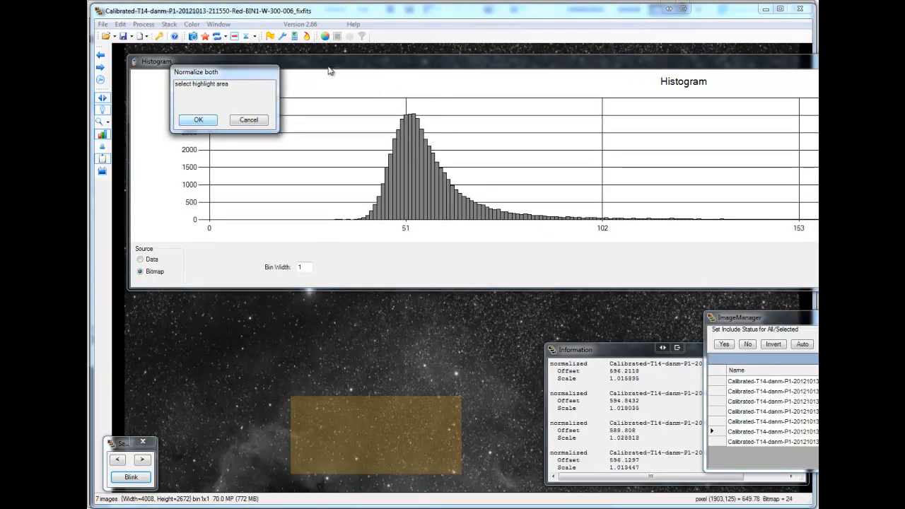
left_click(198, 118)
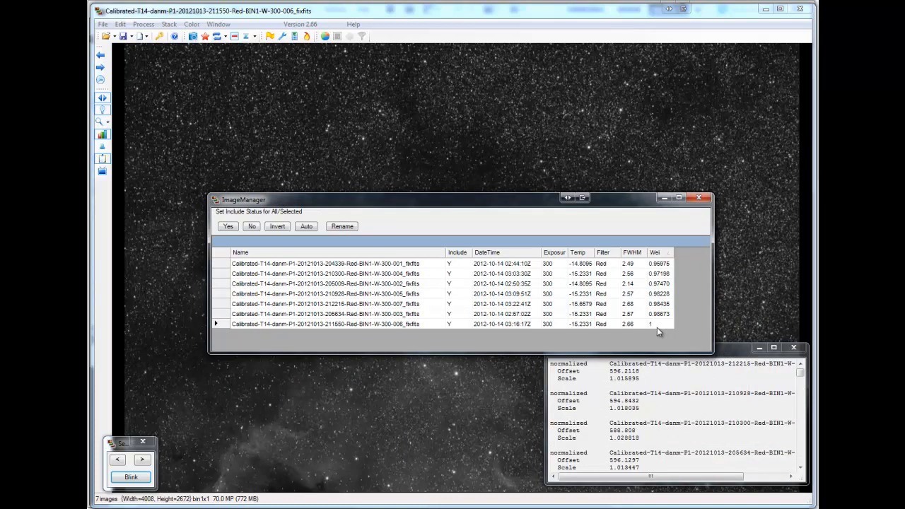
mouse_move(653, 328)
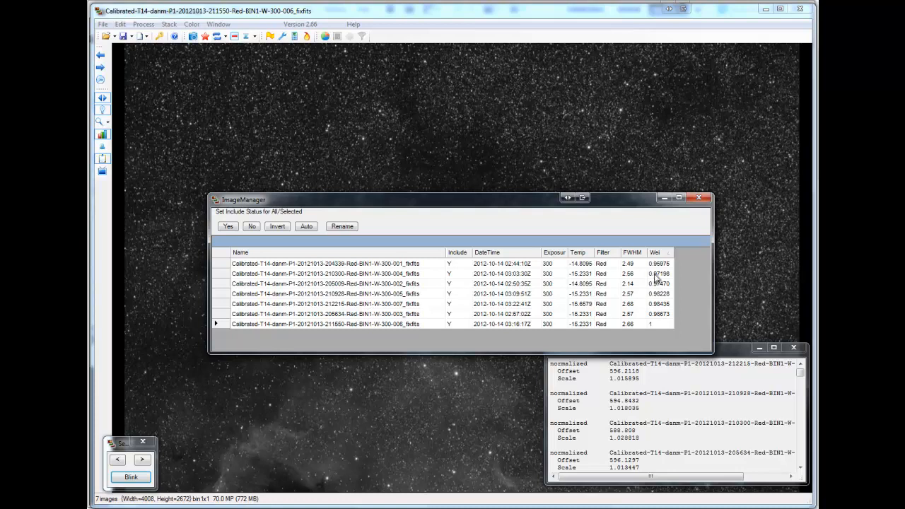
mouse_move(657, 278)
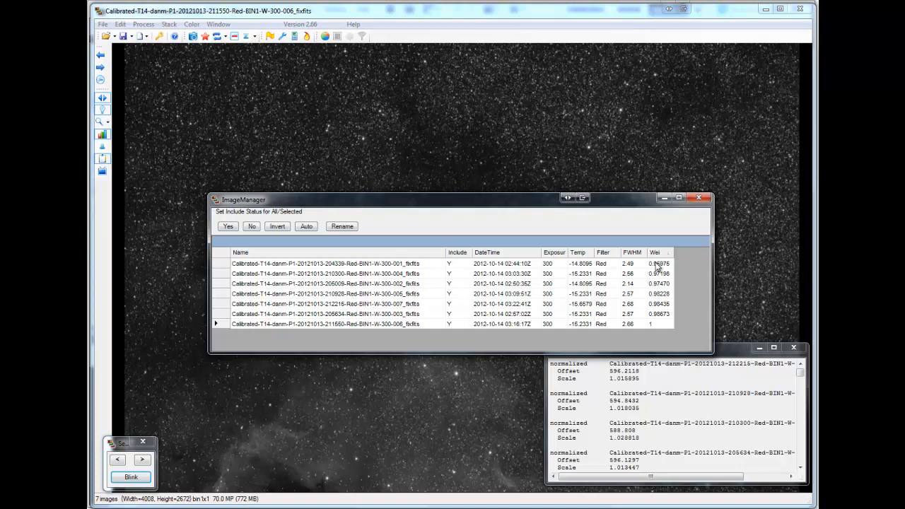
mouse_move(656, 296)
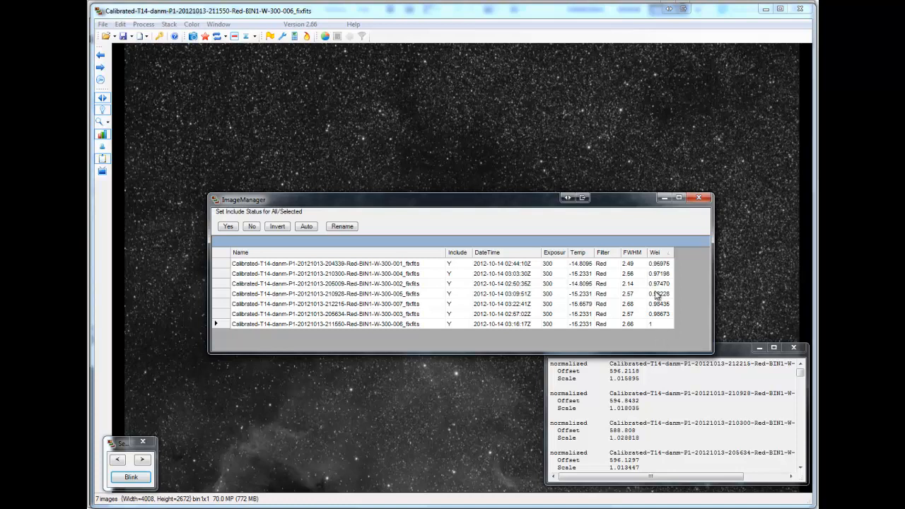
mouse_move(656, 291)
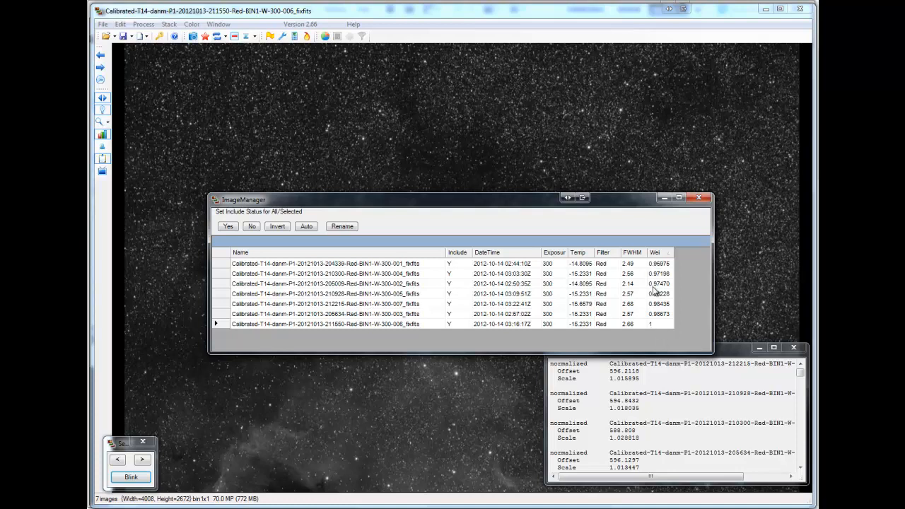
mouse_move(573, 300)
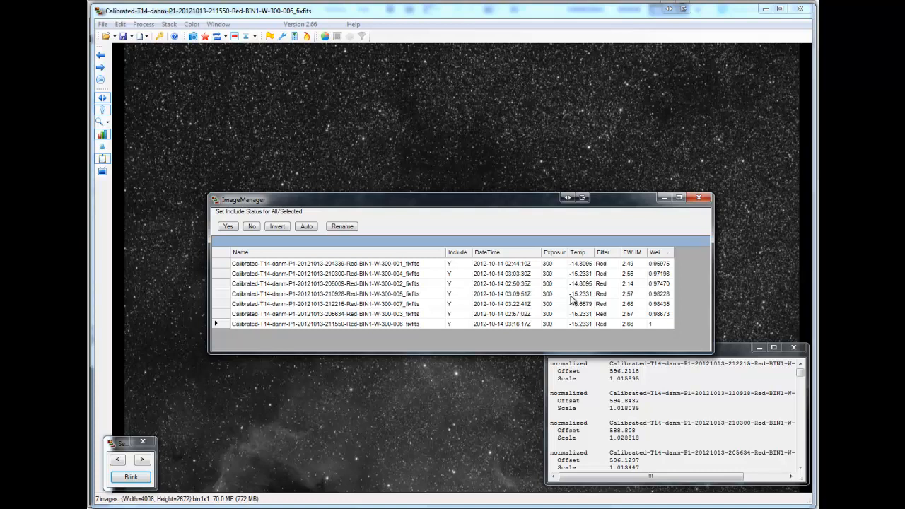
mouse_move(507, 215)
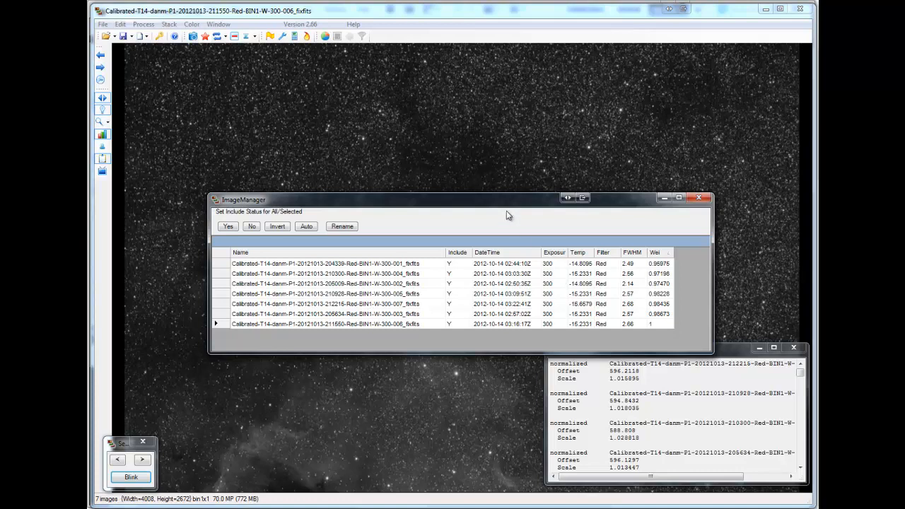
mouse_move(501, 207)
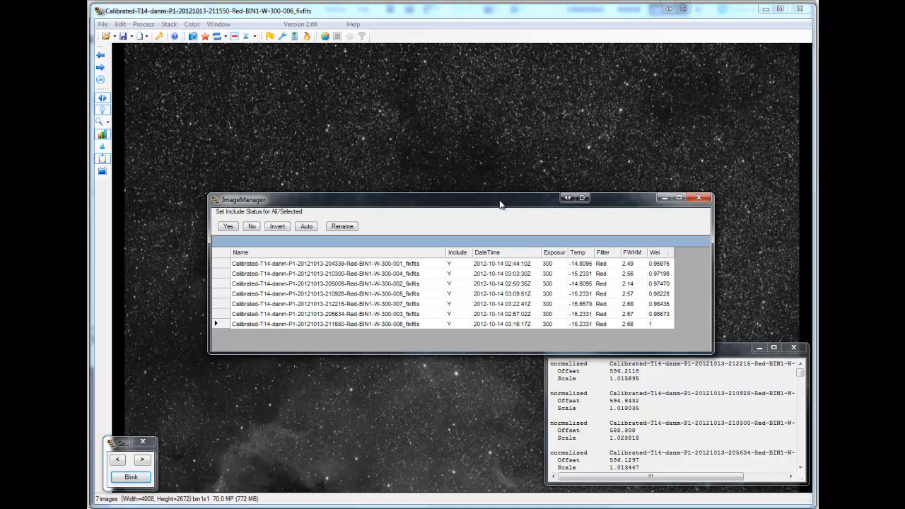
mouse_move(507, 205)
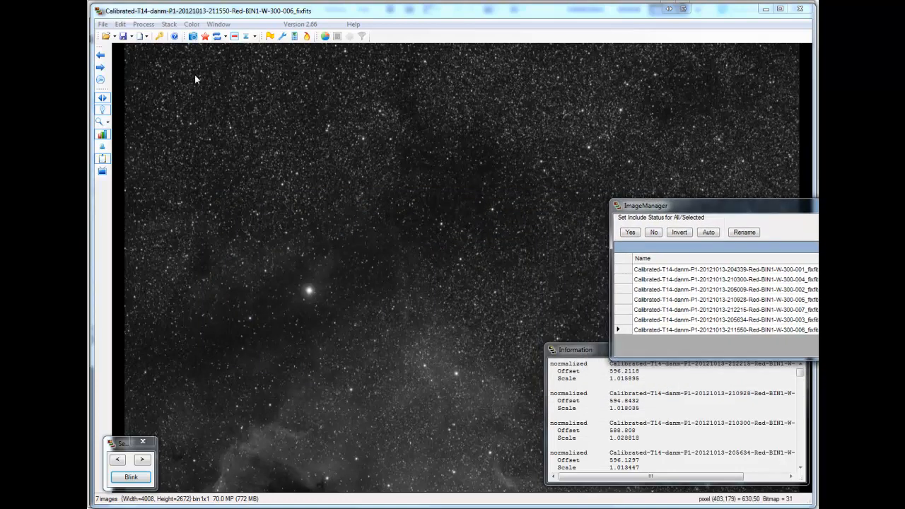
- Bring up the Stack menu to reach the data rejection procedures after reviewing frame weights
left_click(168, 23)
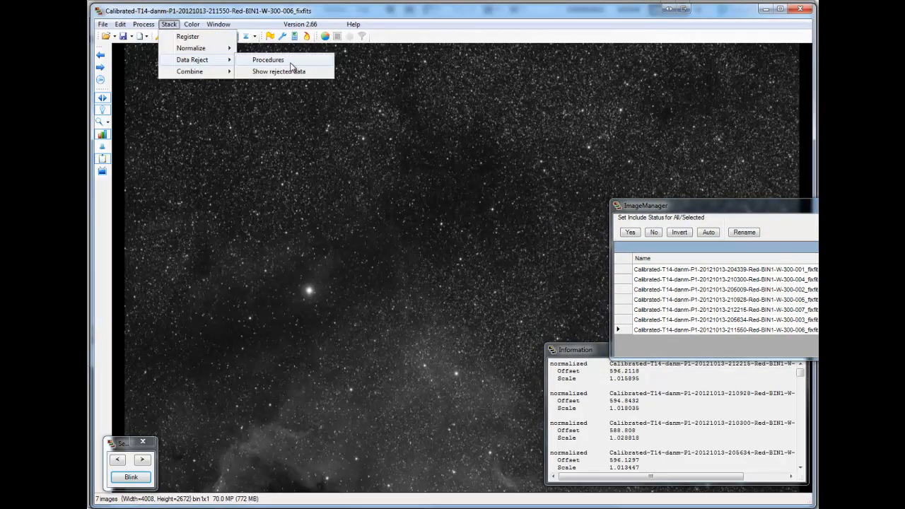
- Choose STD sigma reject with factor 2.2 and no top-image percentage
left_click(267, 59)
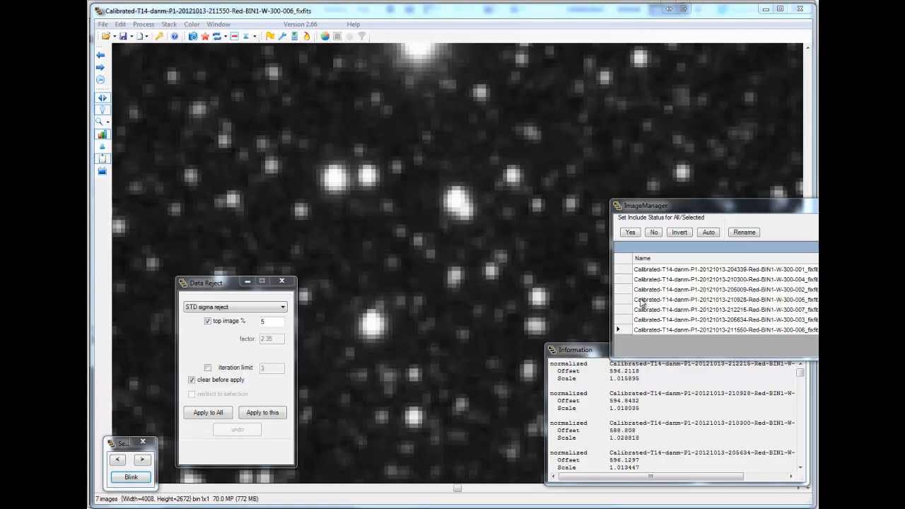
mouse_move(591, 285)
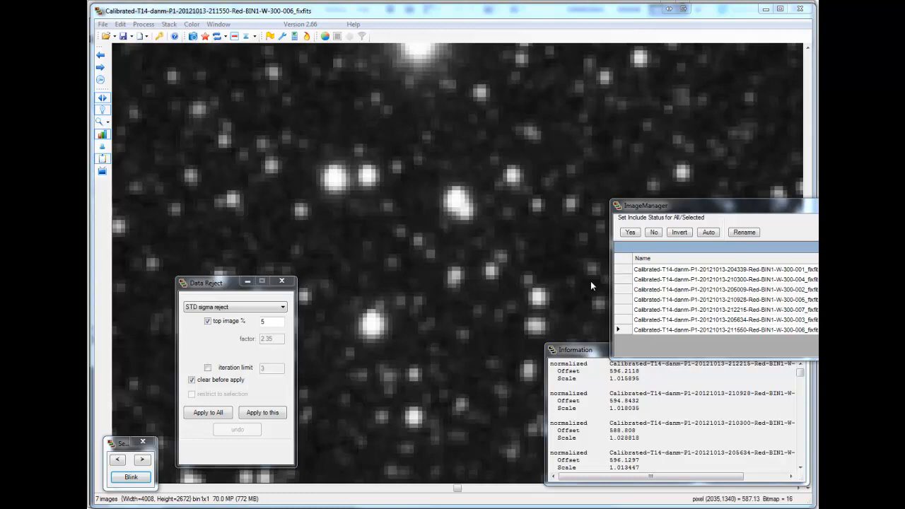
mouse_move(474, 322)
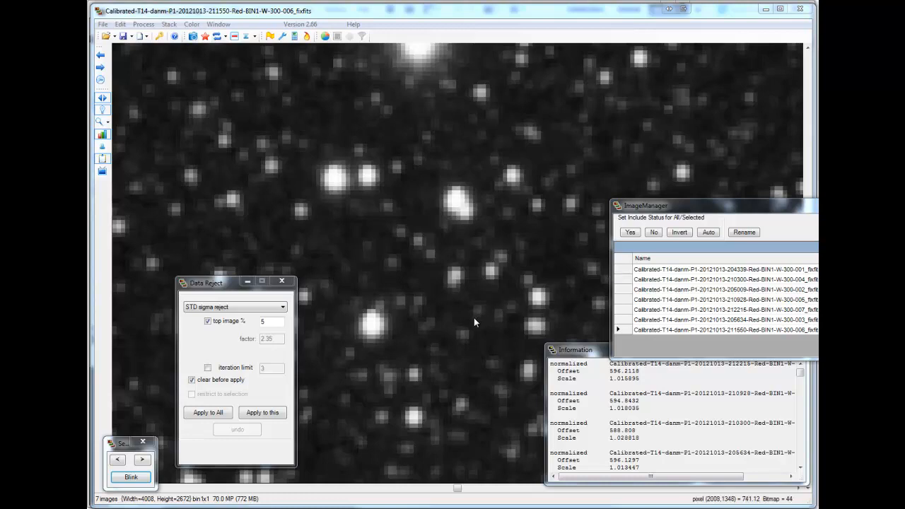
mouse_move(413, 347)
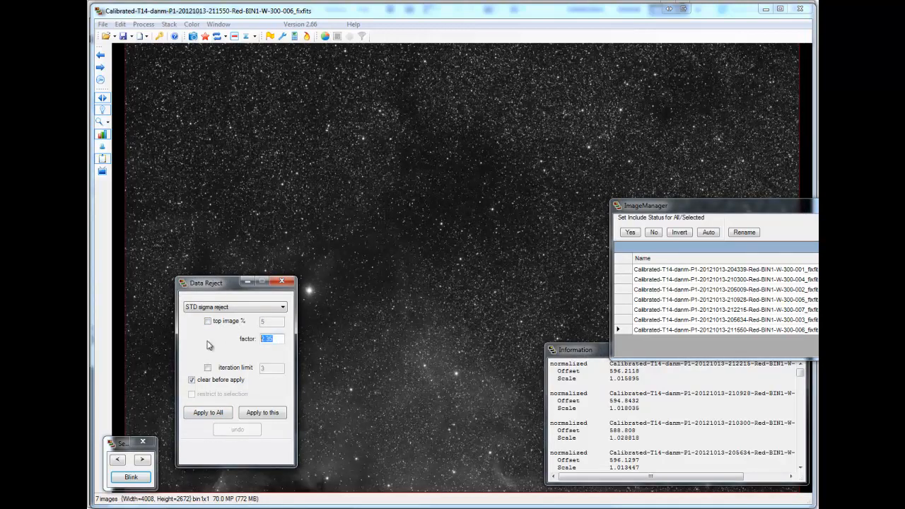
type("2.2")
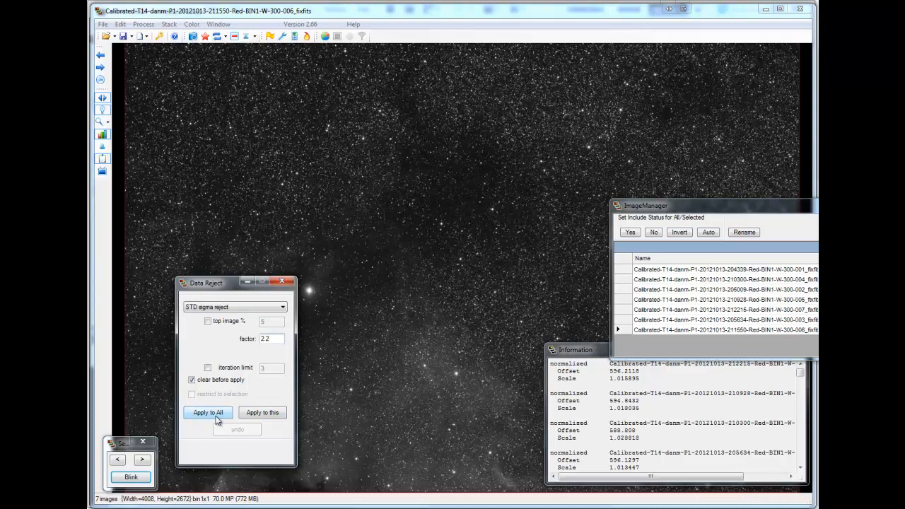
- Blink through the red frames to inspect the pixels flagged by STD sigma rejection
left_click(208, 412)
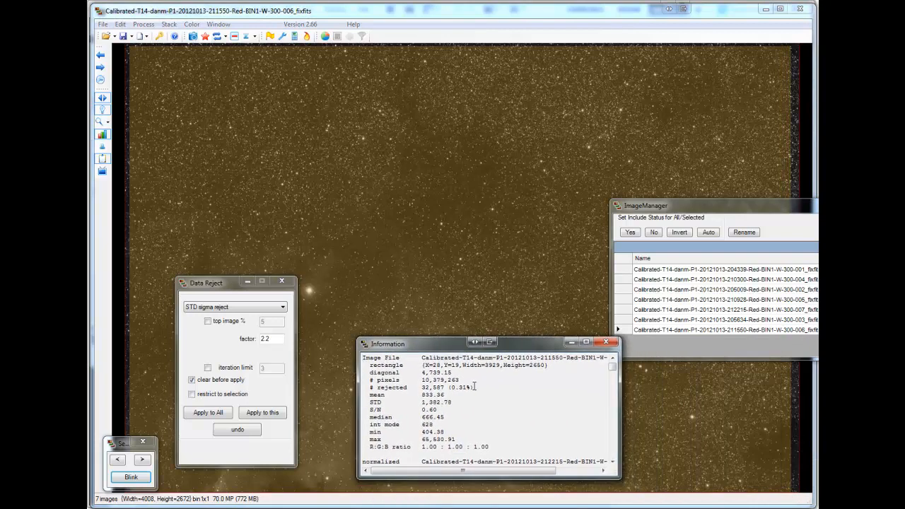
mouse_move(308, 479)
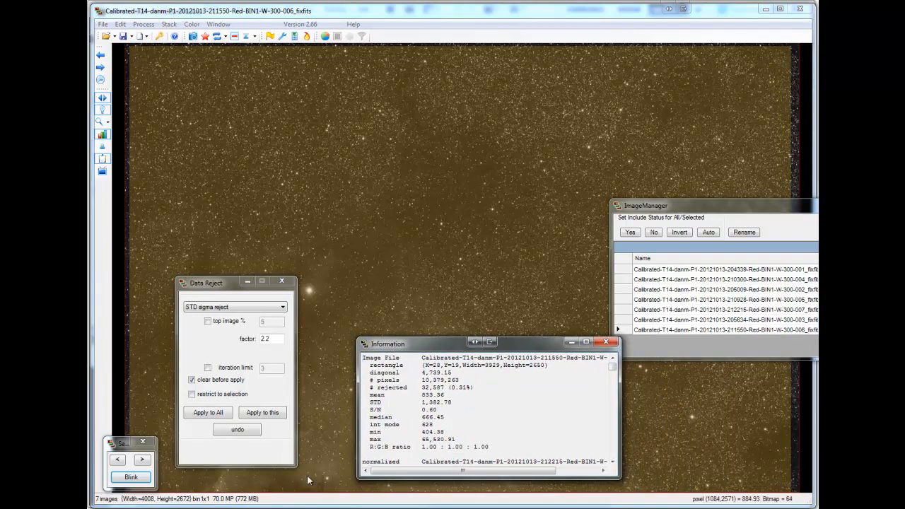
left_click(141, 460)
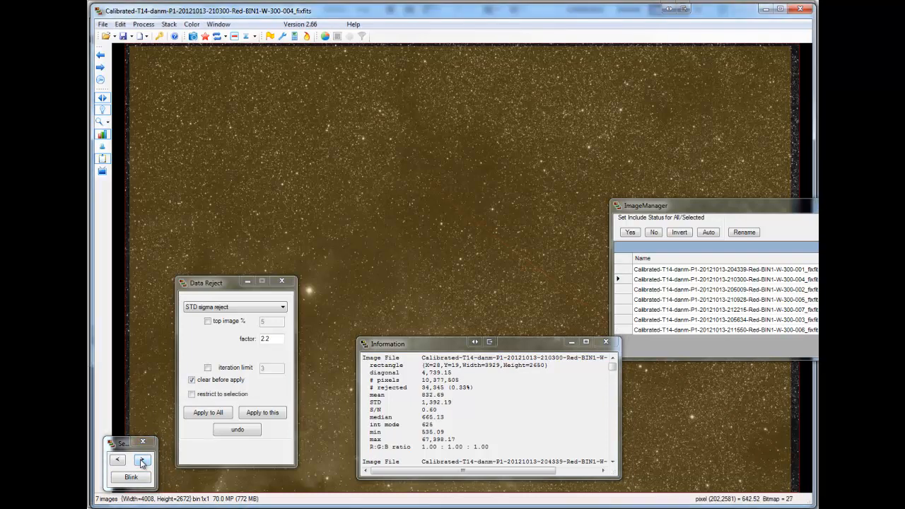
left_click(143, 461)
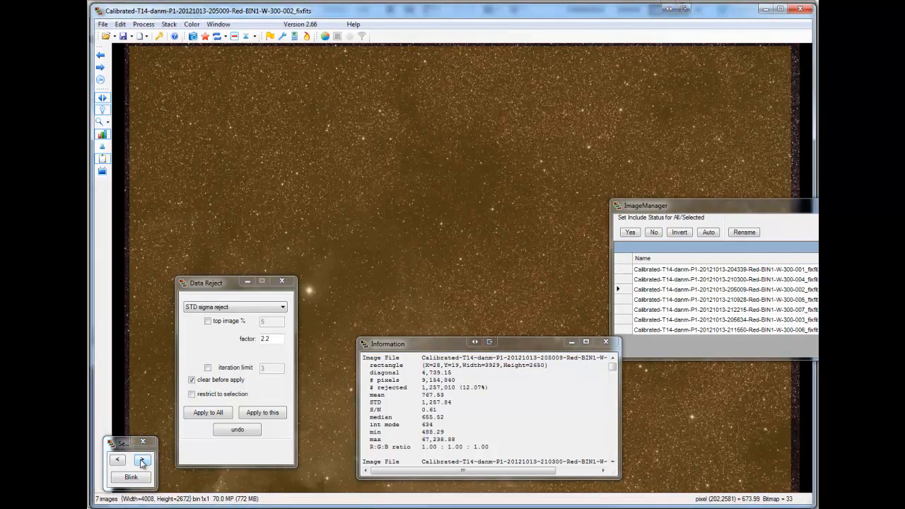
left_click(141, 459)
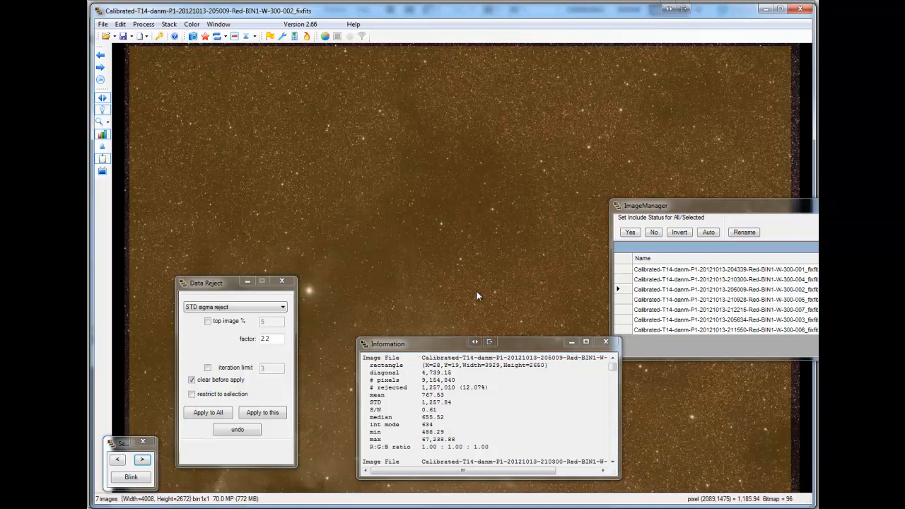
mouse_move(288, 404)
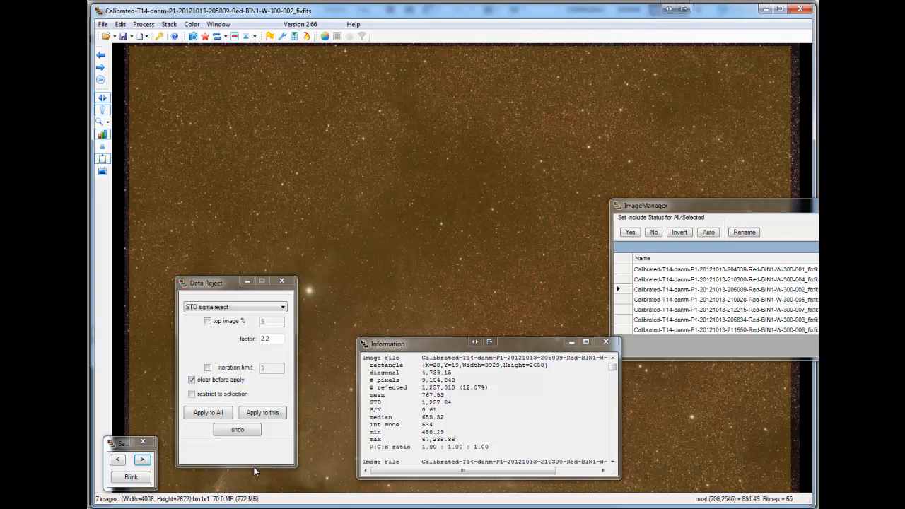
mouse_move(407, 306)
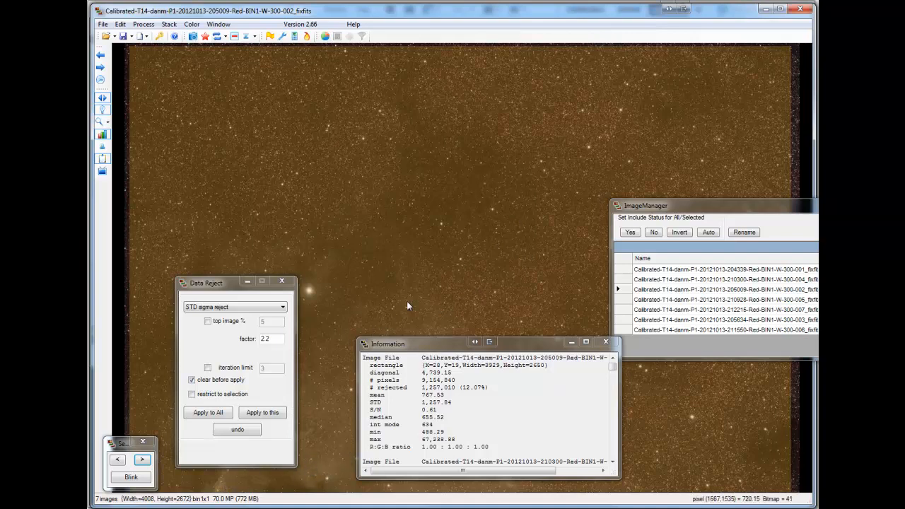
mouse_move(393, 314)
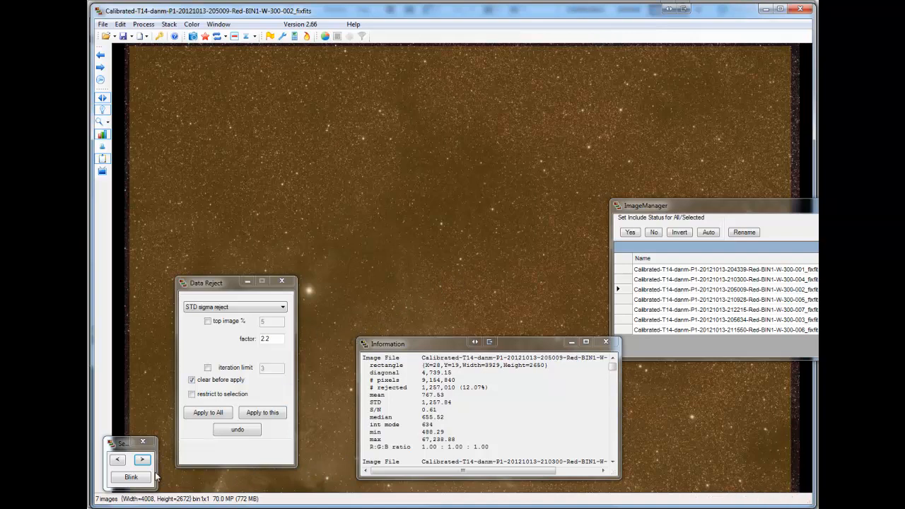
left_click(142, 460)
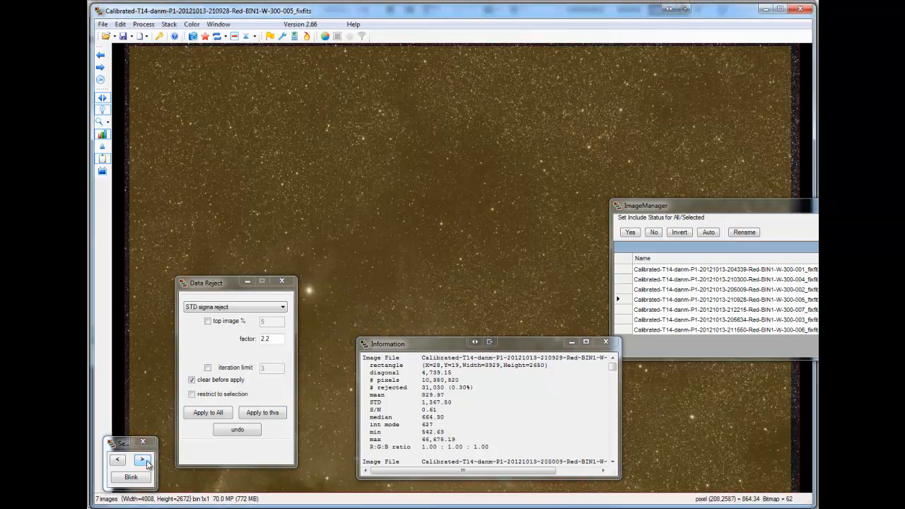
left_click(143, 461)
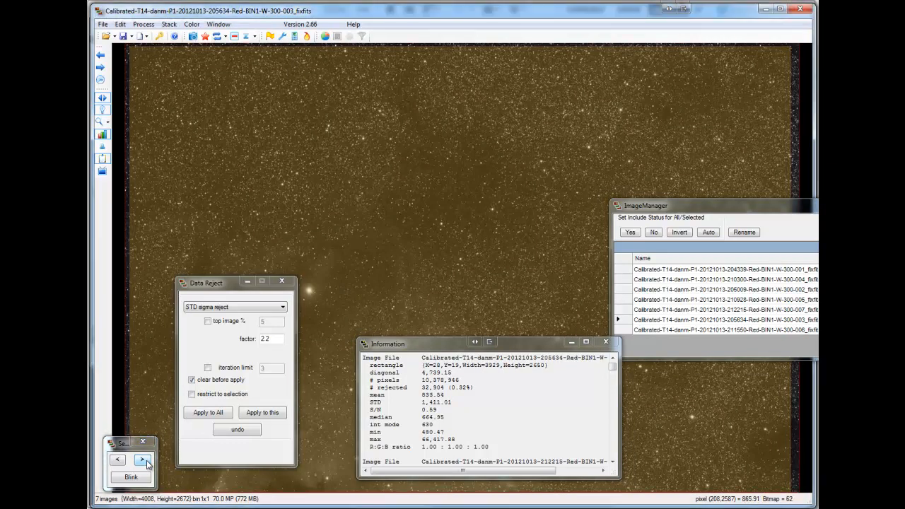
left_click(141, 461)
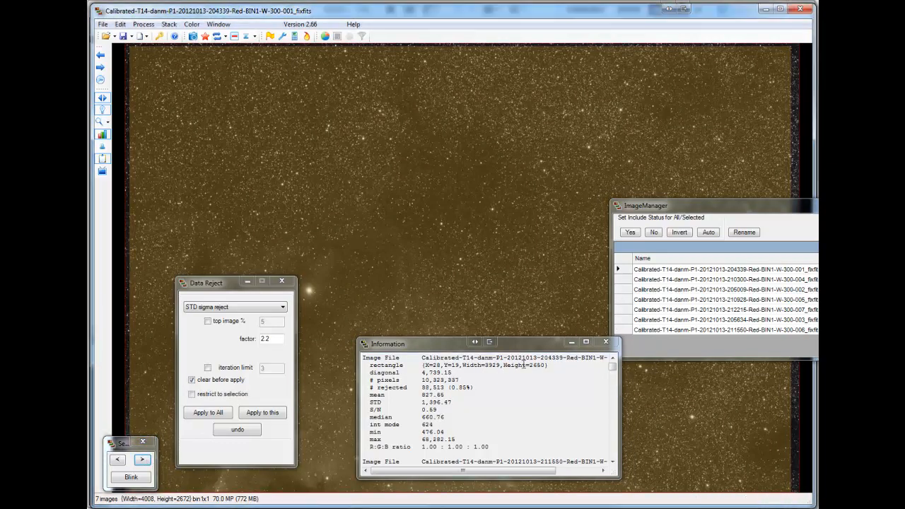
- Apply the STD sigma rejection at factor 2.2 to every red frame in the stack
left_click(207, 413)
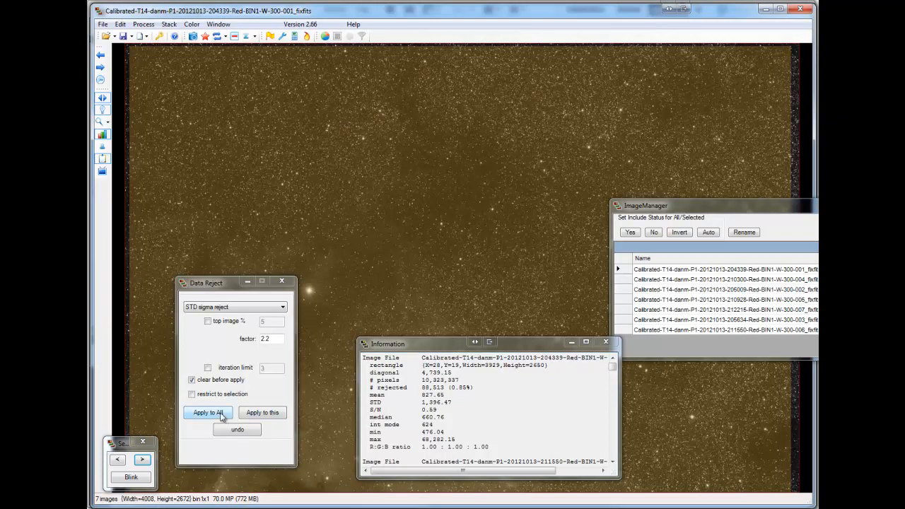
left_click(208, 412)
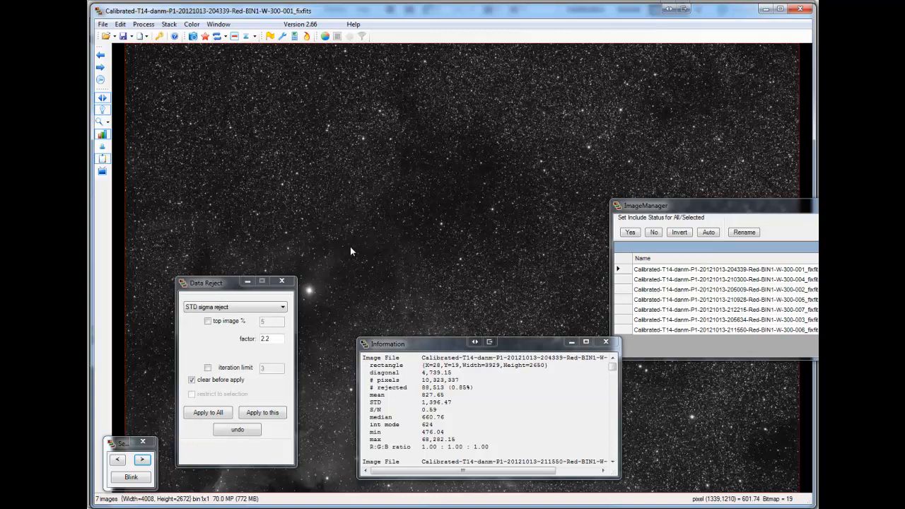
- Mean-combine the red frames via Stack > Combine > Mean into a new Mean Calibrated image
left_click(168, 24)
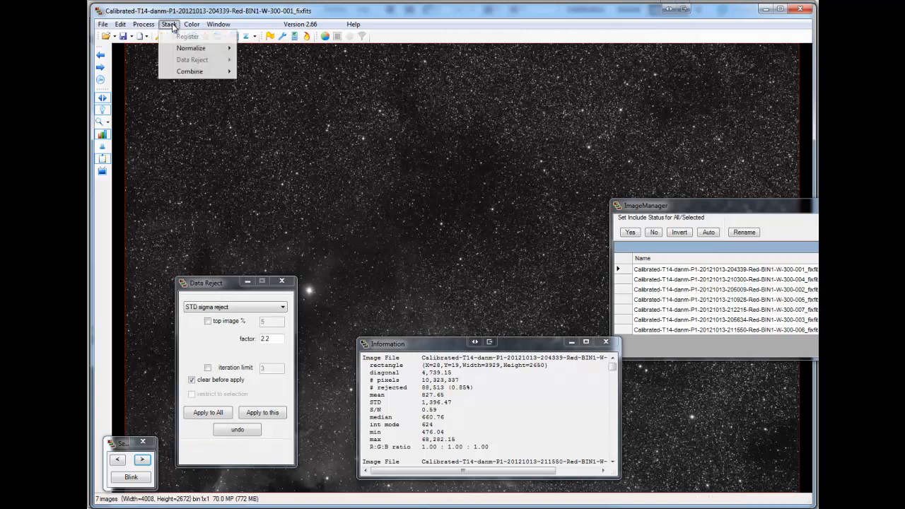
mouse_move(190, 70)
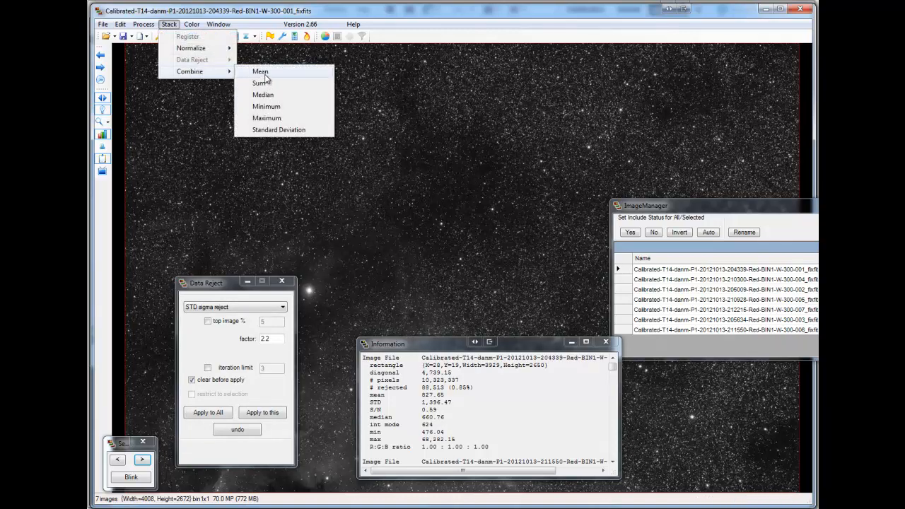
mouse_move(274, 76)
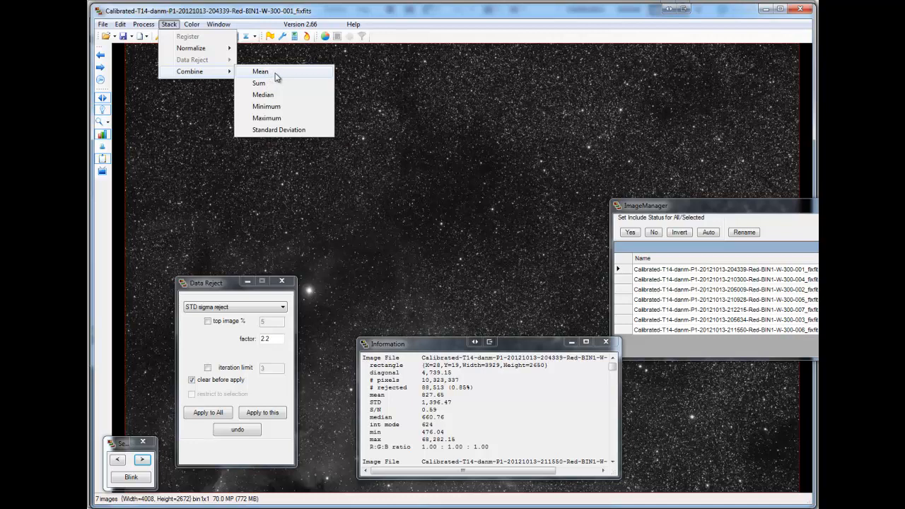
left_click(260, 71)
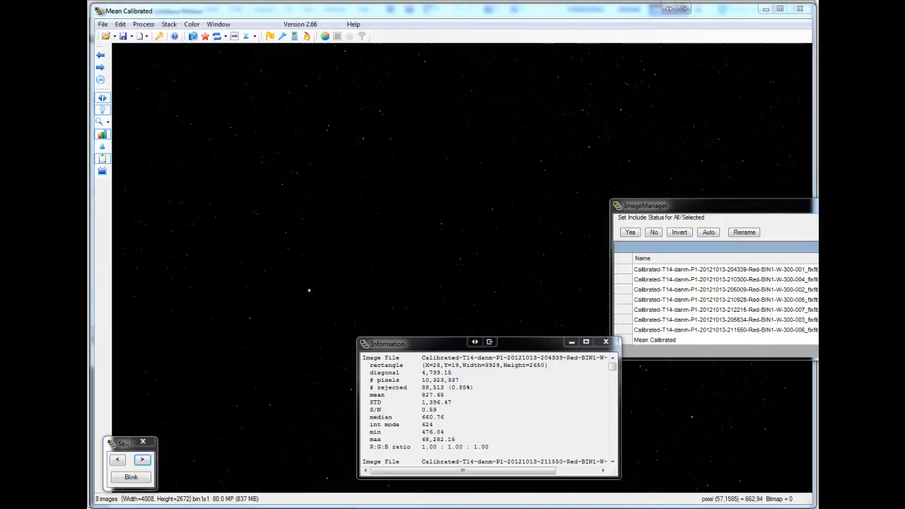
mouse_move(342, 210)
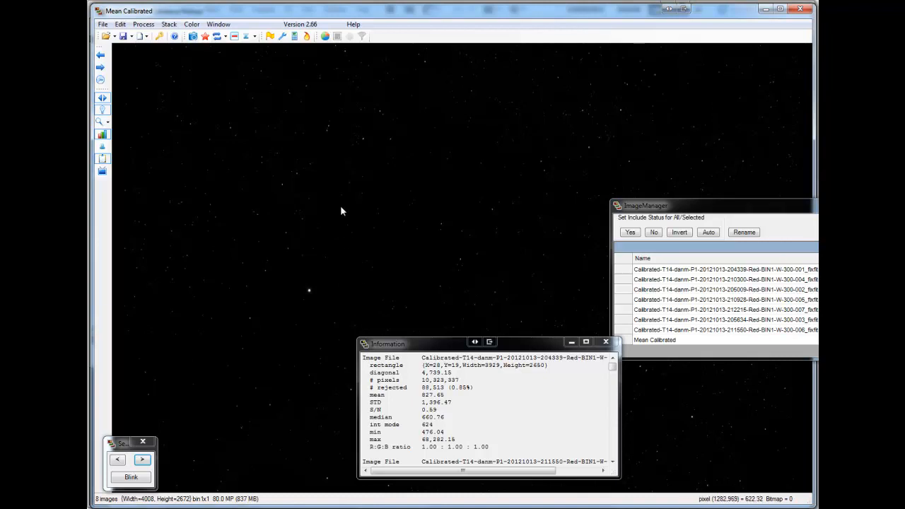
mouse_move(515, 347)
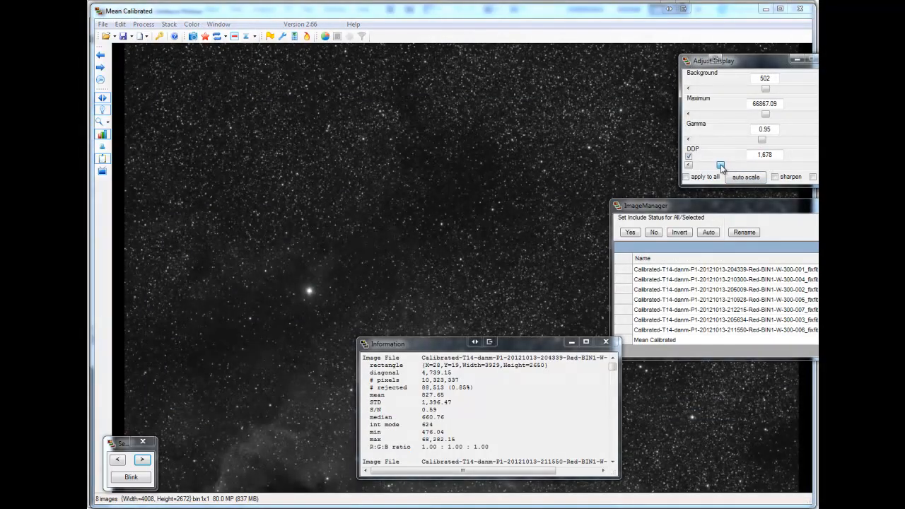
- Auto-scale the display stretch, then set background to 452 with DDP near 5738
left_click(718, 166)
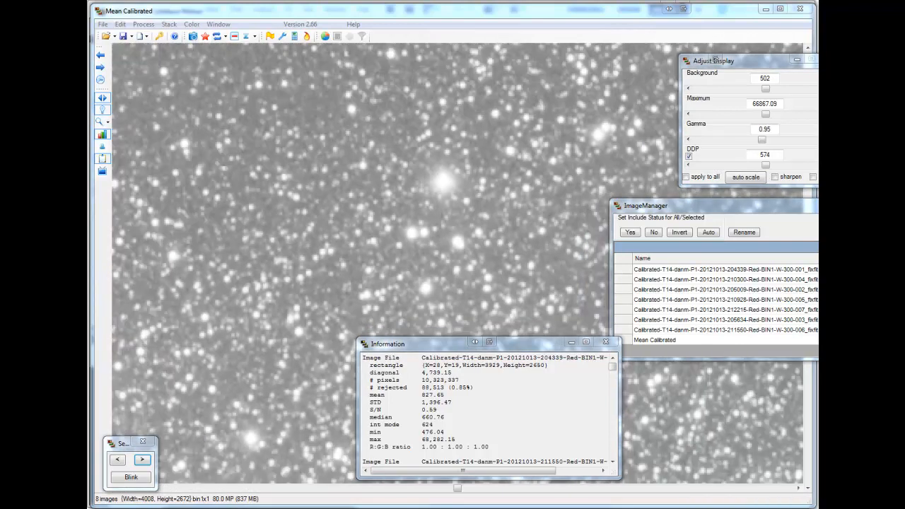
mouse_move(334, 339)
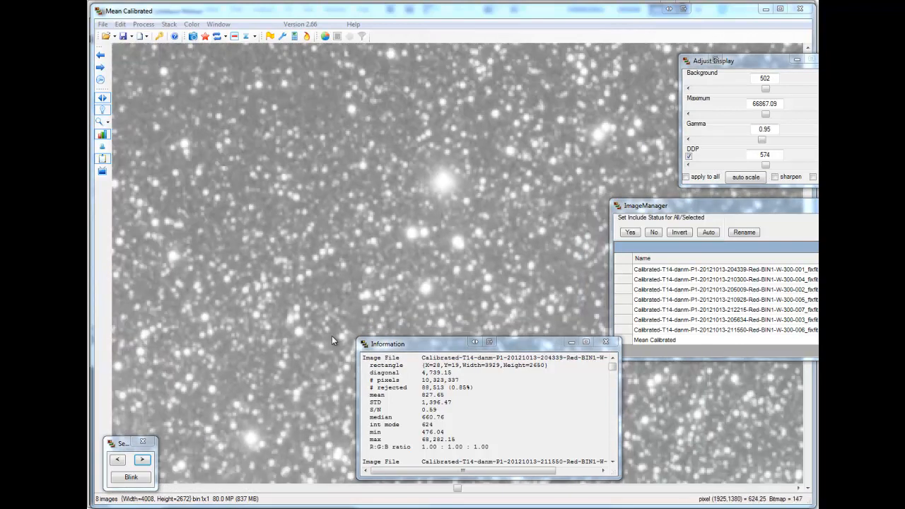
mouse_move(417, 205)
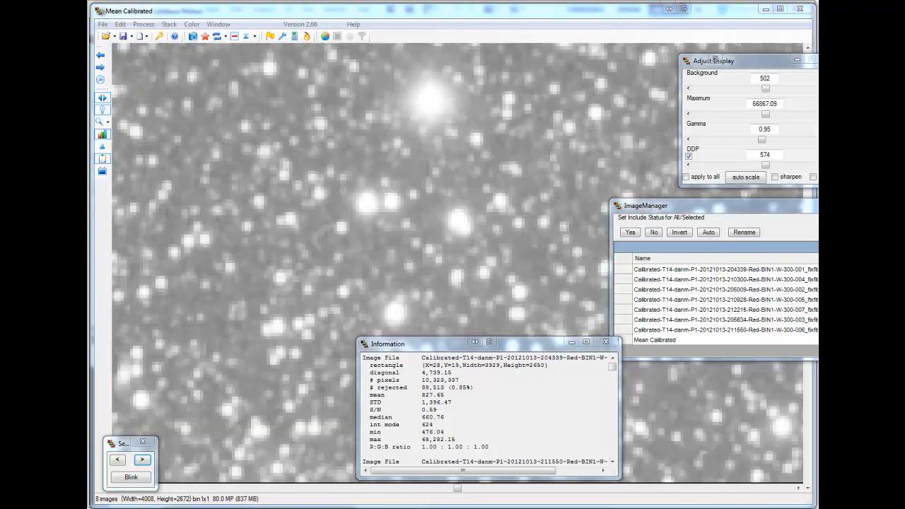
mouse_move(206, 270)
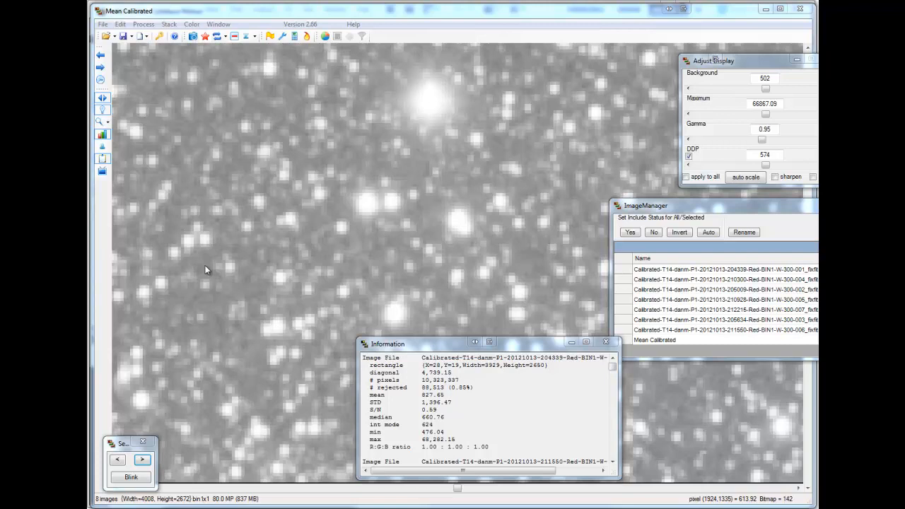
mouse_move(206, 271)
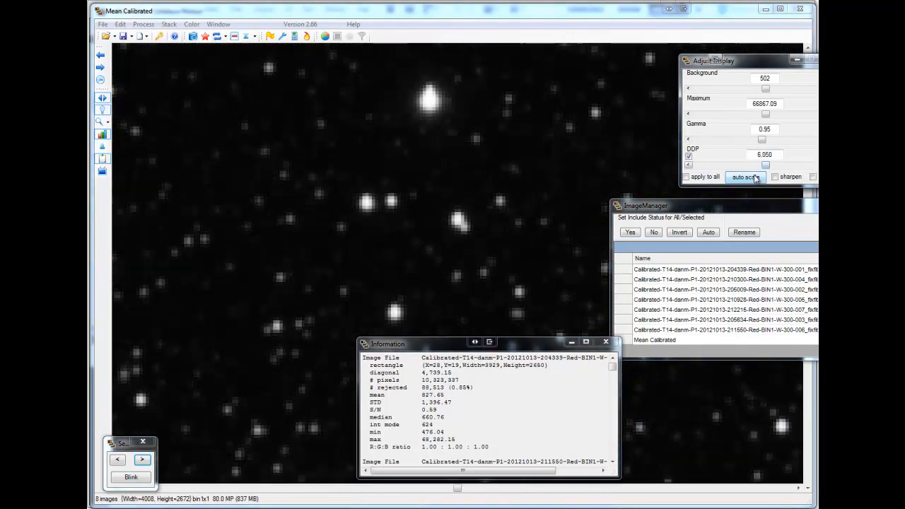
left_click(745, 177)
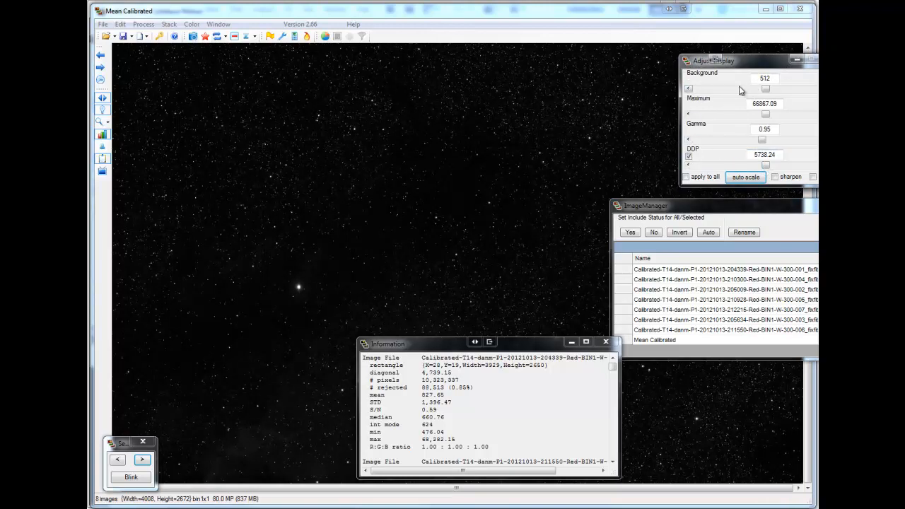
left_click_drag(766, 88, 761, 87)
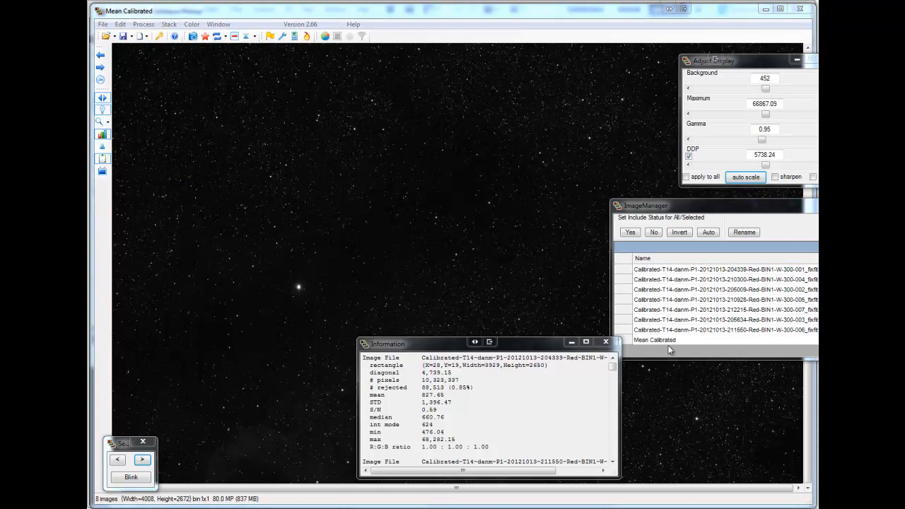
left_click(101, 24)
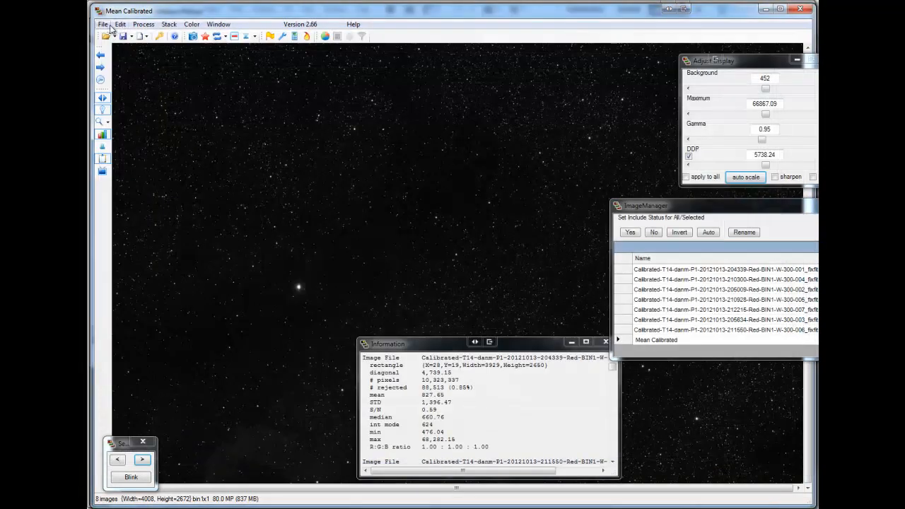
- Save the combined red image as 32-bit float FITS 'Red Mean Calibrated 32' in the work folder
left_click(103, 24)
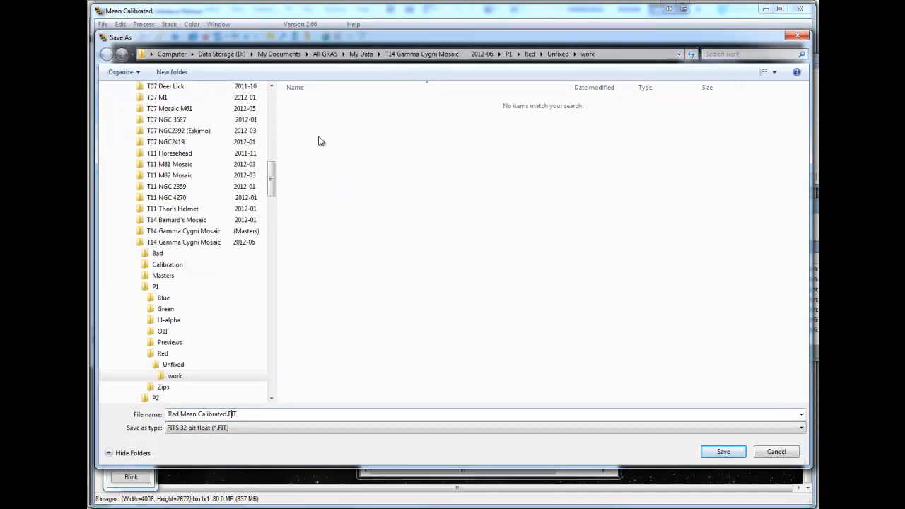
type("32")
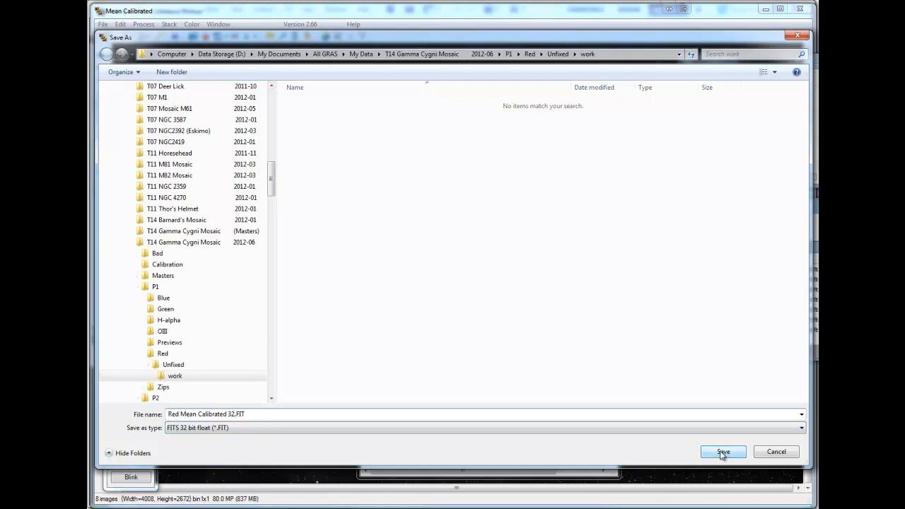
left_click(723, 453)
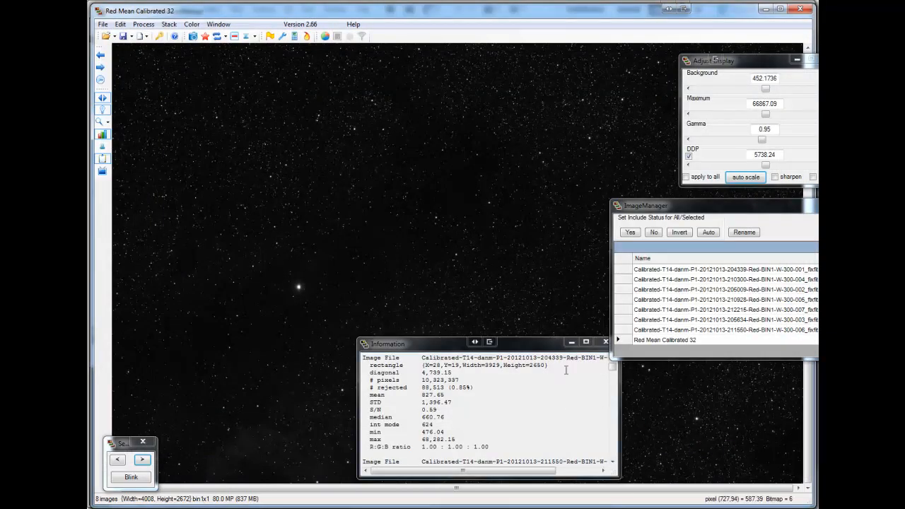